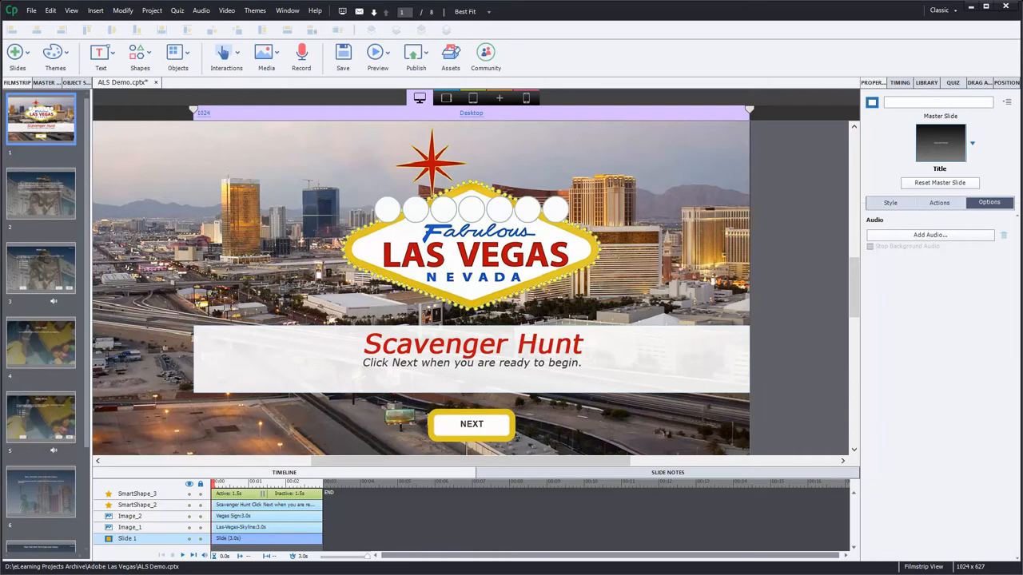
{"action": "mouse_move", "coordinate": [439, 269]}
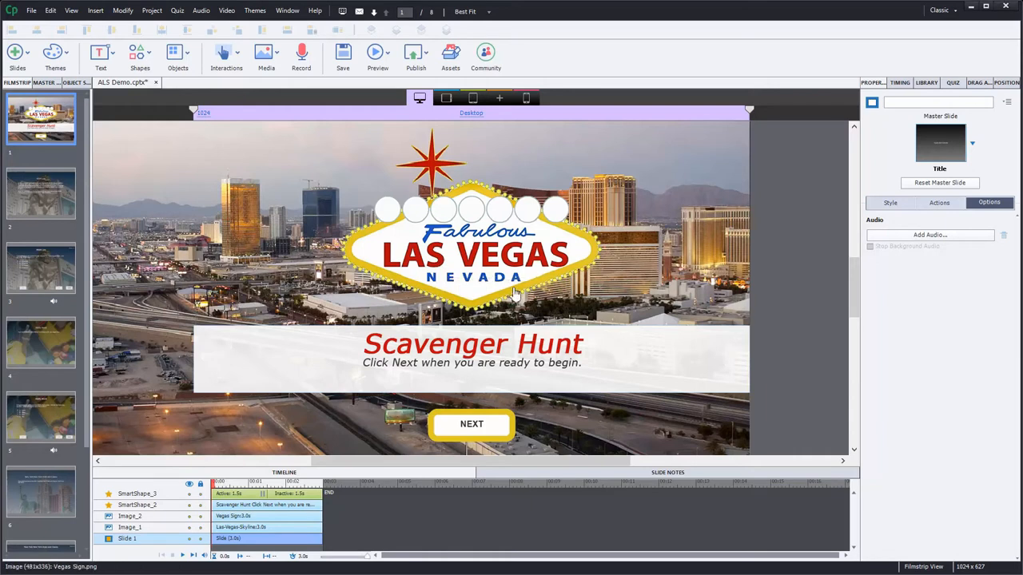
{"action": "mouse_move", "coordinate": [643, 281]}
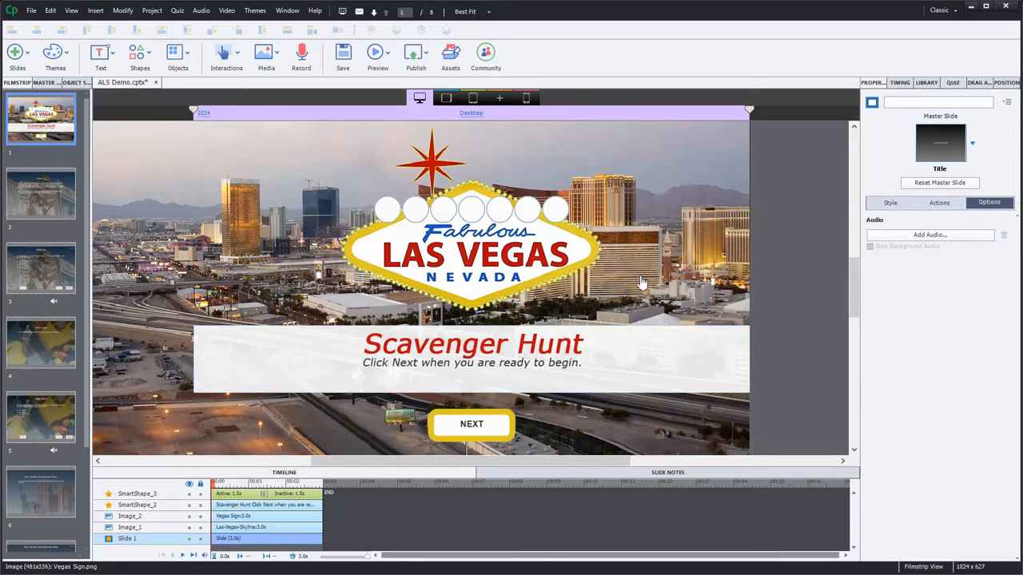
Review the MGM Lion introduction and quiz slides, ending back on the introduction slide
{"action": "left_click", "coordinate": [41, 193]}
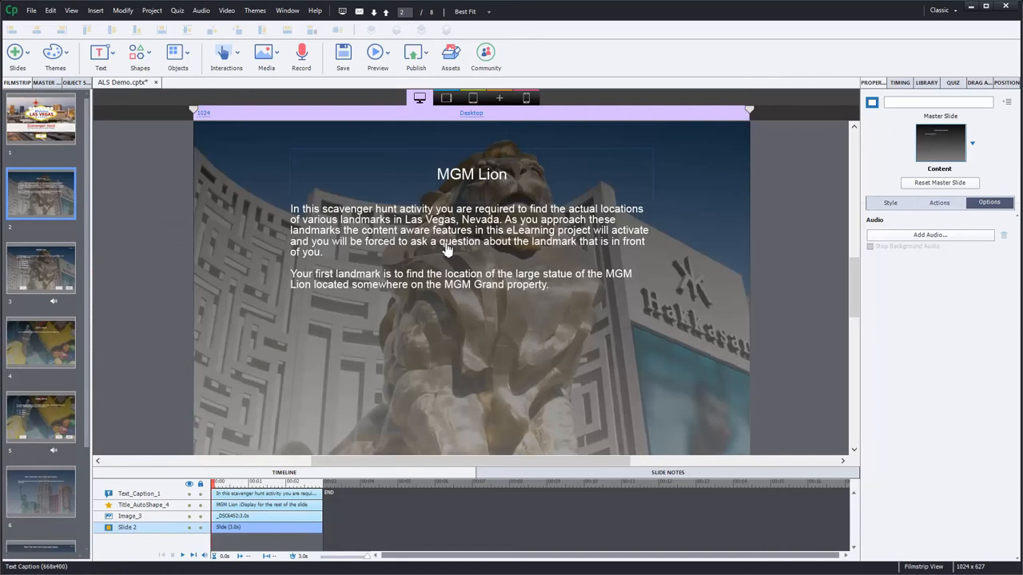
{"action": "mouse_move", "coordinate": [531, 189]}
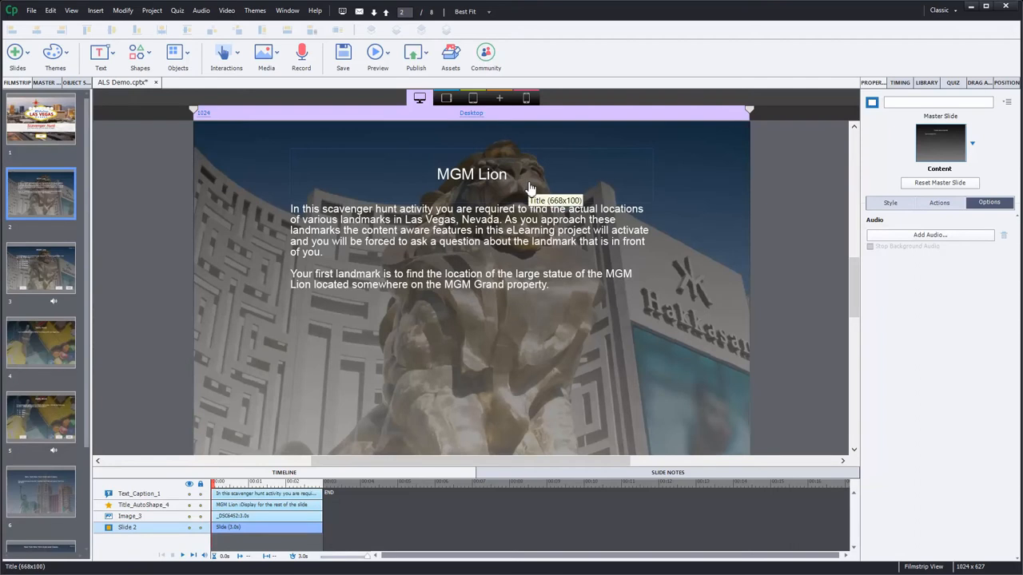
{"action": "mouse_move", "coordinate": [263, 184]}
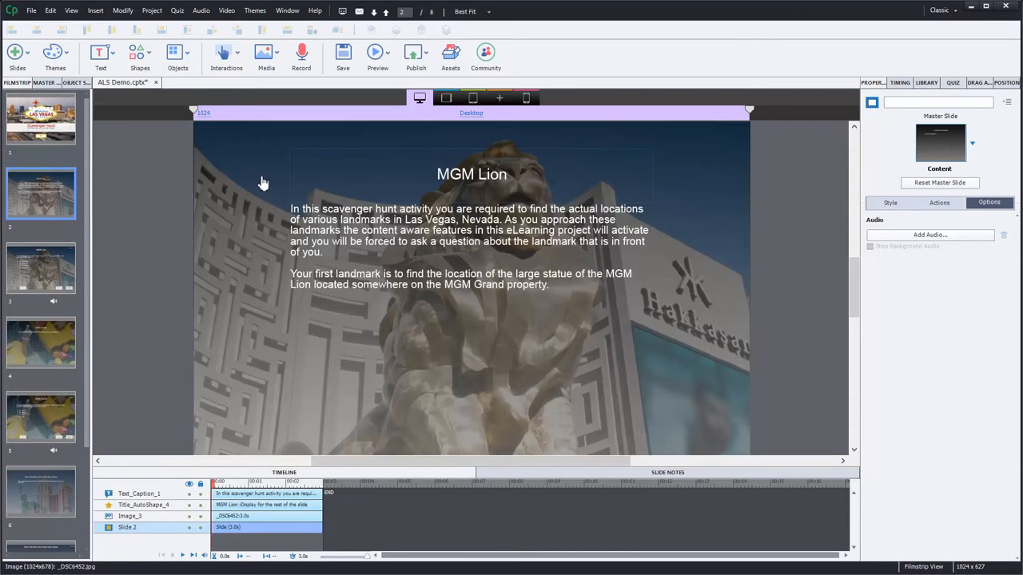
{"action": "mouse_move", "coordinate": [248, 183]}
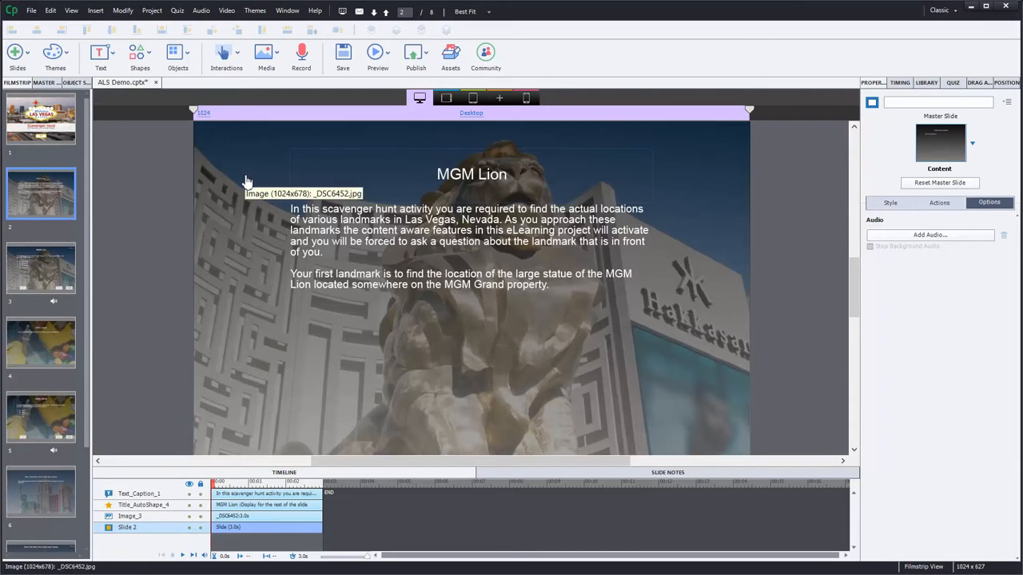
{"action": "mouse_move", "coordinate": [248, 182]}
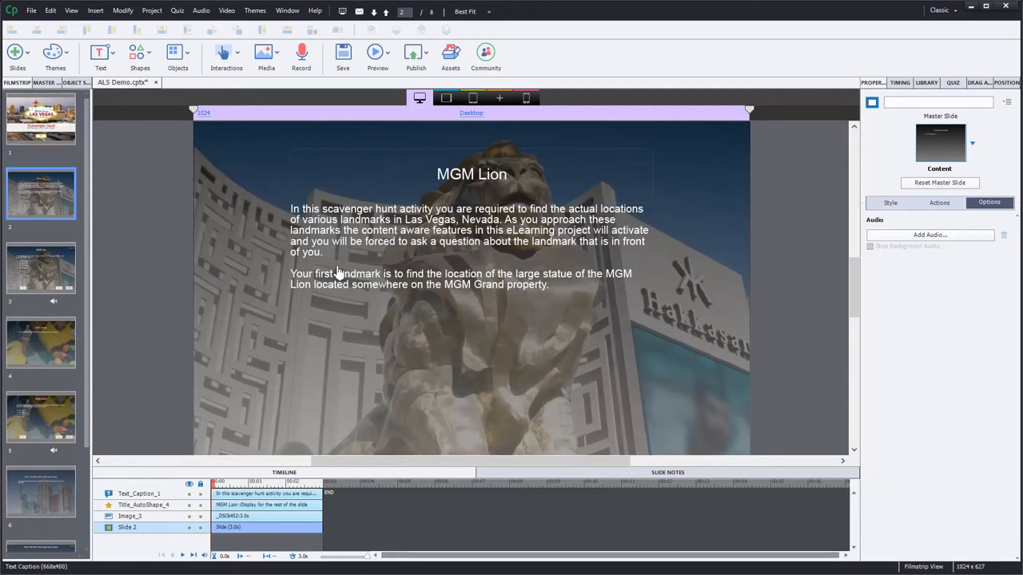
{"action": "mouse_move", "coordinate": [286, 237]}
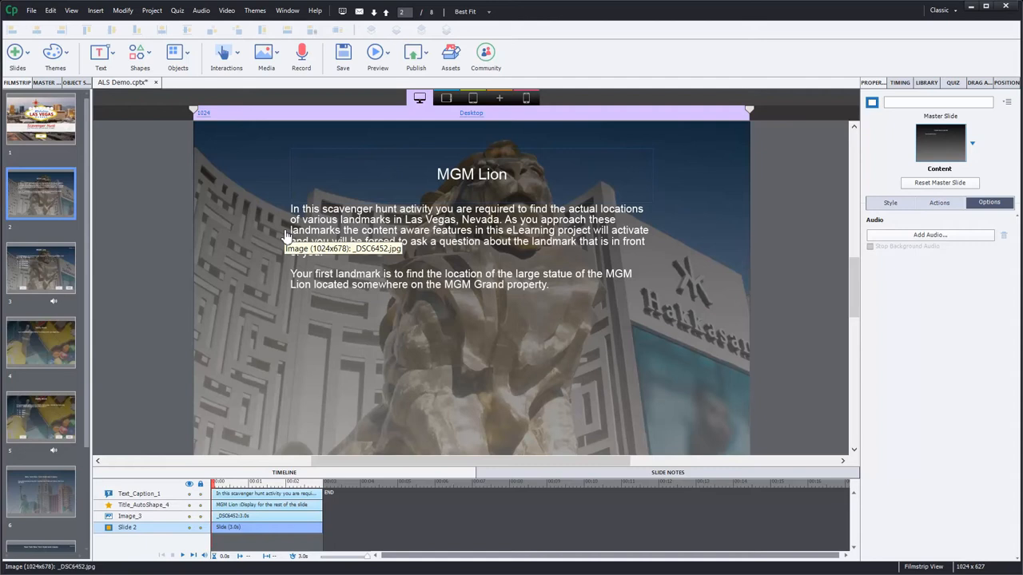
{"action": "mouse_move", "coordinate": [125, 211]}
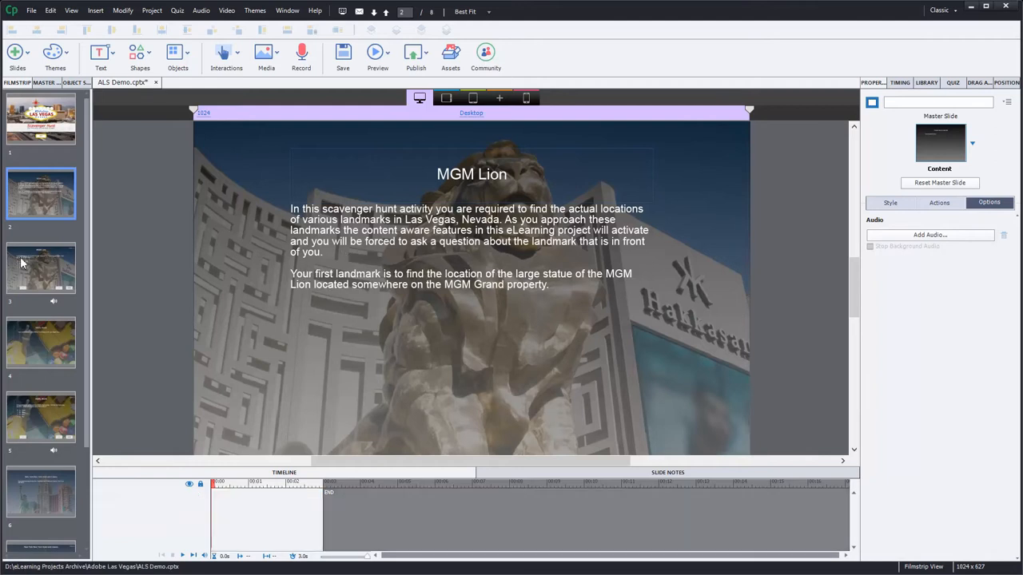
{"action": "left_click", "coordinate": [41, 268]}
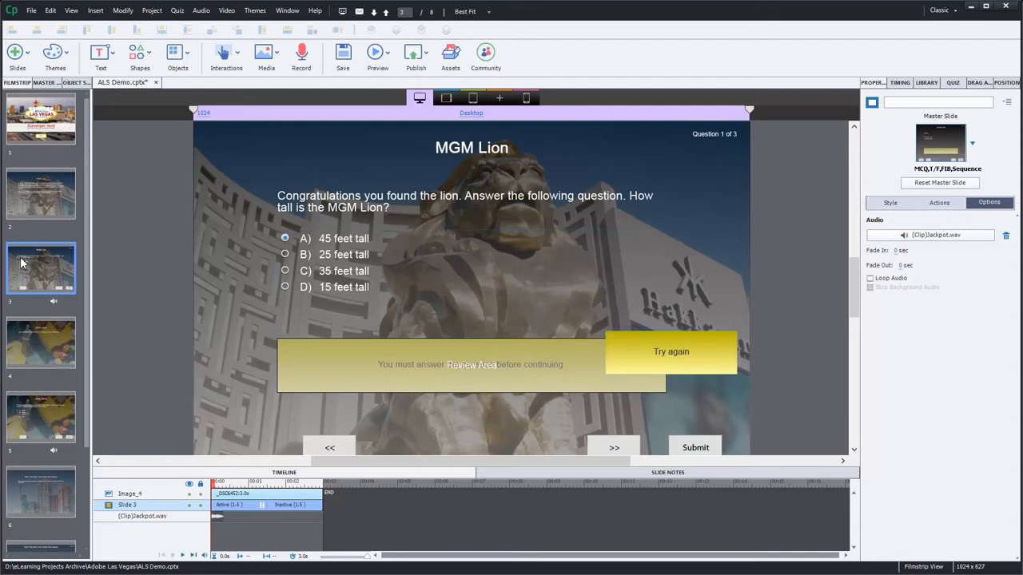
{"action": "left_click", "coordinate": [40, 193]}
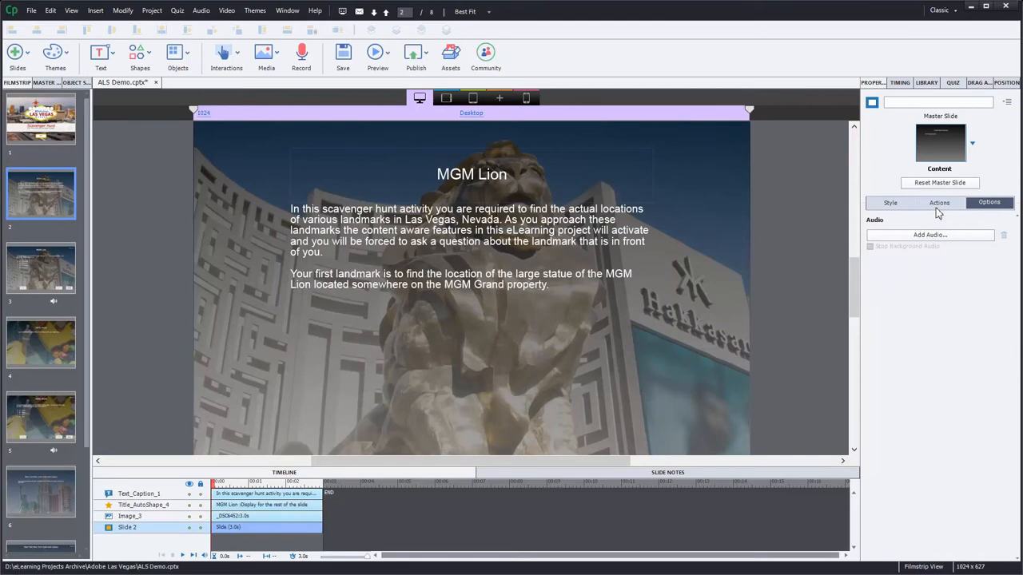
Set the slide's On Enter to Execute Advanced Actions and bring up the script editor
{"action": "left_click", "coordinate": [940, 201]}
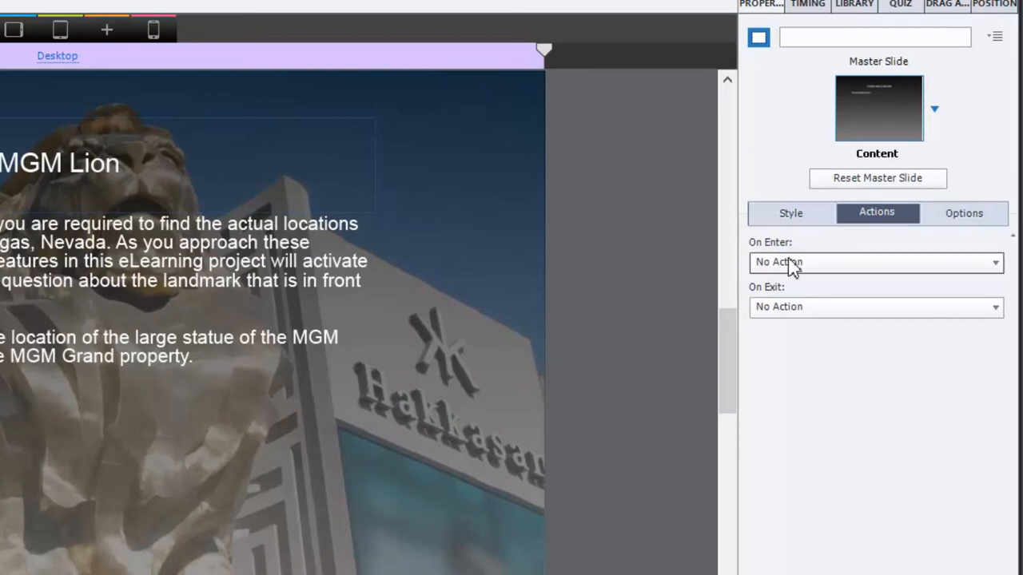
{"action": "mouse_move", "coordinate": [813, 268]}
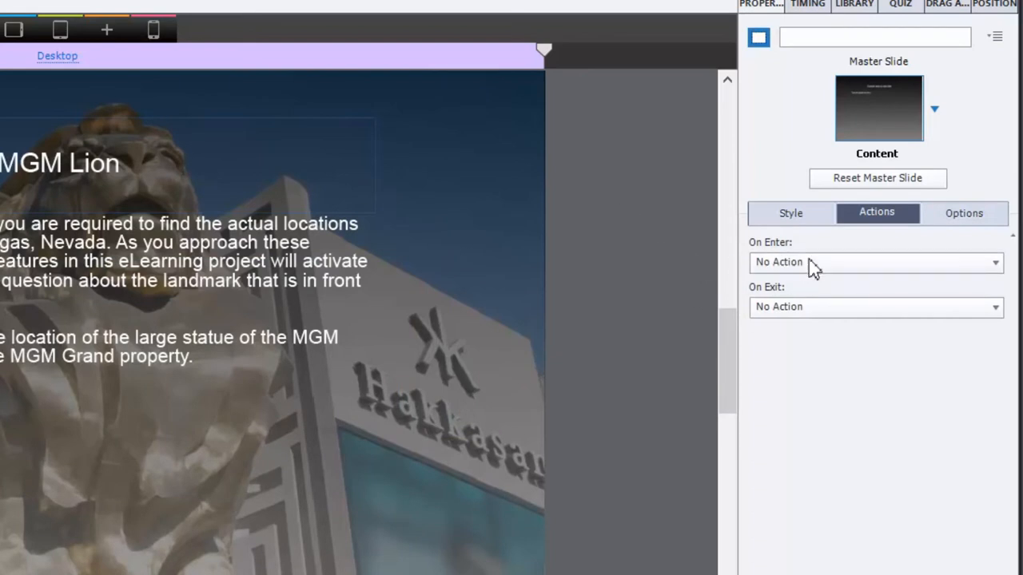
{"action": "left_click", "coordinate": [875, 262]}
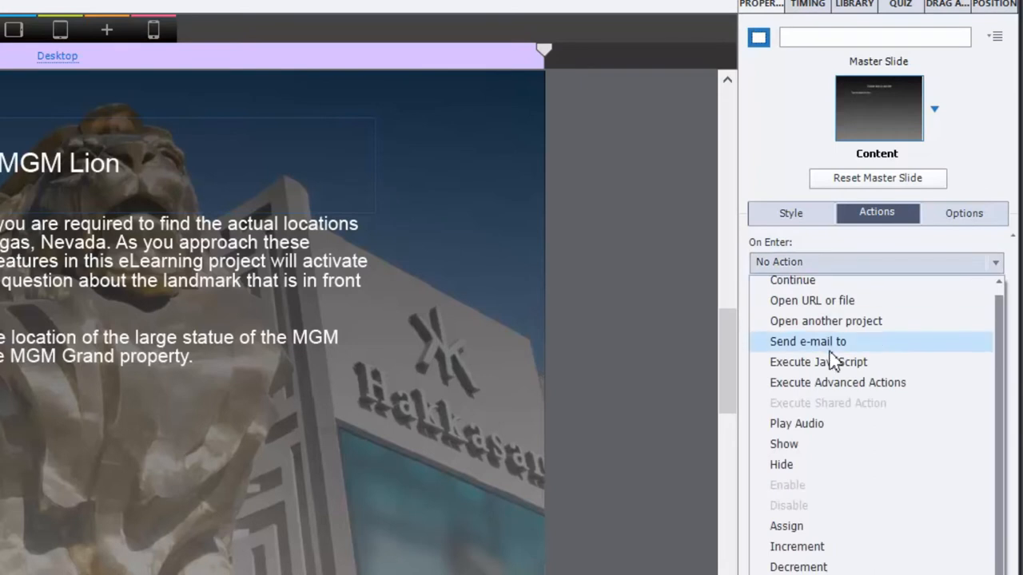
{"action": "left_click", "coordinate": [838, 382]}
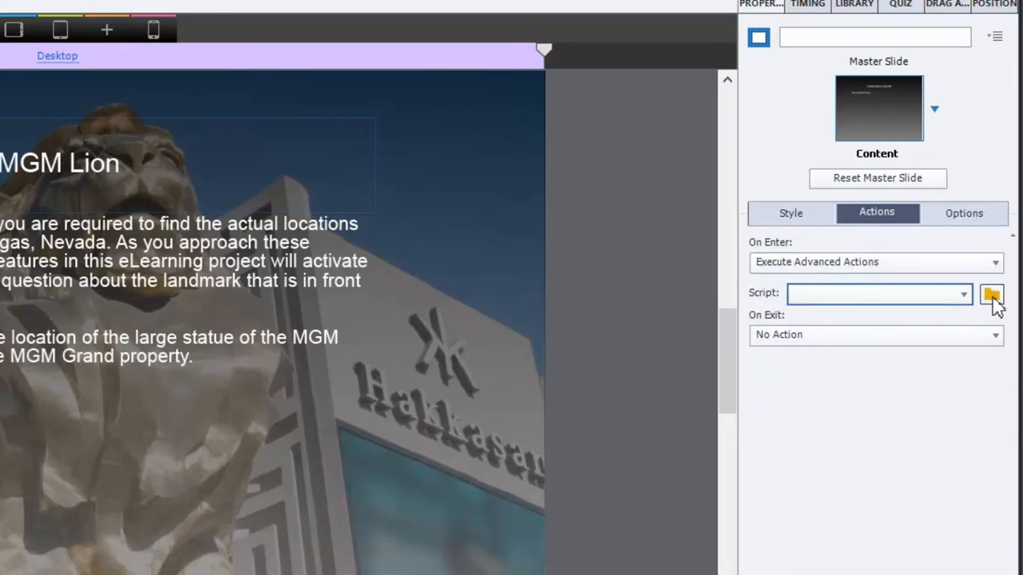
{"action": "left_click", "coordinate": [990, 294]}
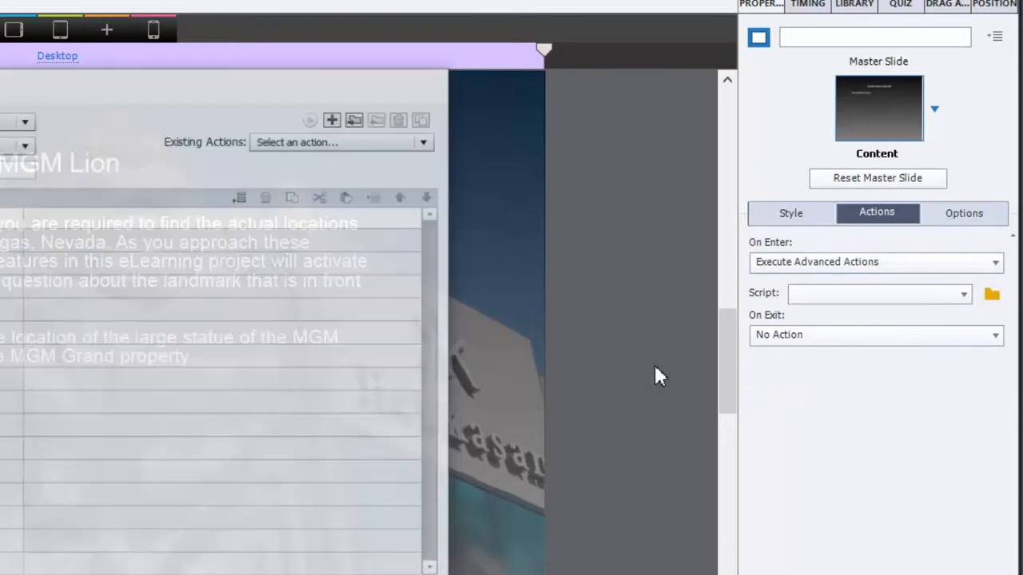
{"action": "left_click", "coordinate": [991, 294]}
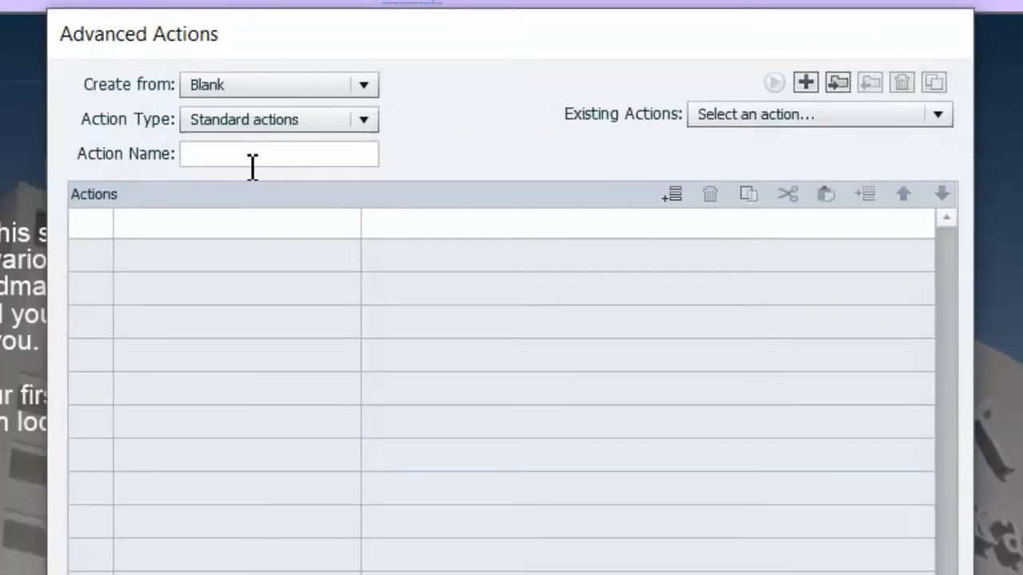
Name the new advanced action Get_First_Frame
{"action": "left_click", "coordinate": [278, 153]}
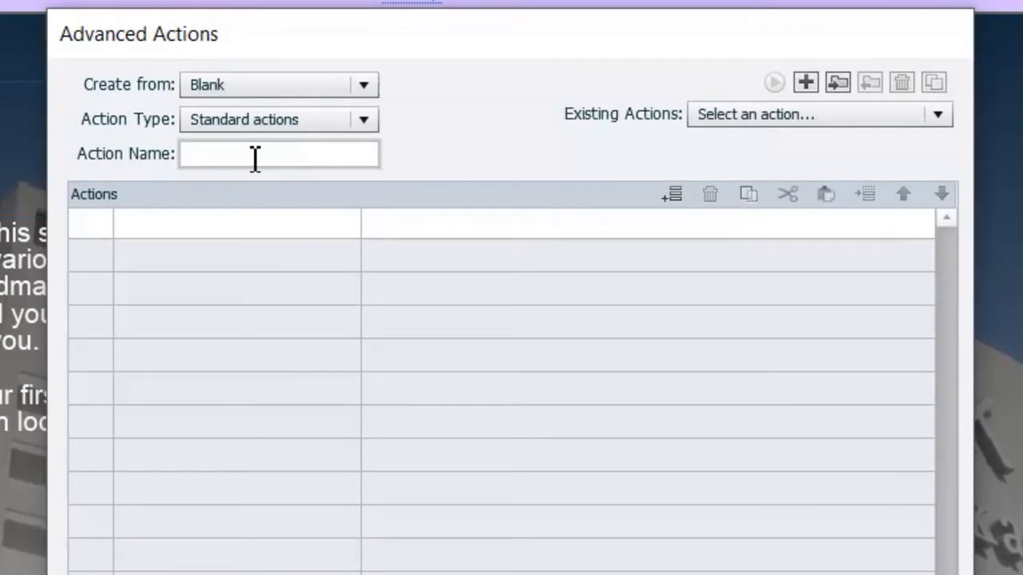
{"action": "type", "text": "Get"}
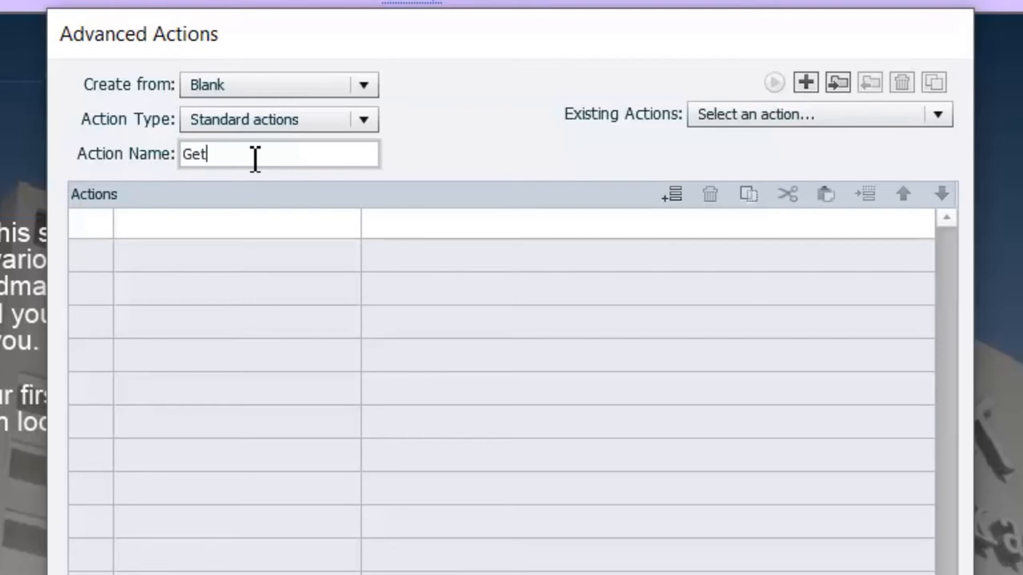
{"action": "type", "text": "_Fir"}
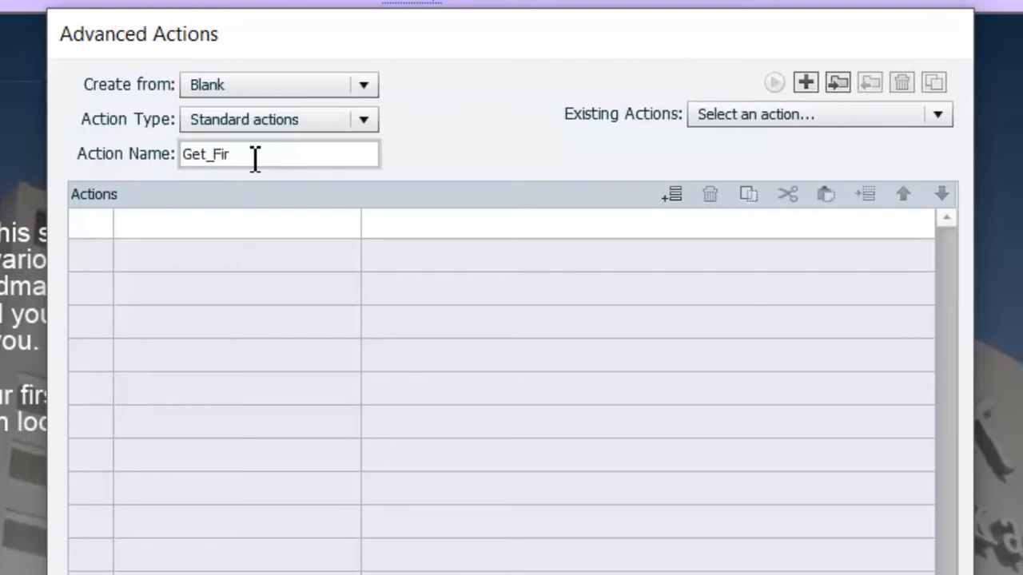
{"action": "type", "text": "st"}
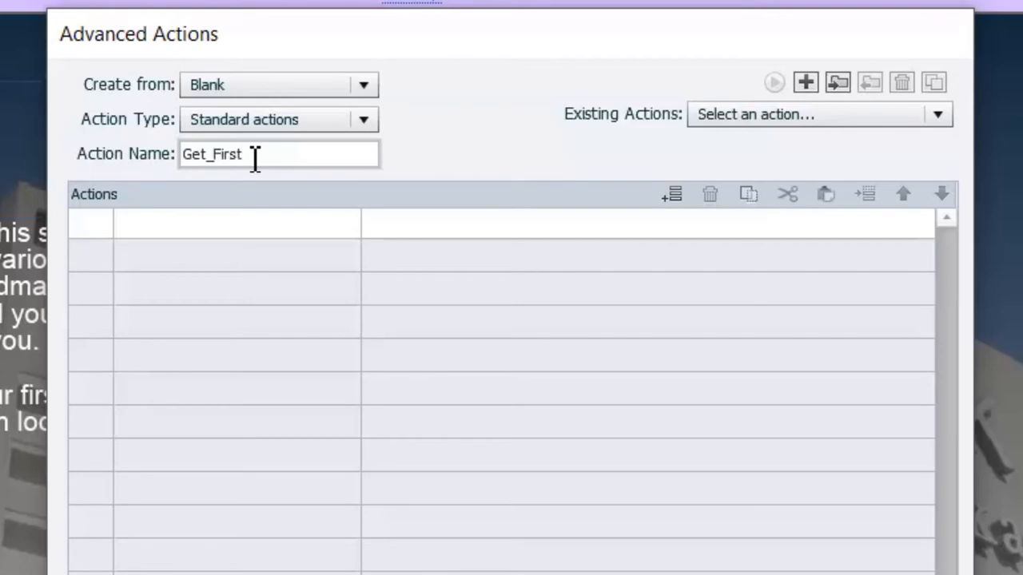
{"action": "type", "text": "_fi"}
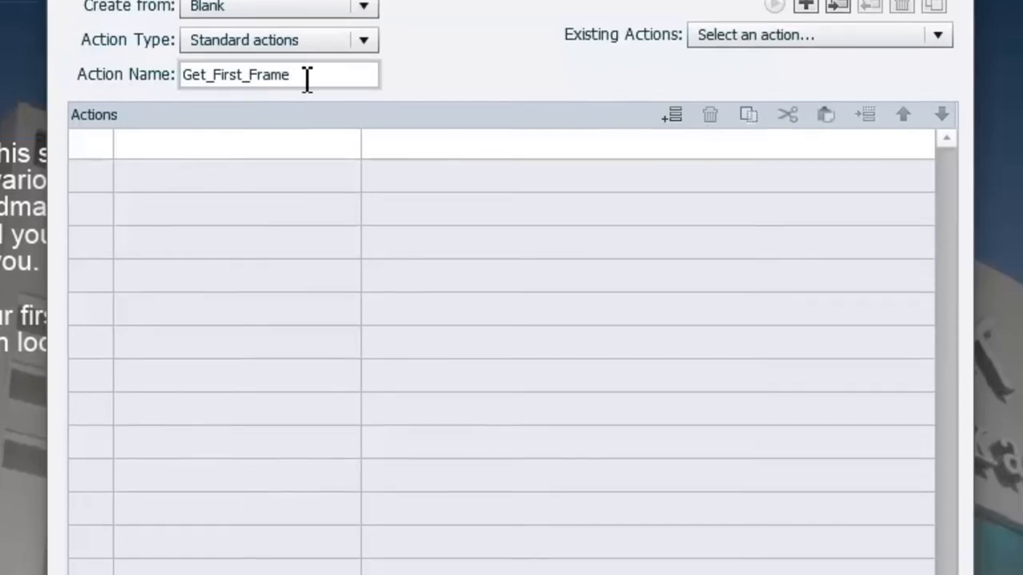
{"action": "scroll", "scroll_direction": "down", "scroll_amount": 3}
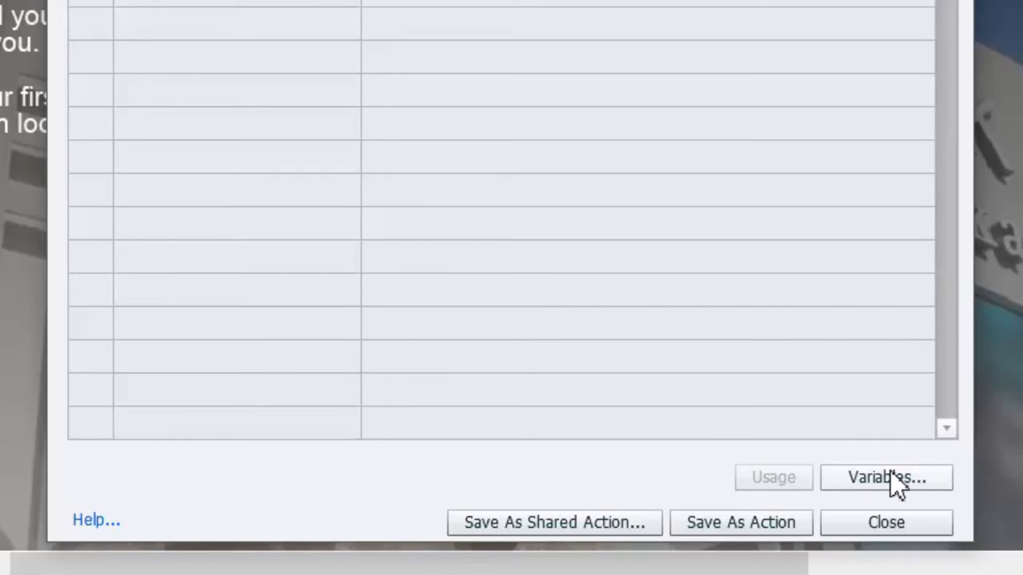
Add a user variable var_First_Frame with value 0 and save it
{"action": "left_click", "coordinate": [885, 476]}
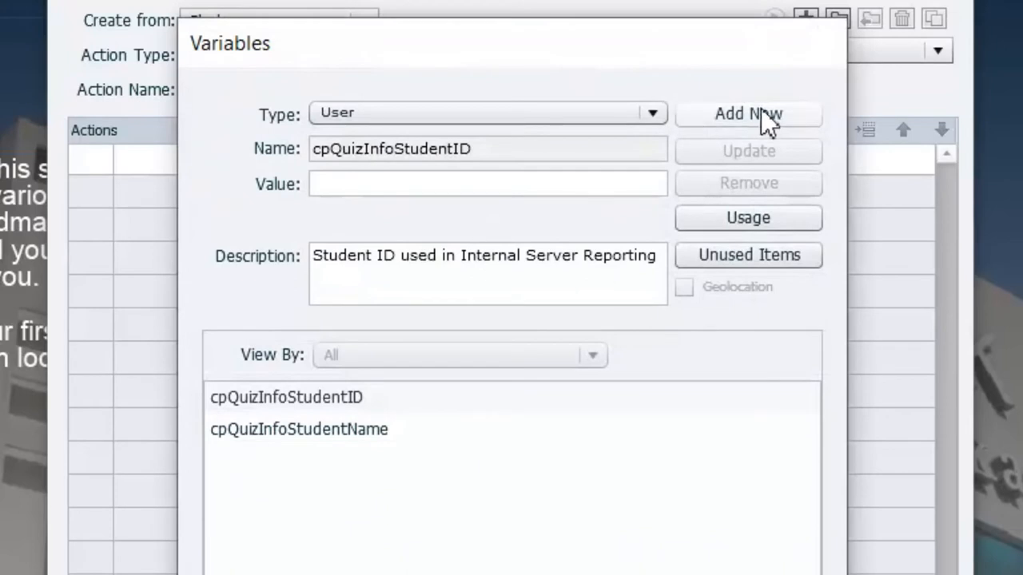
{"action": "left_click", "coordinate": [748, 114]}
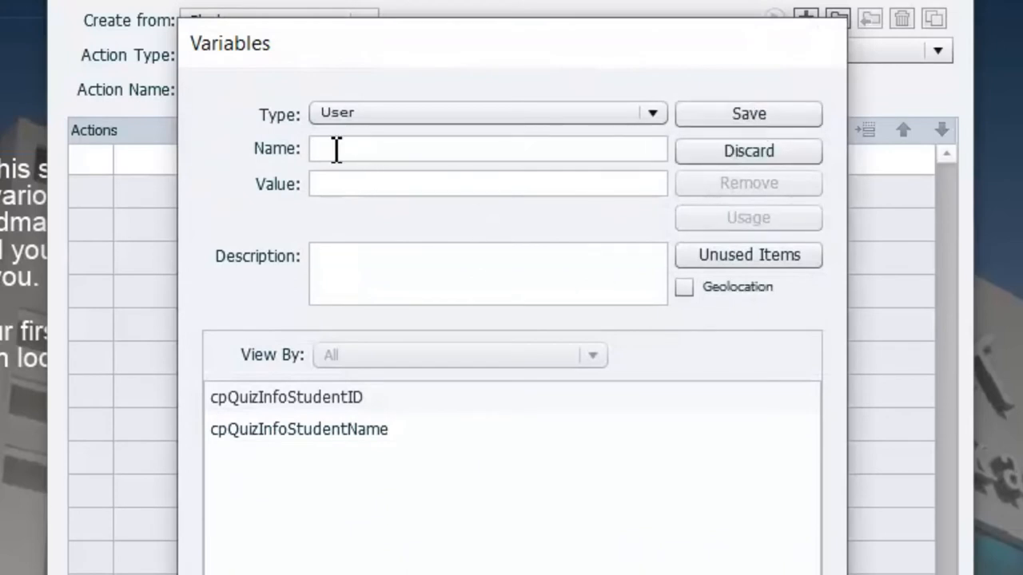
{"action": "type", "text": "var"}
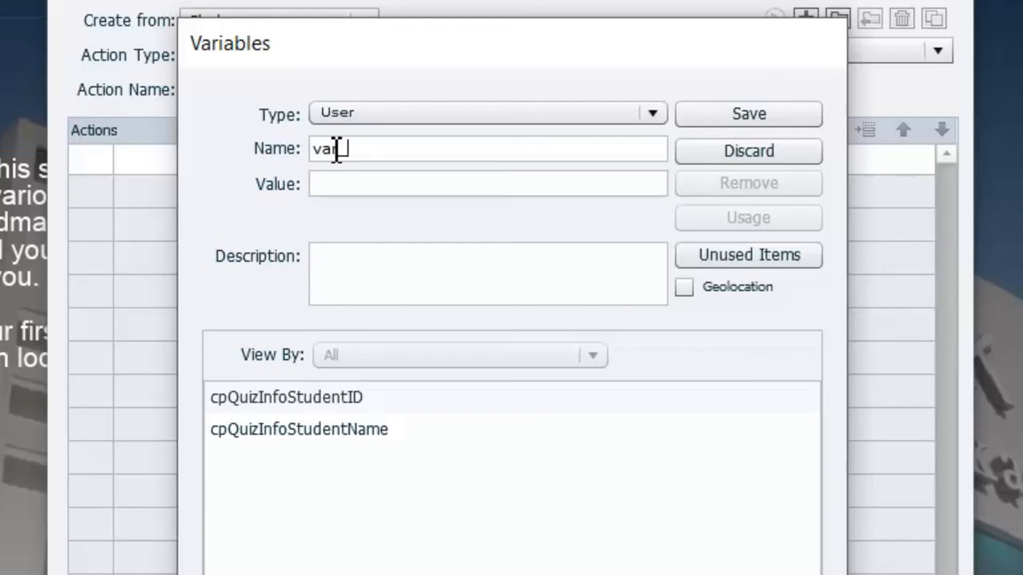
{"action": "type", "text": "_"}
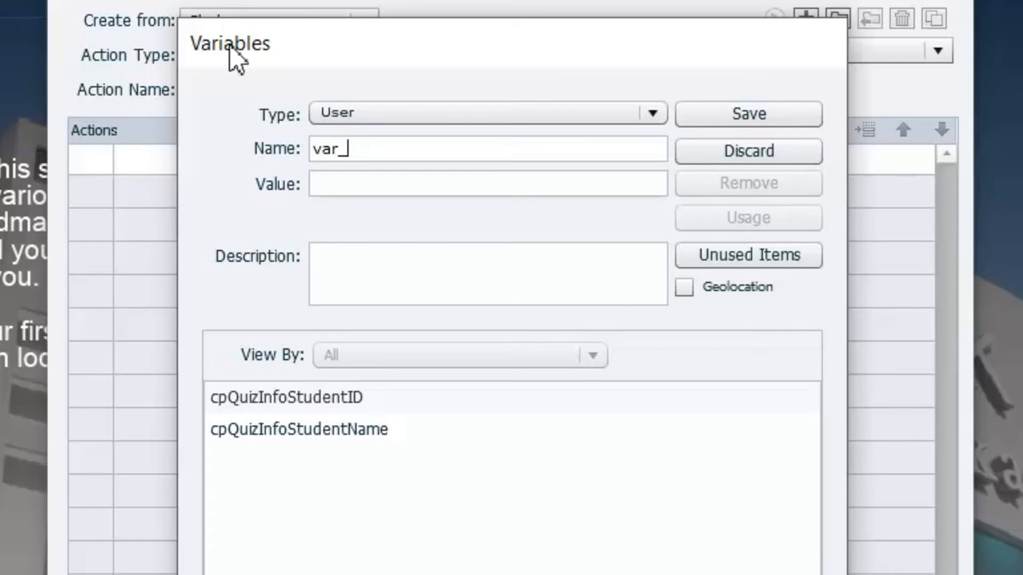
{"action": "type", "text": "First_Frame"}
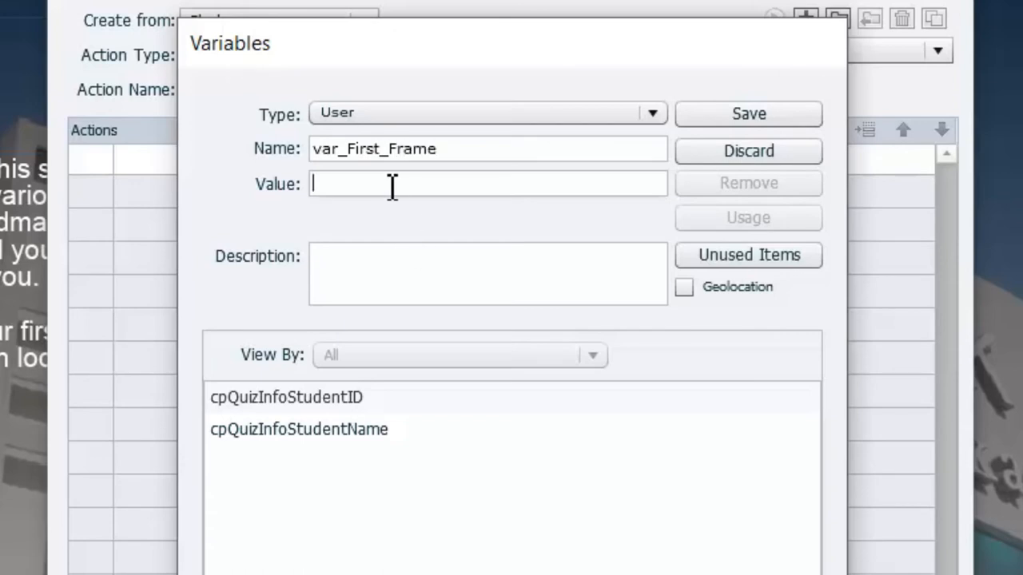
{"action": "type", "text": "0"}
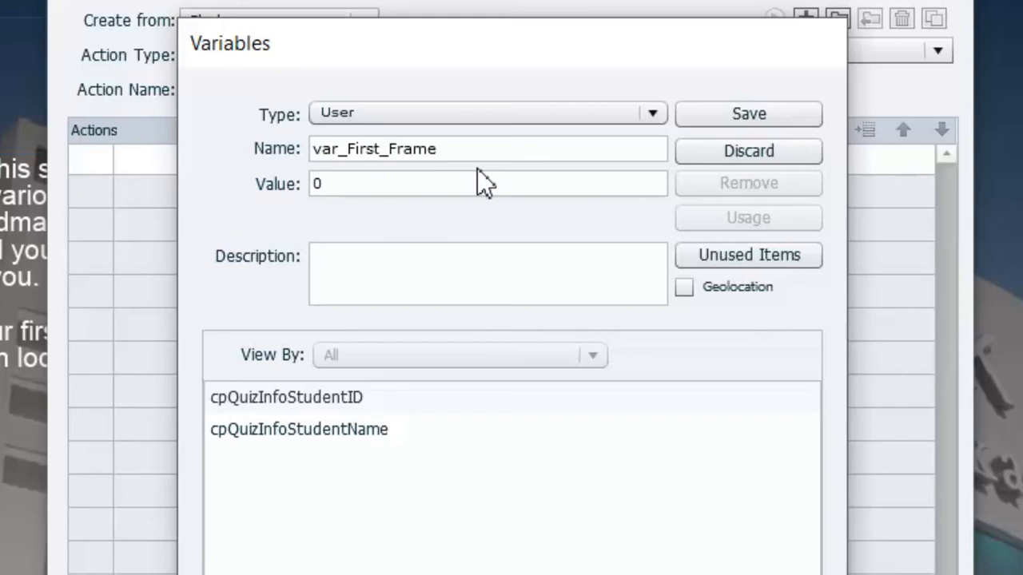
{"action": "left_click", "coordinate": [748, 113]}
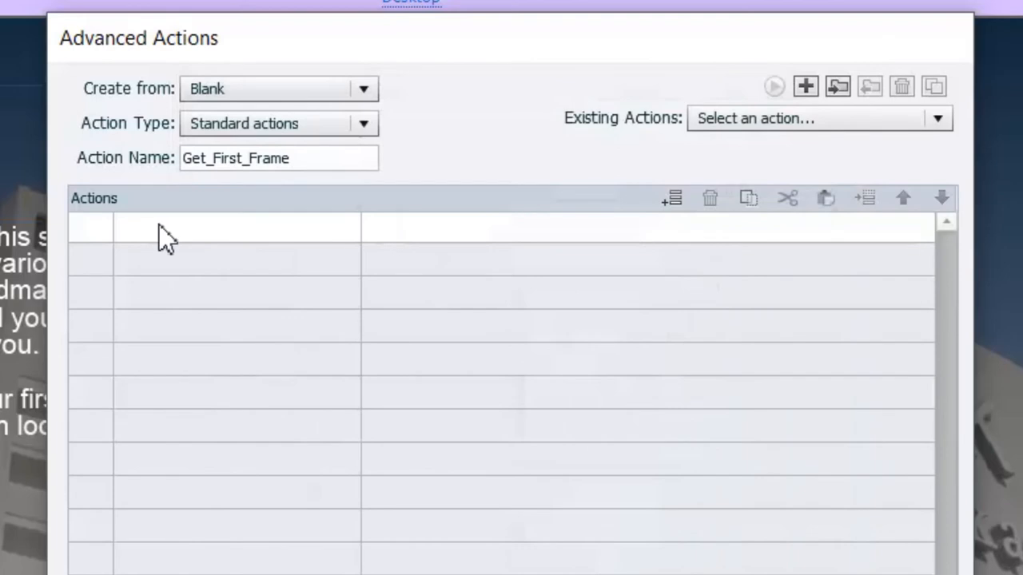
Add an Assign step setting var_First_Frame from the variable cpInfoCurrentFrame
{"action": "left_click", "coordinate": [214, 227]}
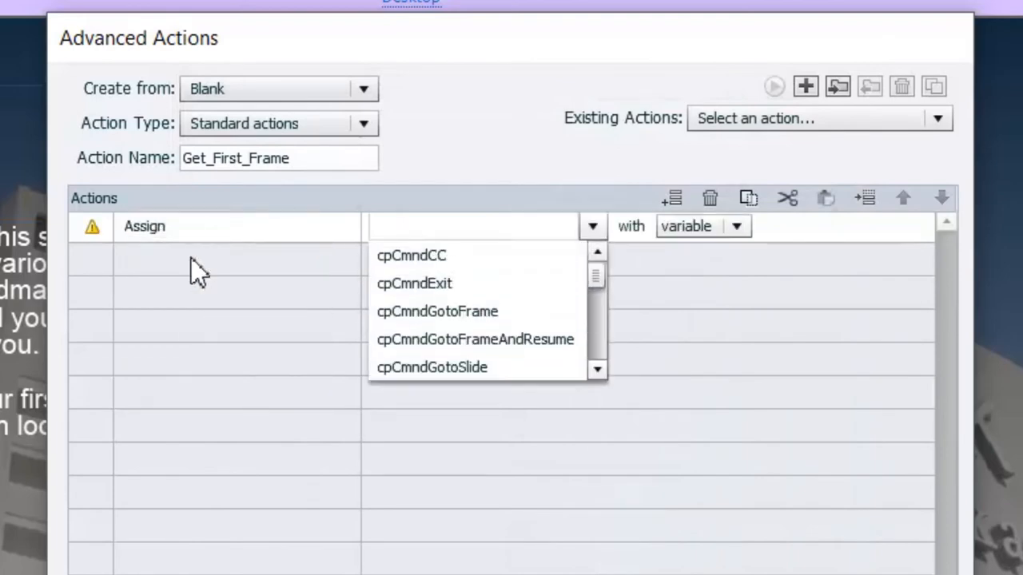
{"action": "type", "text": "var"}
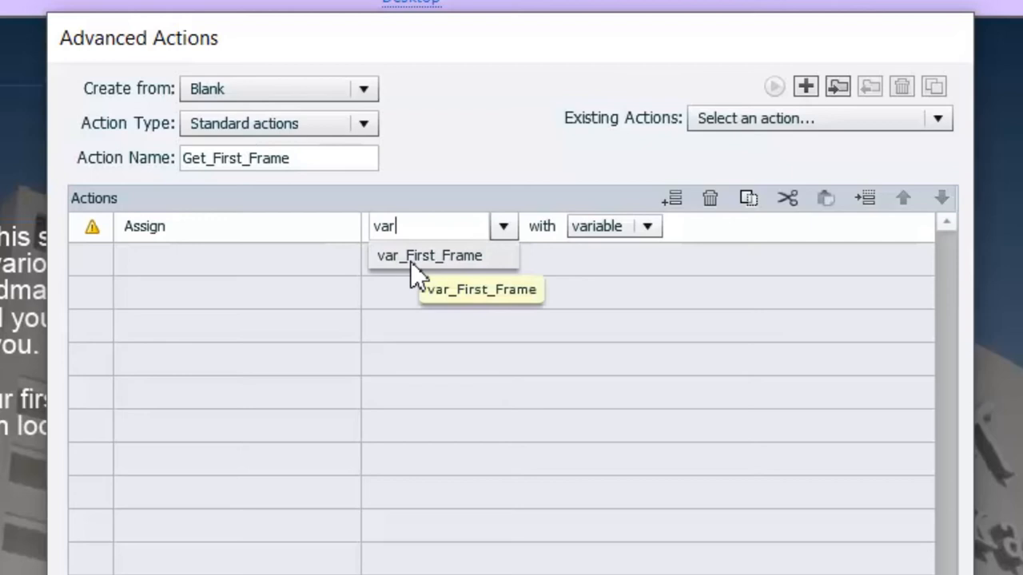
{"action": "left_click", "coordinate": [429, 256]}
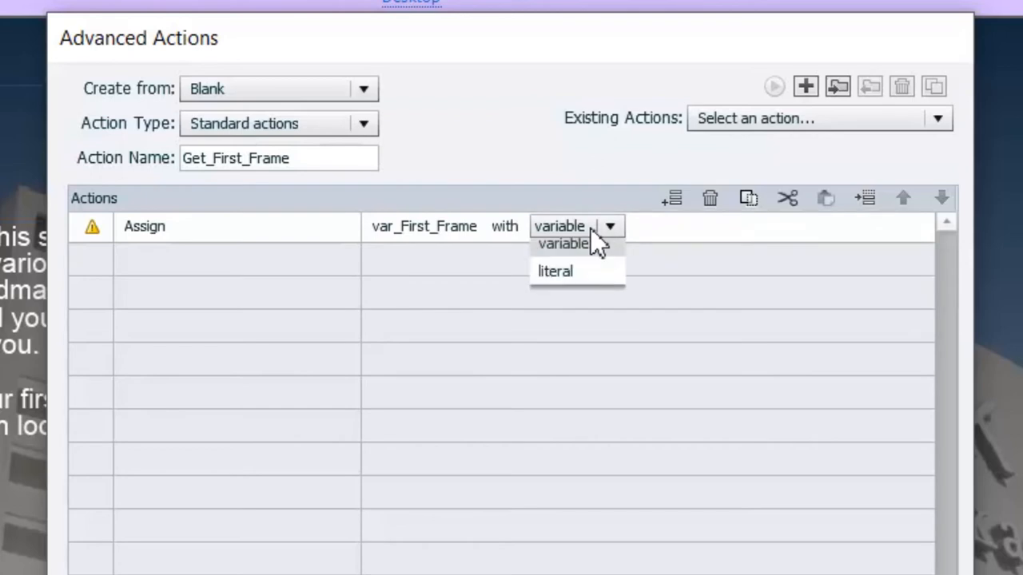
{"action": "left_click", "coordinate": [562, 243]}
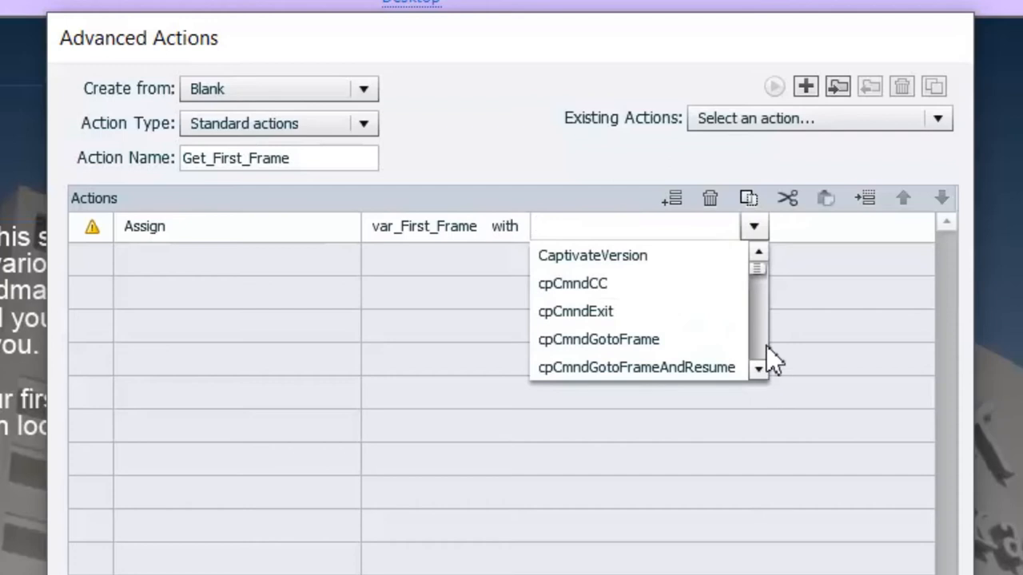
{"action": "type", "text": "cpinfo"}
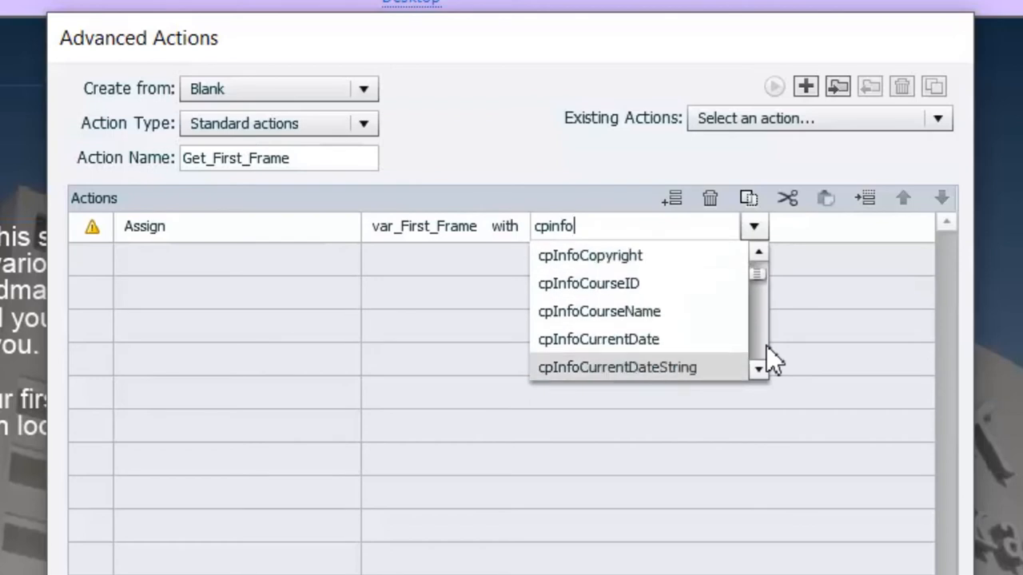
{"action": "scroll", "scroll_direction": "down", "scroll_amount": 3}
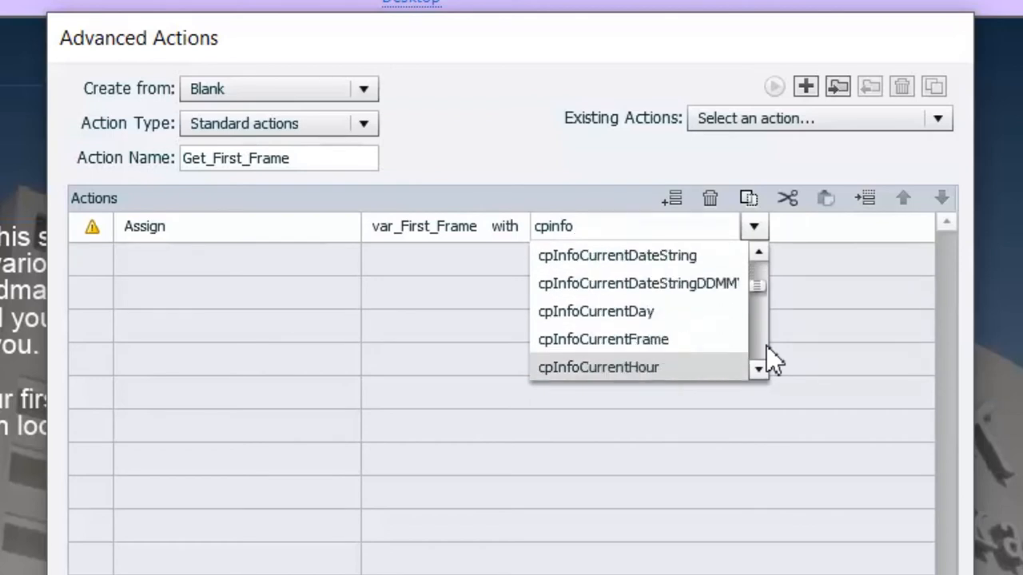
{"action": "left_click", "coordinate": [603, 339]}
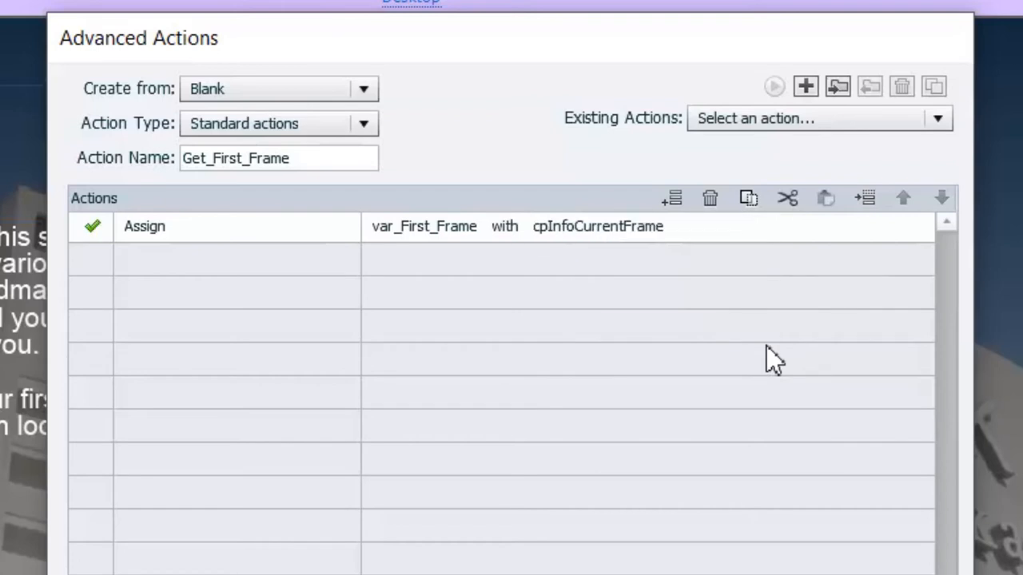
{"action": "mouse_move", "coordinate": [706, 349]}
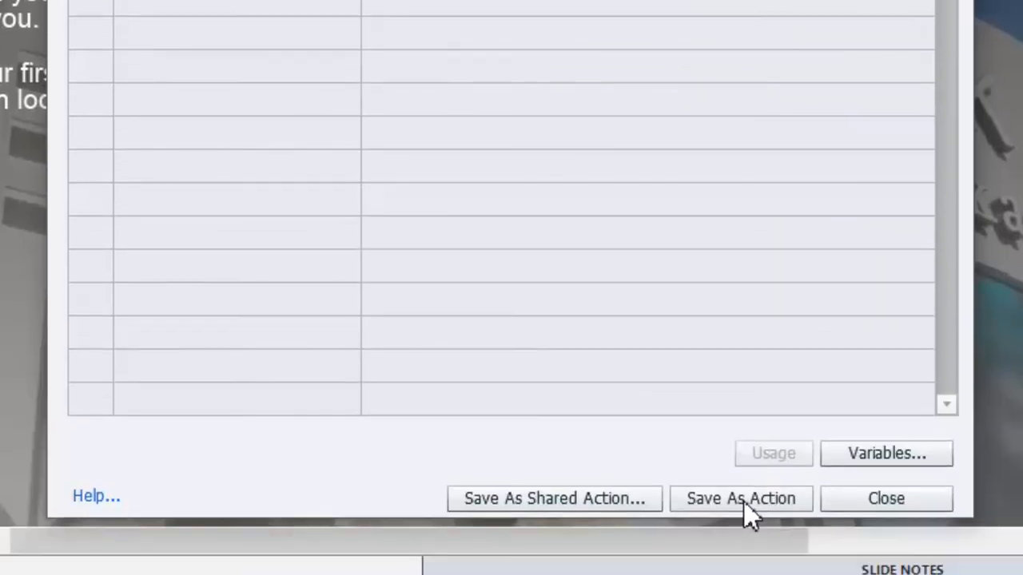
Save Get_First_Frame as an action and close the editor
{"action": "left_click", "coordinate": [741, 499]}
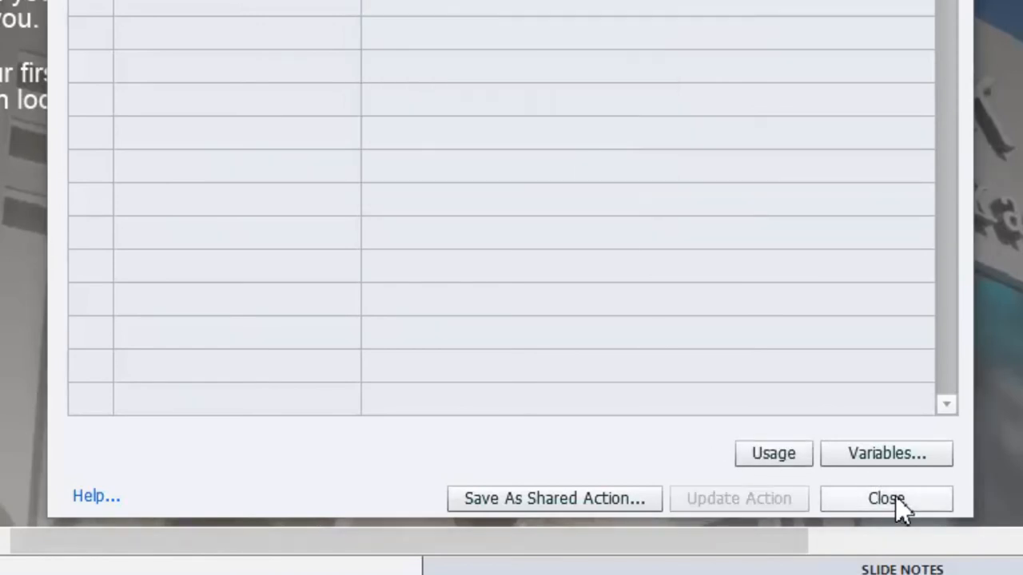
{"action": "left_click", "coordinate": [885, 498]}
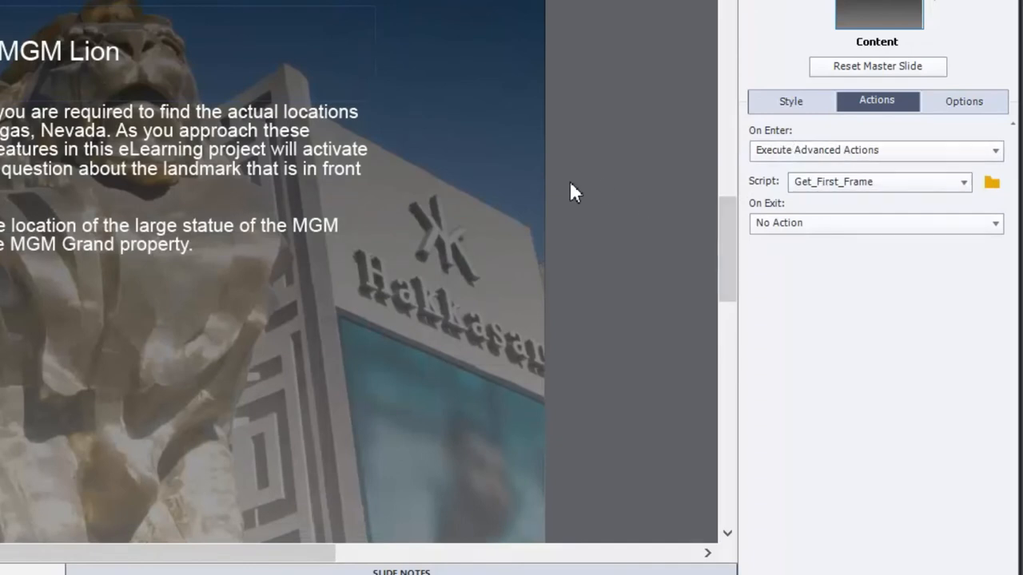
{"action": "mouse_move", "coordinate": [553, 182]}
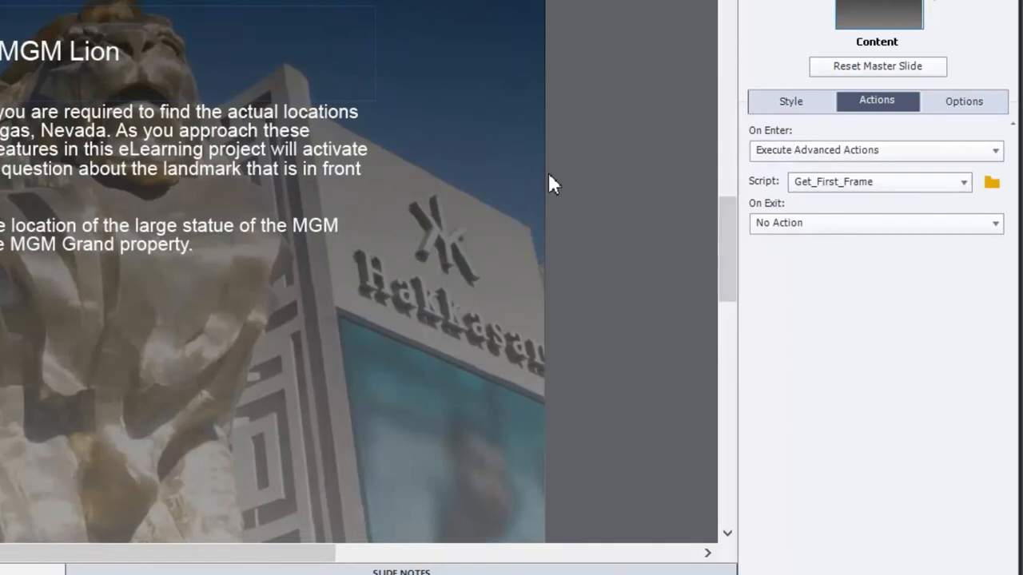
{"action": "mouse_move", "coordinate": [629, 232]}
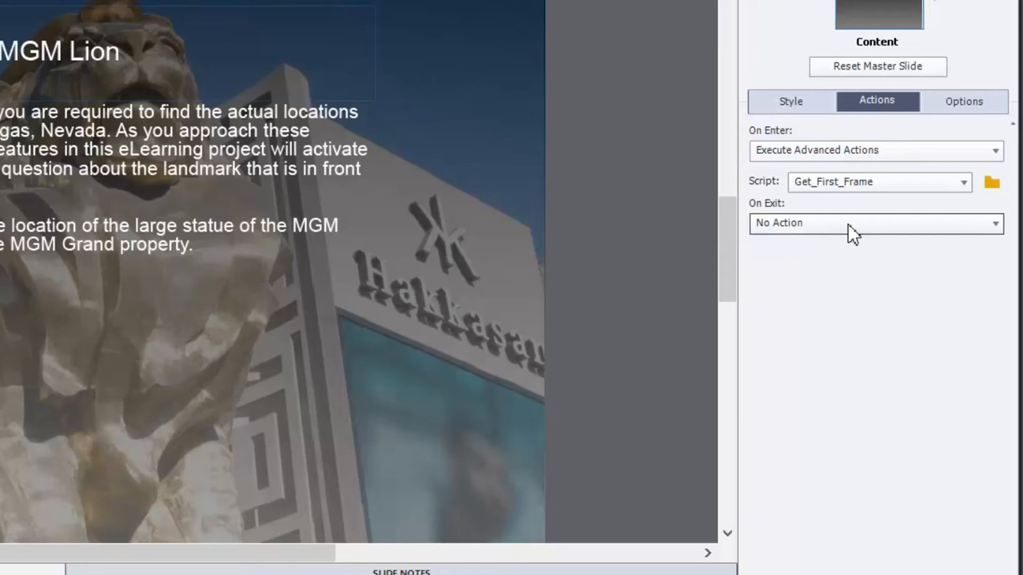
{"action": "mouse_move", "coordinate": [823, 234]}
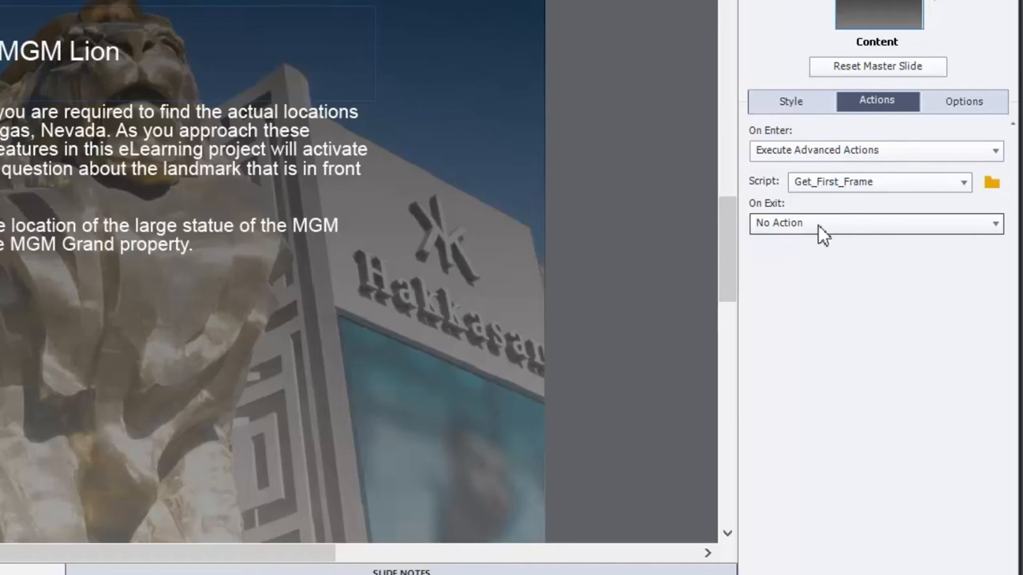
Set On Exit to Execute Advanced Actions and make the new action conditional
{"action": "left_click", "coordinate": [875, 224]}
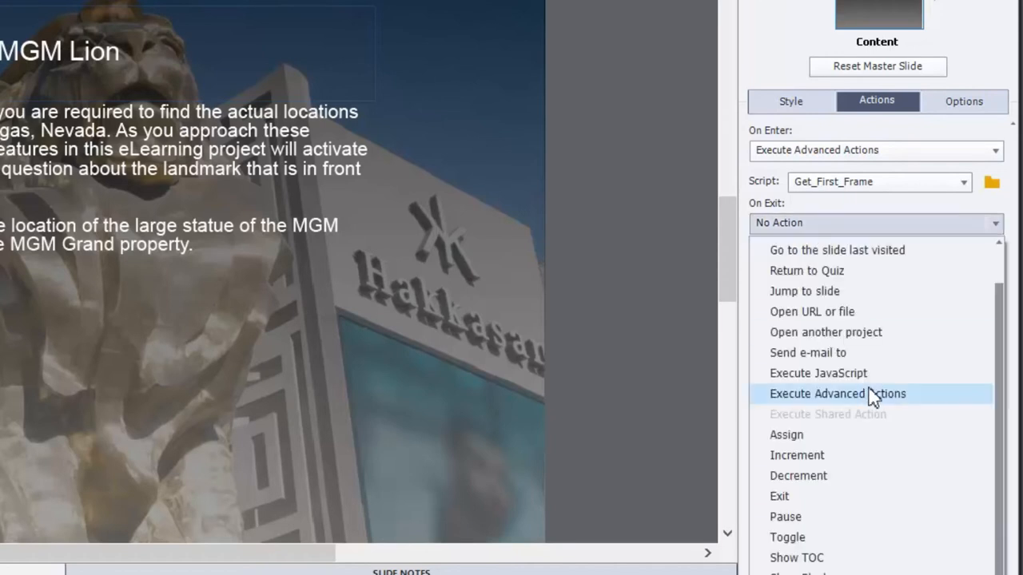
{"action": "mouse_move", "coordinate": [791, 406]}
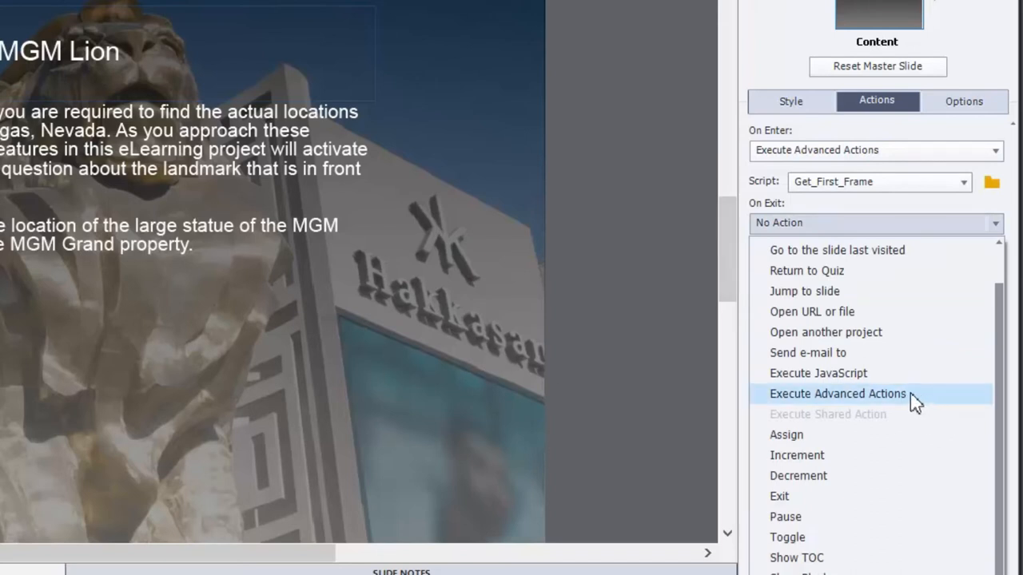
{"action": "left_click", "coordinate": [838, 393]}
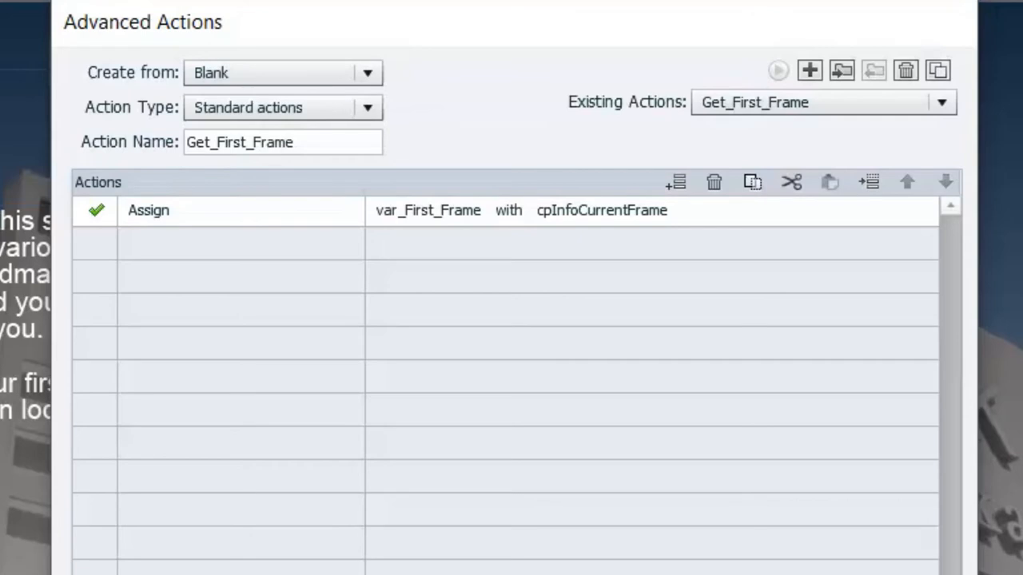
{"action": "mouse_move", "coordinate": [773, 170]}
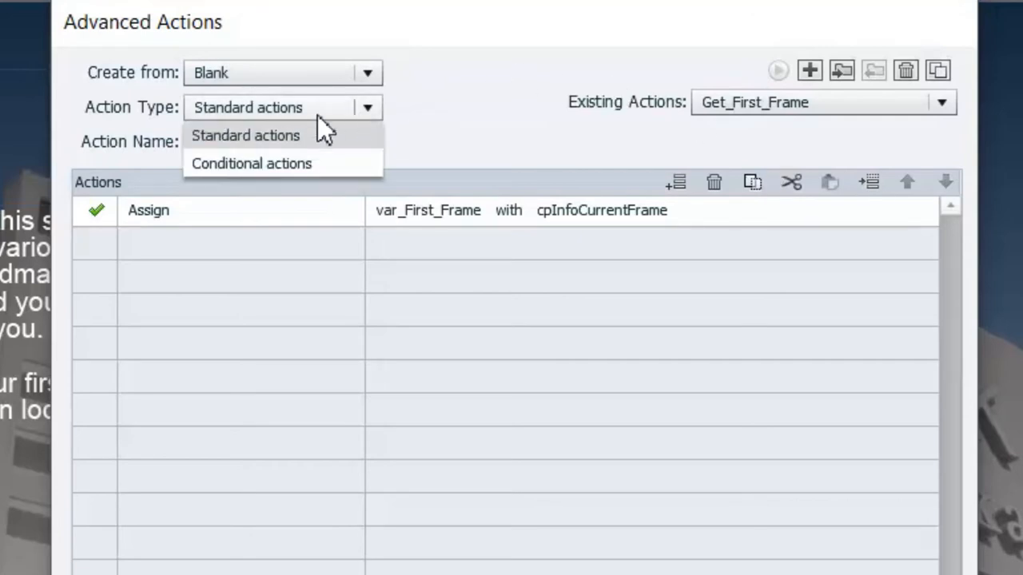
{"action": "left_click", "coordinate": [251, 163]}
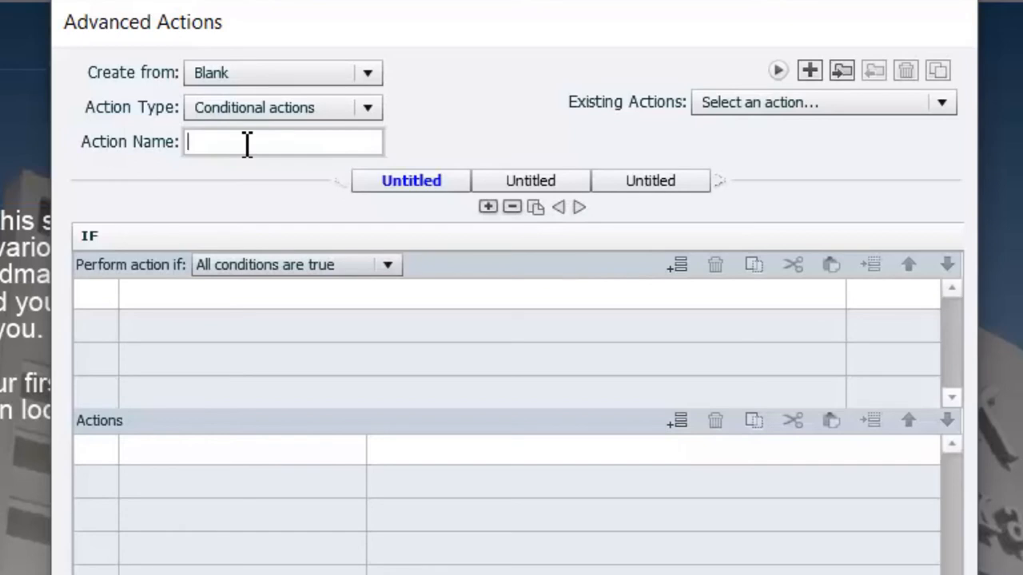
Name the conditional action Check_For_Lion
{"action": "type", "text": "Check"}
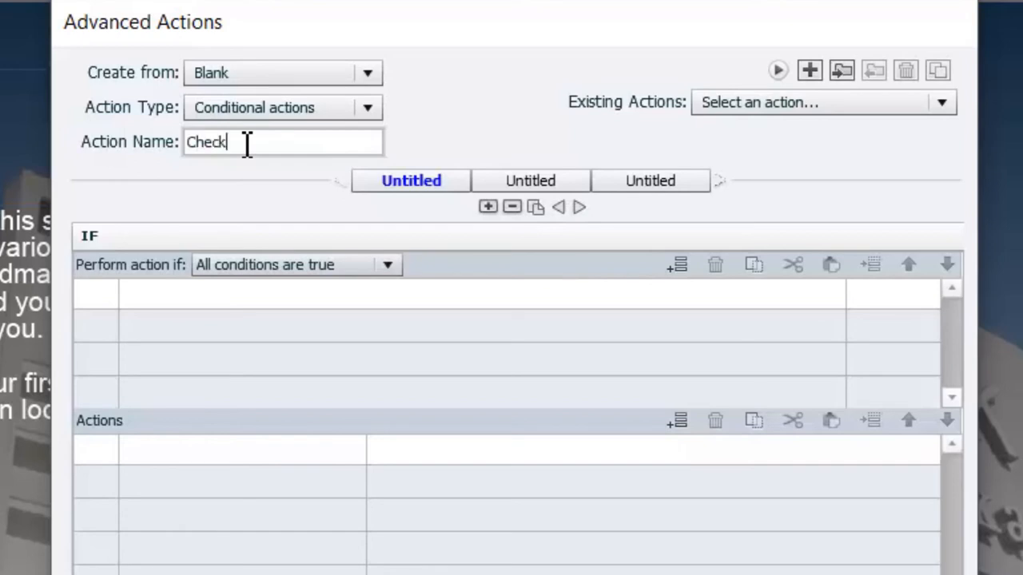
{"action": "type", "text": "_For"}
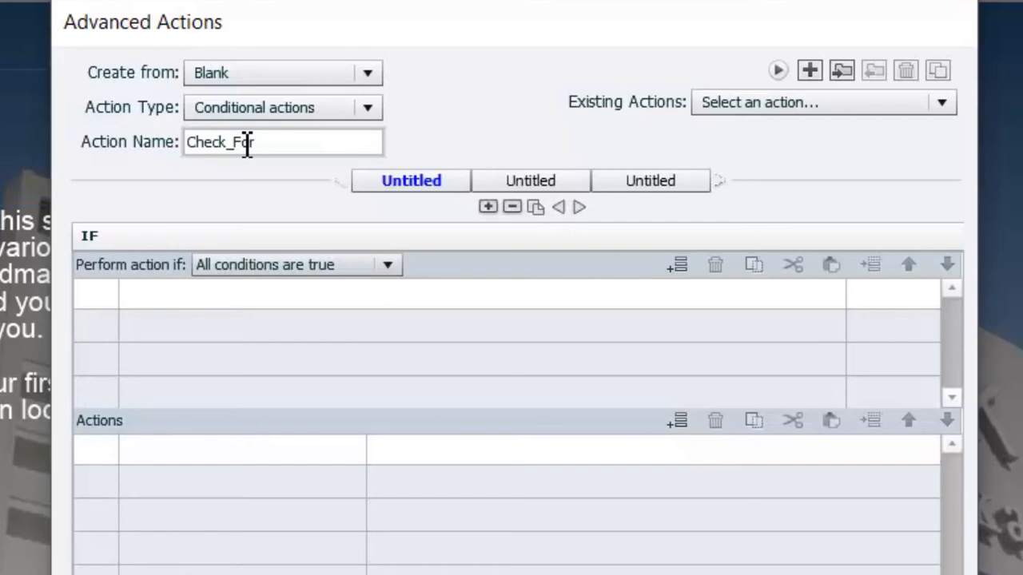
{"action": "type", "text": "_Lion"}
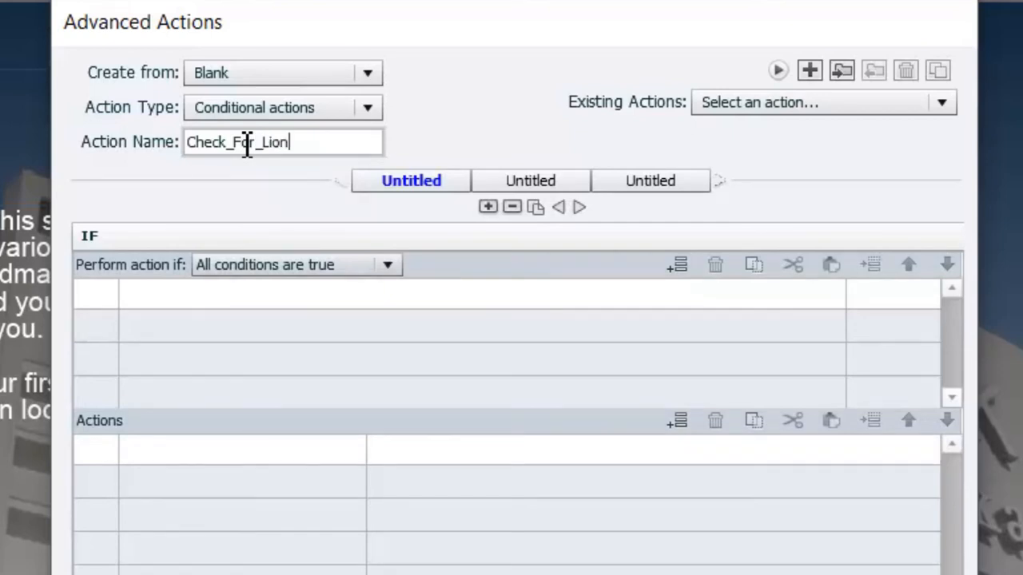
{"action": "mouse_move", "coordinate": [232, 319]}
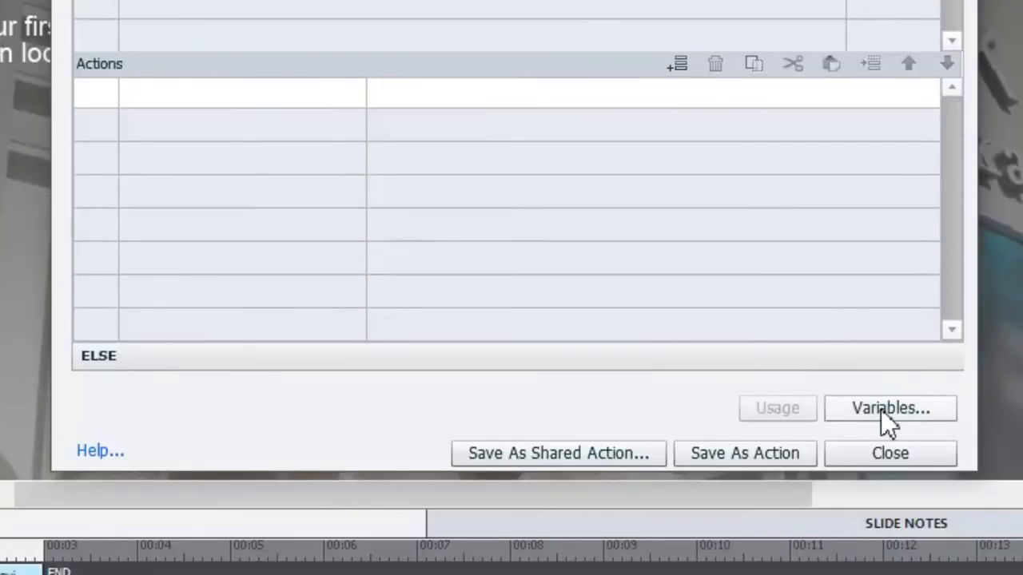
{"action": "mouse_move", "coordinate": [691, 444]}
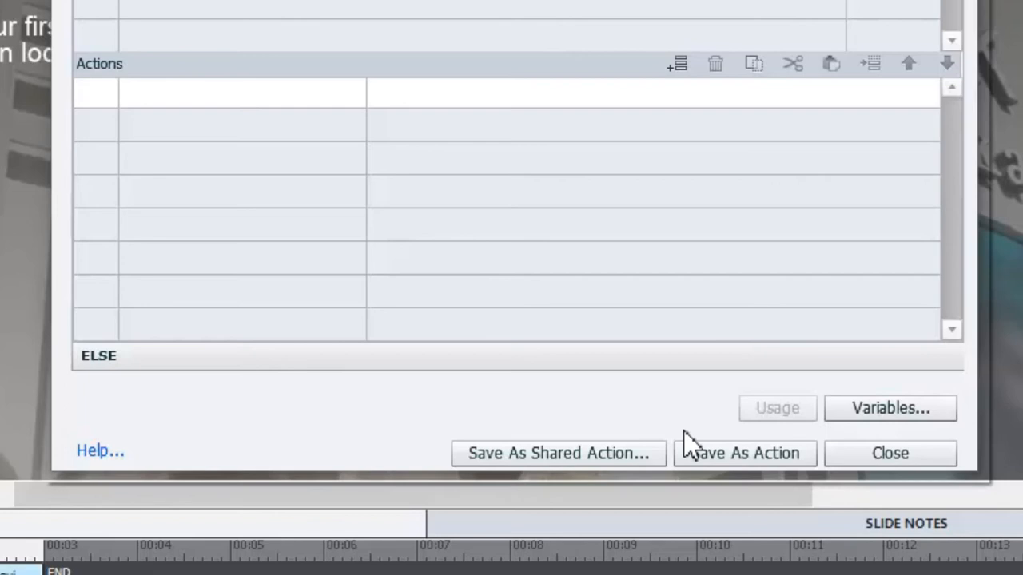
Add a user variable var_Lion_Location and flag it as a geolocation variable
{"action": "left_click", "coordinate": [888, 407]}
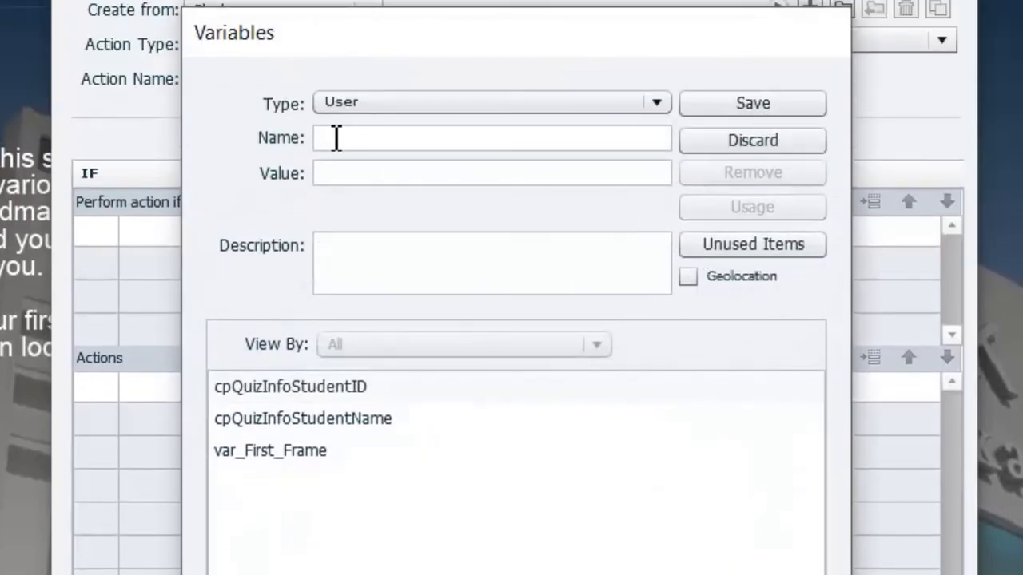
{"action": "type", "text": "var_"}
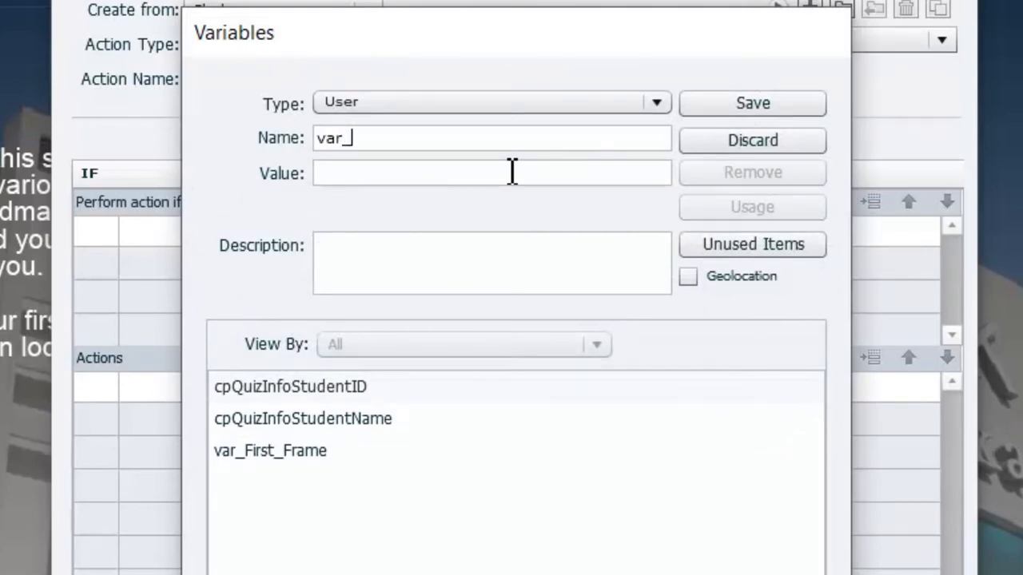
{"action": "type", "text": "Lion"}
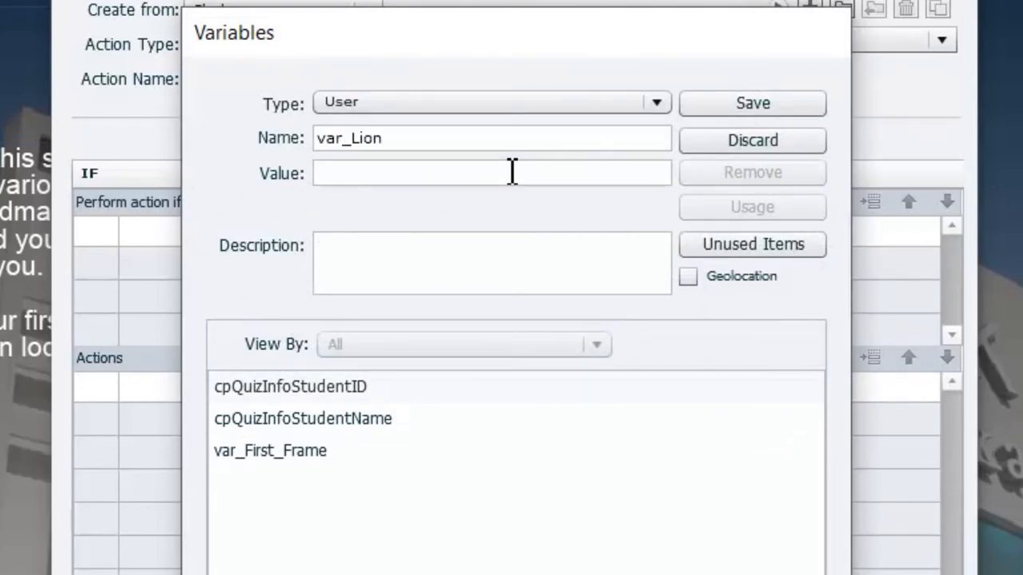
{"action": "type", "text": "_Location"}
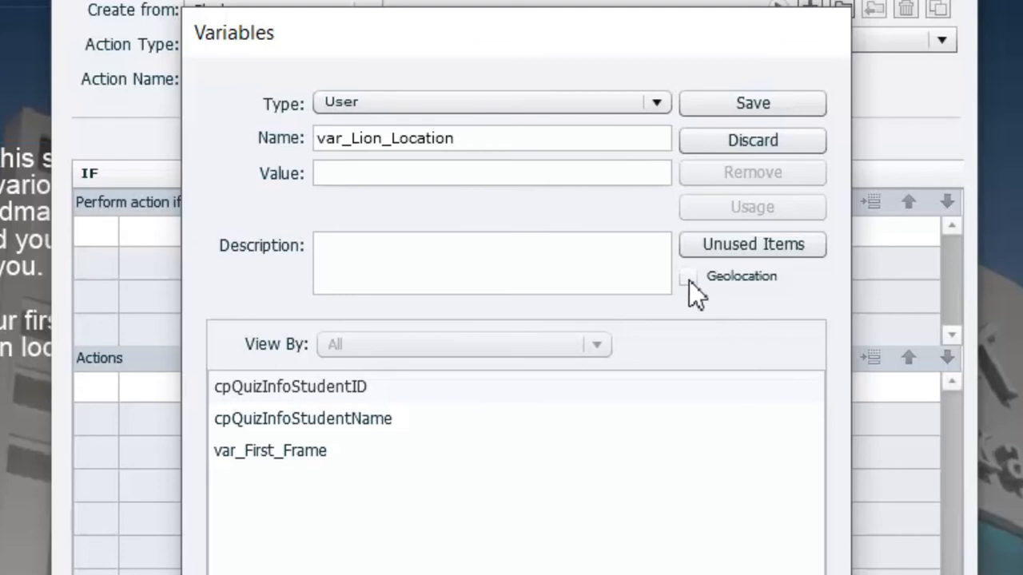
{"action": "left_click", "coordinate": [687, 275]}
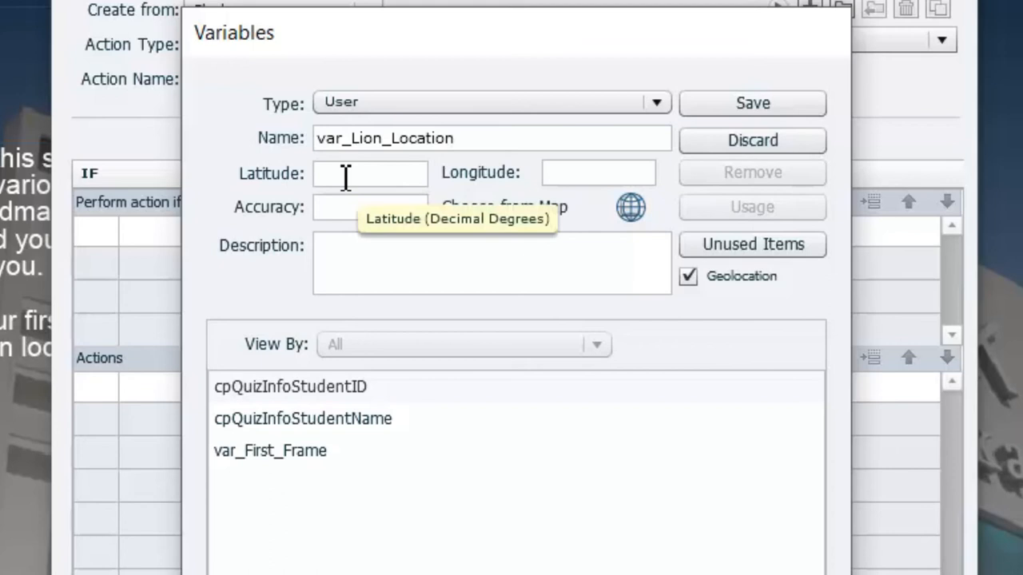
{"action": "mouse_move", "coordinate": [598, 173]}
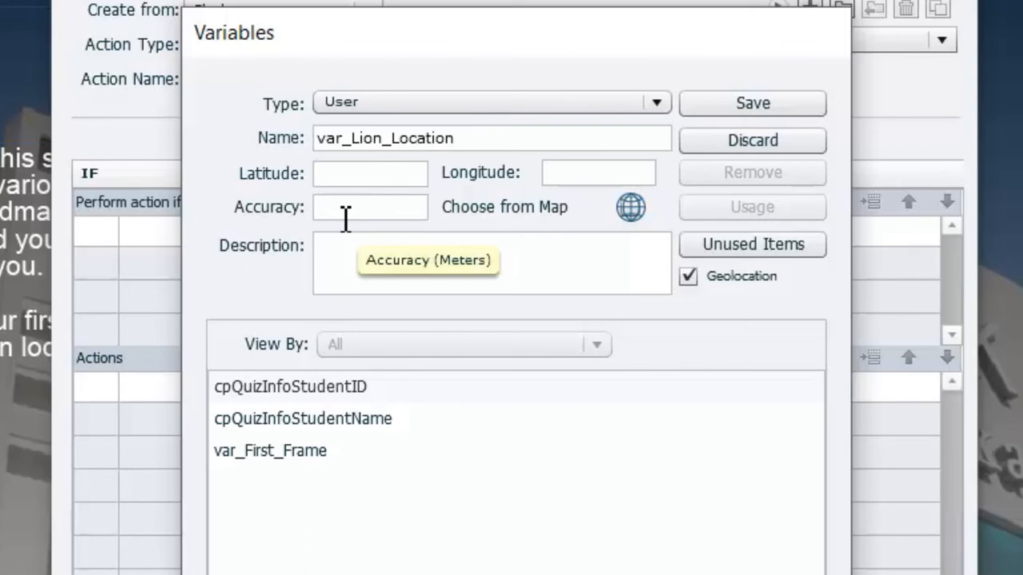
{"action": "mouse_move", "coordinate": [629, 208]}
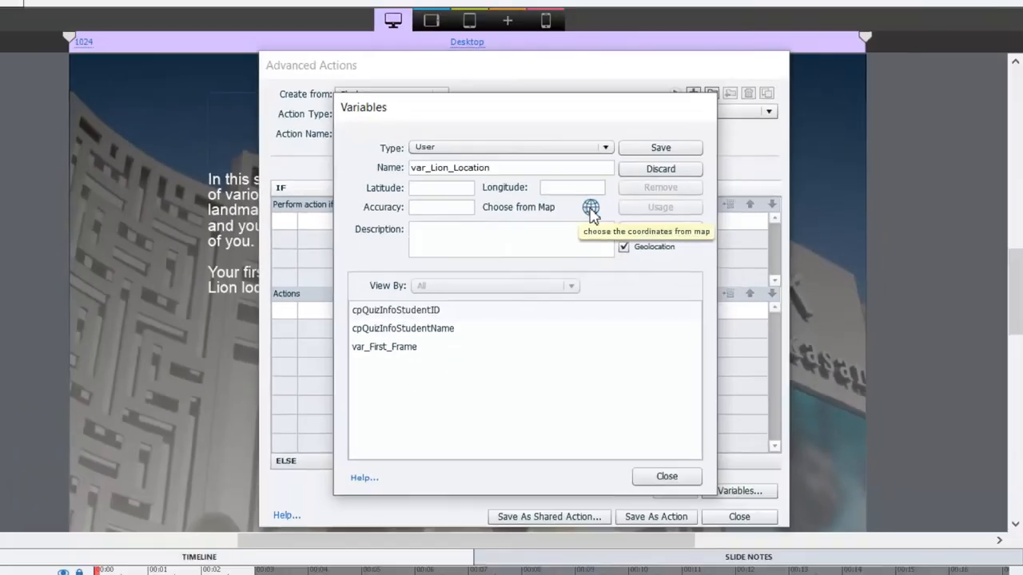
Search the map picker for "mgm grand las vegas"
{"action": "left_click", "coordinate": [590, 208]}
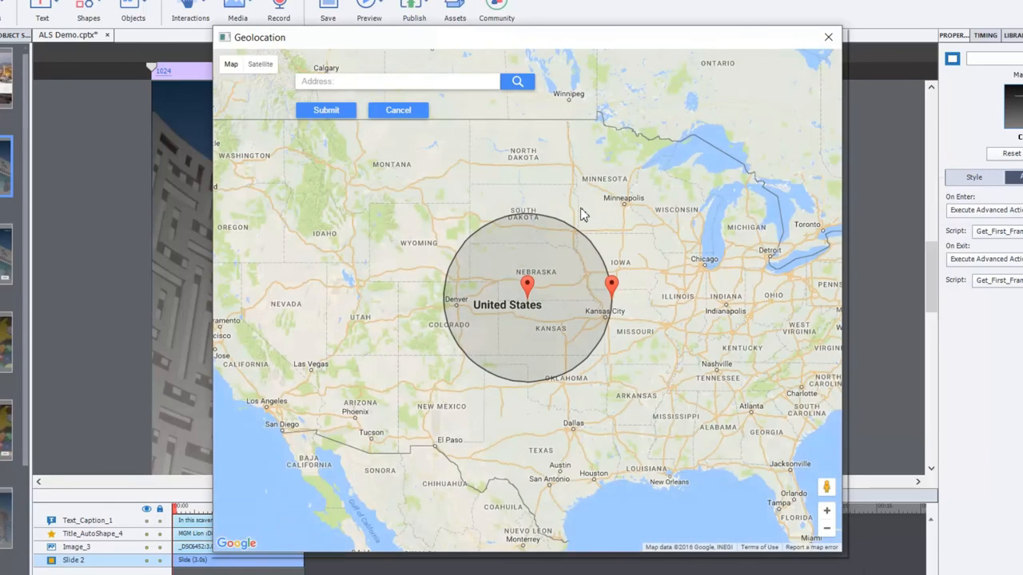
{"action": "mouse_move", "coordinate": [329, 190]}
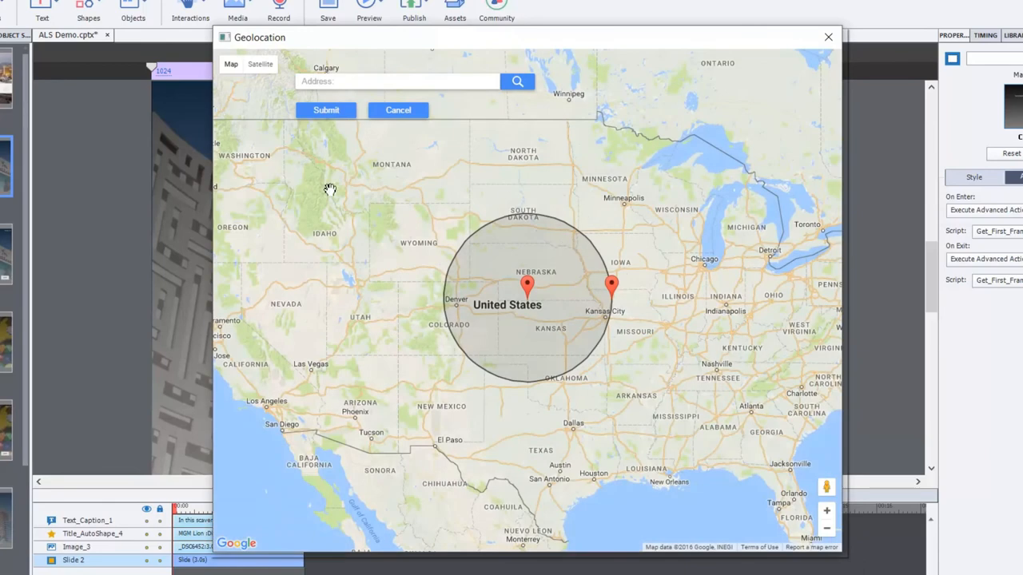
{"action": "mouse_move", "coordinate": [336, 97]}
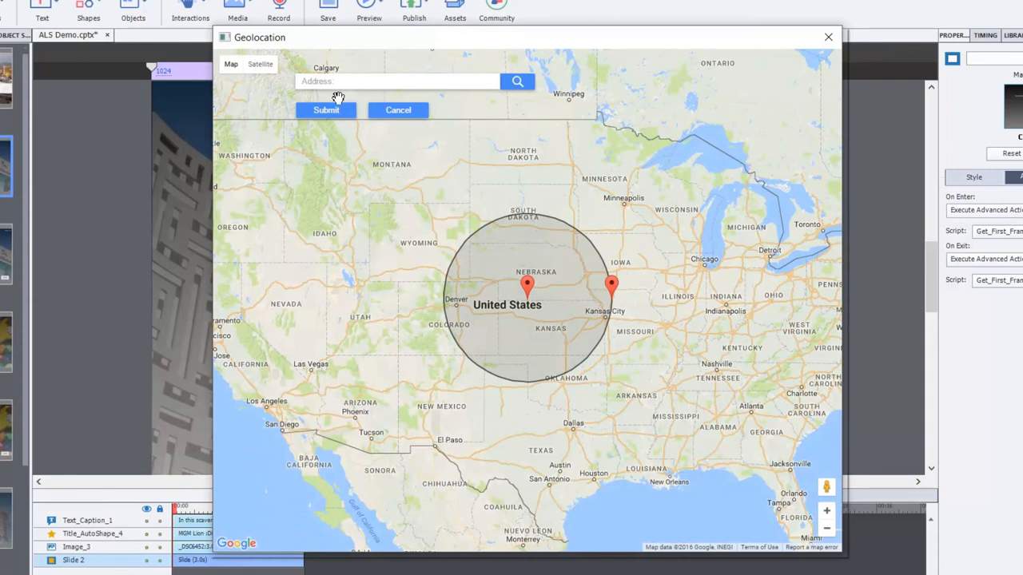
{"action": "left_click", "coordinate": [397, 80]}
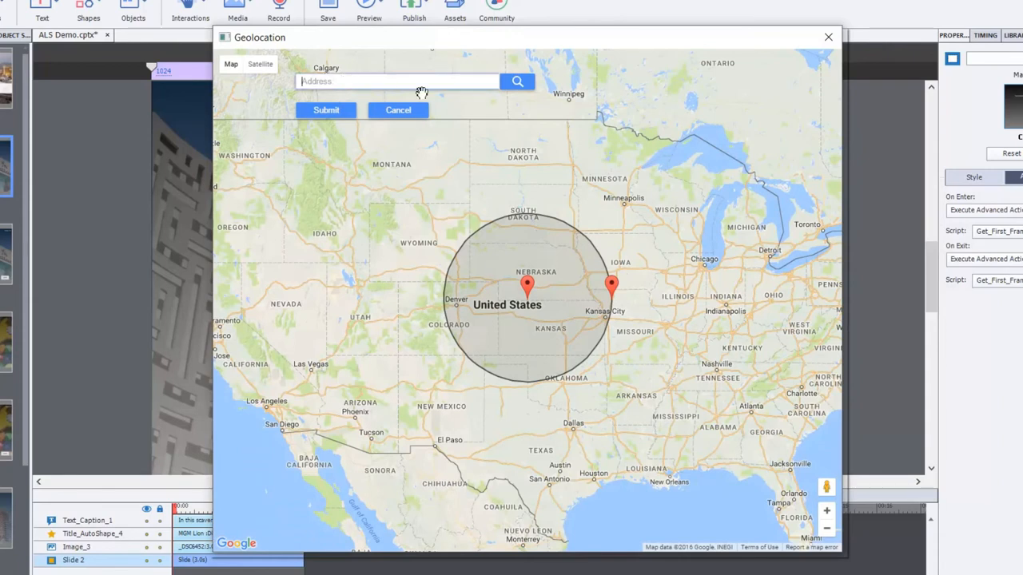
{"action": "type", "text": "mgm"}
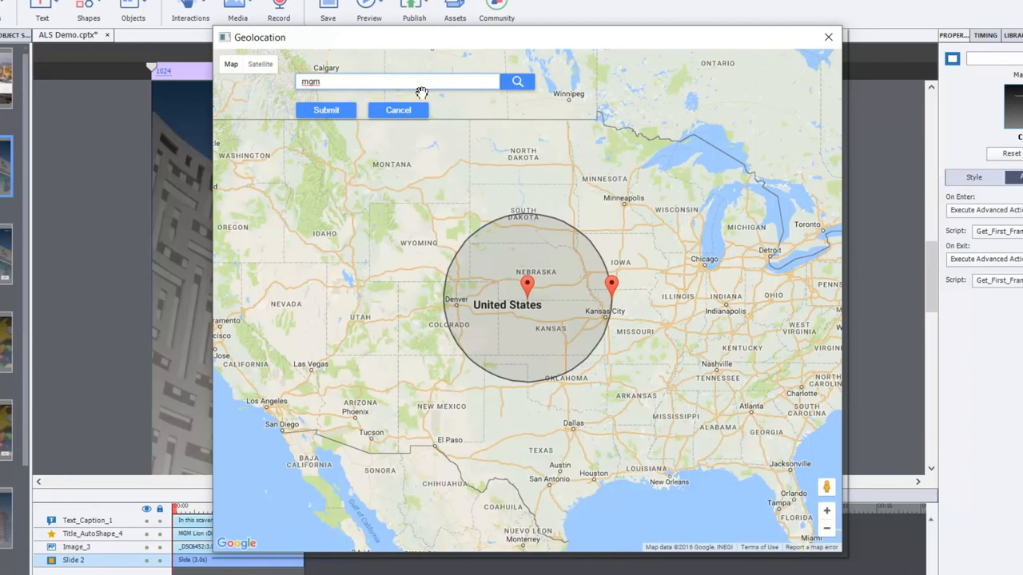
{"action": "type", "text": "grand"}
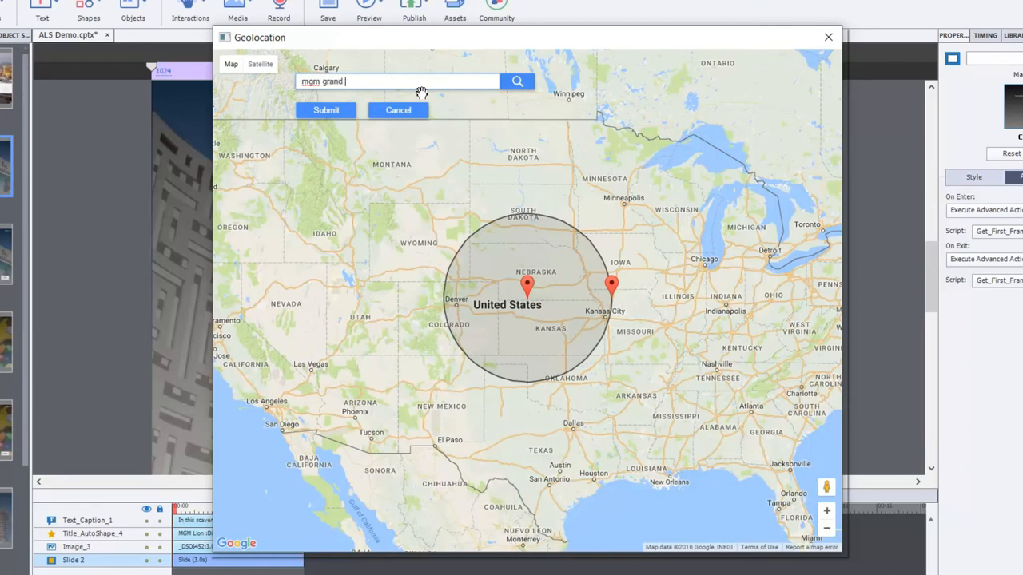
{"action": "type", "text": "las vegas nv"}
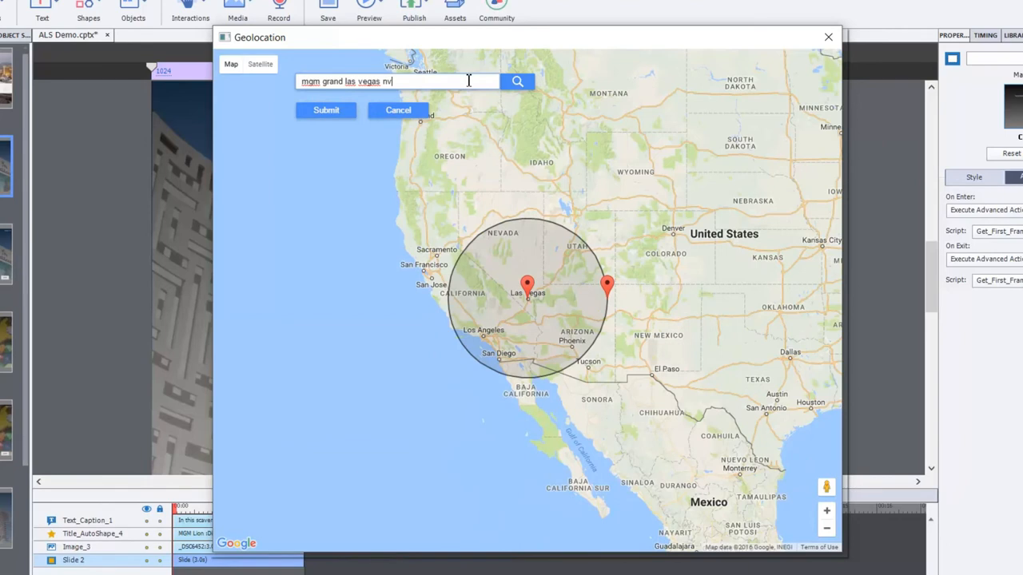
{"action": "mouse_move", "coordinate": [671, 403]}
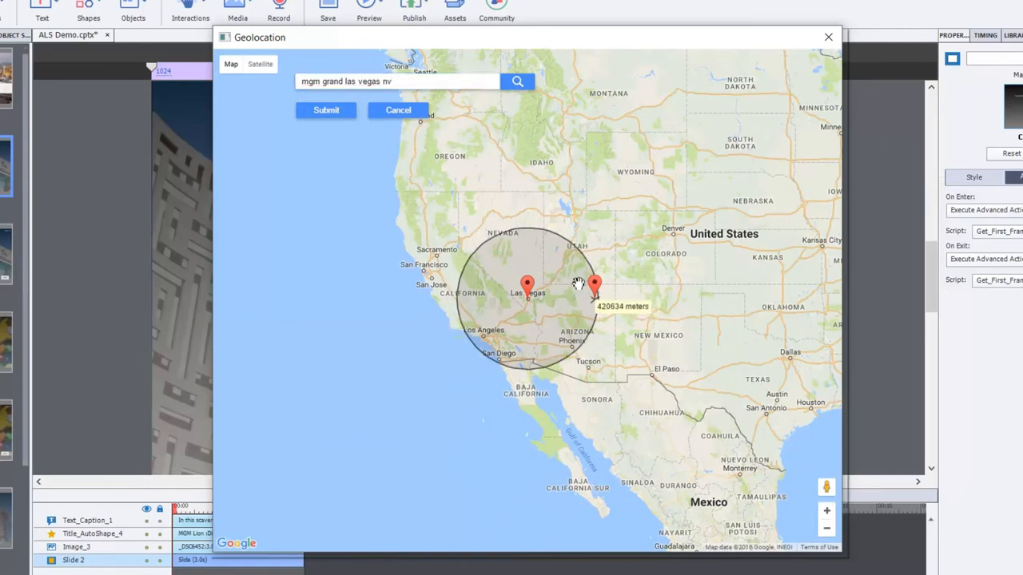
Zoom in, shrink the accuracy radius to building size and move the pin to the hotel's corner plaza
{"action": "left_click_drag", "start_coordinate": [594, 282], "coordinate": [547, 288]}
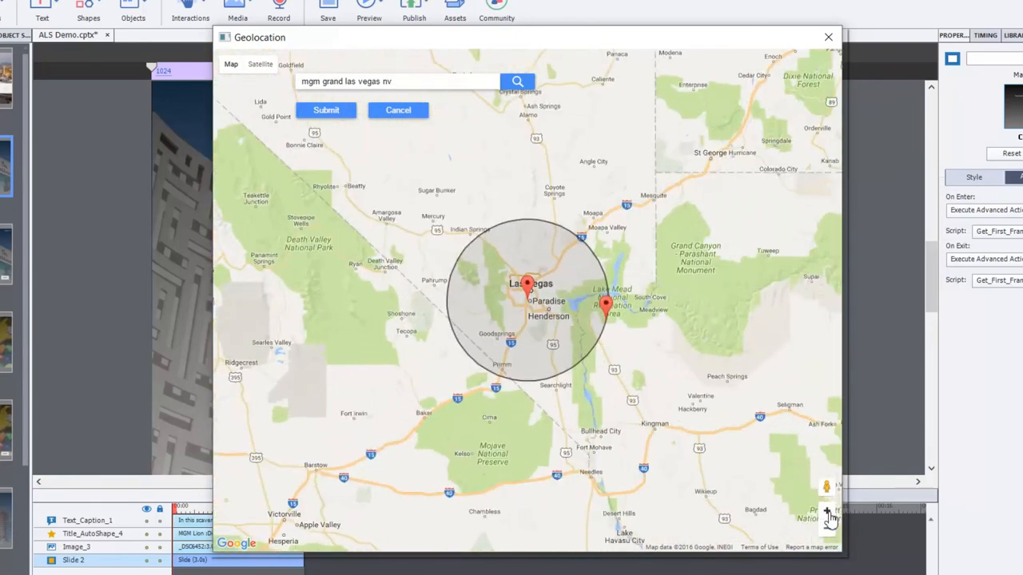
{"action": "left_click", "coordinate": [826, 511]}
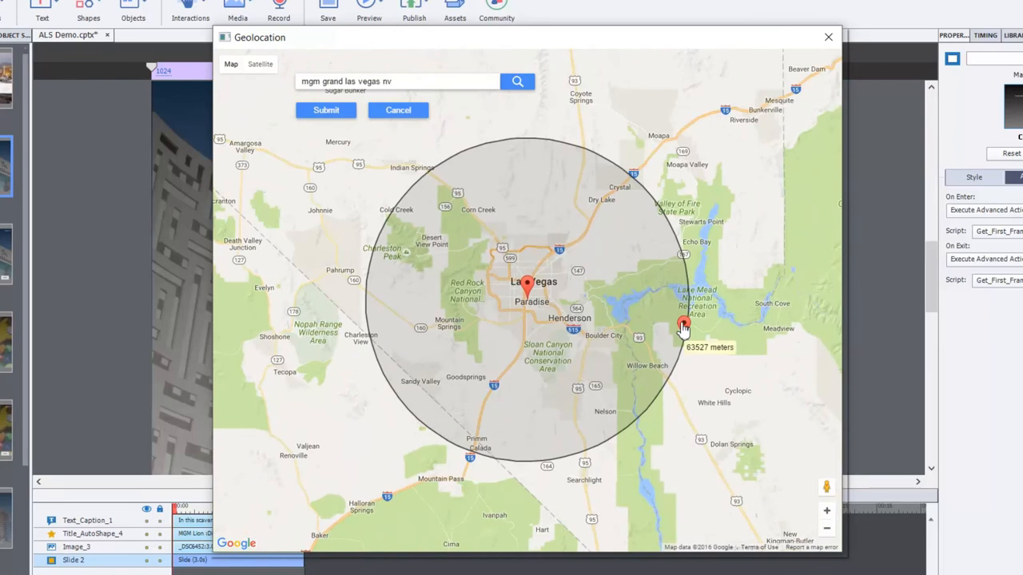
{"action": "left_click_drag", "start_coordinate": [683, 323], "coordinate": [546, 281]}
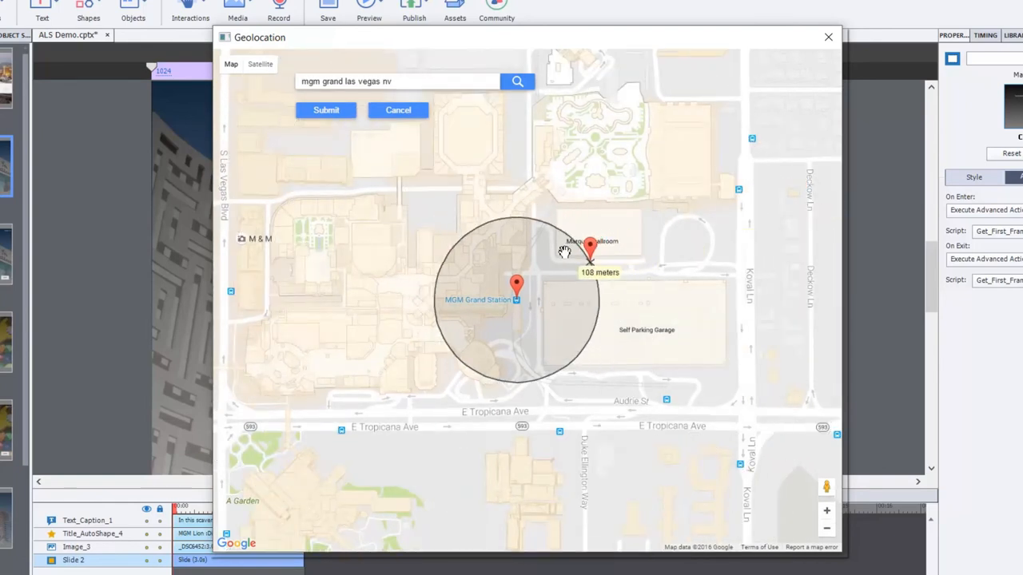
{"action": "left_click_drag", "start_coordinate": [590, 247], "coordinate": [534, 262]}
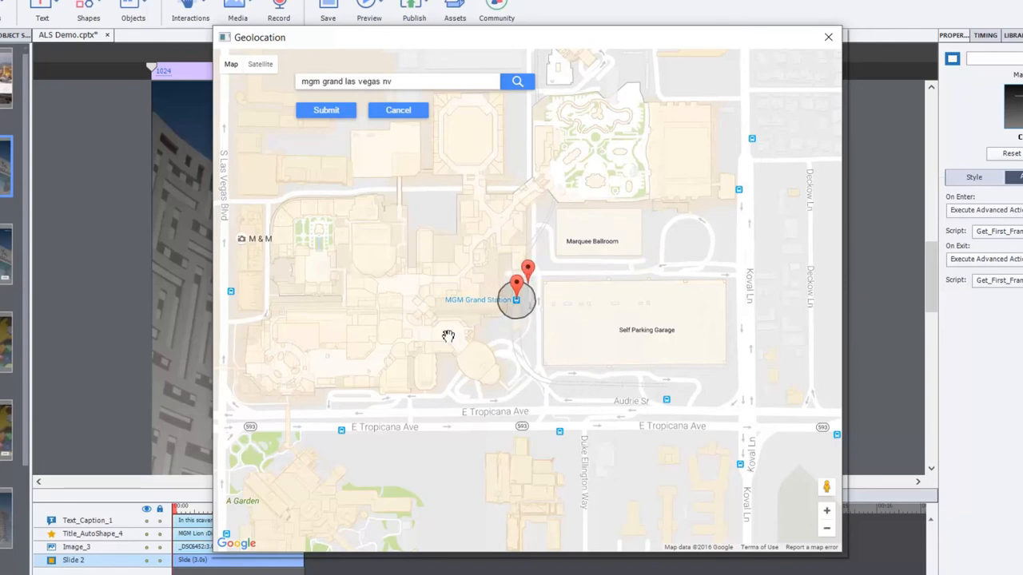
{"action": "mouse_move", "coordinate": [255, 380]}
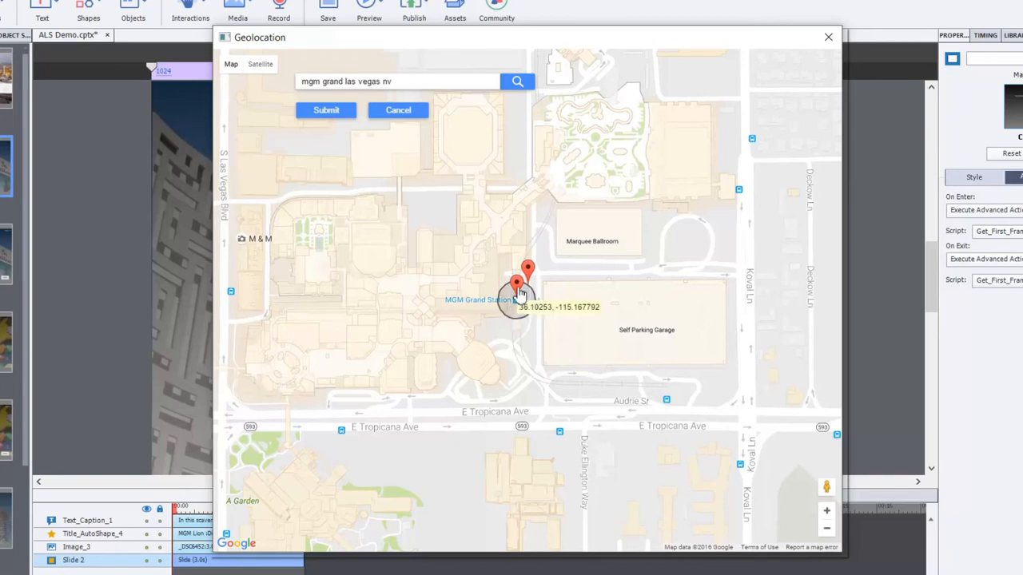
{"action": "left_click_drag", "start_coordinate": [518, 288], "coordinate": [429, 344]}
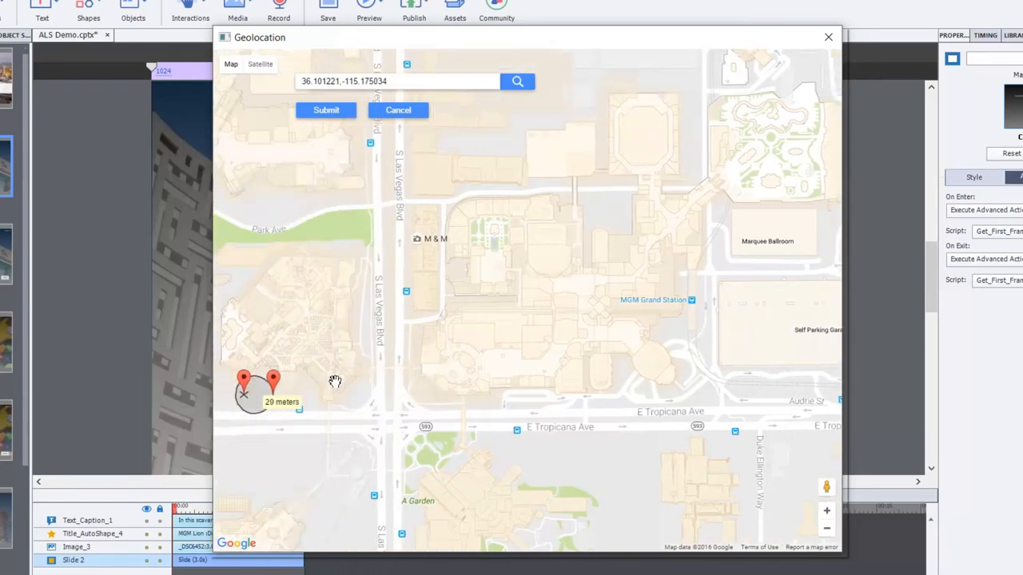
{"action": "left_click_drag", "start_coordinate": [255, 392], "coordinate": [431, 381]}
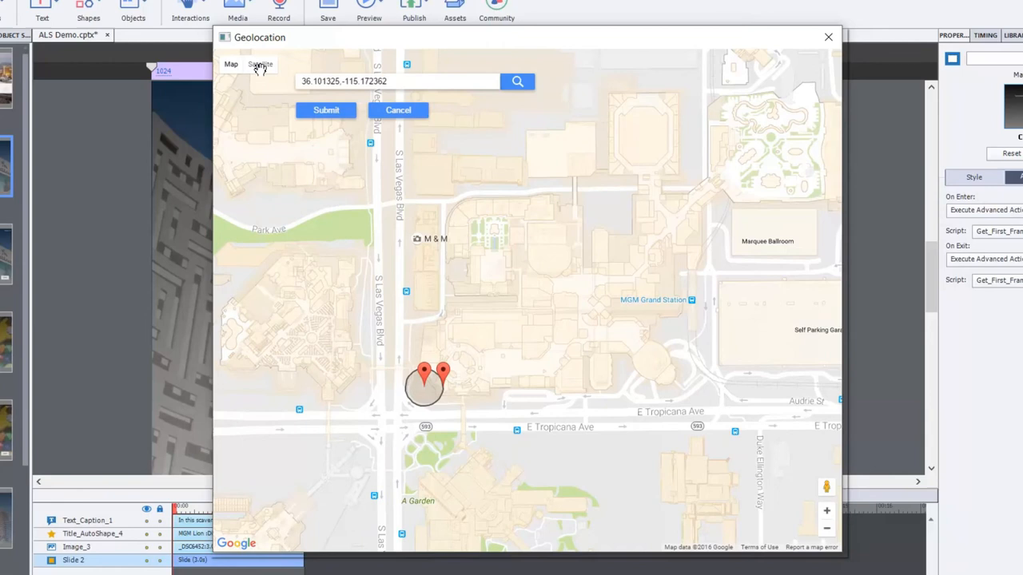
On satellite imagery, pin the round entrance plaza with about a 22-metre radius and submit it
{"action": "left_click", "coordinate": [259, 64]}
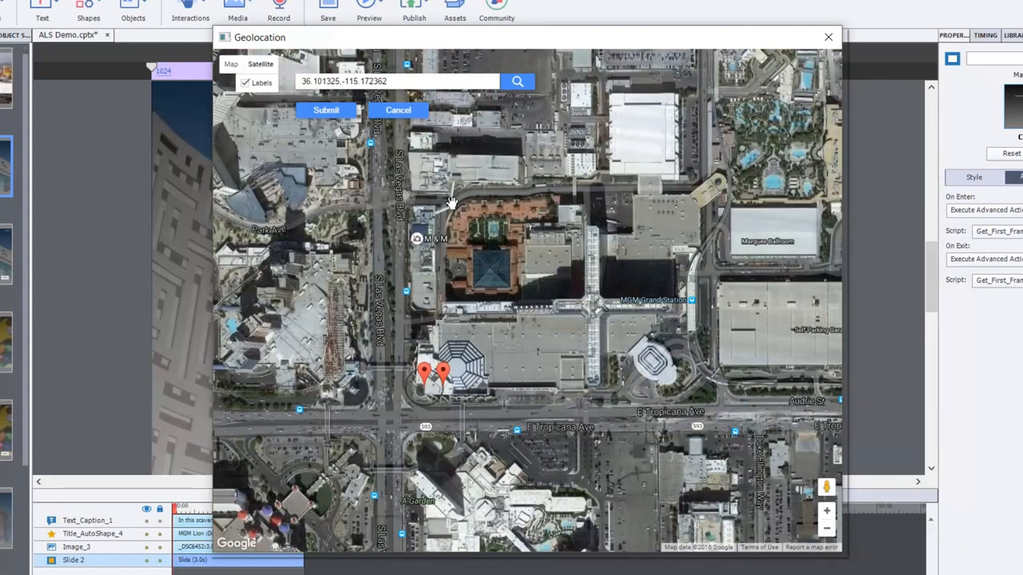
{"action": "left_click", "coordinate": [826, 511]}
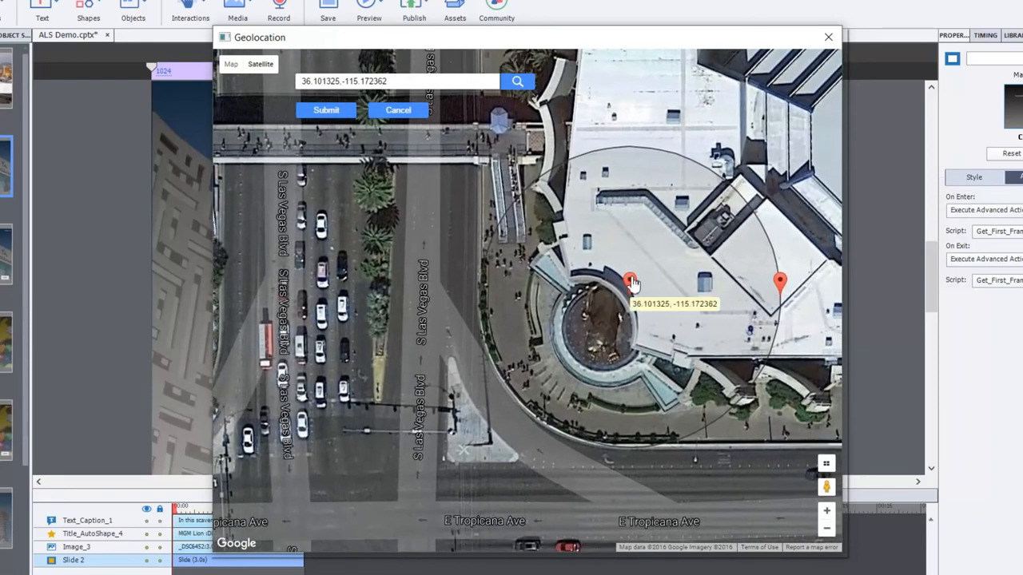
{"action": "left_click_drag", "start_coordinate": [630, 281], "coordinate": [594, 311]}
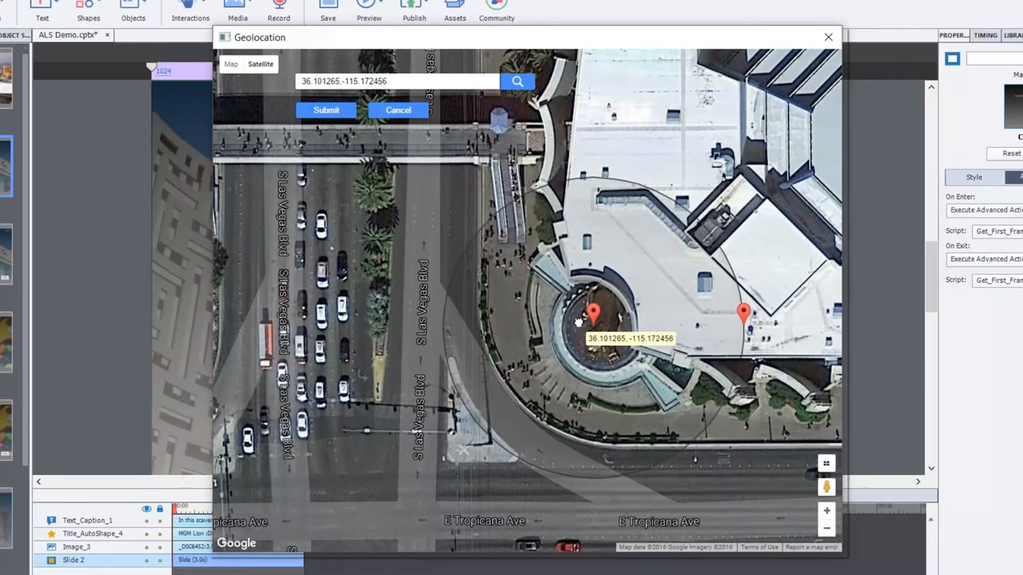
{"action": "left_click_drag", "start_coordinate": [594, 312], "coordinate": [563, 345]}
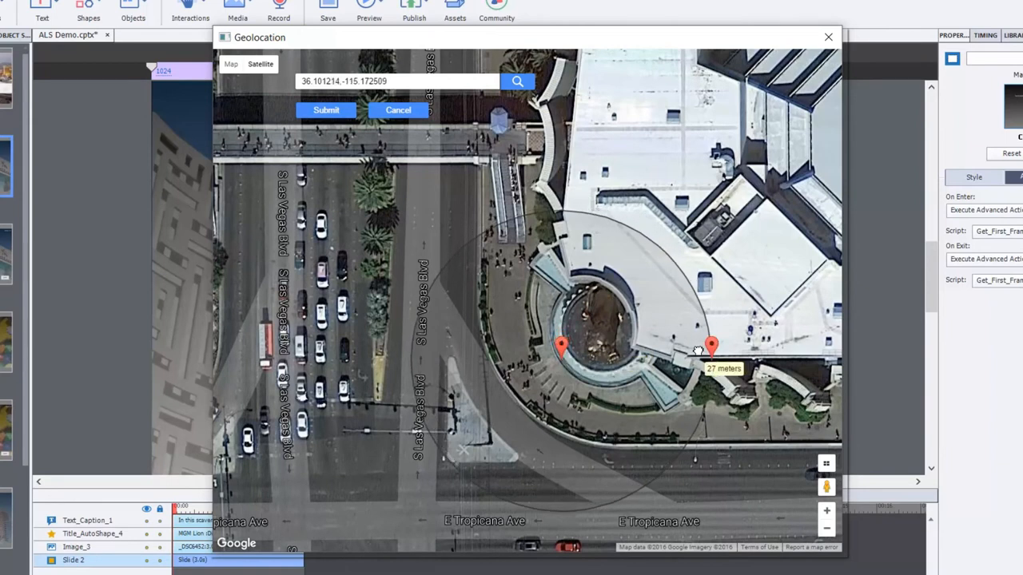
{"action": "left_click_drag", "start_coordinate": [711, 345], "coordinate": [681, 345]}
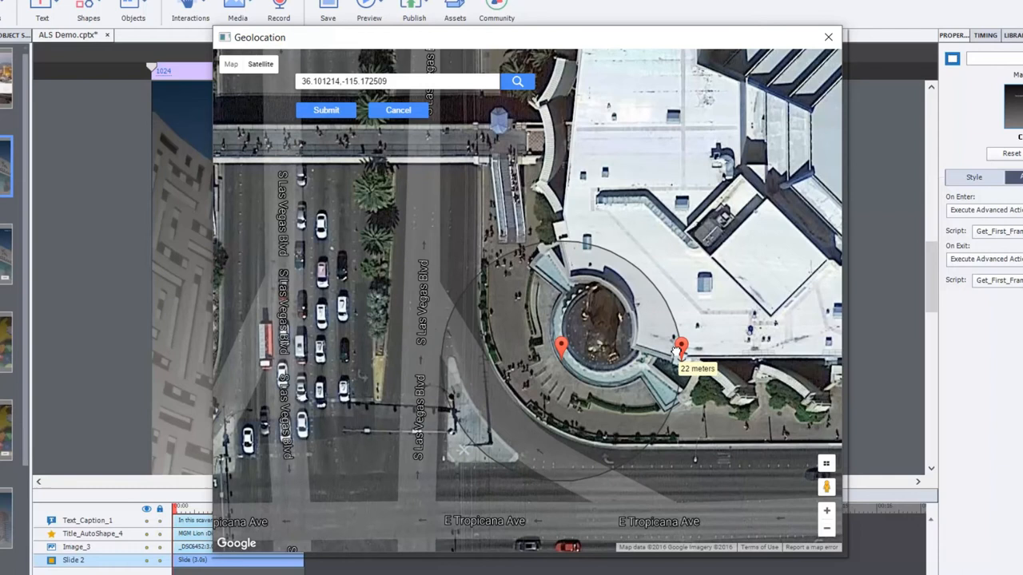
{"action": "left_click_drag", "start_coordinate": [679, 349], "coordinate": [661, 350]}
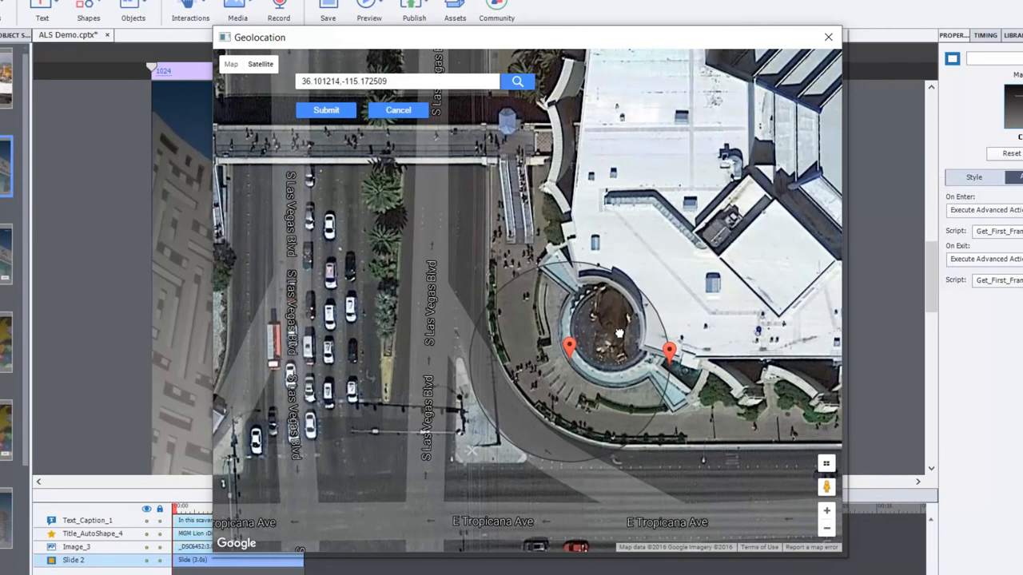
{"action": "left_click_drag", "start_coordinate": [569, 345], "coordinate": [574, 349]}
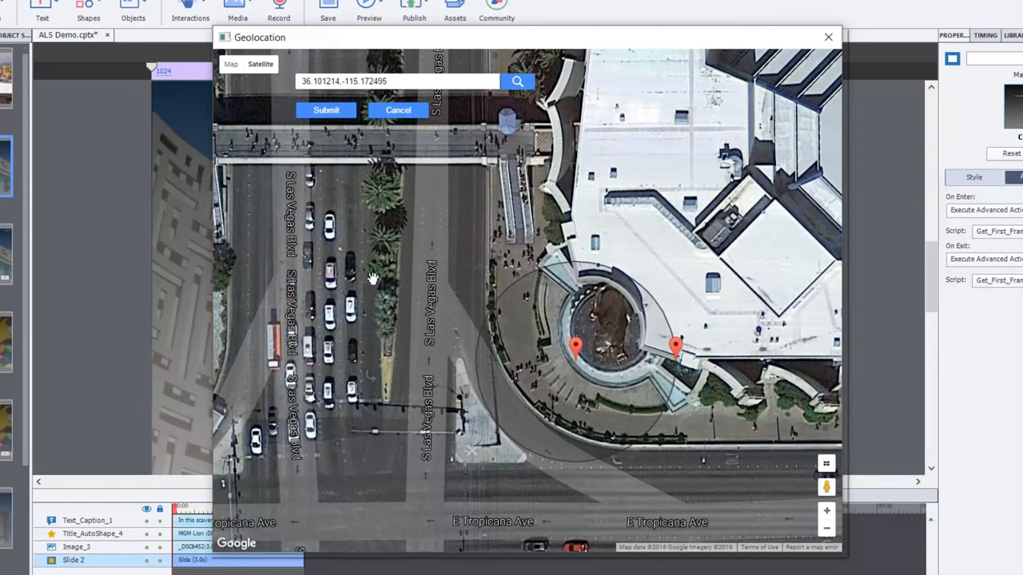
{"action": "mouse_move", "coordinate": [358, 196]}
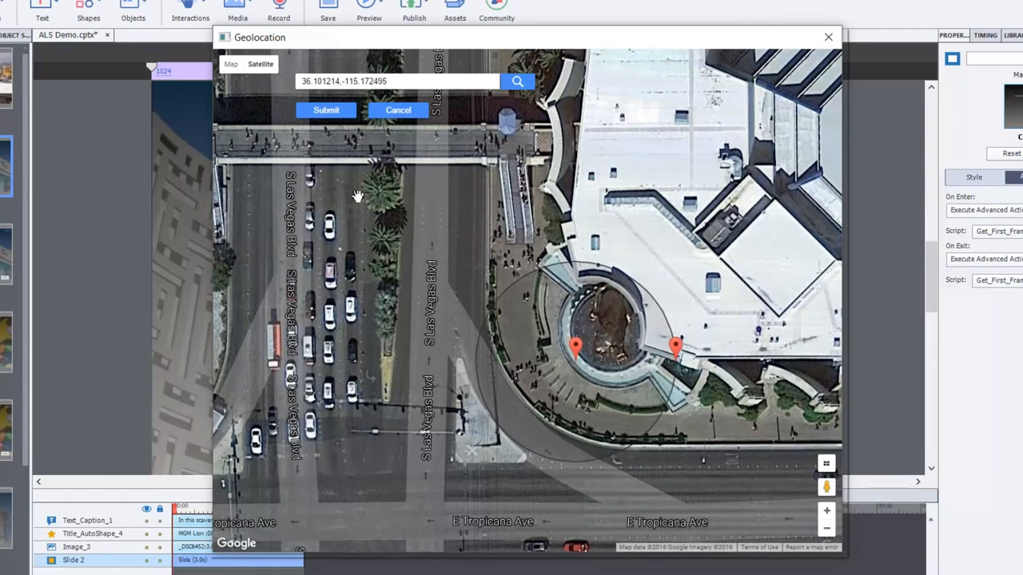
{"action": "left_click", "coordinate": [326, 109]}
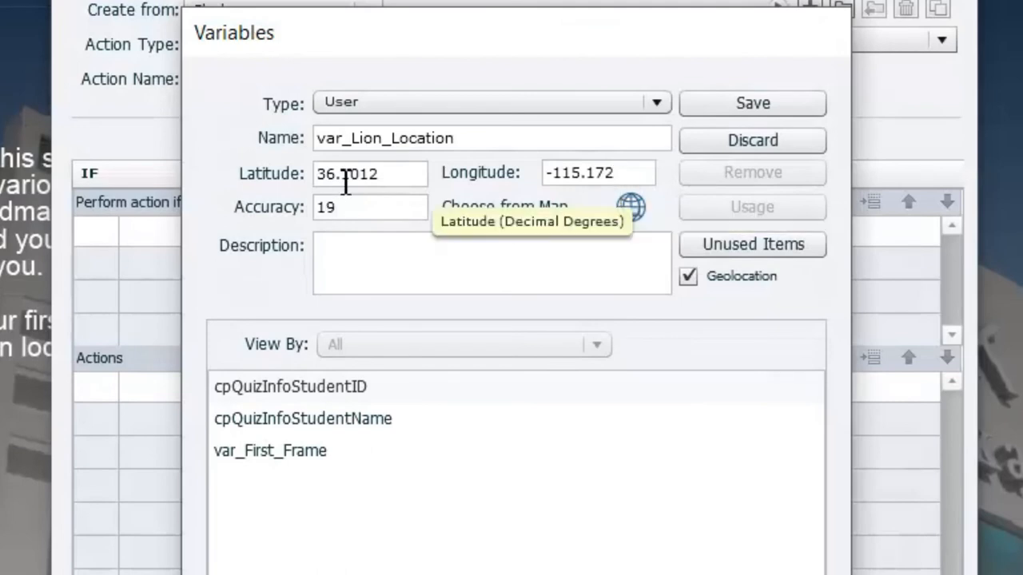
Save var_Lion_Location with latitude 36.1012, longitude -115.172, accuracy 19
{"action": "left_click", "coordinate": [751, 102]}
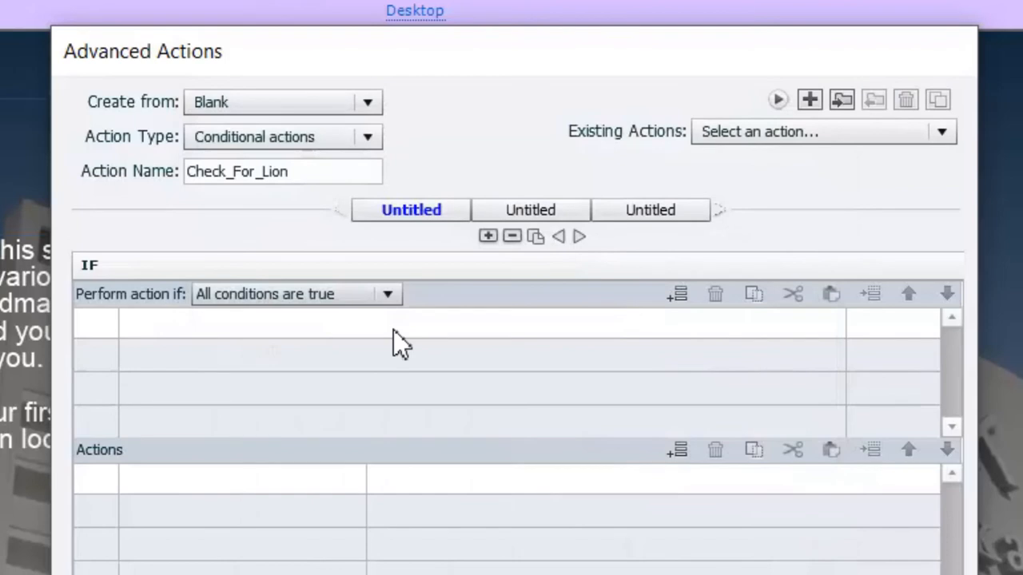
{"action": "mouse_move", "coordinate": [168, 330]}
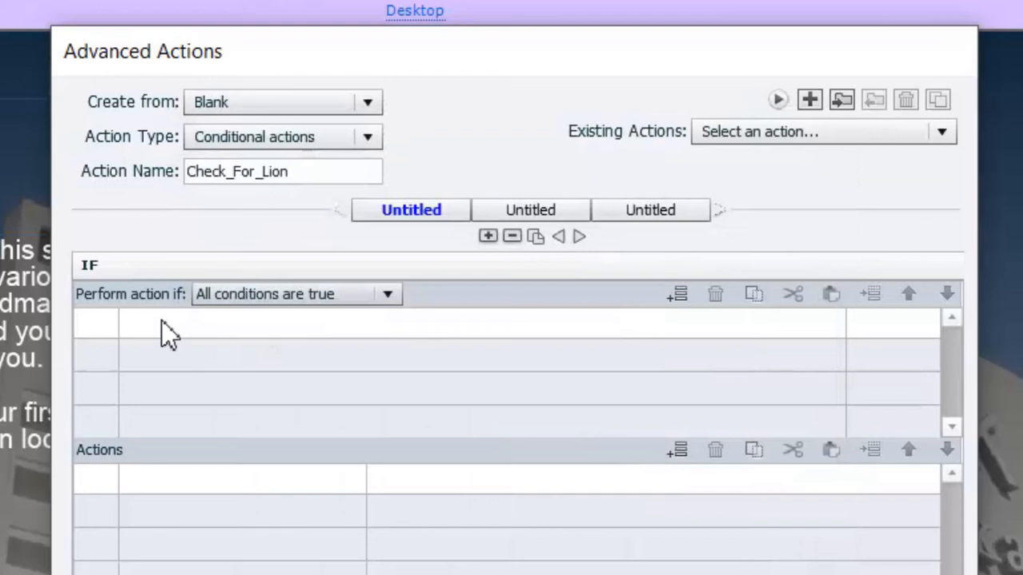
{"action": "mouse_move", "coordinate": [190, 339]}
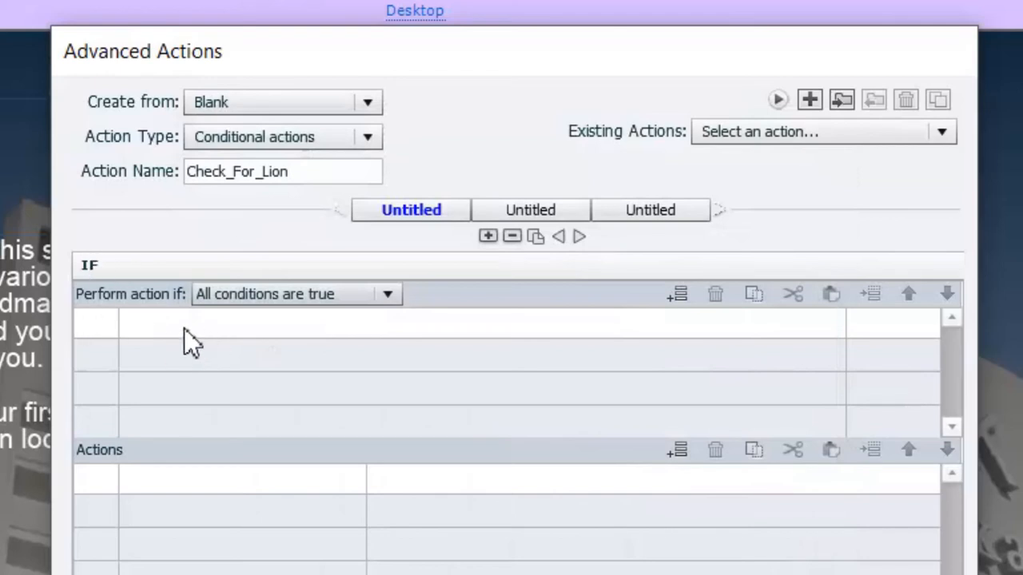
Set IF cpInfoGeoLocation equals var_Lion_Location then Go to Next Slide
{"action": "left_click", "coordinate": [678, 294]}
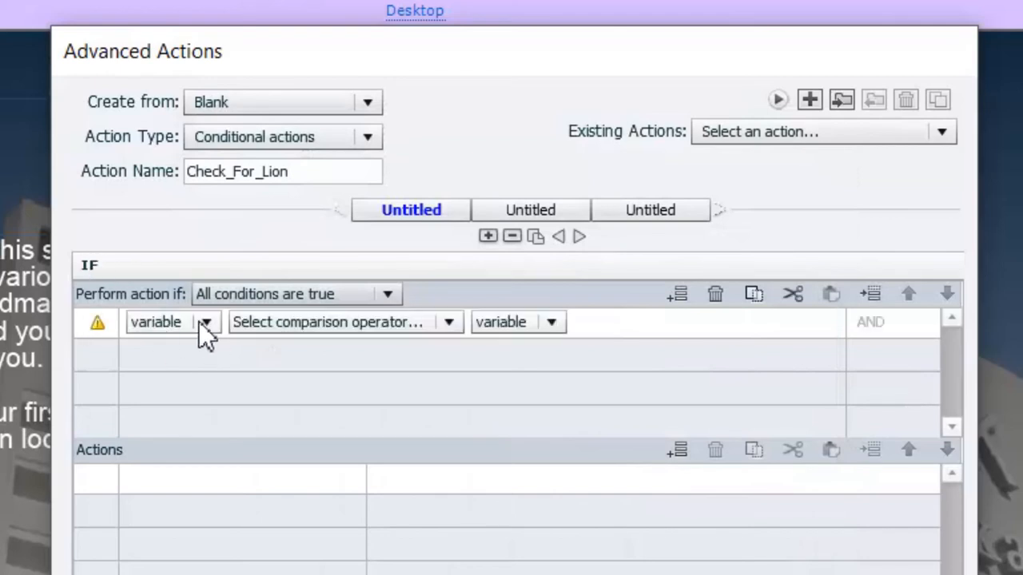
{"action": "left_click", "coordinate": [206, 323]}
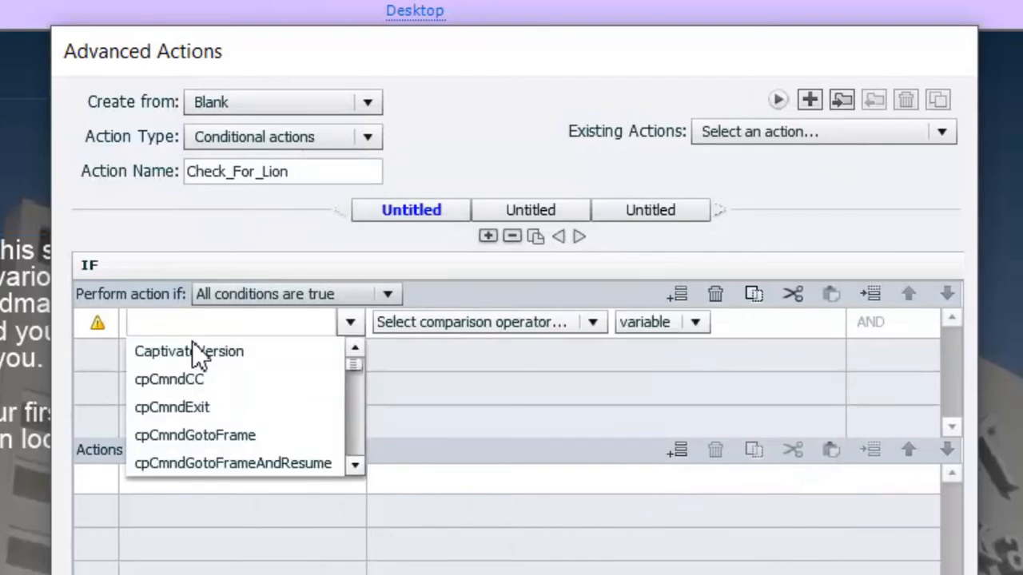
{"action": "type", "text": "cpinfo"}
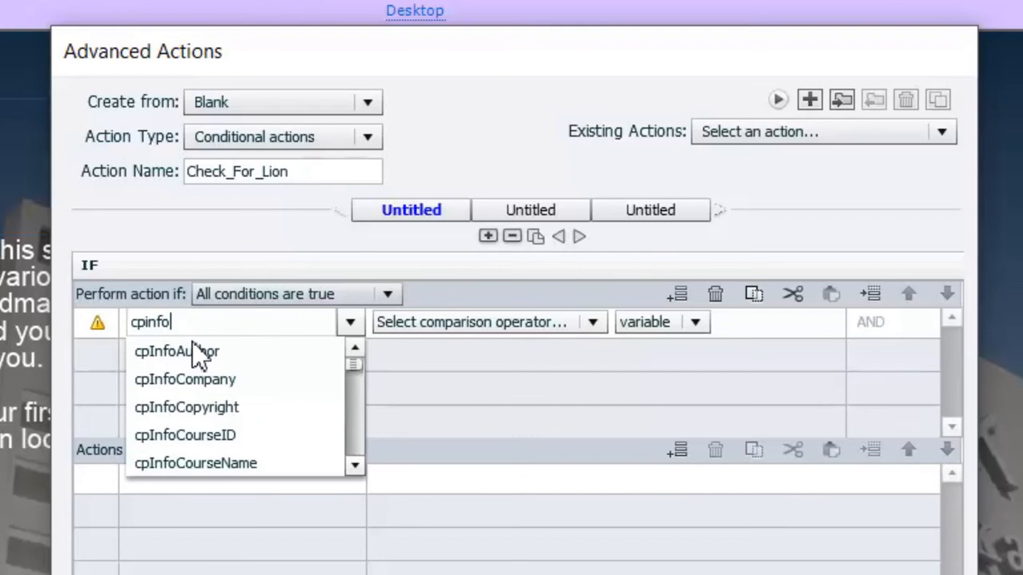
{"action": "type", "text": "g"}
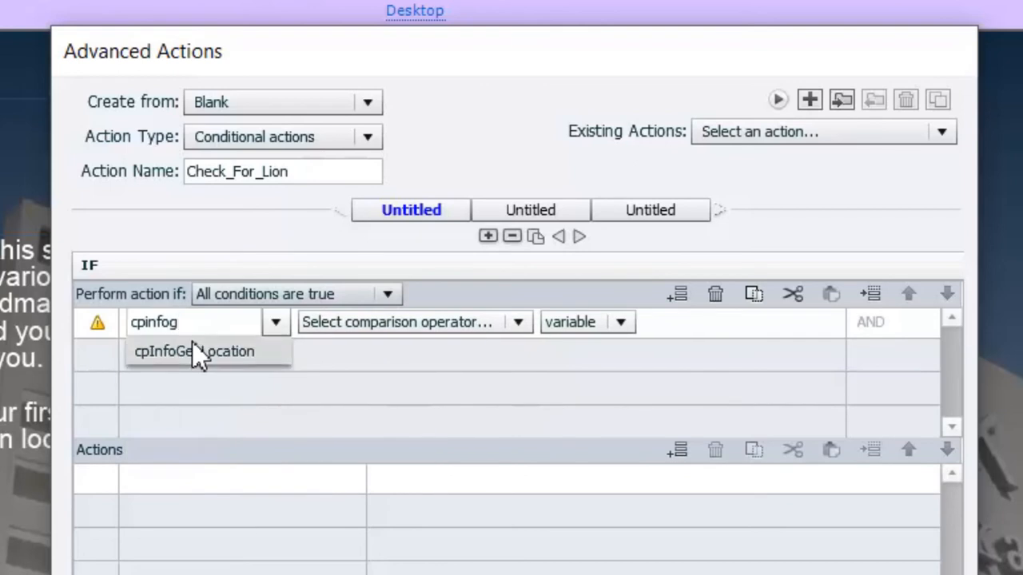
{"action": "left_click", "coordinate": [195, 352]}
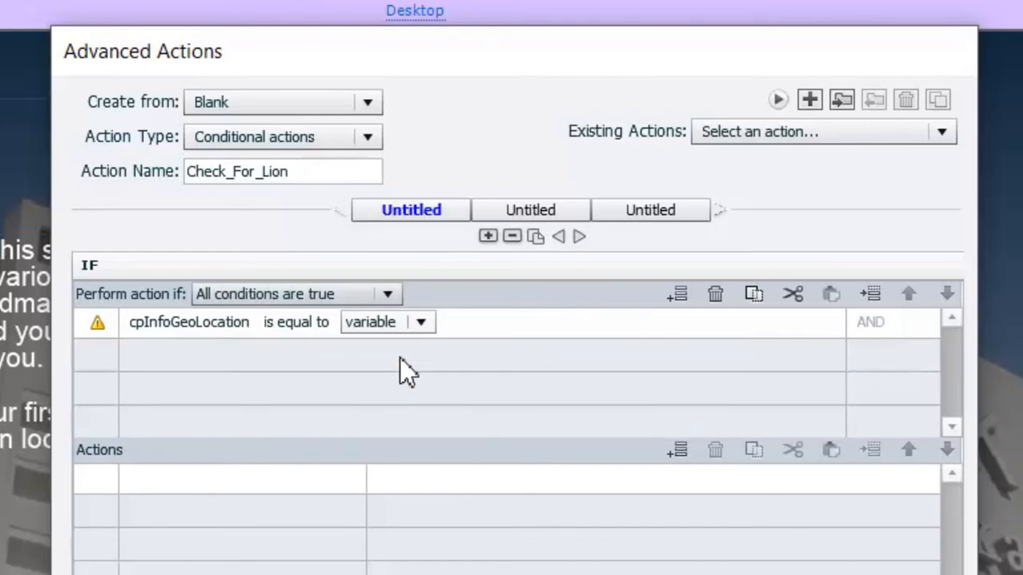
{"action": "mouse_move", "coordinate": [428, 330]}
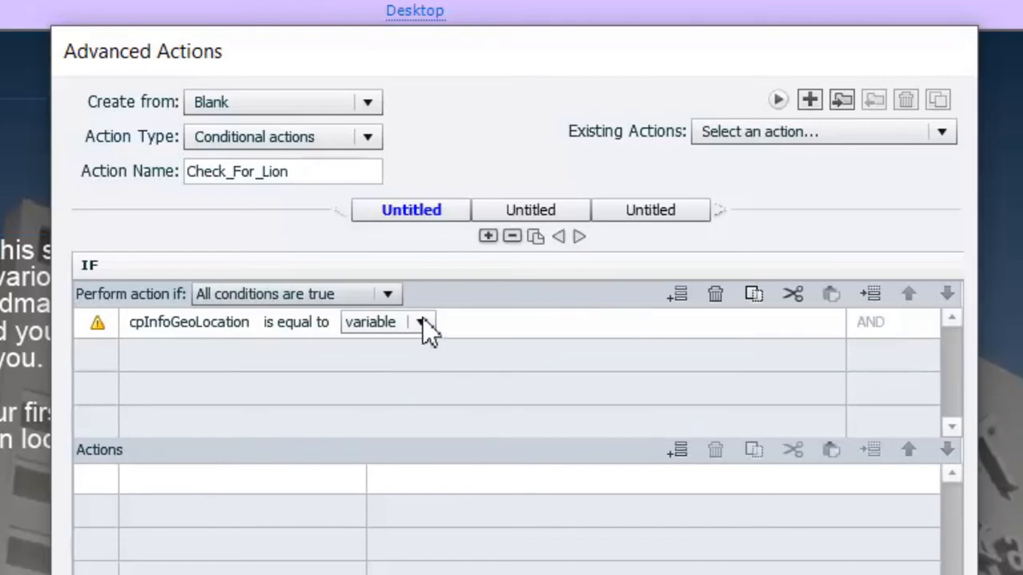
{"action": "left_click", "coordinate": [423, 323]}
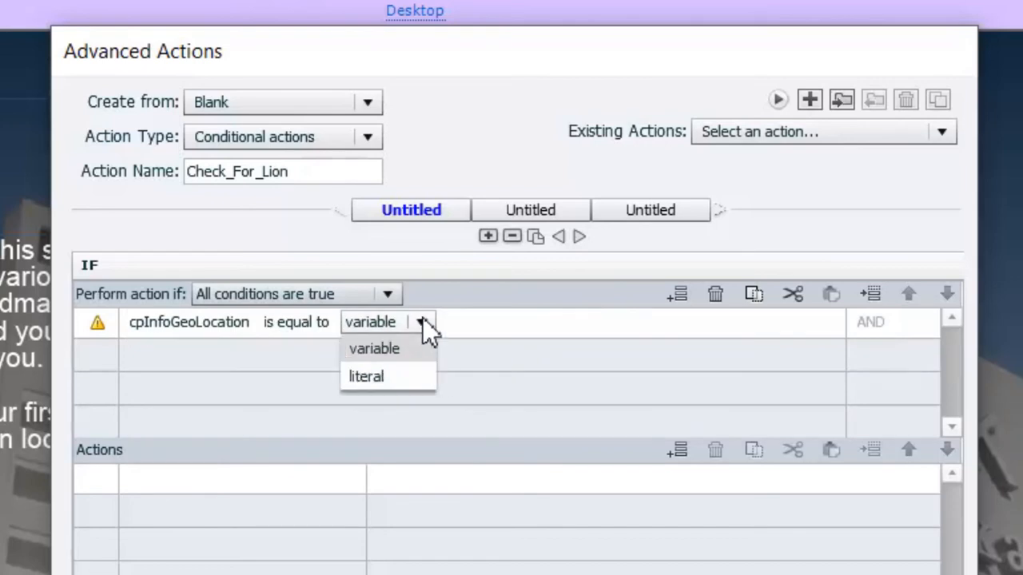
{"action": "left_click", "coordinate": [374, 348]}
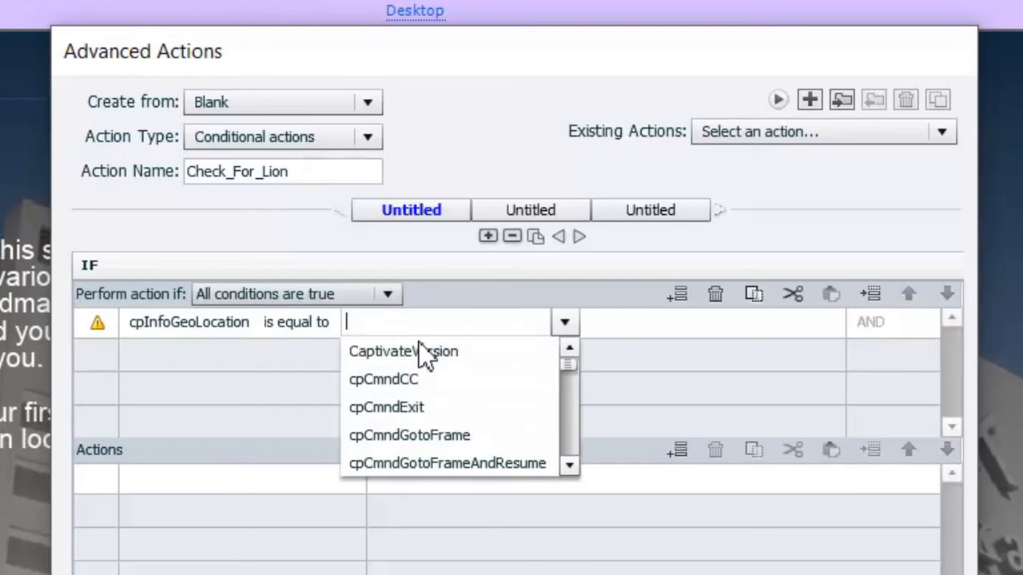
{"action": "type", "text": "var"}
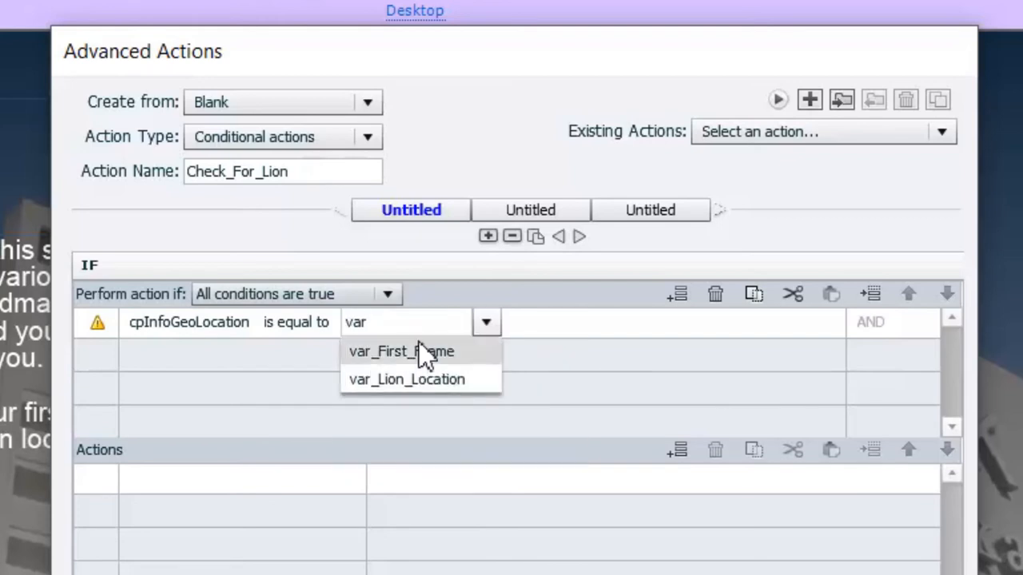
{"action": "left_click", "coordinate": [406, 379]}
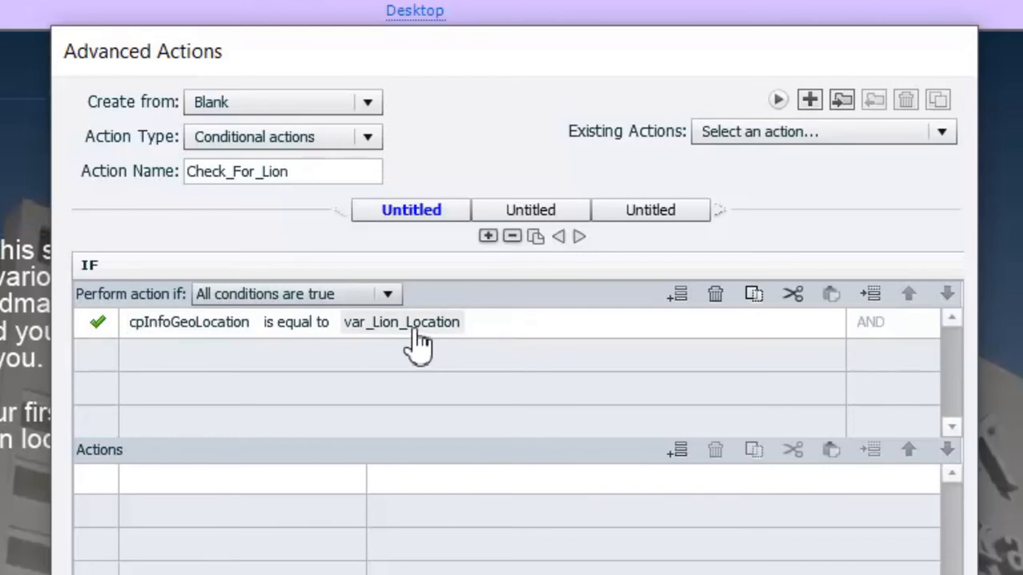
{"action": "mouse_move", "coordinate": [200, 492]}
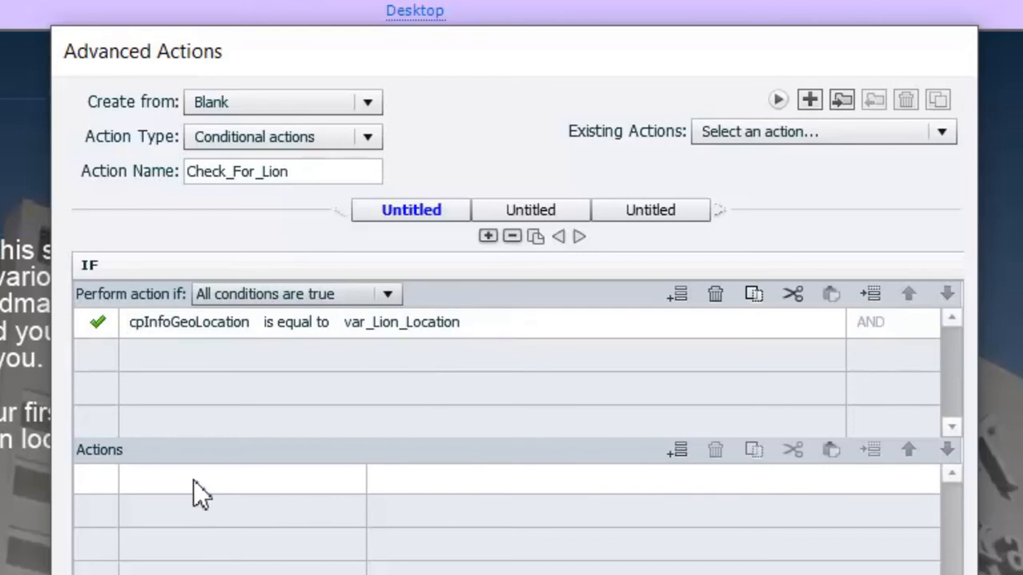
{"action": "mouse_move", "coordinate": [198, 487]}
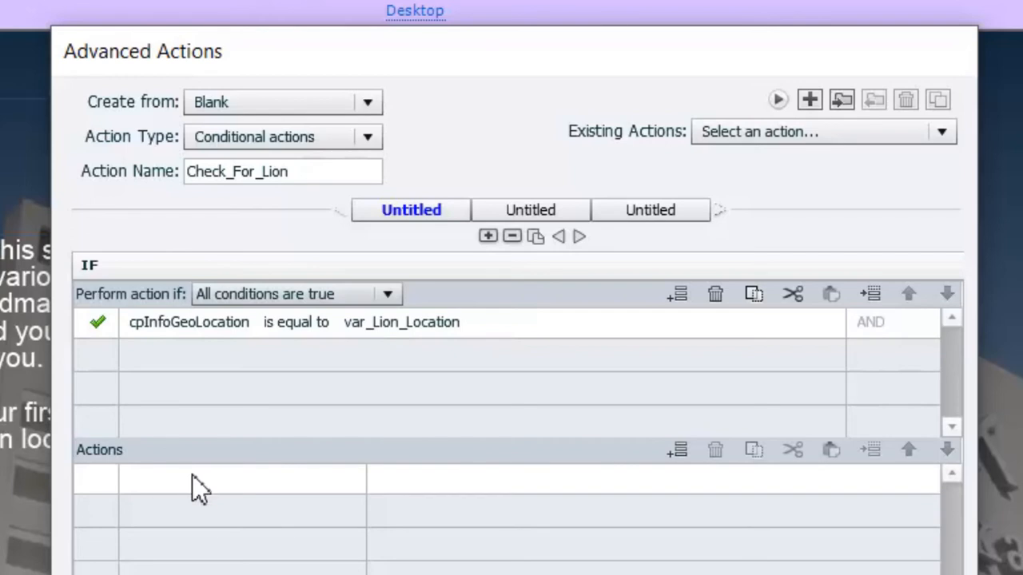
{"action": "mouse_move", "coordinate": [200, 485]}
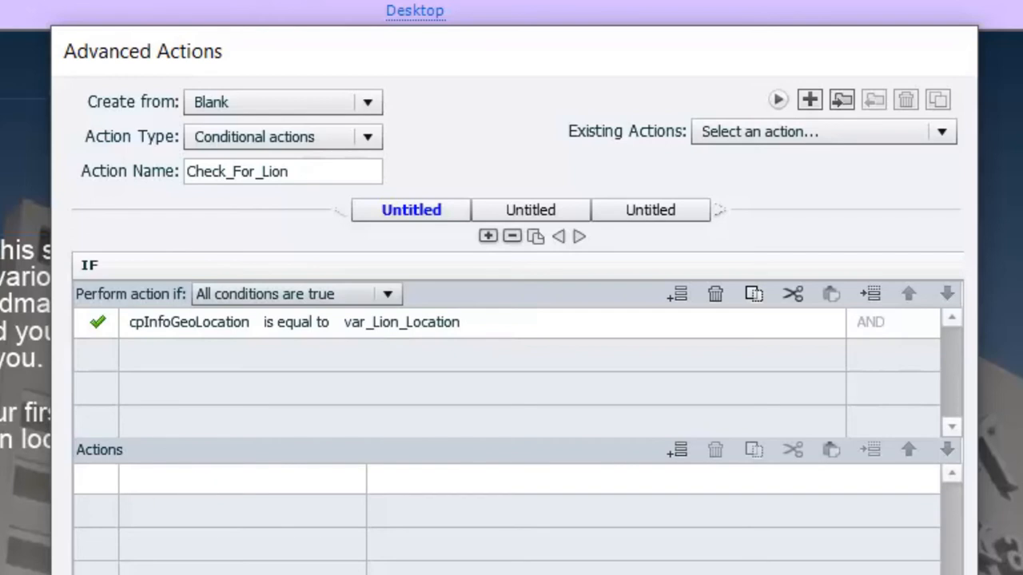
{"action": "mouse_move", "coordinate": [87, 483]}
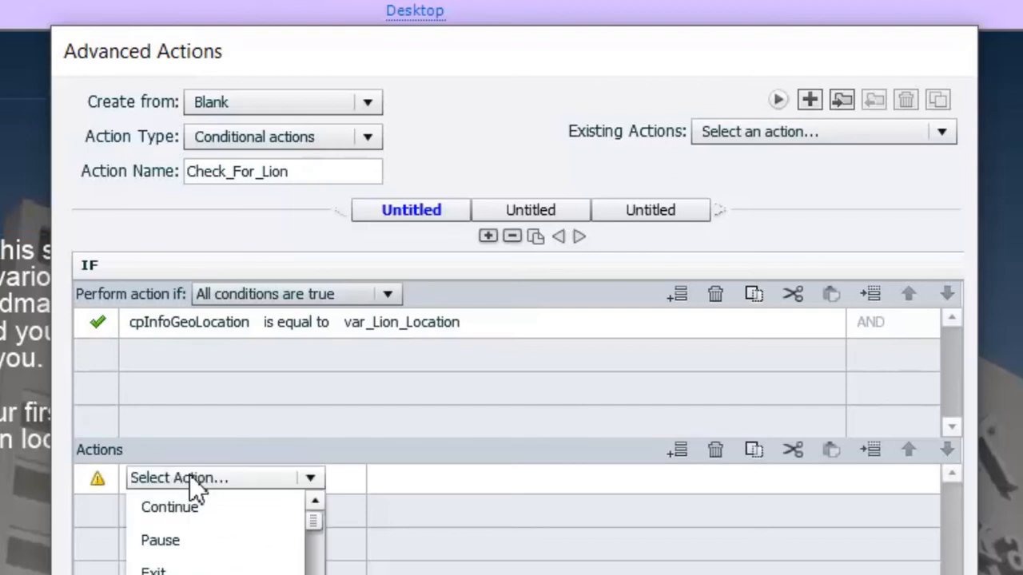
{"action": "left_click", "coordinate": [183, 478]}
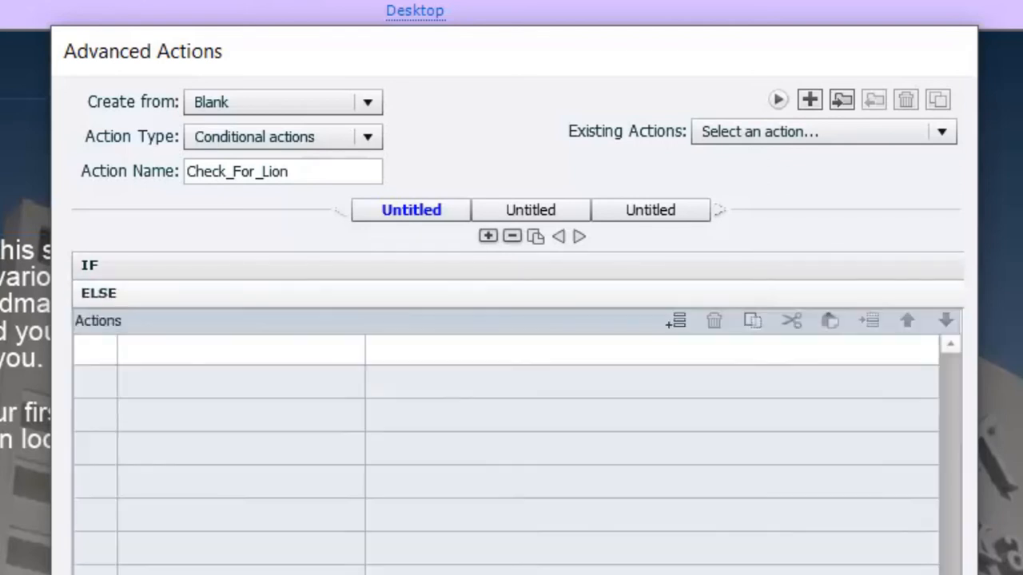
Set ELSE to assign cpCmndGotoFrameAndResume with var_First_Frame and save the action
{"action": "left_click", "coordinate": [223, 348]}
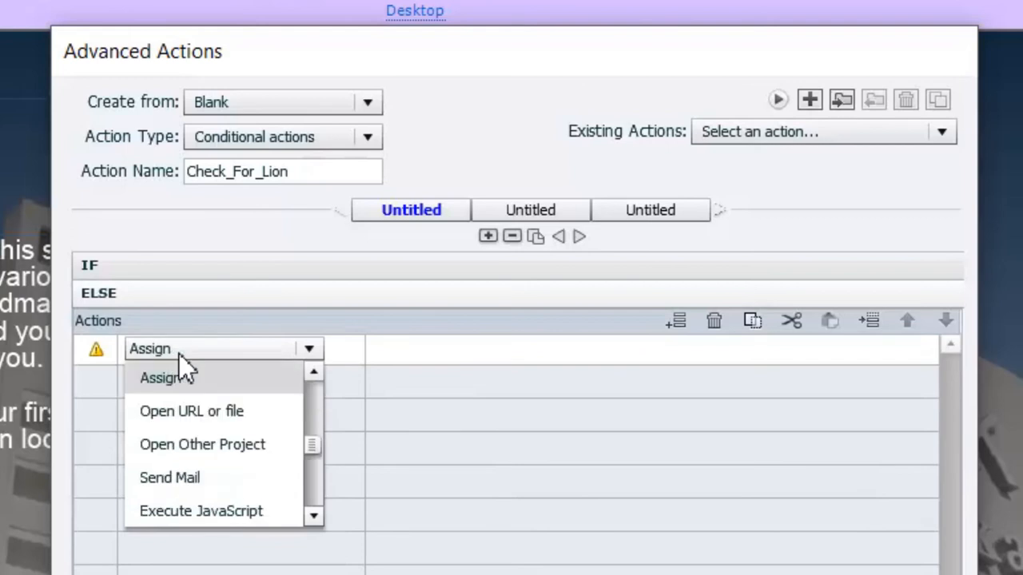
{"action": "left_click", "coordinate": [166, 377]}
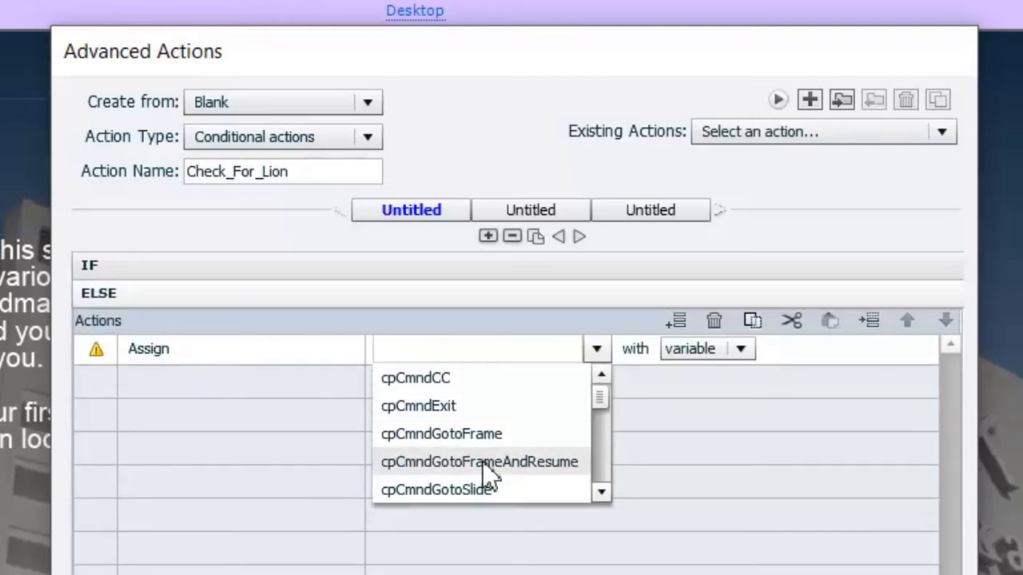
{"action": "left_click", "coordinate": [477, 462]}
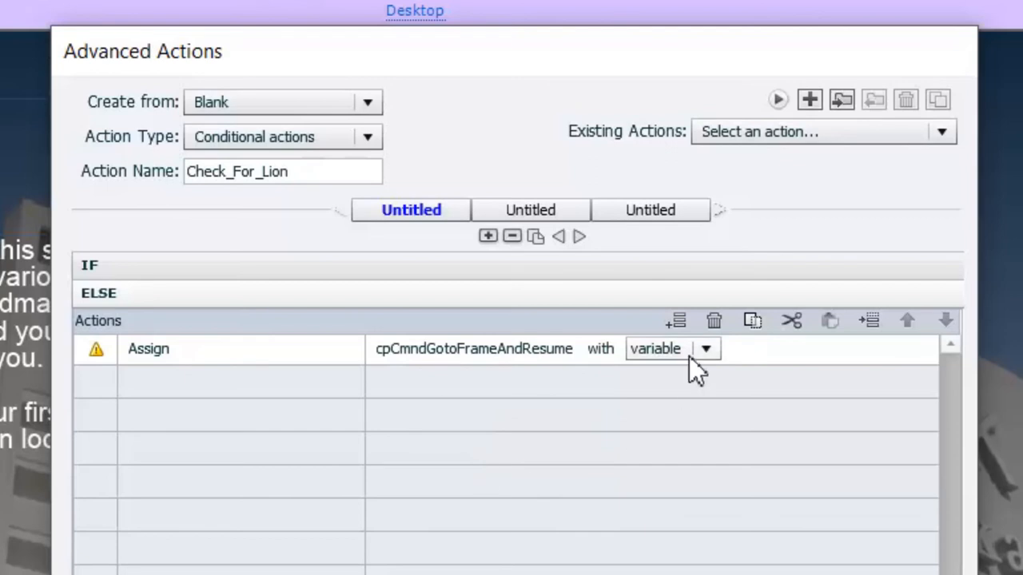
{"action": "left_click", "coordinate": [703, 348]}
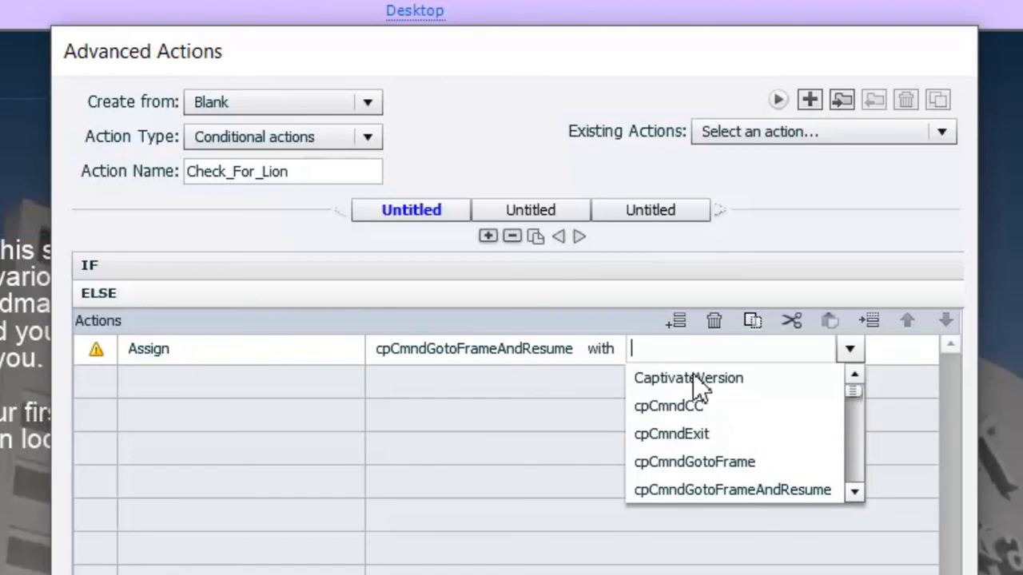
{"action": "type", "text": "var"}
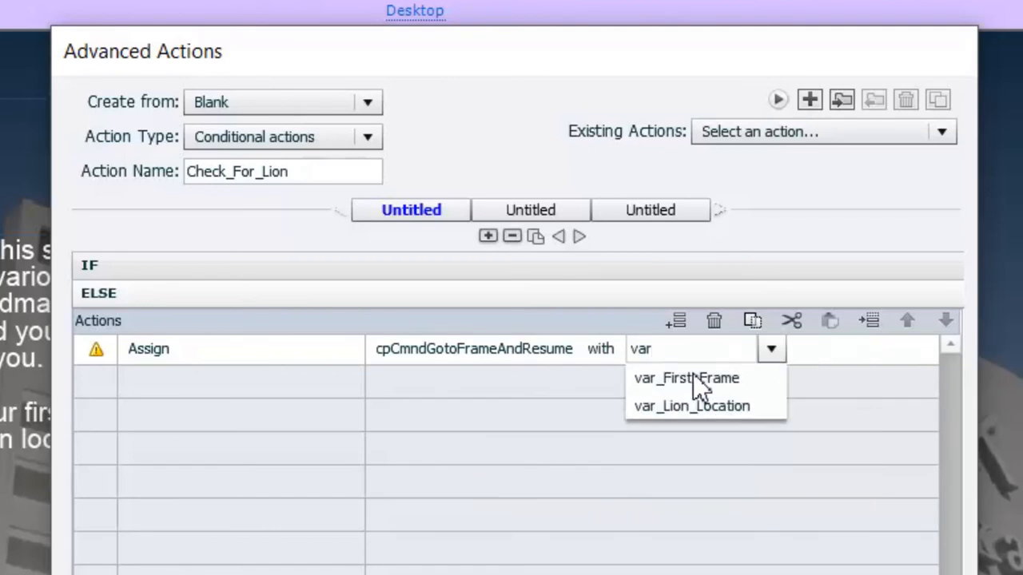
{"action": "left_click", "coordinate": [684, 377]}
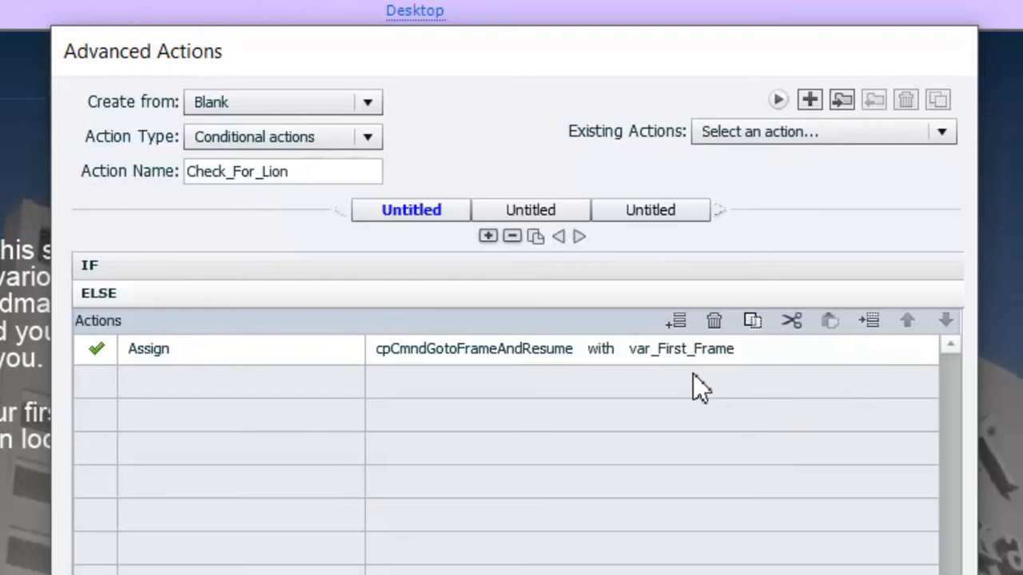
{"action": "left_click", "coordinate": [745, 497]}
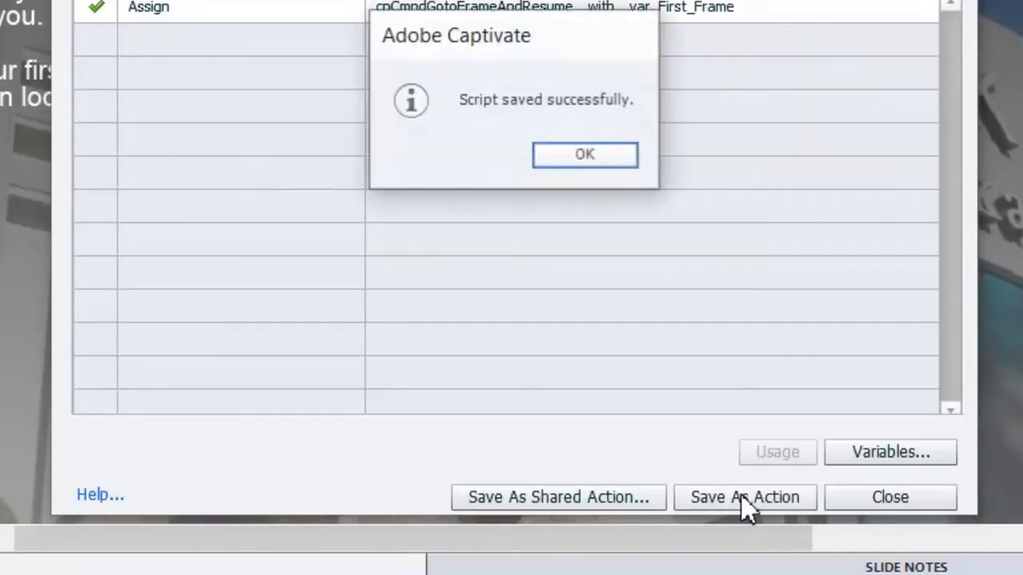
Confirm the saved script, leave the editor and set the slide's On Exit script to Check_For_Lion
{"action": "left_click", "coordinate": [585, 153]}
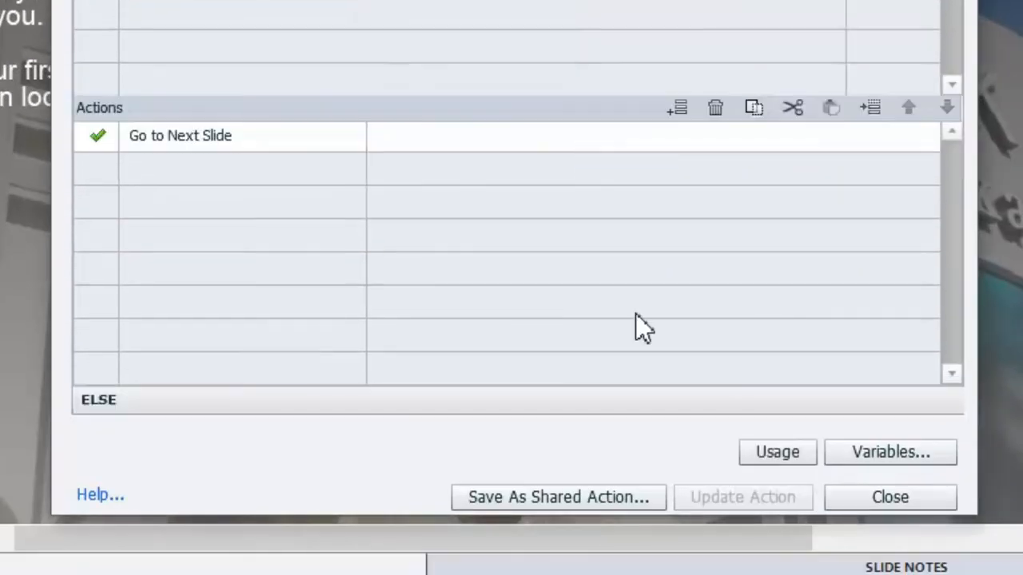
{"action": "left_click", "coordinate": [888, 497]}
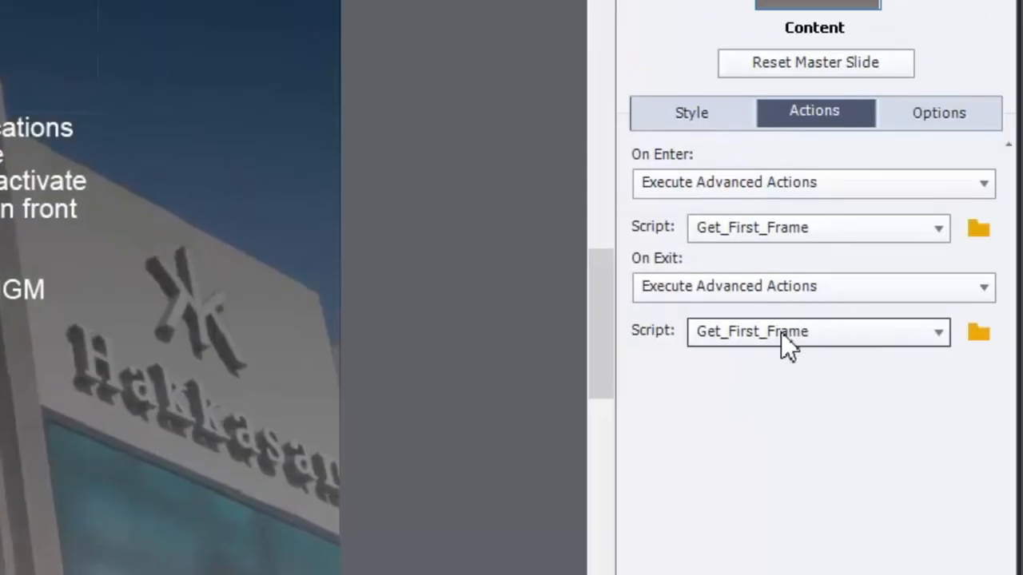
{"action": "left_click", "coordinate": [818, 331]}
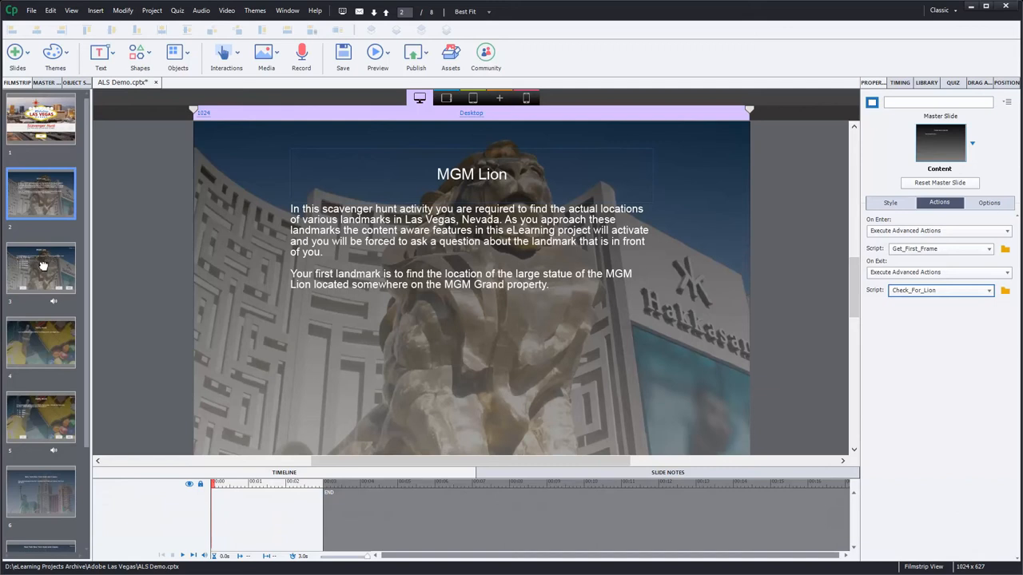
Review the MGM Lion question slide's audio settings, then select the M&Ms World slide in the Filmstrip
{"action": "left_click", "coordinate": [42, 268]}
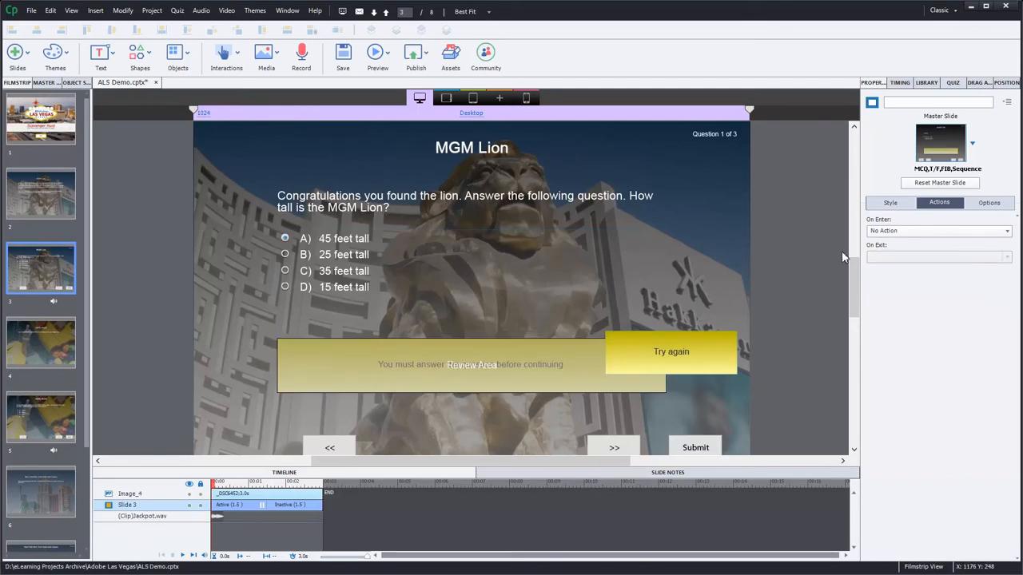
{"action": "left_click", "coordinate": [989, 201]}
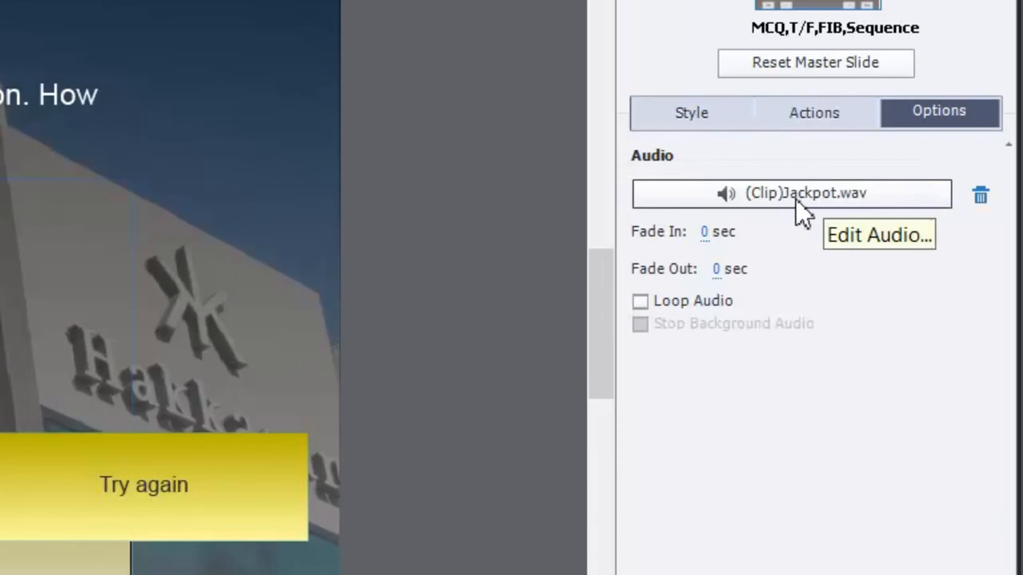
{"action": "mouse_move", "coordinate": [799, 208]}
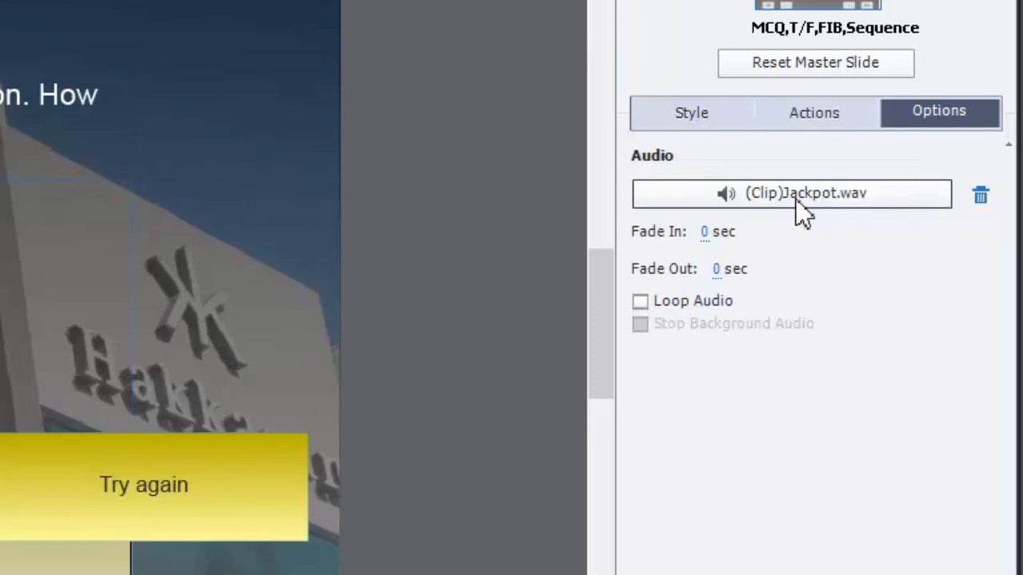
{"action": "mouse_move", "coordinate": [476, 211]}
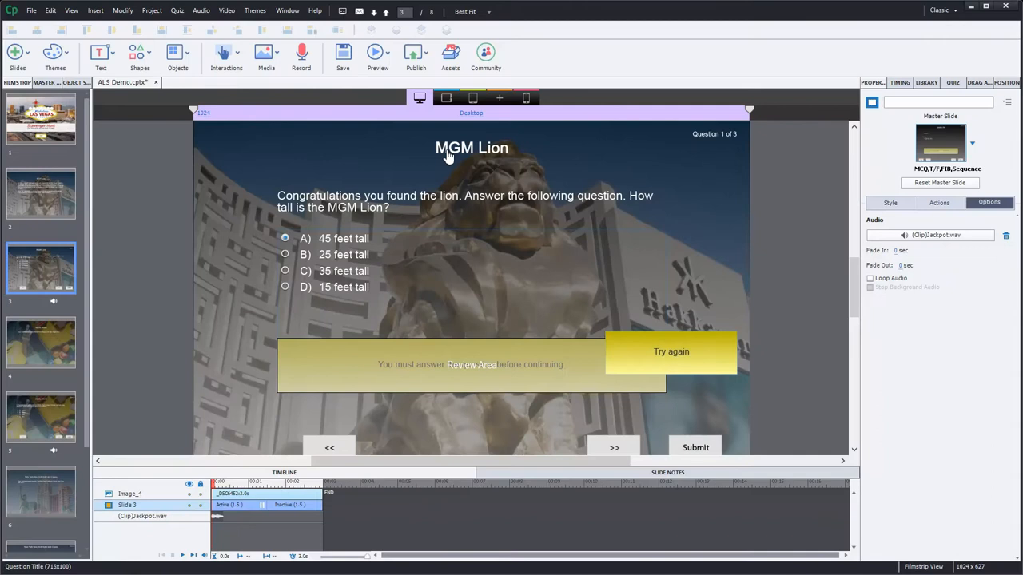
{"action": "mouse_move", "coordinate": [515, 158]}
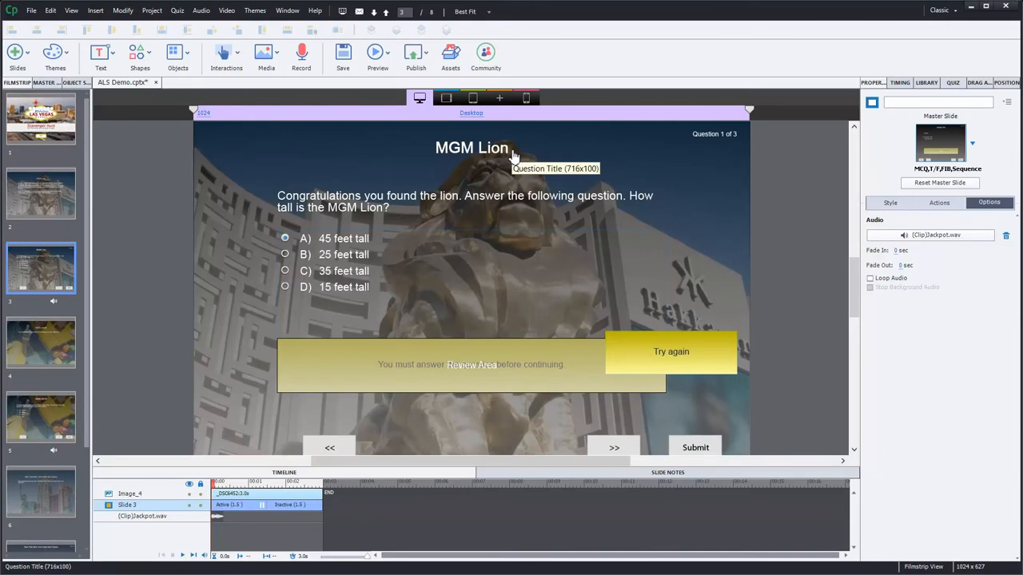
{"action": "mouse_move", "coordinate": [608, 216]}
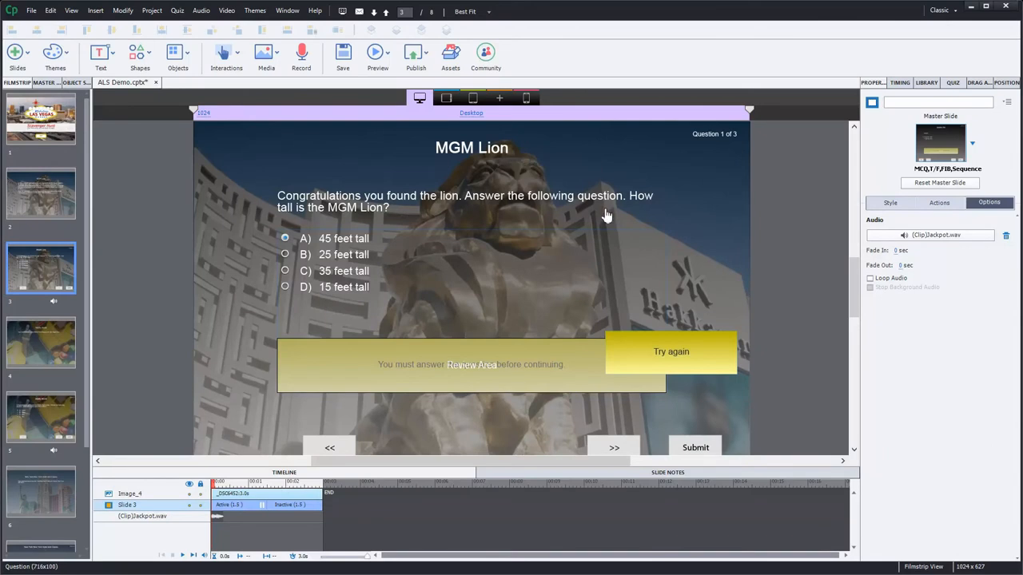
{"action": "mouse_move", "coordinate": [386, 200]}
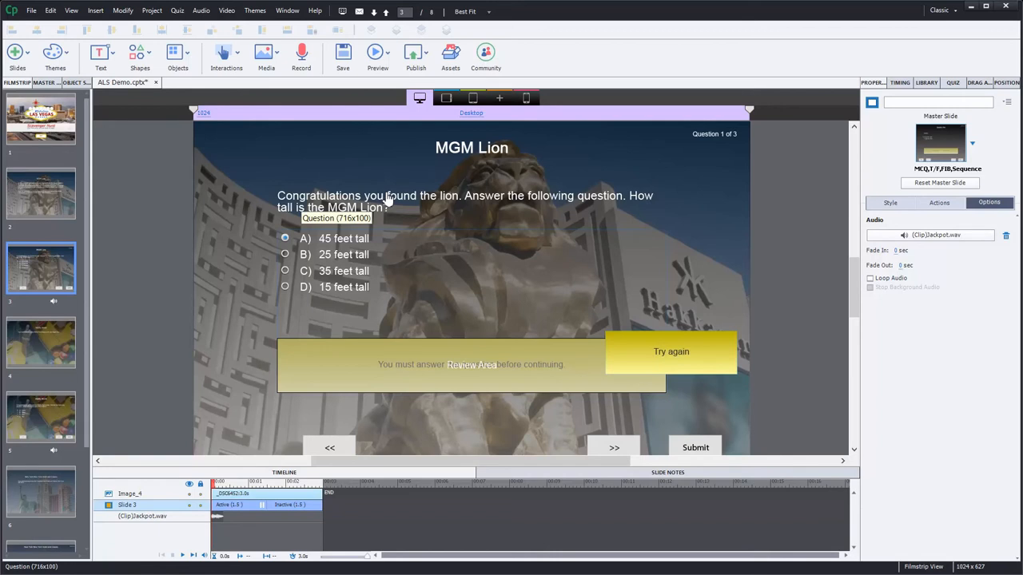
{"action": "mouse_move", "coordinate": [663, 214]}
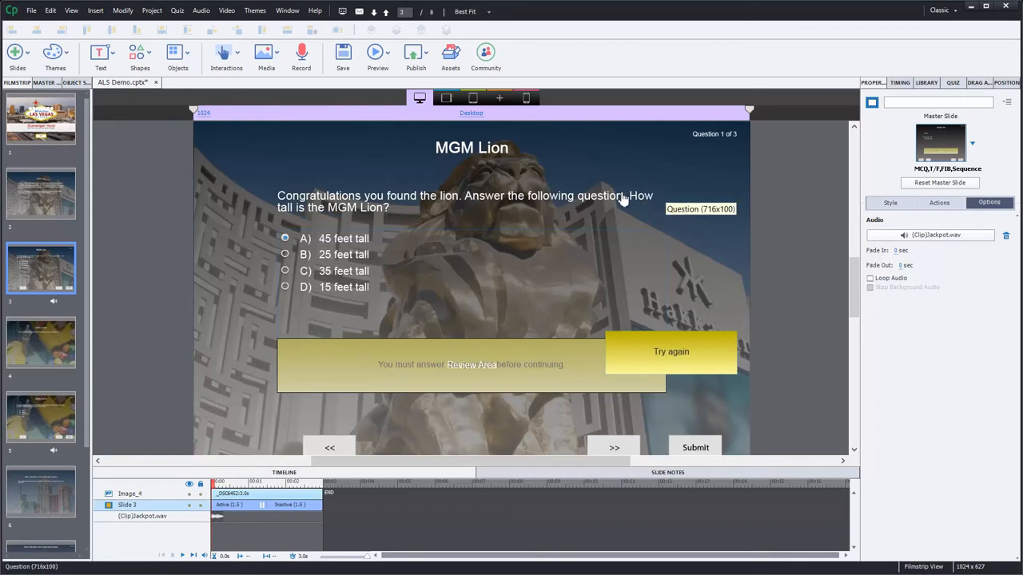
{"action": "mouse_move", "coordinate": [572, 303]}
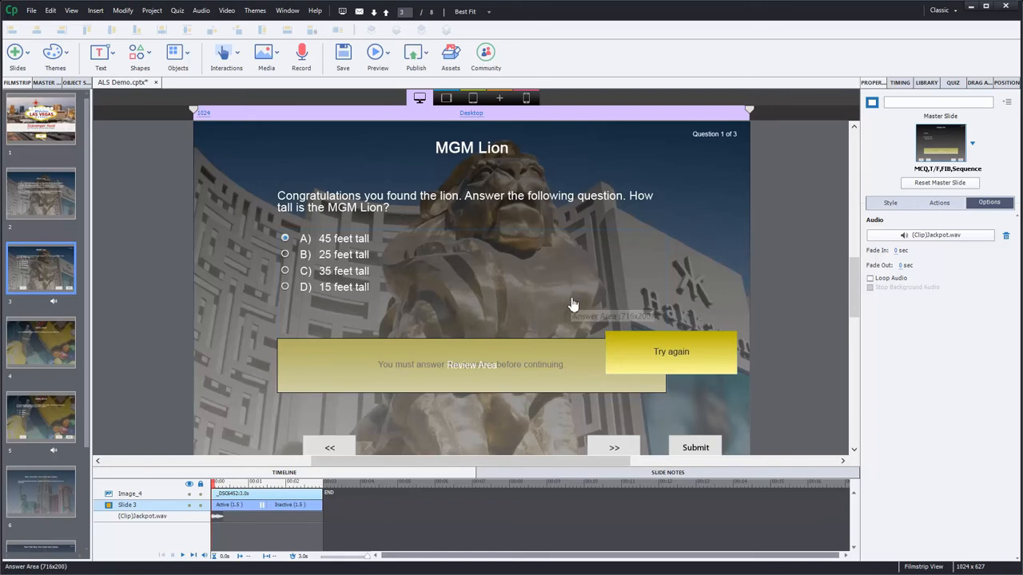
{"action": "mouse_move", "coordinate": [384, 265]}
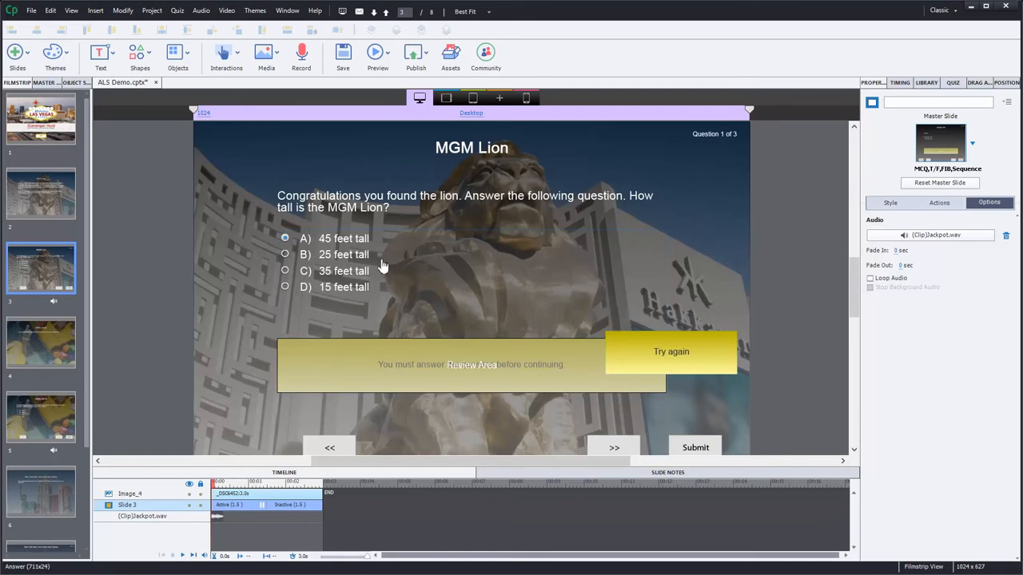
{"action": "mouse_move", "coordinate": [371, 243]}
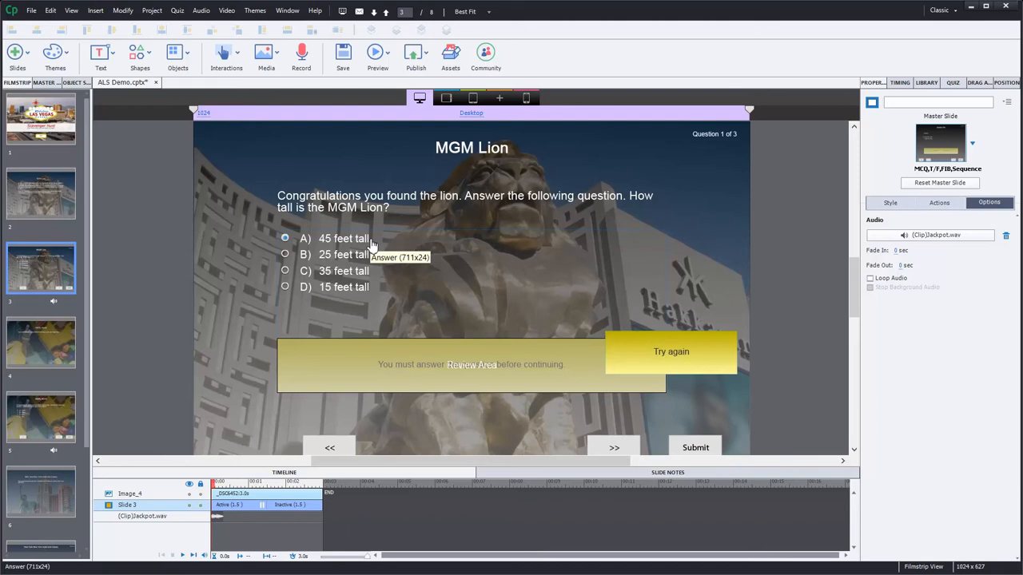
{"action": "mouse_move", "coordinate": [326, 246]}
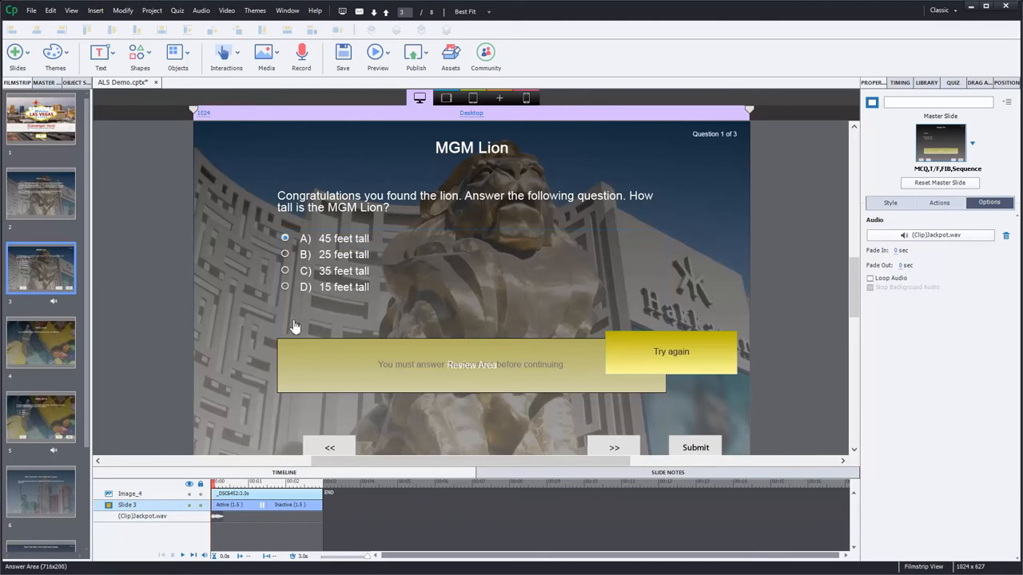
{"action": "mouse_move", "coordinate": [32, 348]}
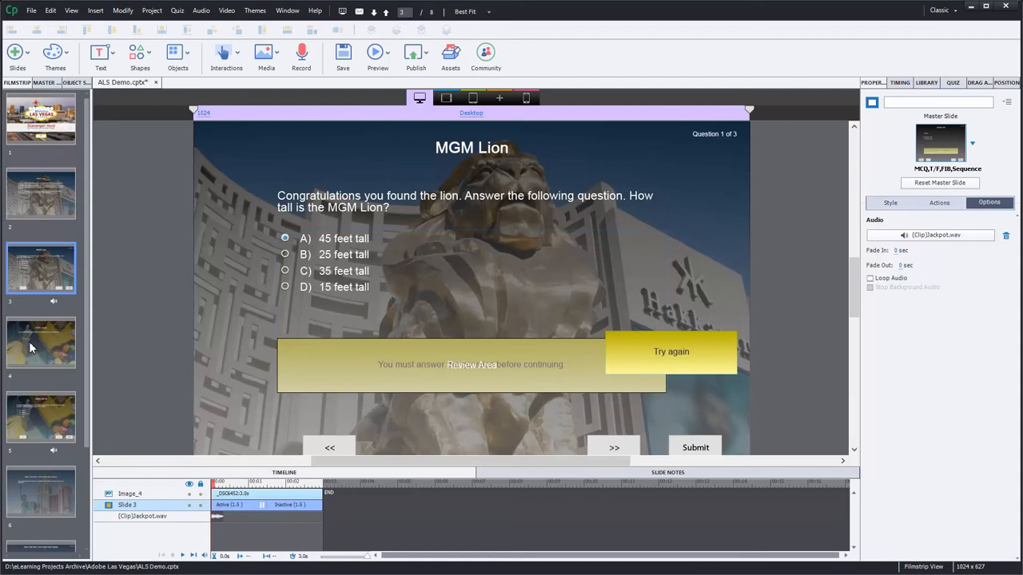
{"action": "mouse_move", "coordinate": [109, 358]}
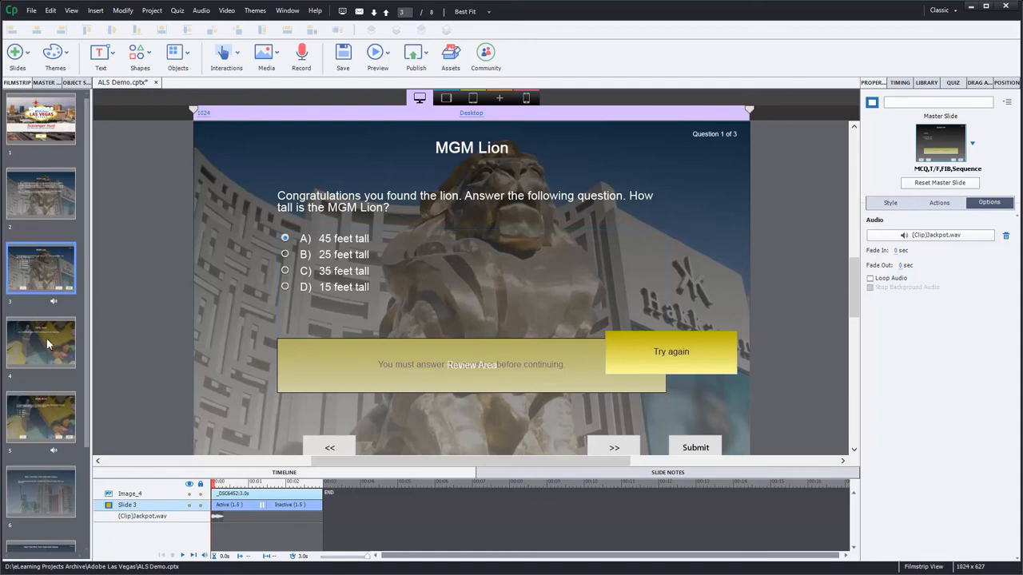
{"action": "left_click", "coordinate": [42, 342]}
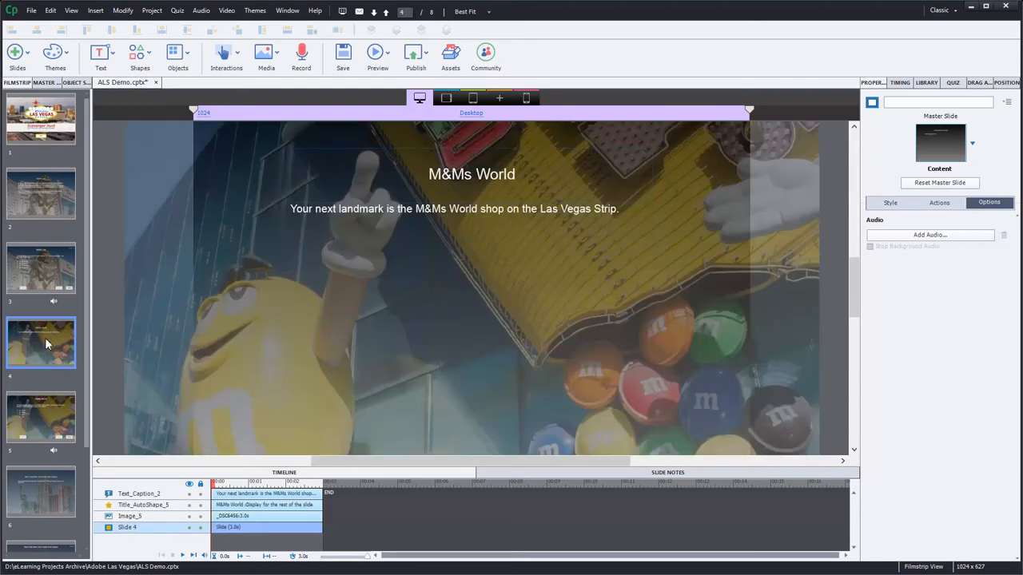
{"action": "mouse_move", "coordinate": [838, 321]}
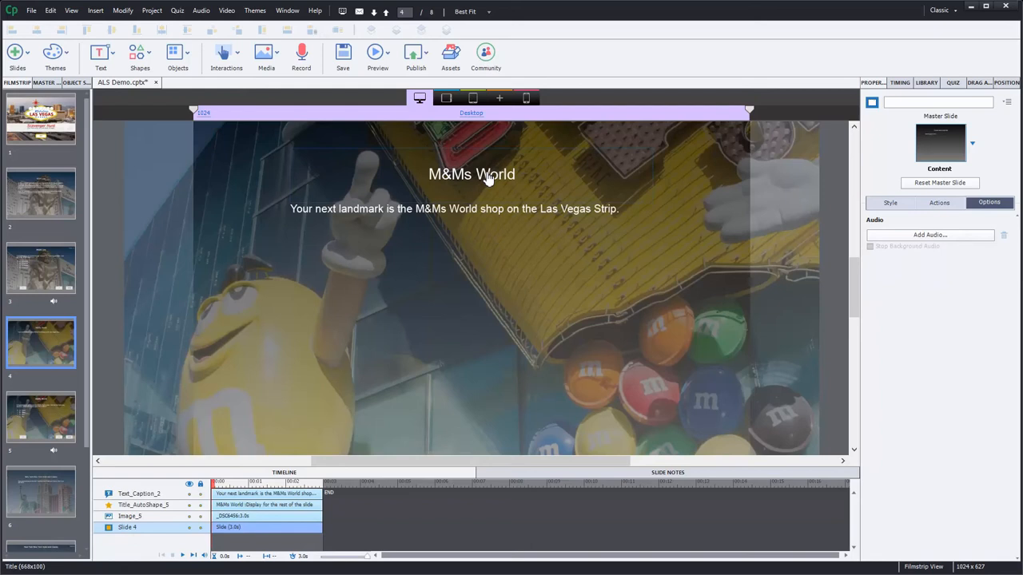
{"action": "mouse_move", "coordinate": [489, 178]}
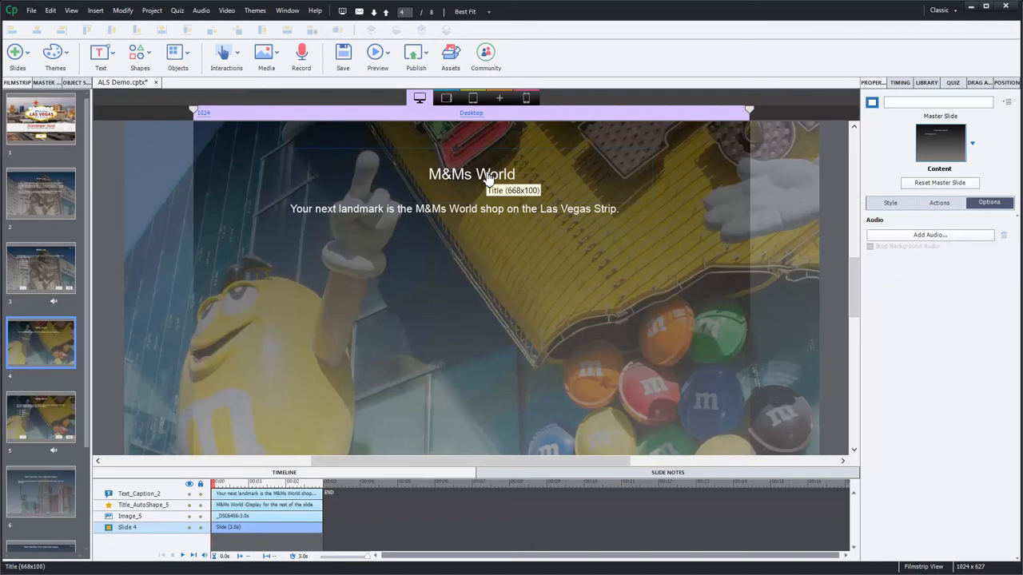
Set the M&Ms World slide's On Enter action to Execute Advanced Actions with Get_First_Frame
{"action": "left_click", "coordinate": [939, 202]}
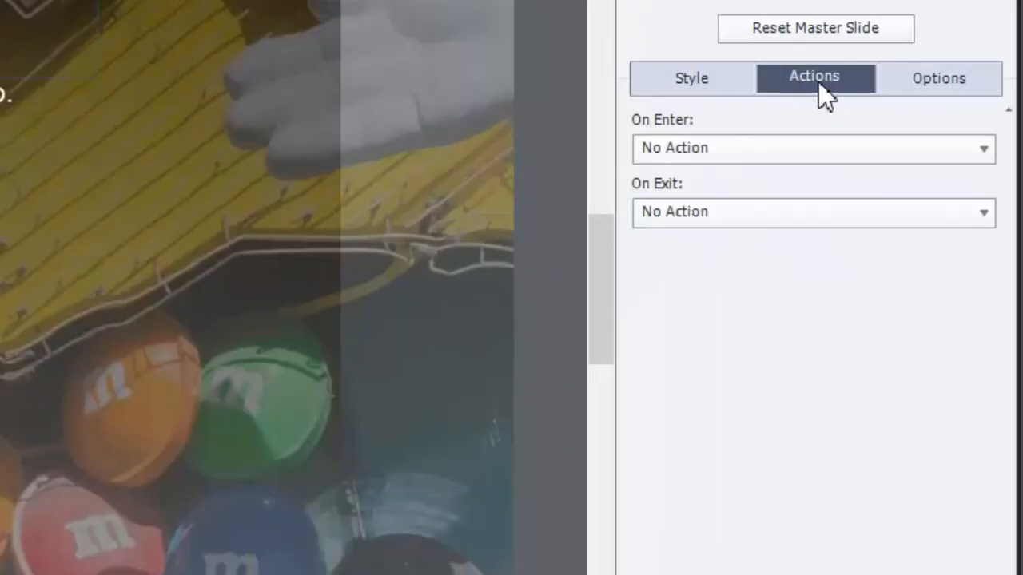
{"action": "left_click", "coordinate": [811, 147]}
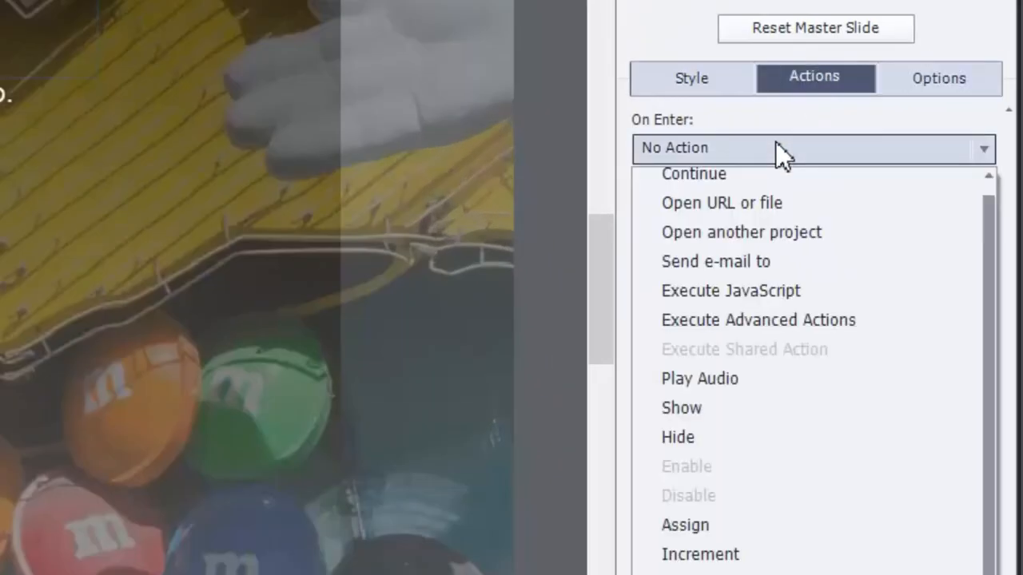
{"action": "mouse_move", "coordinate": [818, 354]}
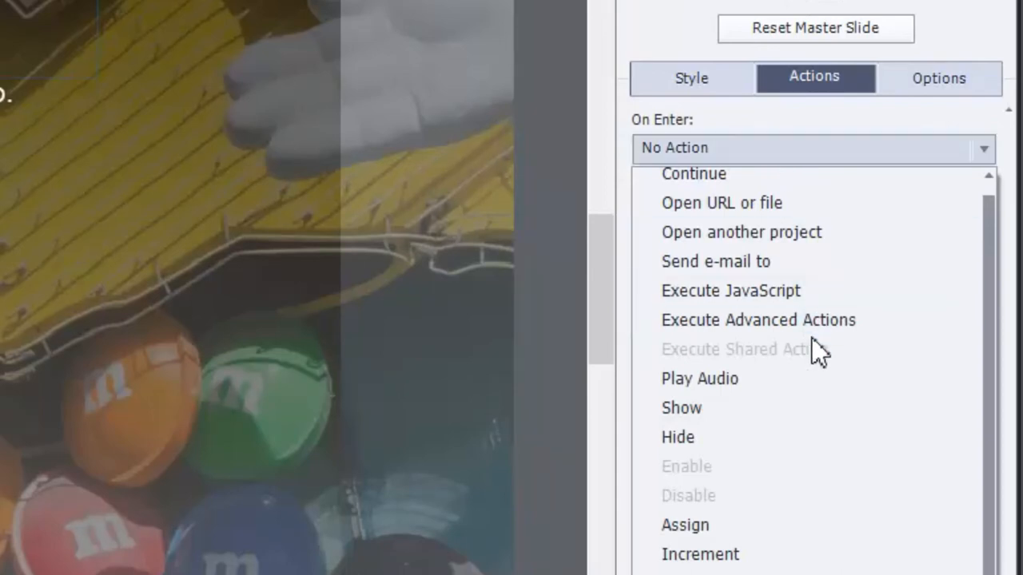
{"action": "left_click", "coordinate": [757, 320]}
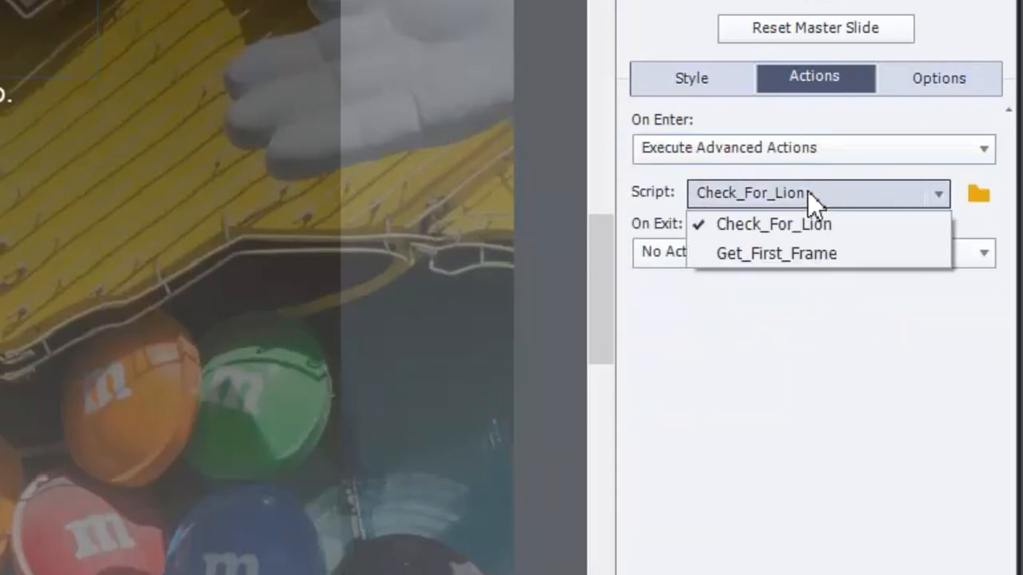
{"action": "left_click", "coordinate": [776, 253]}
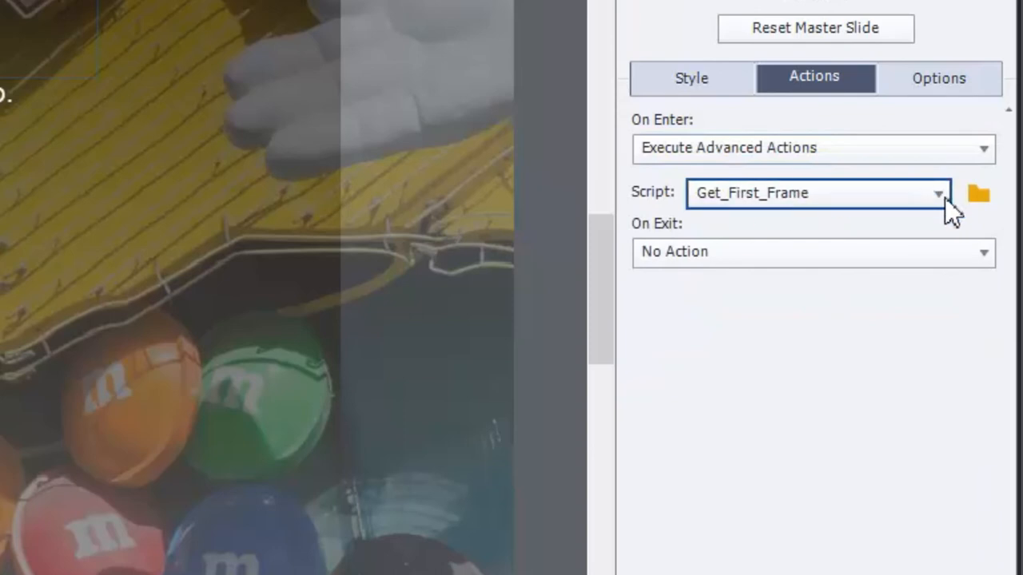
{"action": "mouse_move", "coordinate": [956, 216]}
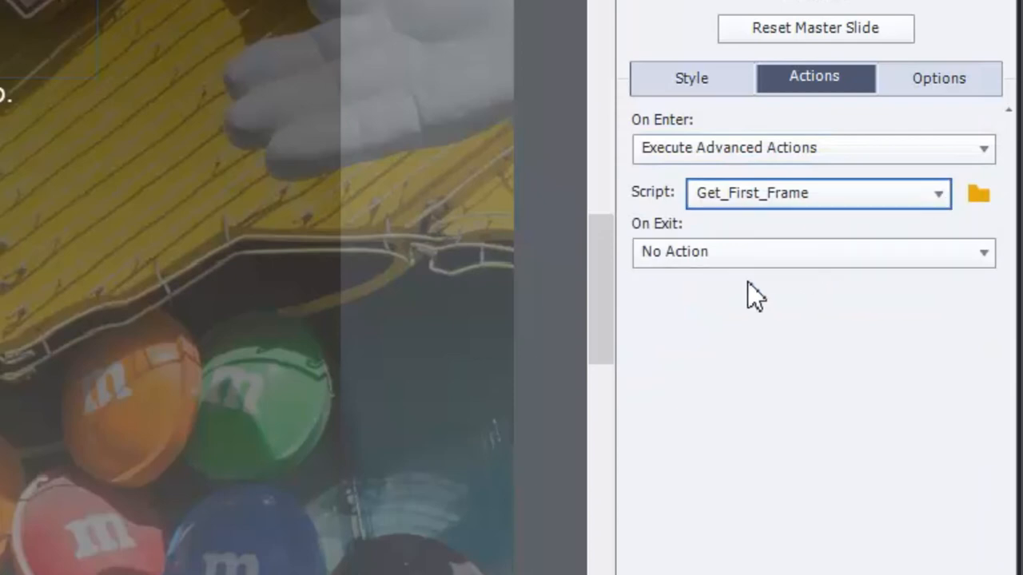
Set On Exit to Execute Advanced Actions and bring up the Advanced Actions editor
{"action": "left_click", "coordinate": [812, 252]}
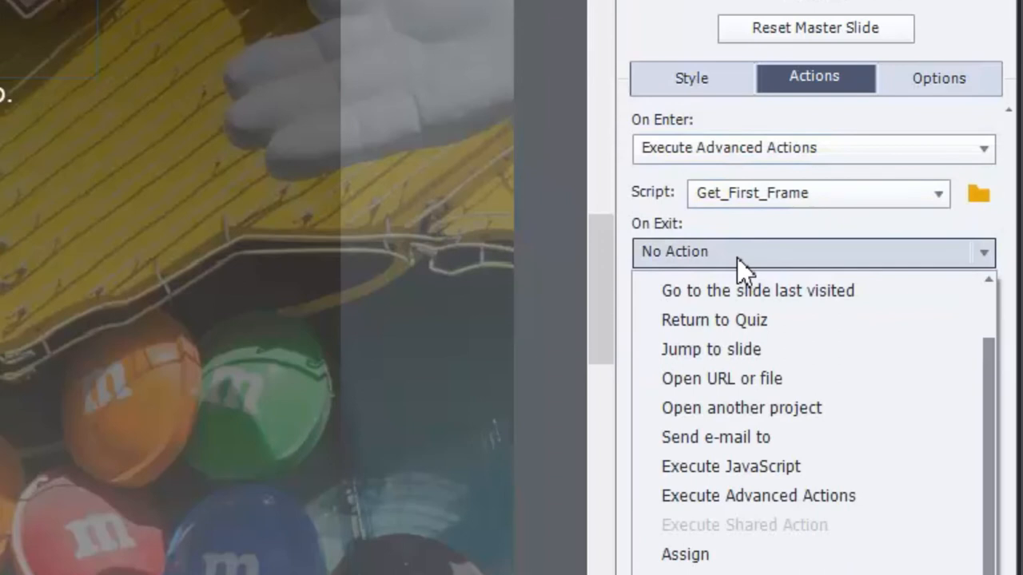
{"action": "mouse_move", "coordinate": [732, 319]}
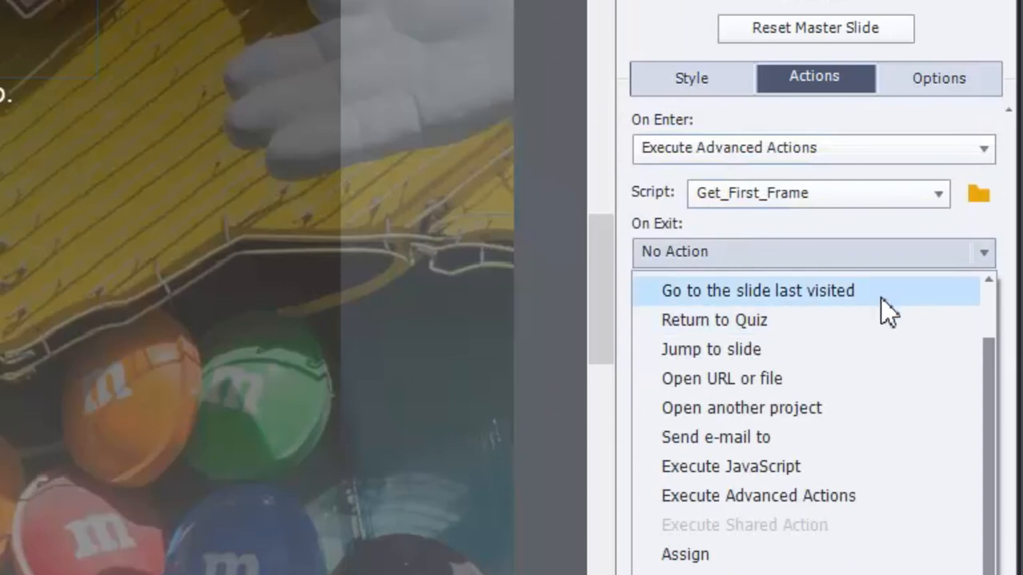
{"action": "left_click", "coordinate": [757, 495]}
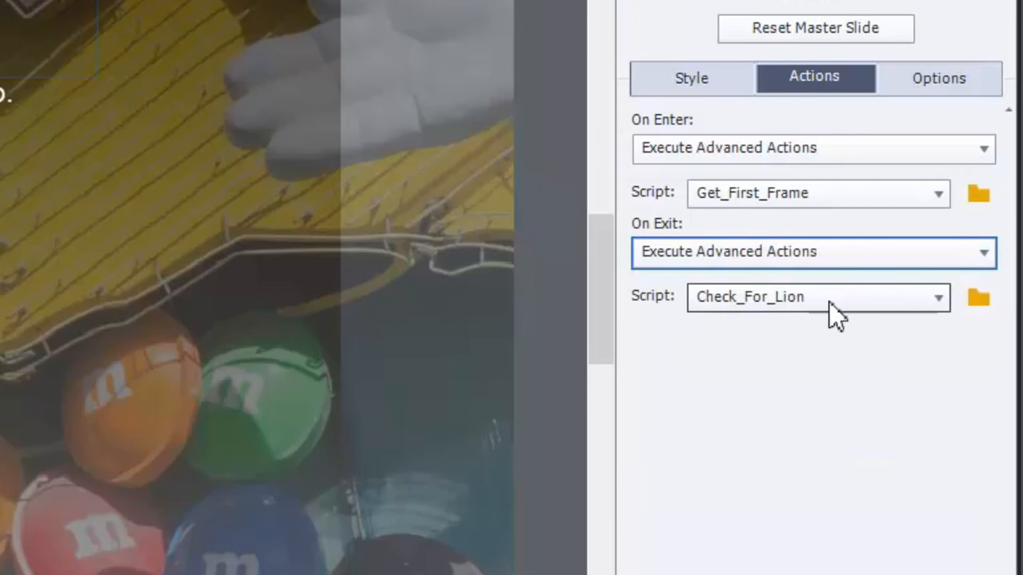
{"action": "left_click", "coordinate": [978, 297]}
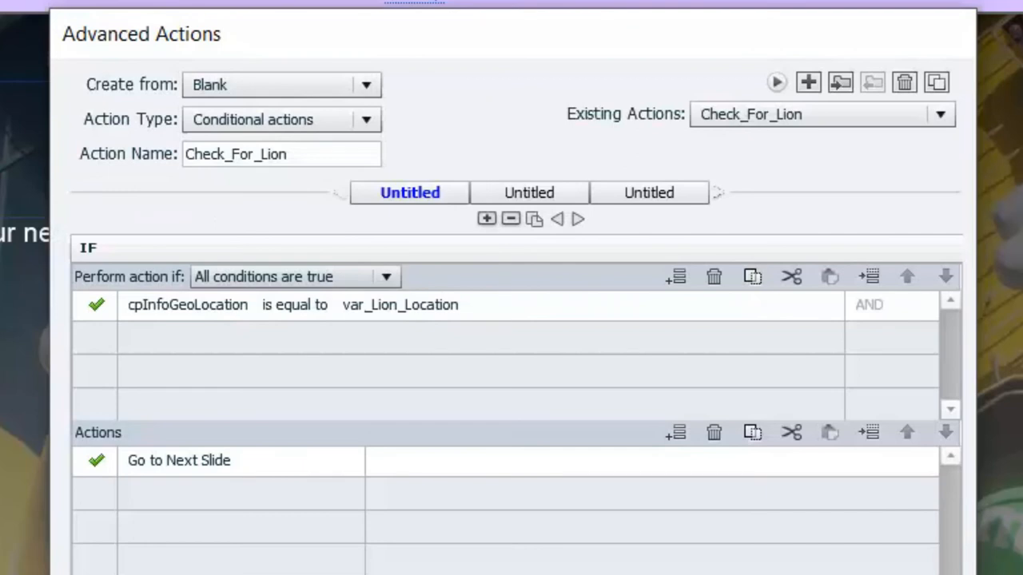
{"action": "mouse_move", "coordinate": [936, 83]}
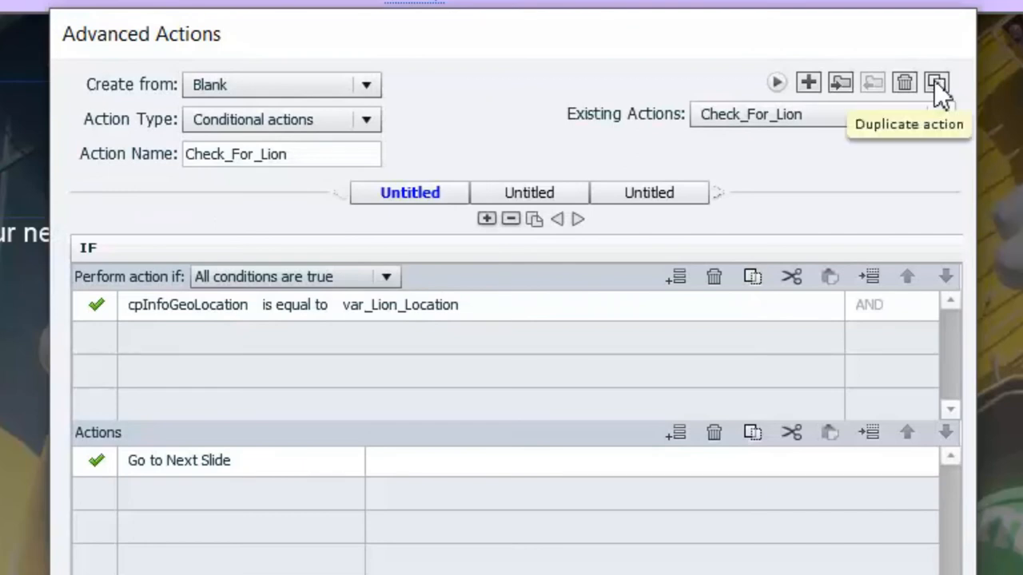
Duplicate Check_For_Lion and rename the copy Check_For_MnM
{"action": "left_click", "coordinate": [936, 84]}
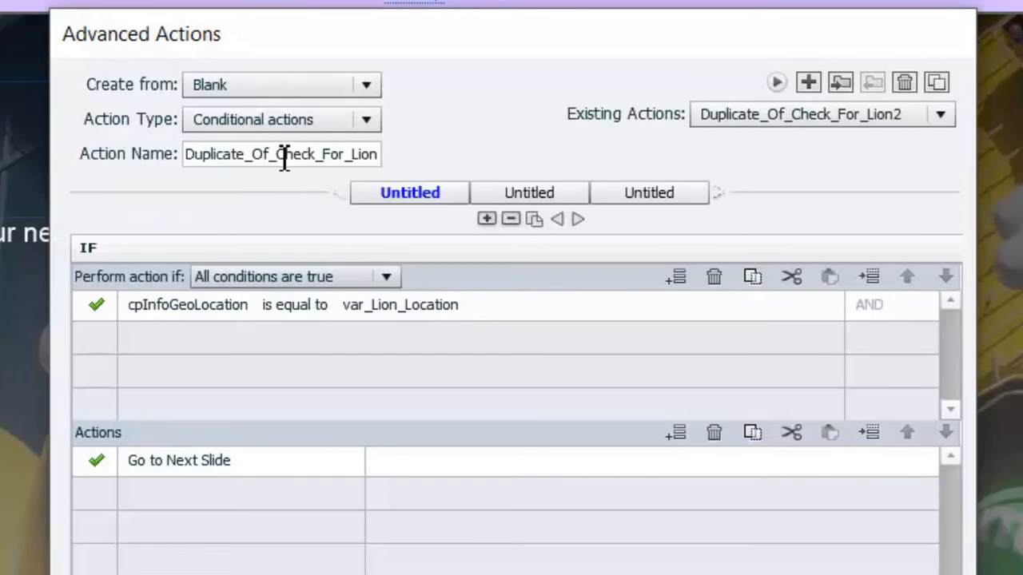
{"action": "type", "text": "DupCheck_For_Lion2"}
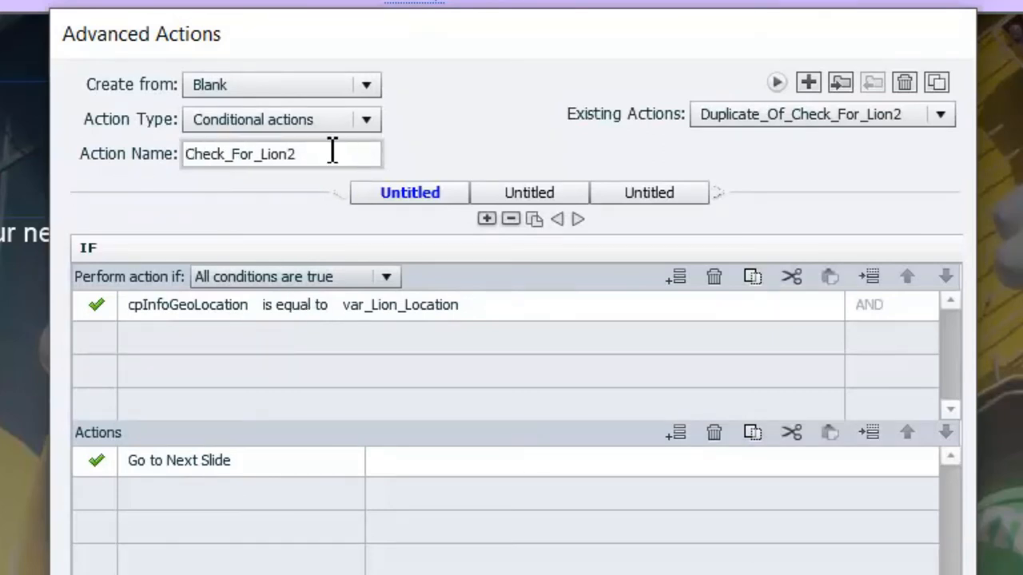
{"action": "key", "text": "BackSpace"}
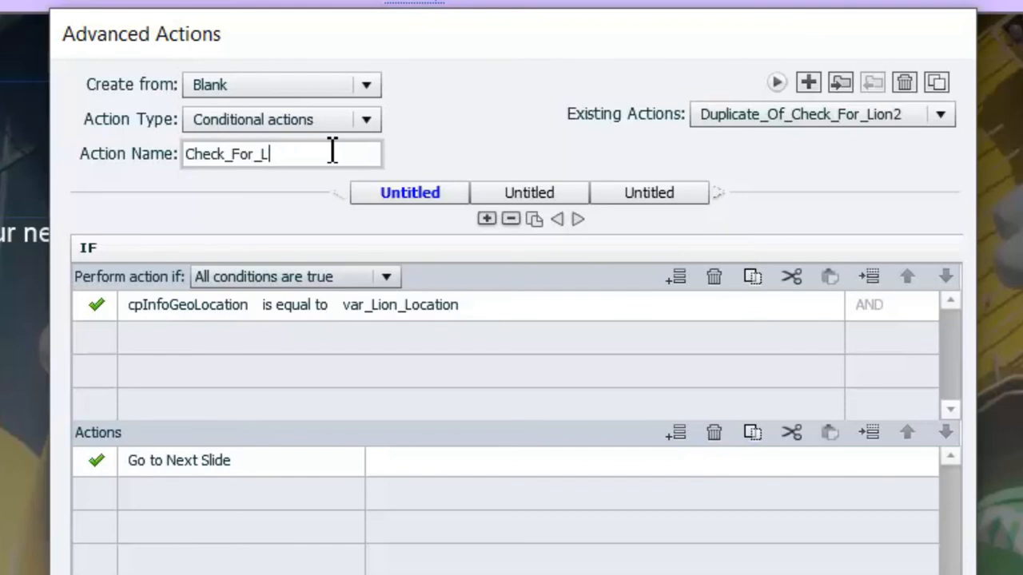
{"action": "type", "text": "M"}
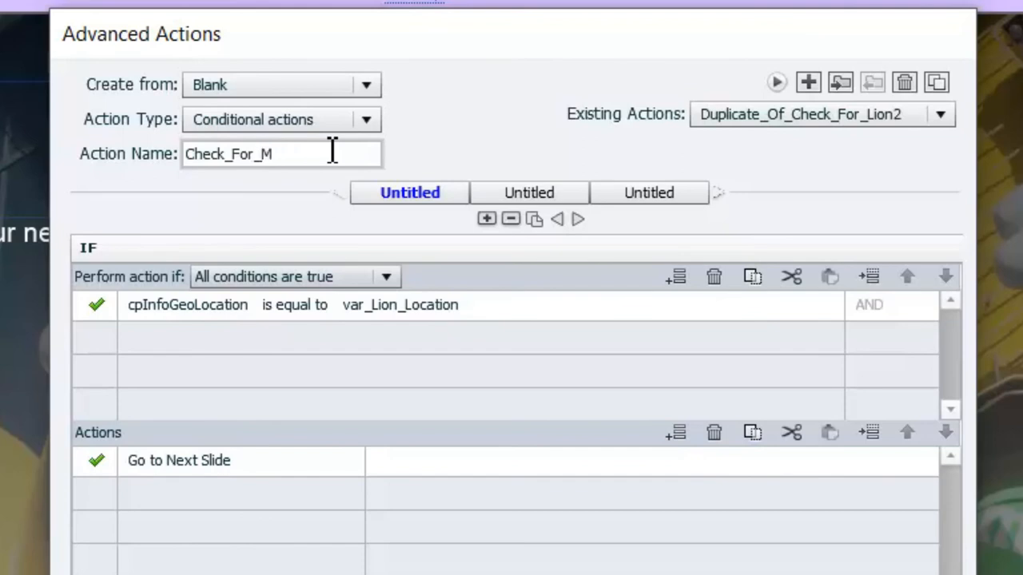
{"action": "type", "text": "nM"}
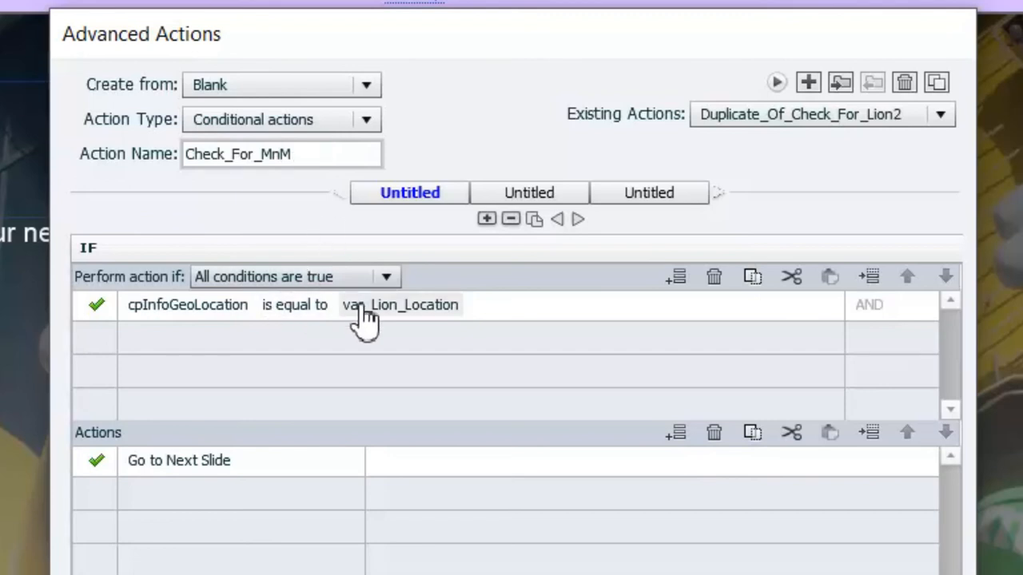
{"action": "scroll", "scroll_direction": "down", "scroll_amount": 3}
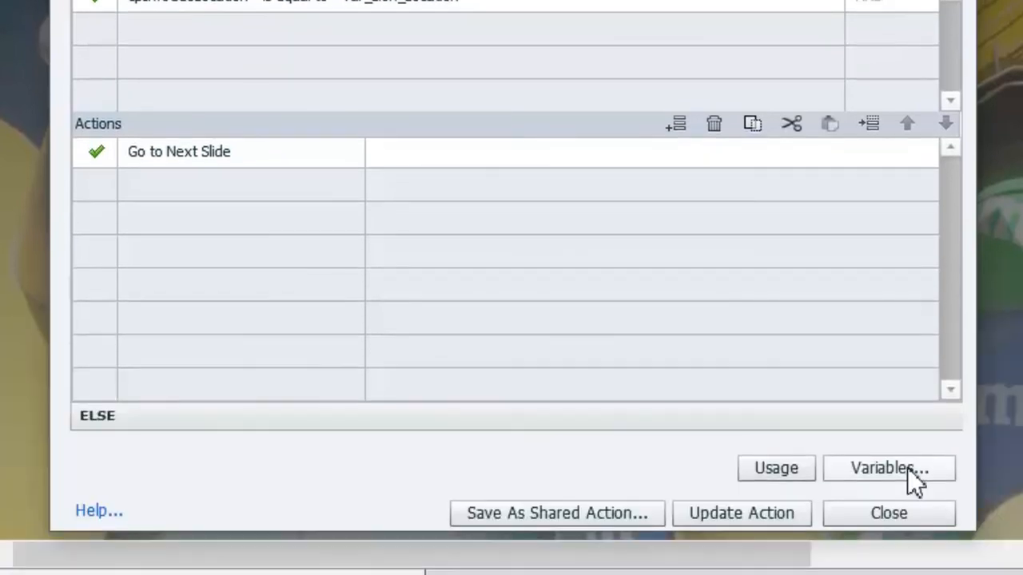
Add a new user variable var_MnM_Location with the Geolocation checkbox ticked
{"action": "left_click", "coordinate": [888, 468]}
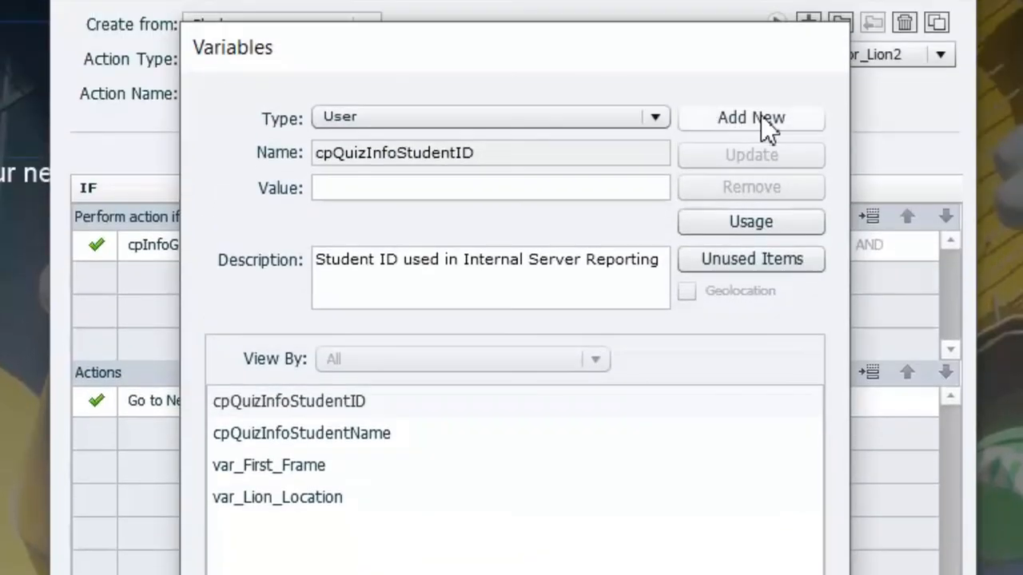
{"action": "left_click", "coordinate": [751, 118]}
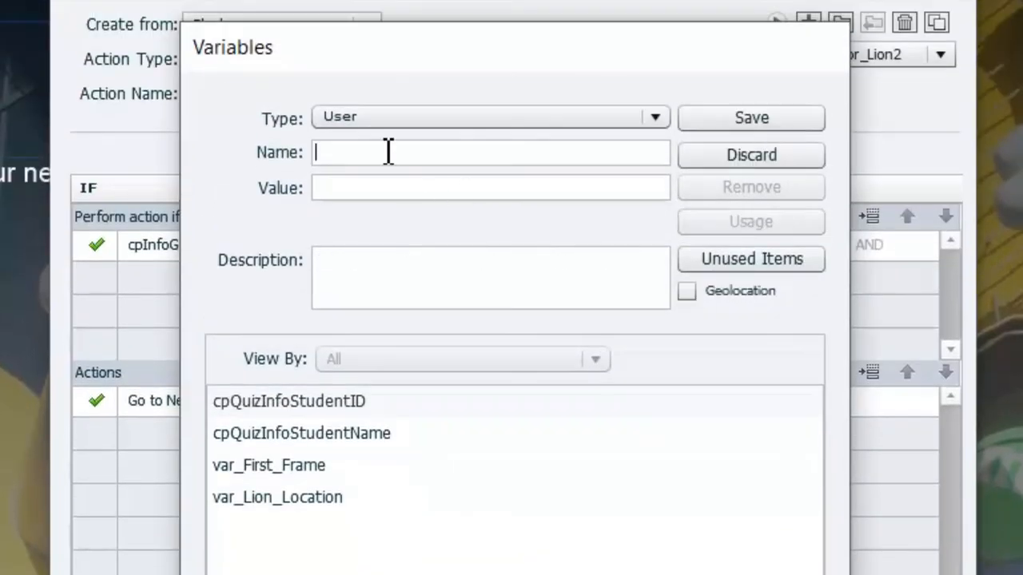
{"action": "type", "text": "va"}
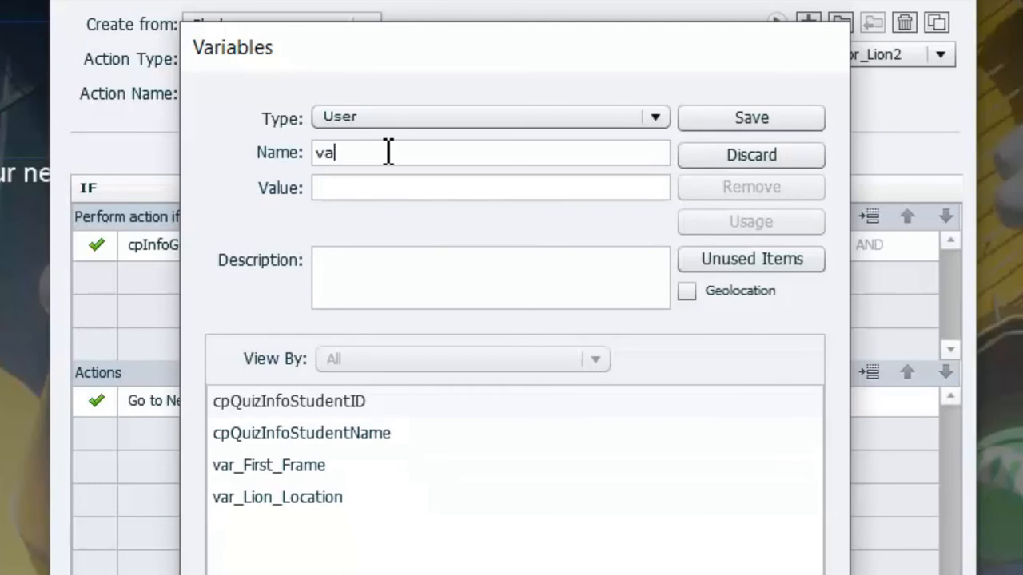
{"action": "type", "text": "r_"}
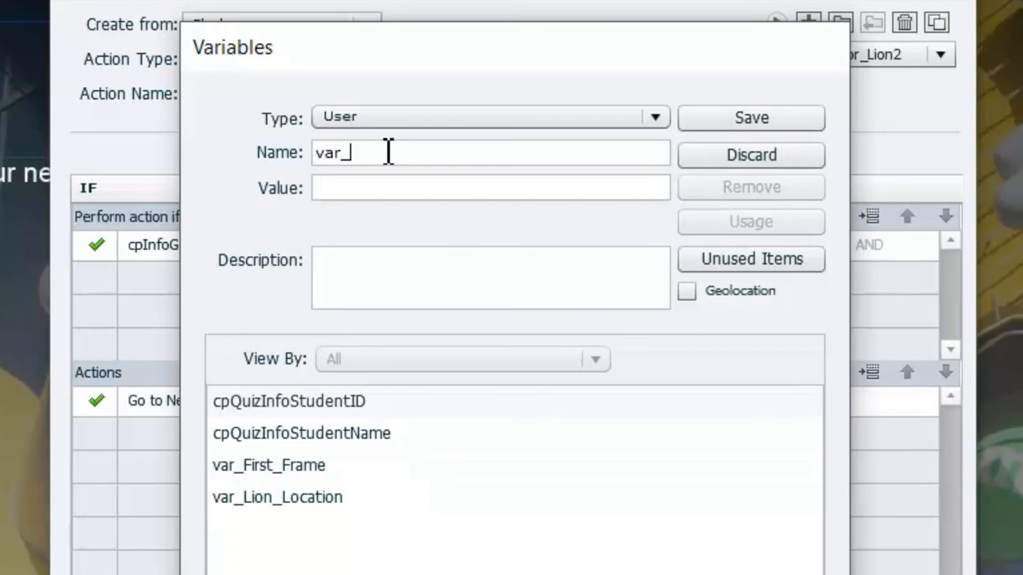
{"action": "type", "text": "MnM"}
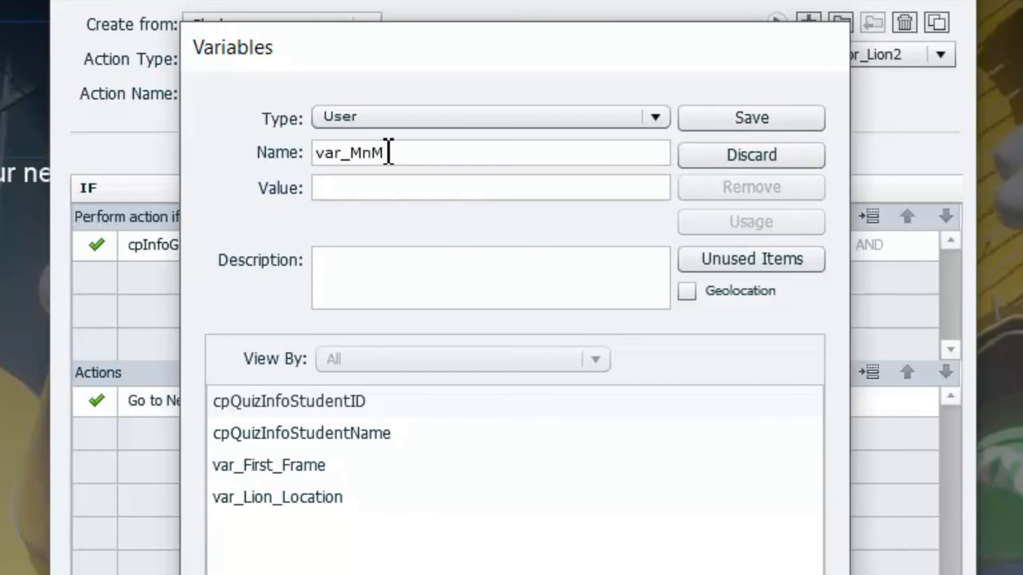
{"action": "type", "text": "_Local"}
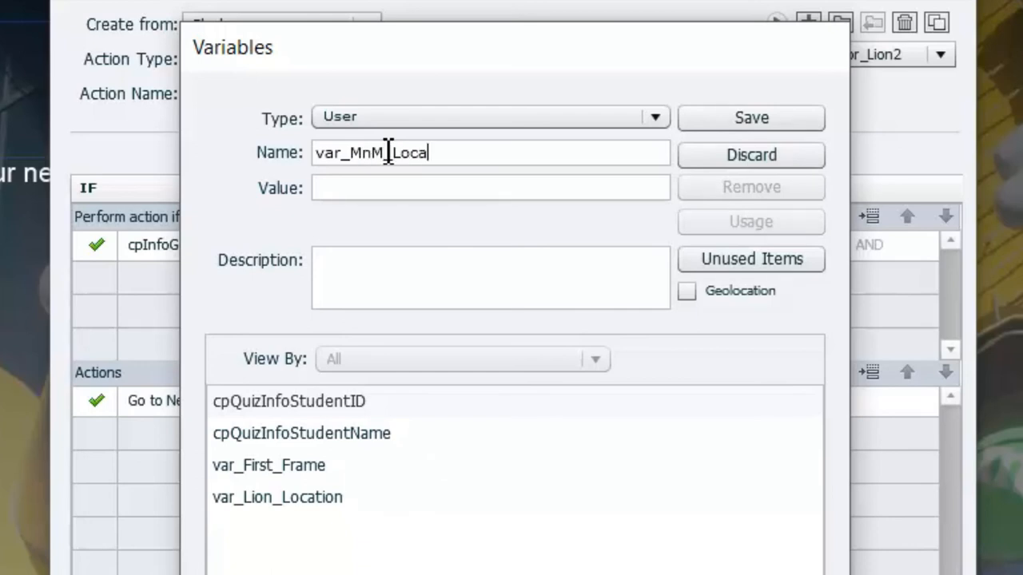
{"action": "type", "text": "tion"}
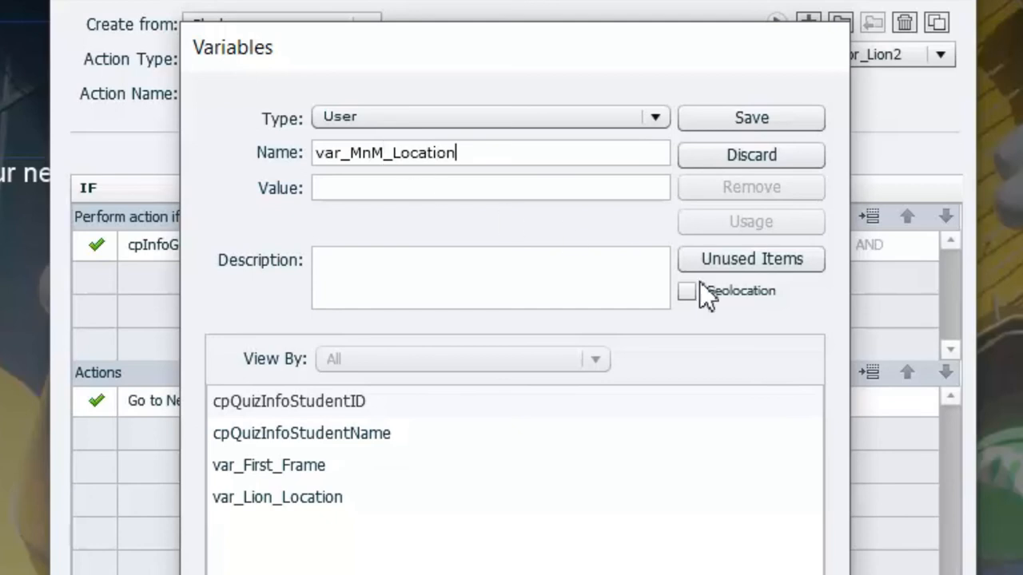
{"action": "left_click", "coordinate": [685, 291]}
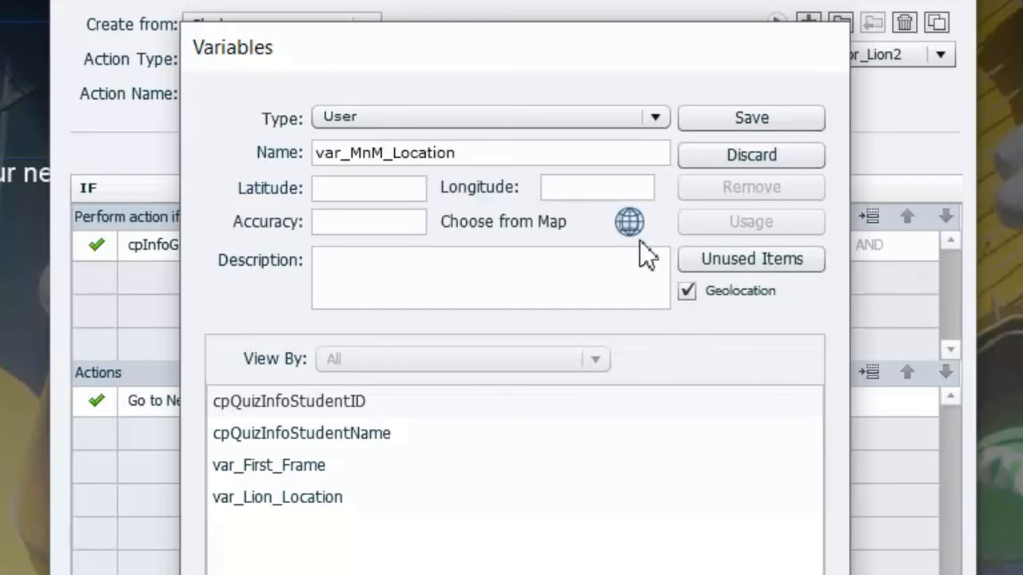
Search the map for 'mgm grand las vegas nv' and pin the M&M's store rooftop as the variable's location
{"action": "left_click", "coordinate": [630, 222]}
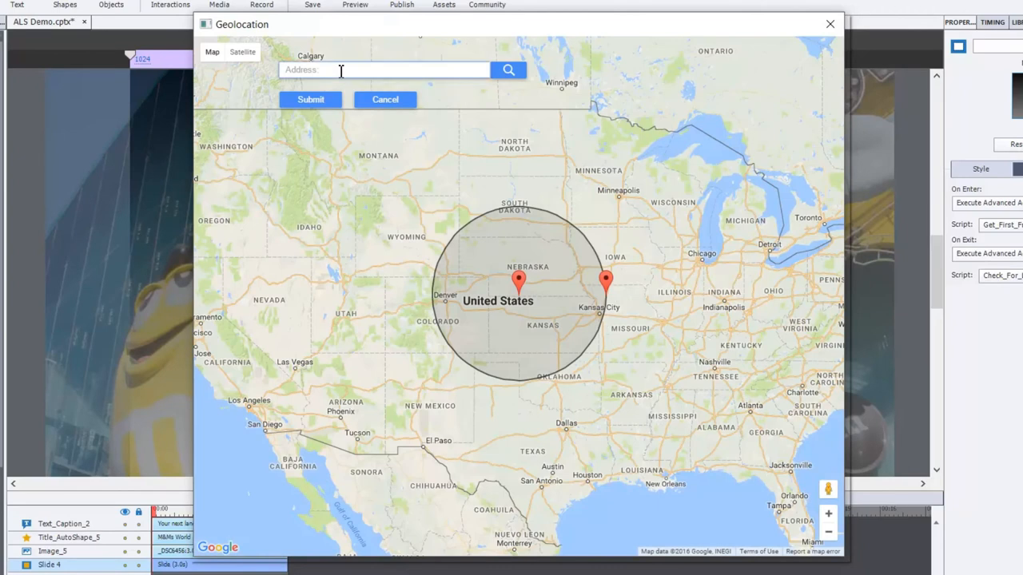
{"action": "type", "text": "mgm grand las vegas nv"}
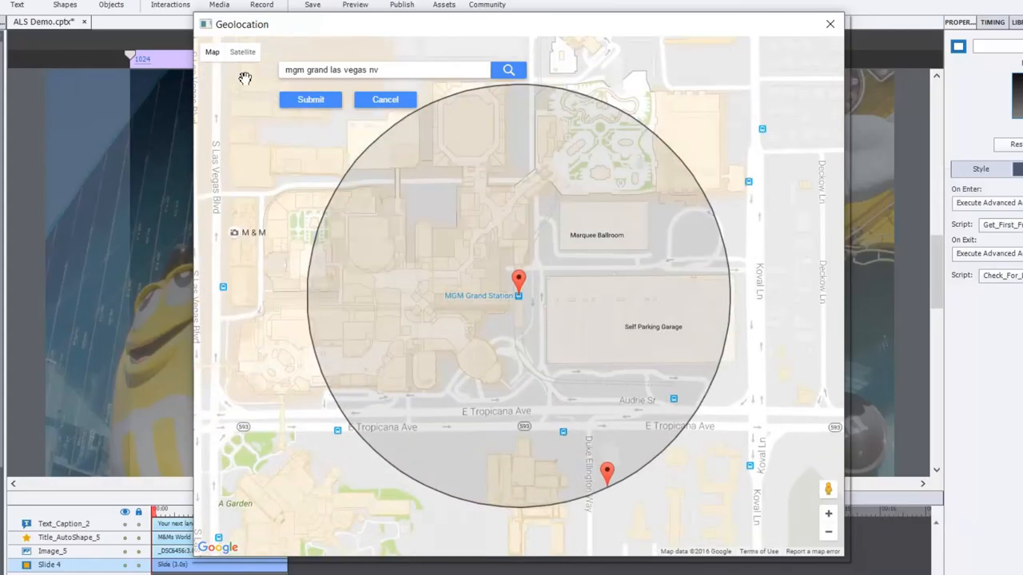
{"action": "left_click", "coordinate": [243, 51]}
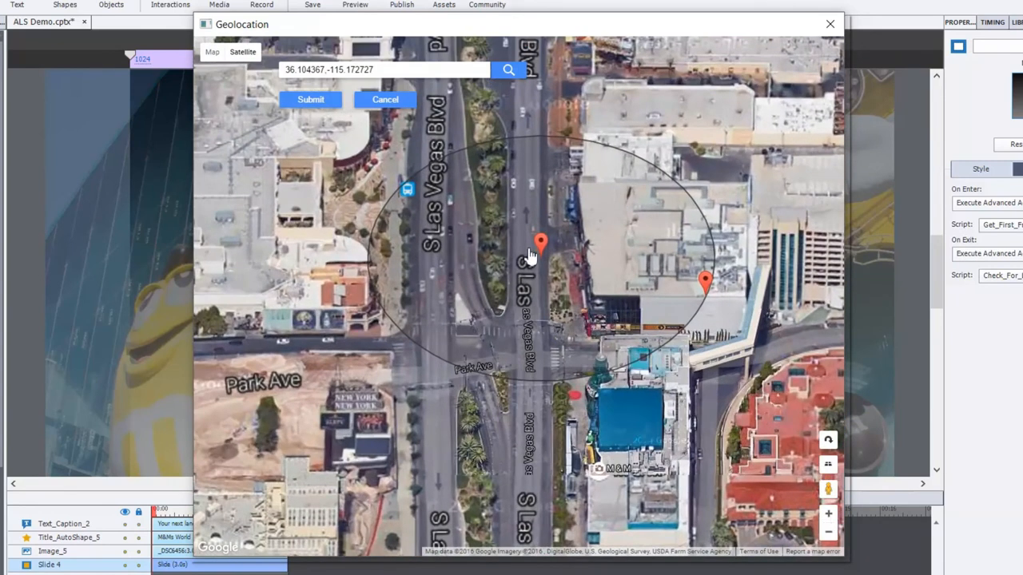
{"action": "left_click_drag", "start_coordinate": [543, 243], "coordinate": [578, 391]}
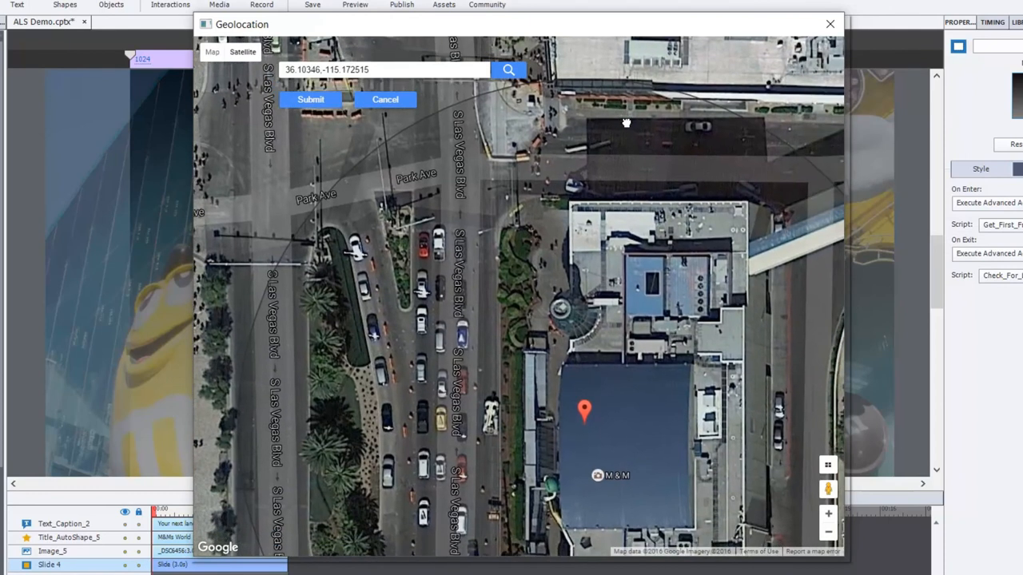
{"action": "mouse_move", "coordinate": [583, 424]}
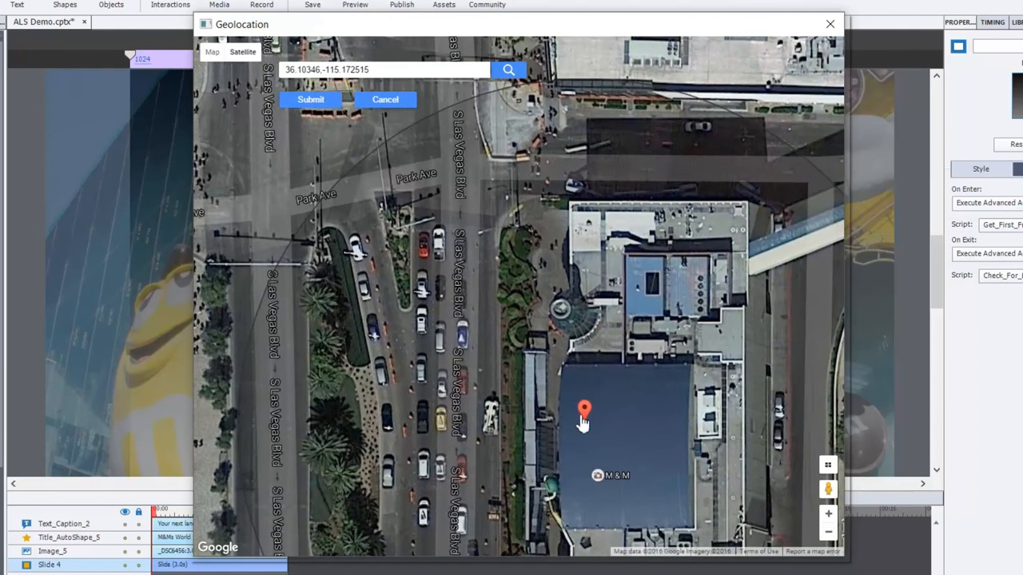
{"action": "left_click", "coordinate": [546, 462]}
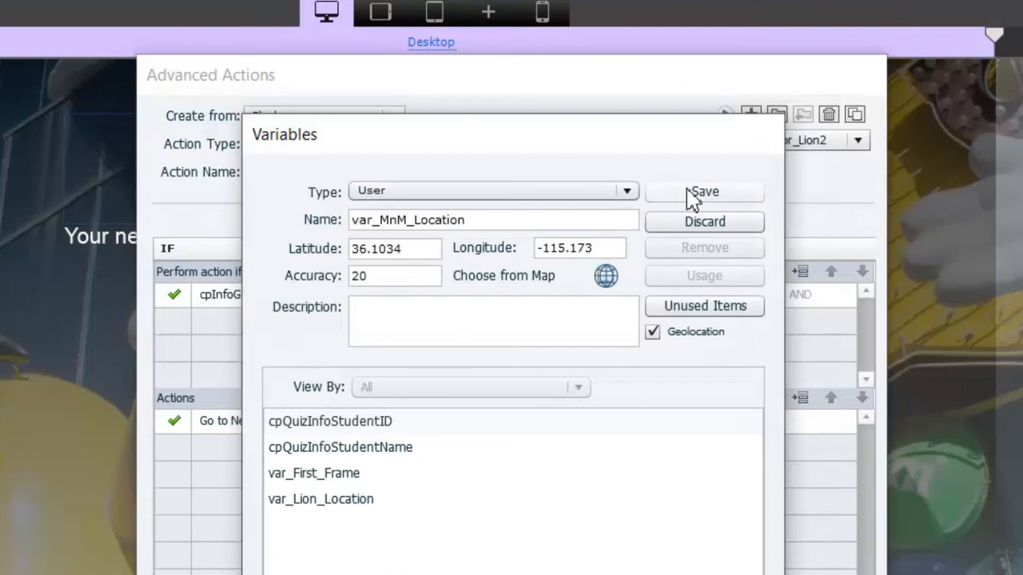
Save var_MnM_Location and change Check_For_MnM's condition to compare against var_MnM_Location
{"action": "left_click", "coordinate": [703, 191]}
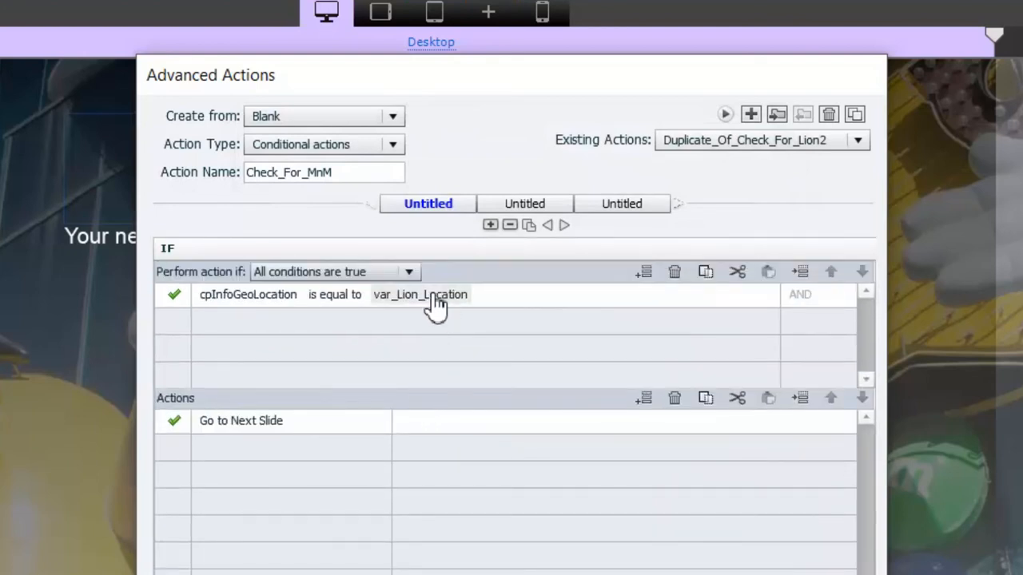
{"action": "left_click", "coordinate": [419, 294]}
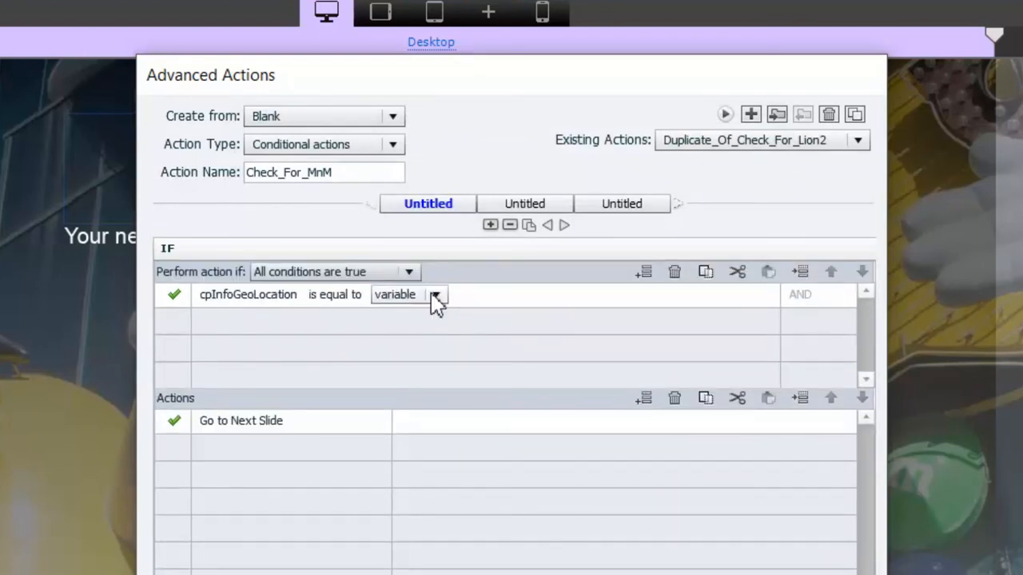
{"action": "left_click", "coordinate": [437, 294]}
{"action": "type", "text": "var"}
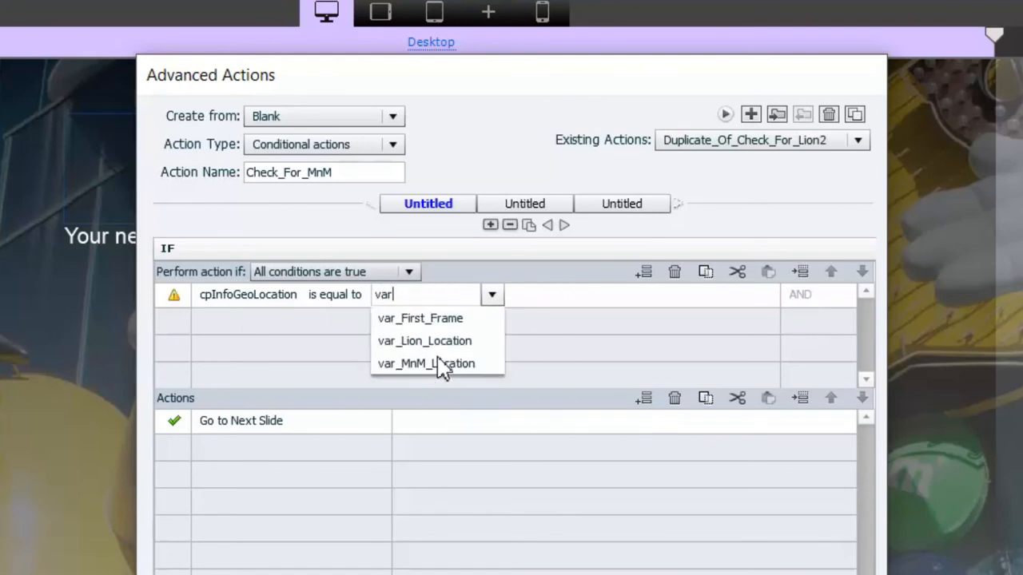
{"action": "left_click", "coordinate": [425, 364]}
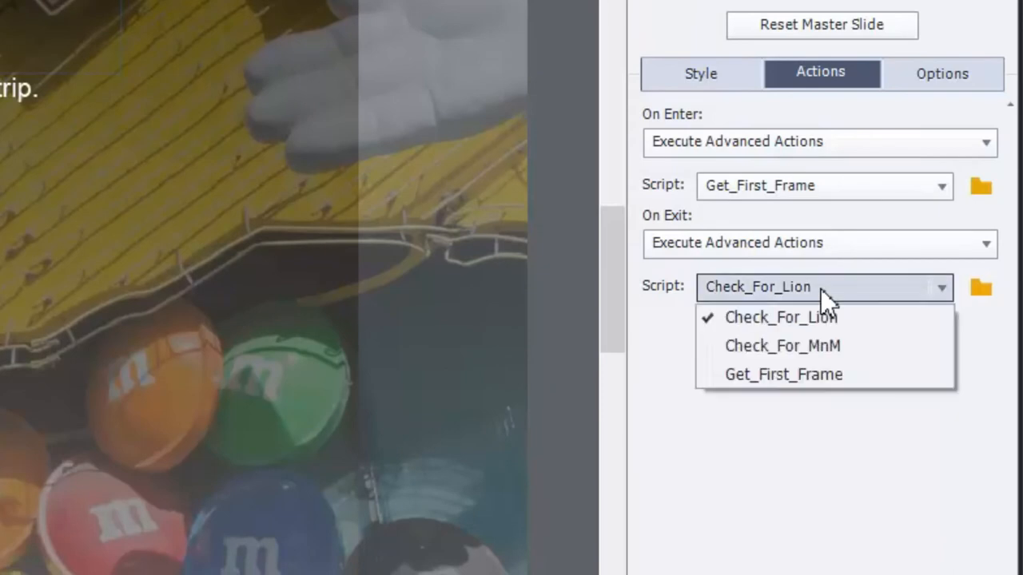
Assign Check_For_MnM as the M&M slide's exit script, then give the New York-New York slide Get_First_Frame on entry
{"action": "left_click", "coordinate": [783, 345]}
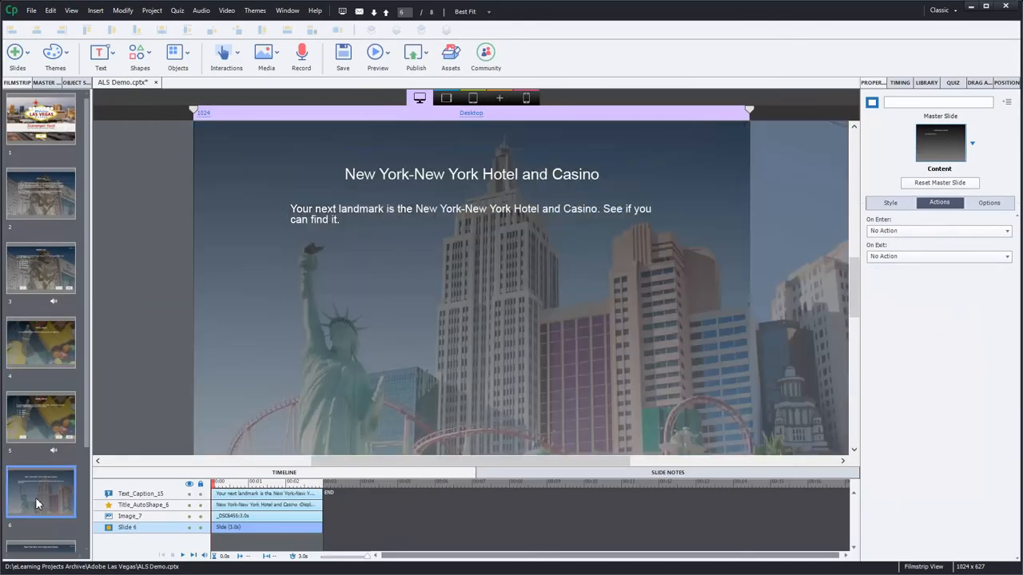
{"action": "mouse_move", "coordinate": [415, 275]}
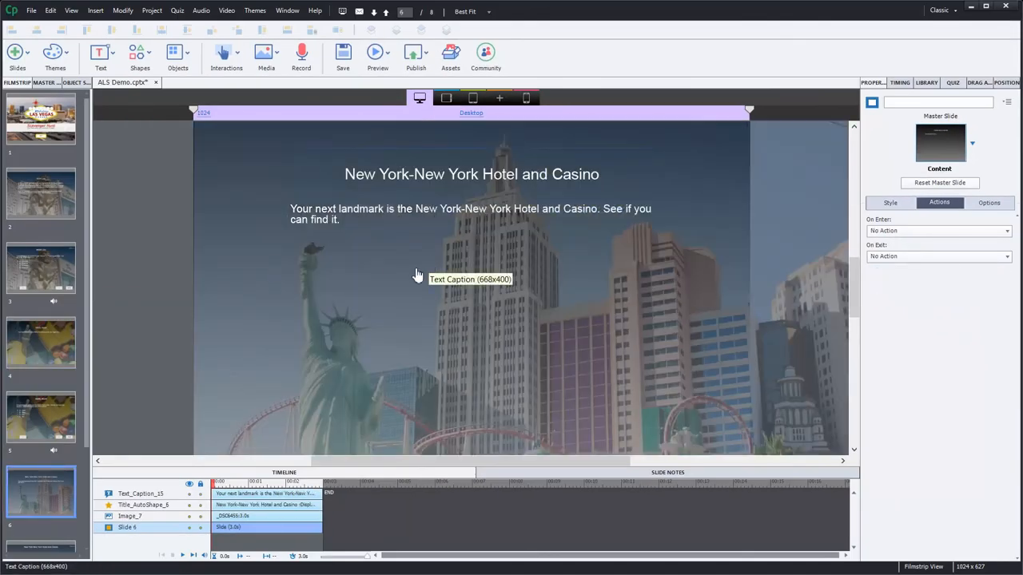
{"action": "left_click", "coordinate": [936, 230]}
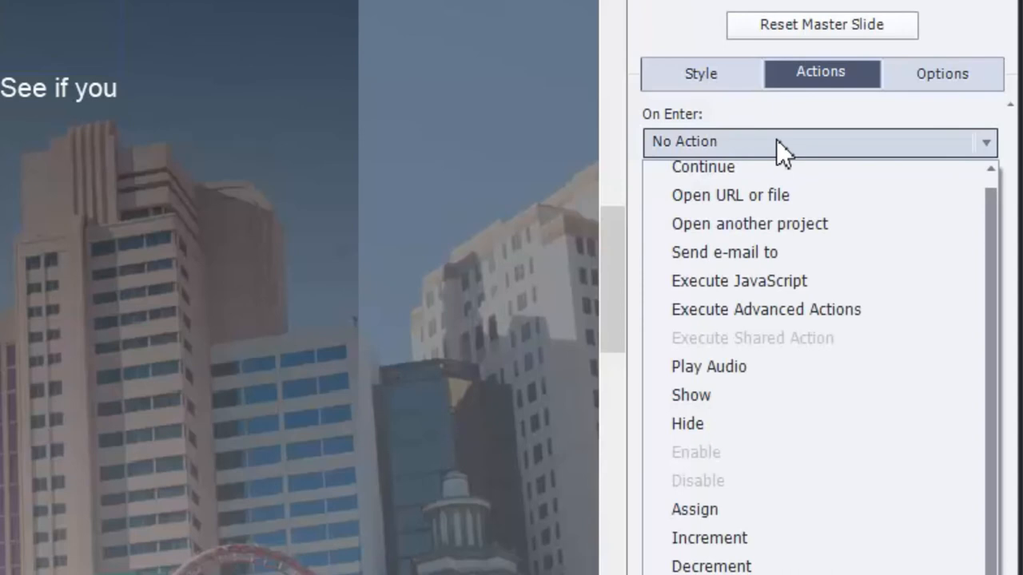
{"action": "left_click", "coordinate": [764, 310]}
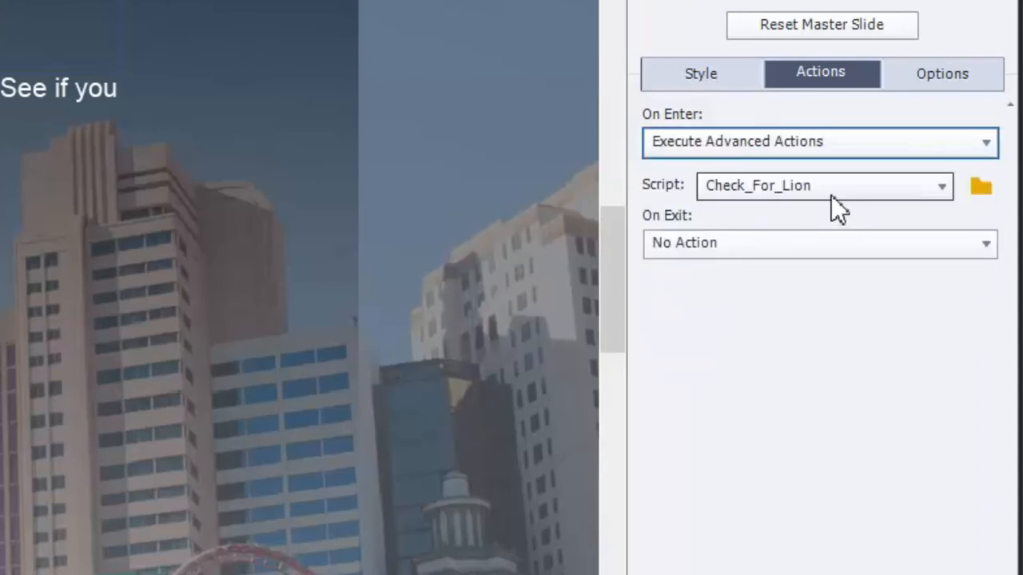
{"action": "left_click", "coordinate": [823, 185]}
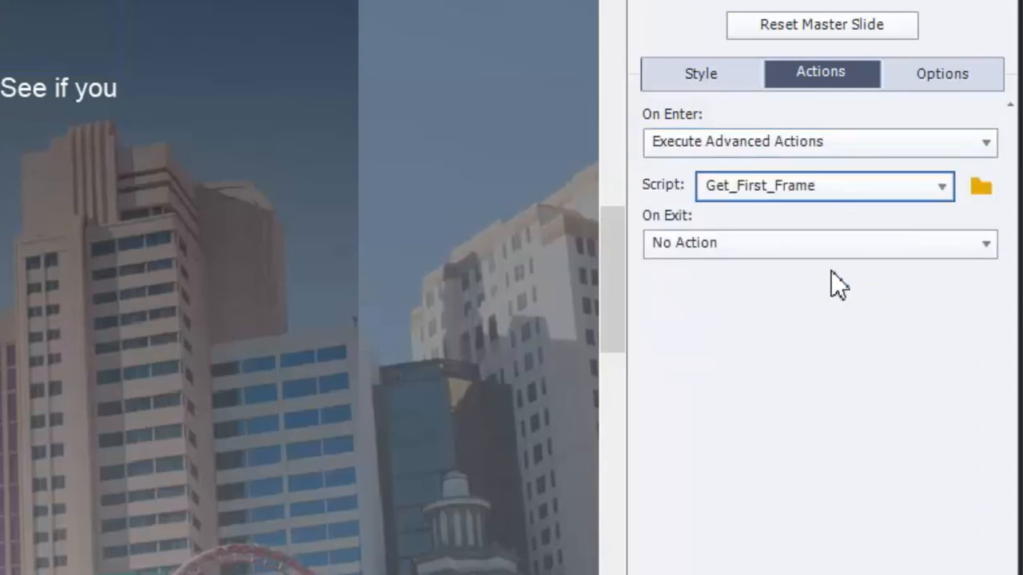
Set the New York-New York slide's On Exit to Execute Advanced Actions and bring up the action editor
{"action": "left_click", "coordinate": [818, 242]}
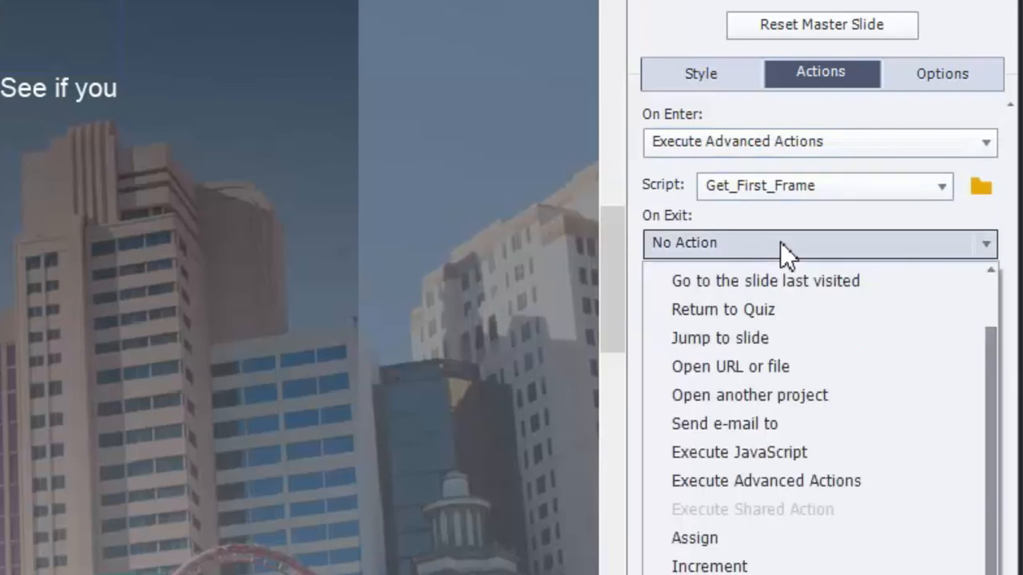
{"action": "left_click", "coordinate": [763, 479]}
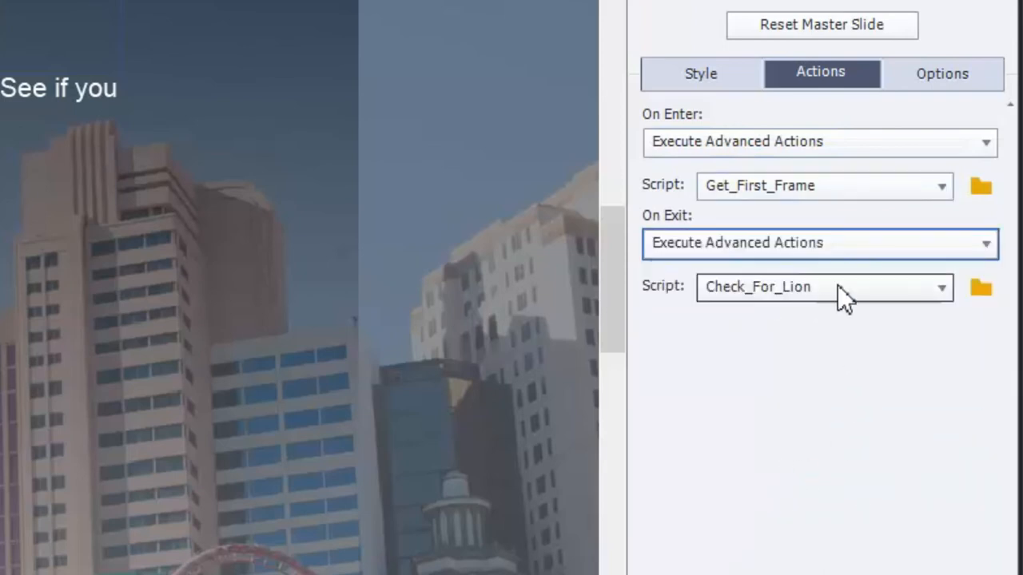
{"action": "left_click", "coordinate": [823, 287]}
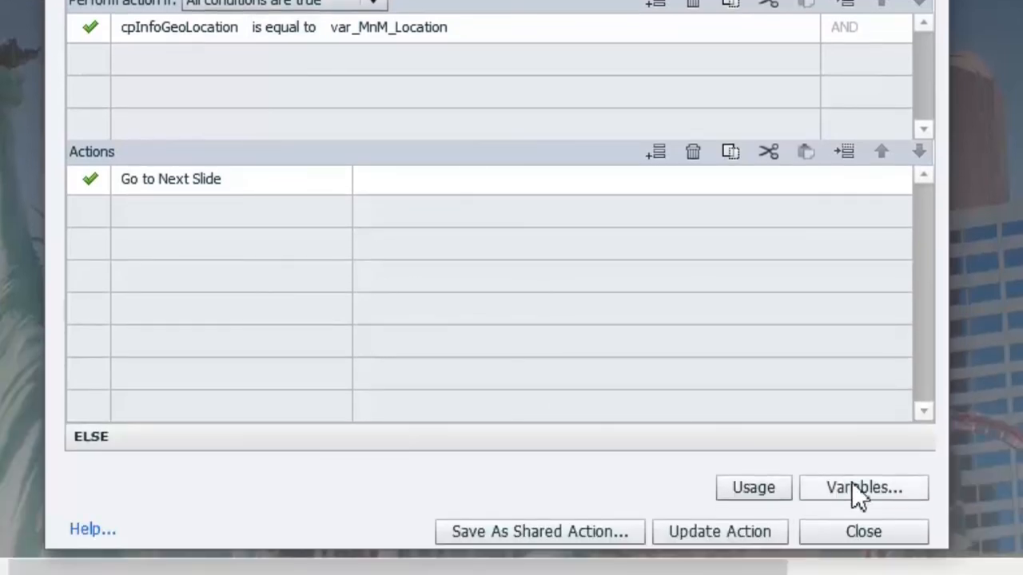
Add a new user variable var_NYNY_Location with Geolocation enabled
{"action": "left_click", "coordinate": [863, 487]}
{"action": "type", "text": "v"}
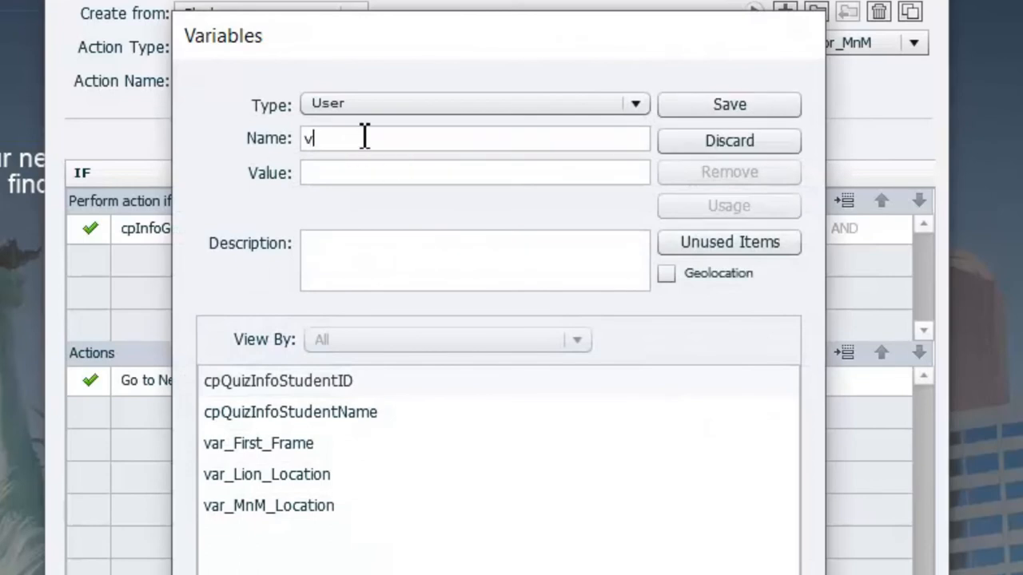
{"action": "type", "text": "ar_"}
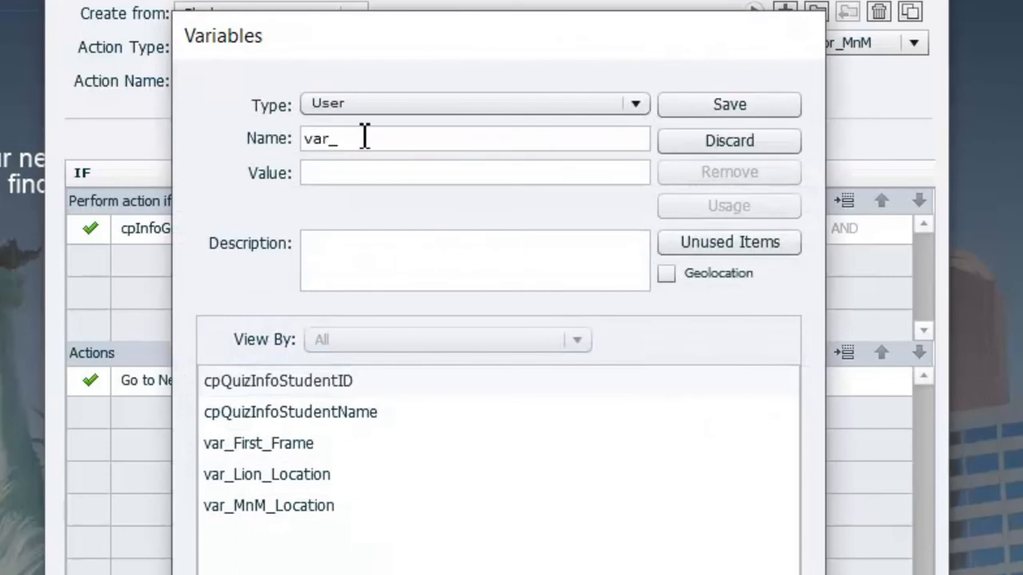
{"action": "type", "text": "NYNY"}
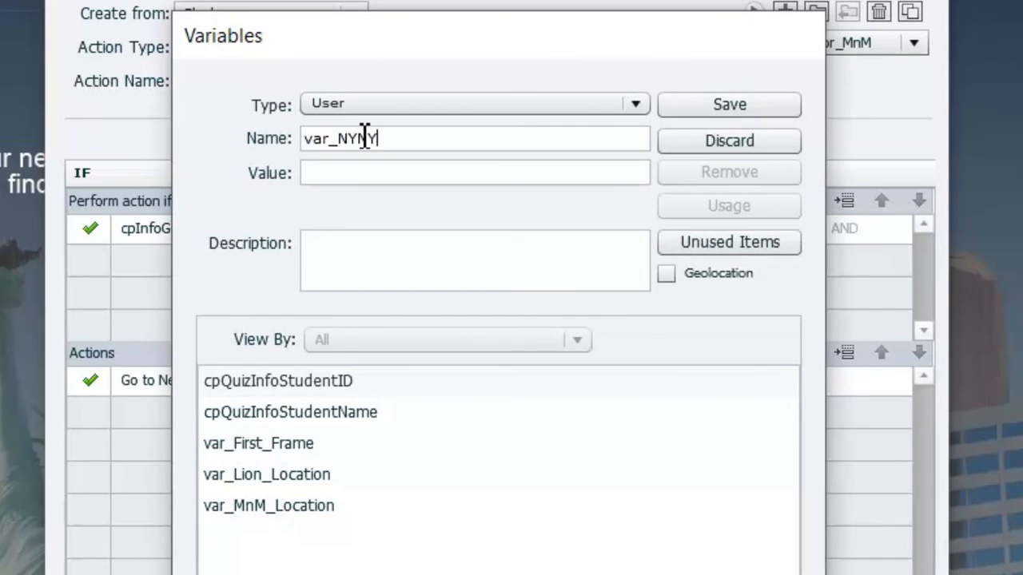
{"action": "type", "text": "_Location"}
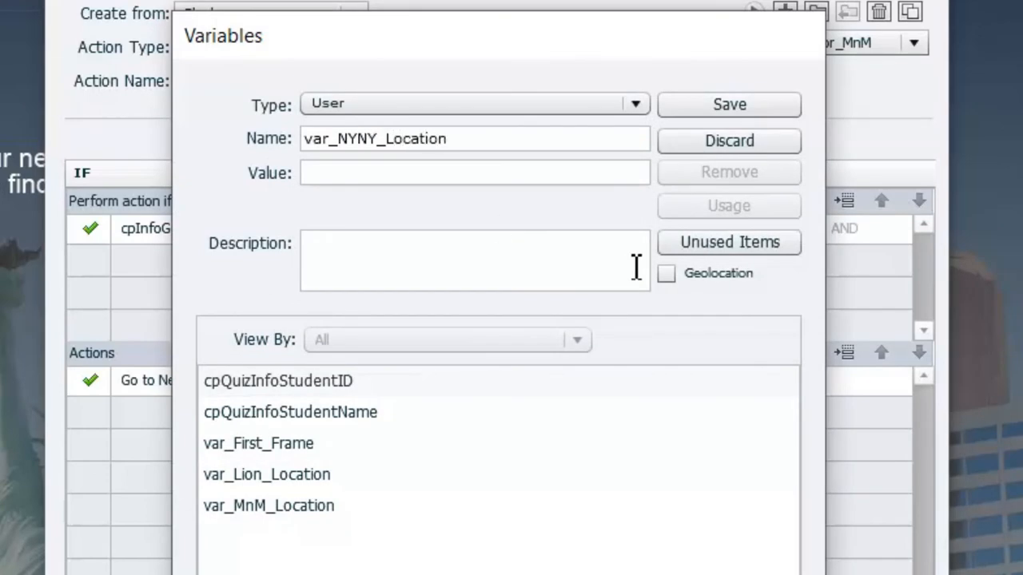
{"action": "left_click", "coordinate": [666, 273]}
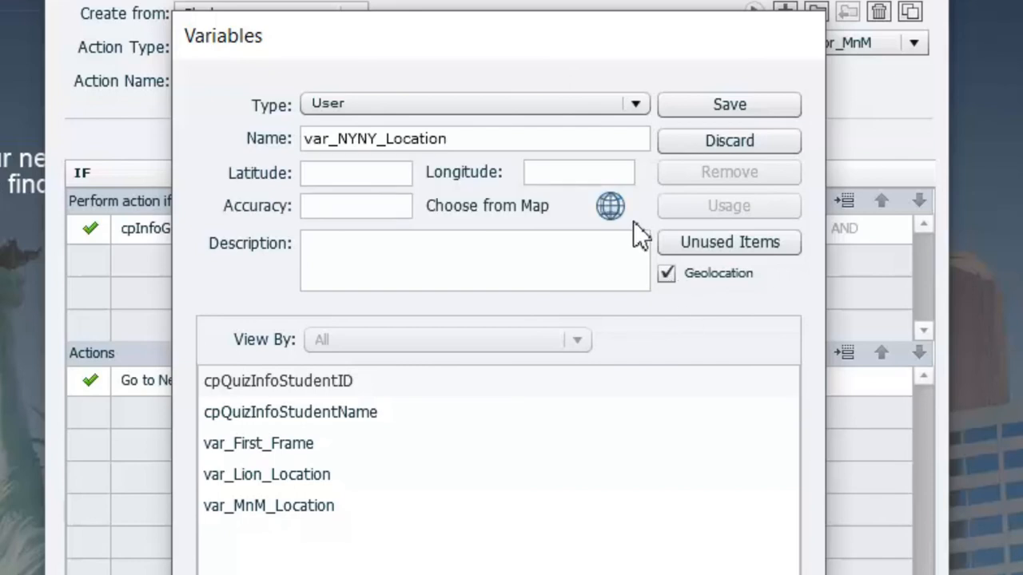
Search the map for MGM Grand Las Vegas NV, pan to Tropicana Ave and Las Vegas Blvd in satellite view, and submit the spot
{"action": "left_click", "coordinate": [610, 206]}
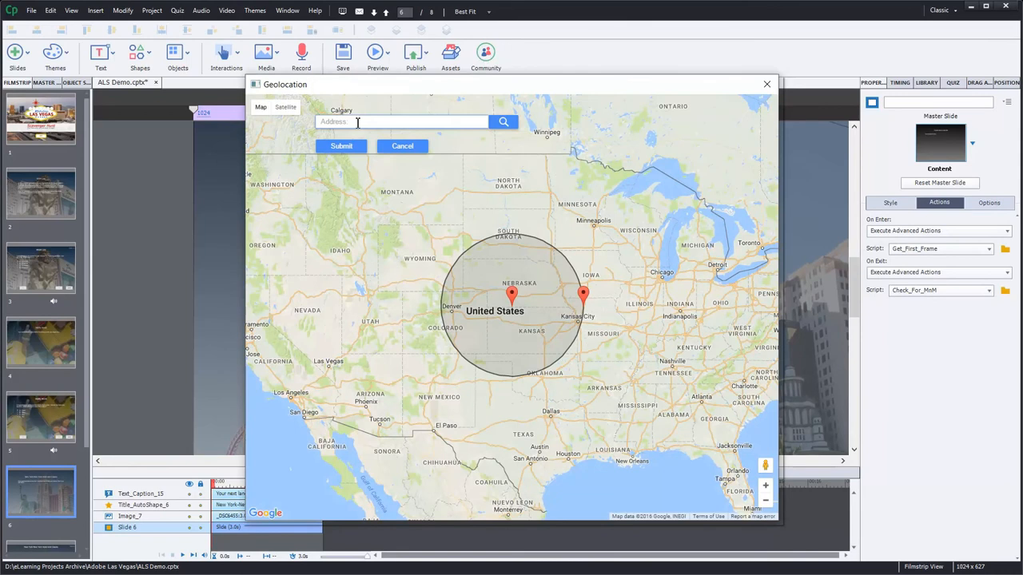
{"action": "type", "text": "MGM"}
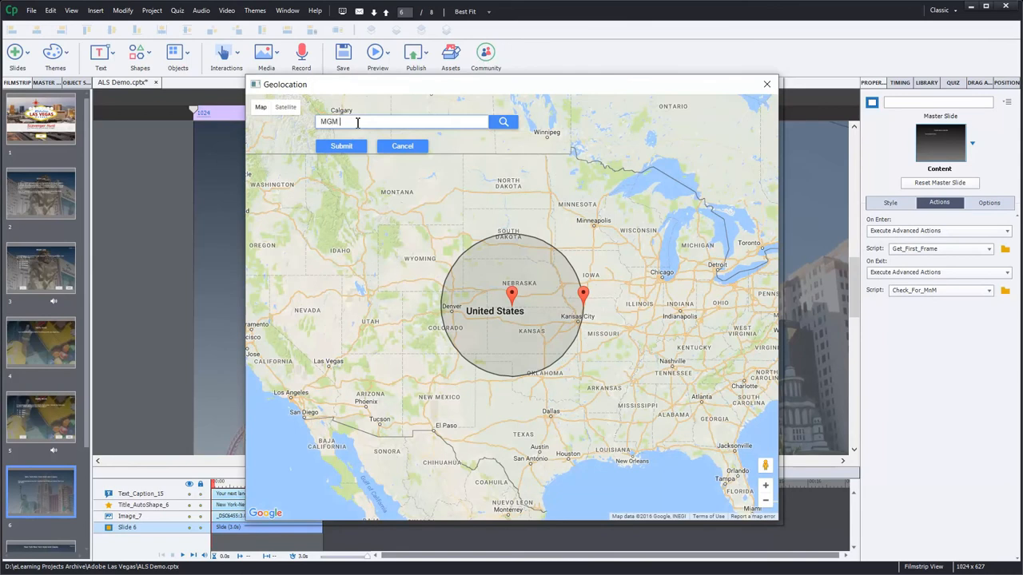
{"action": "type", "text": "Grand Las Vegas"}
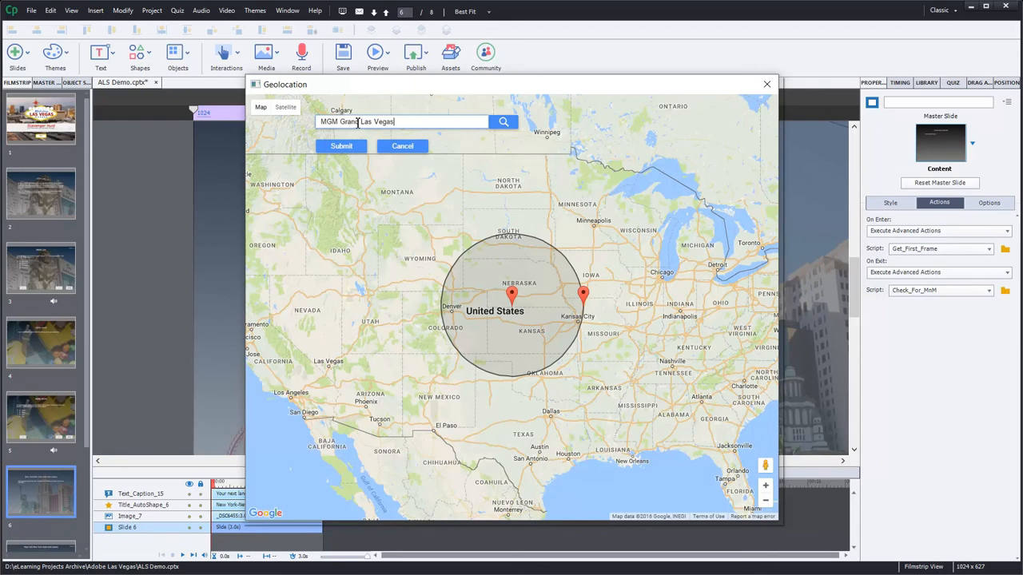
{"action": "type", "text": "NV"}
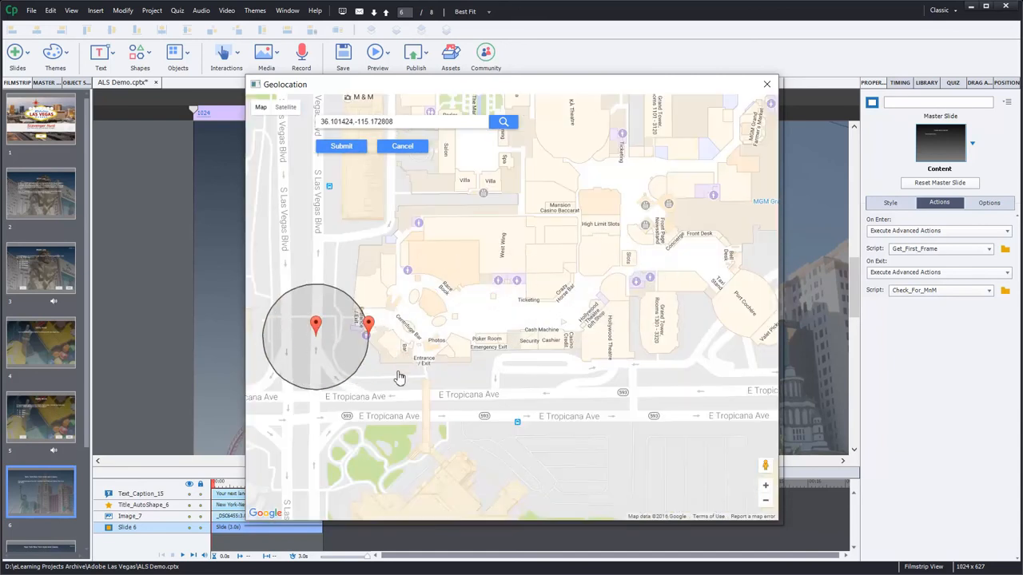
{"action": "left_click_drag", "start_coordinate": [400, 375], "coordinate": [615, 290]}
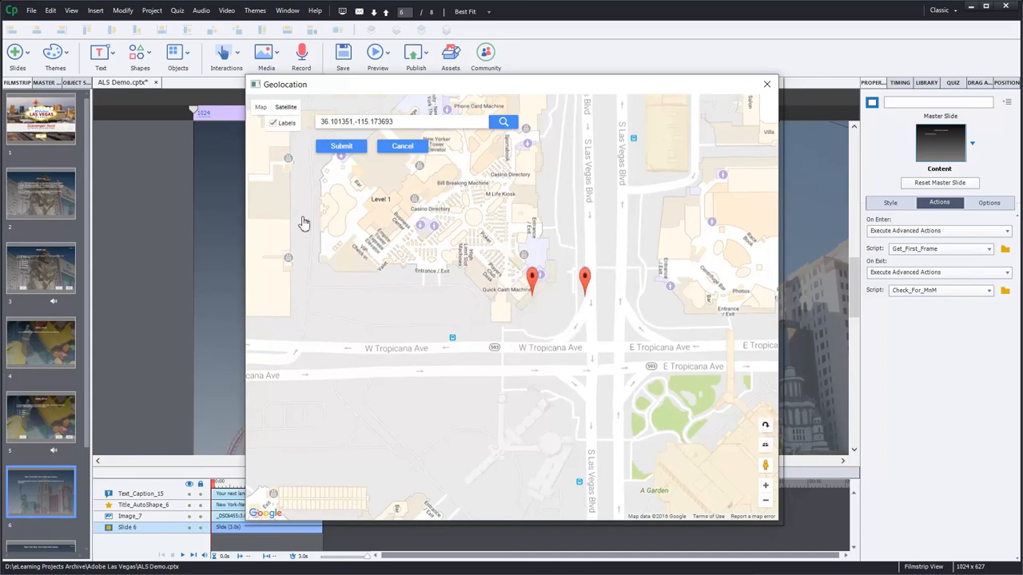
{"action": "left_click", "coordinate": [284, 106]}
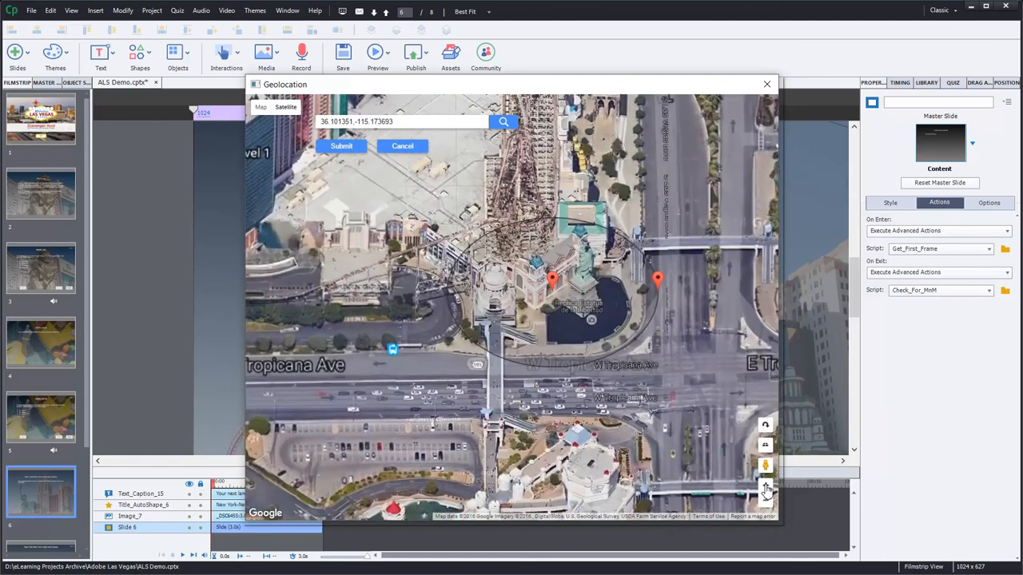
{"action": "left_click", "coordinate": [764, 486]}
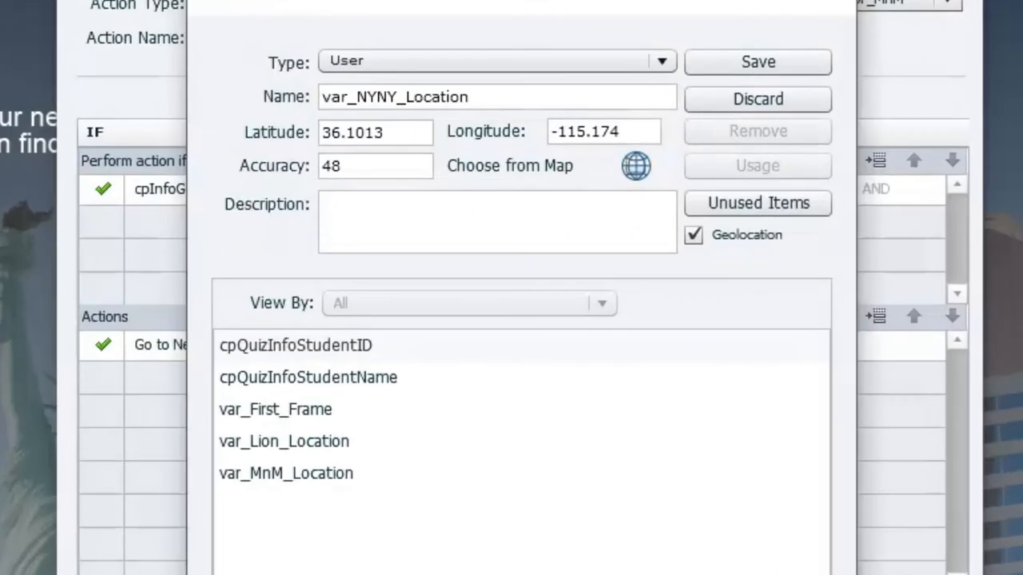
Save var_NYNY_Location and make Check_For_NYNY compare cpInfoGeoLocation with var_NYNY_Location
{"action": "left_click", "coordinate": [758, 61]}
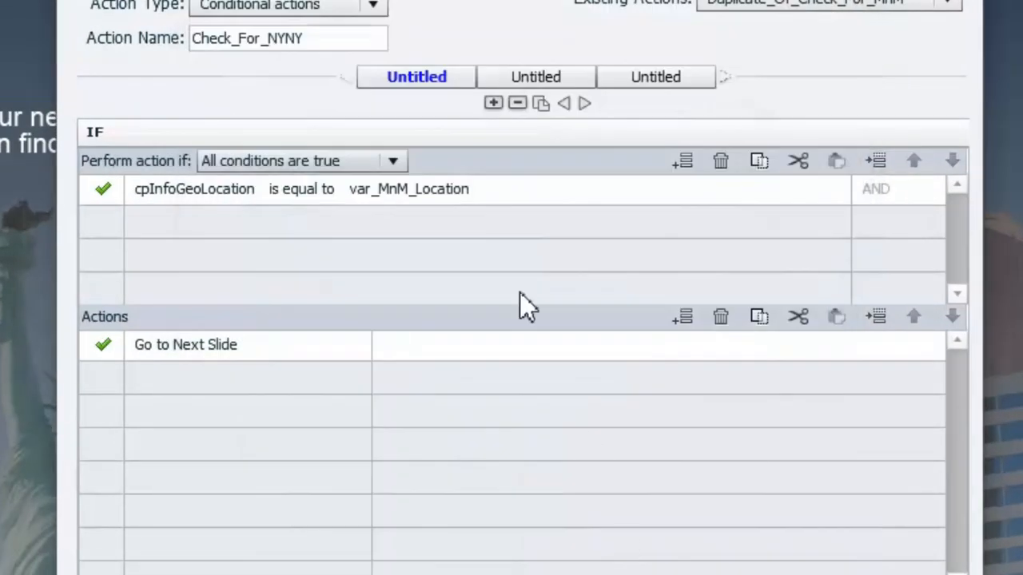
{"action": "mouse_move", "coordinate": [269, 232]}
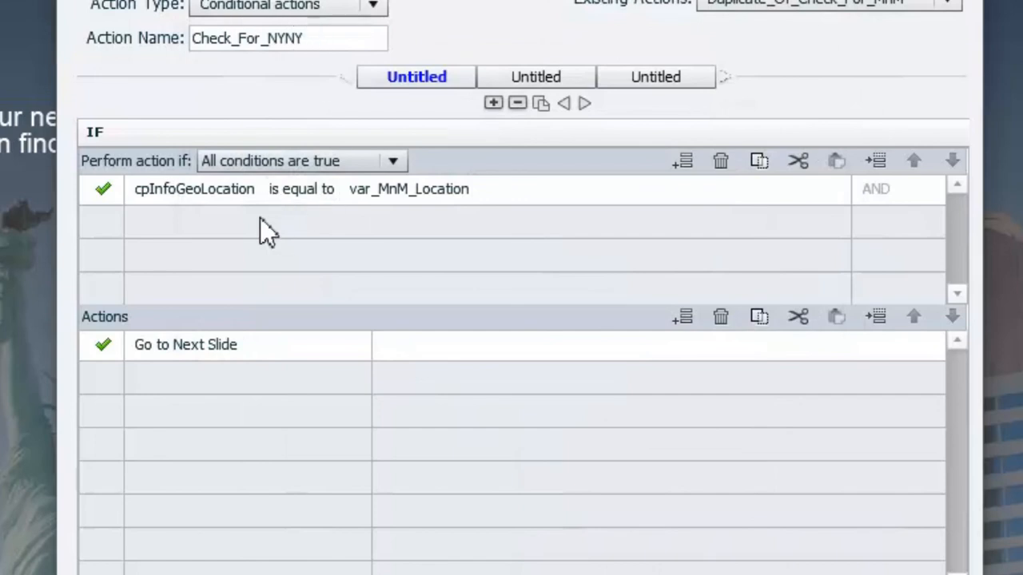
{"action": "mouse_move", "coordinate": [147, 198]}
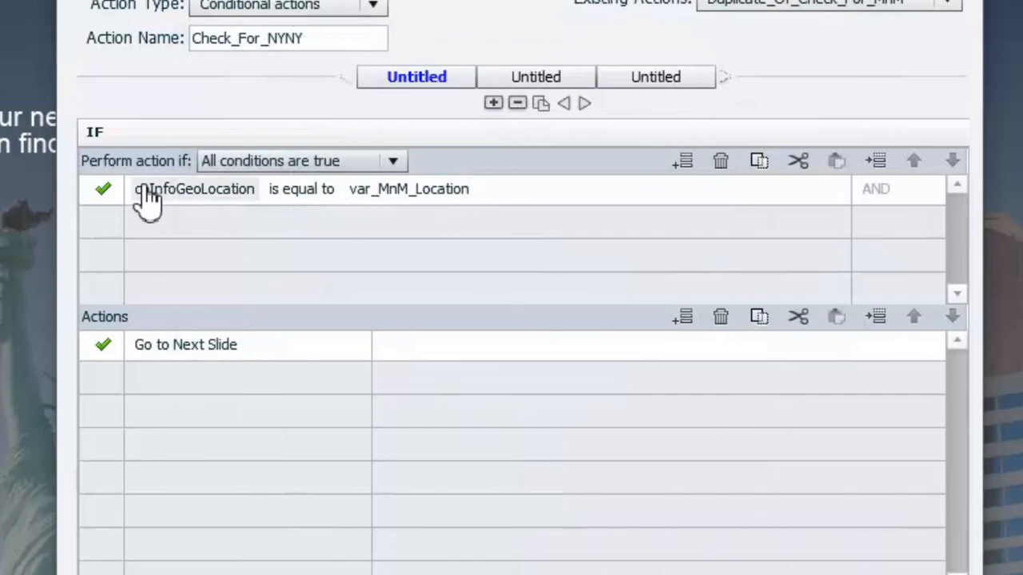
{"action": "left_click", "coordinate": [409, 188]}
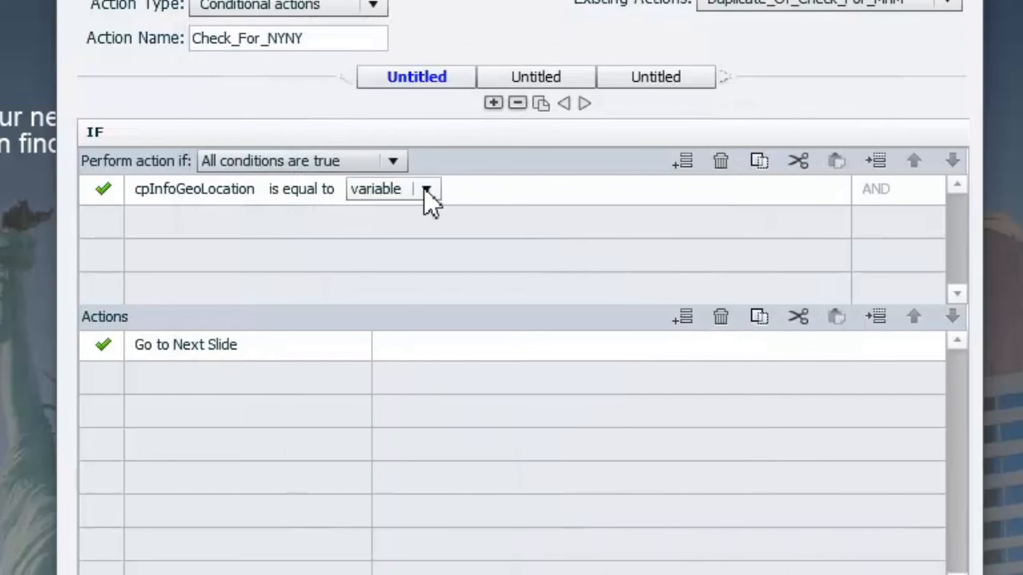
{"action": "left_click", "coordinate": [430, 189]}
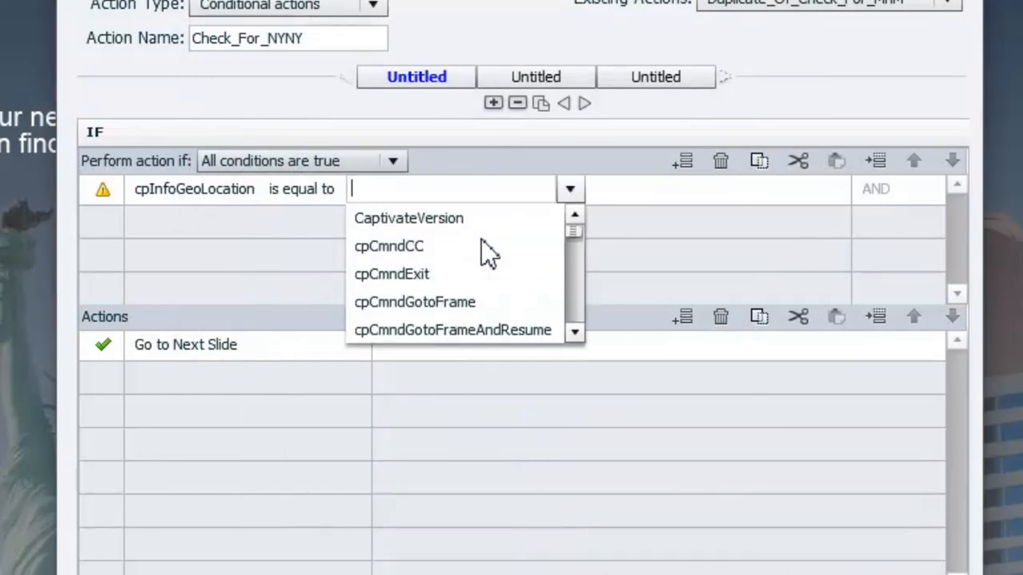
{"action": "type", "text": "var"}
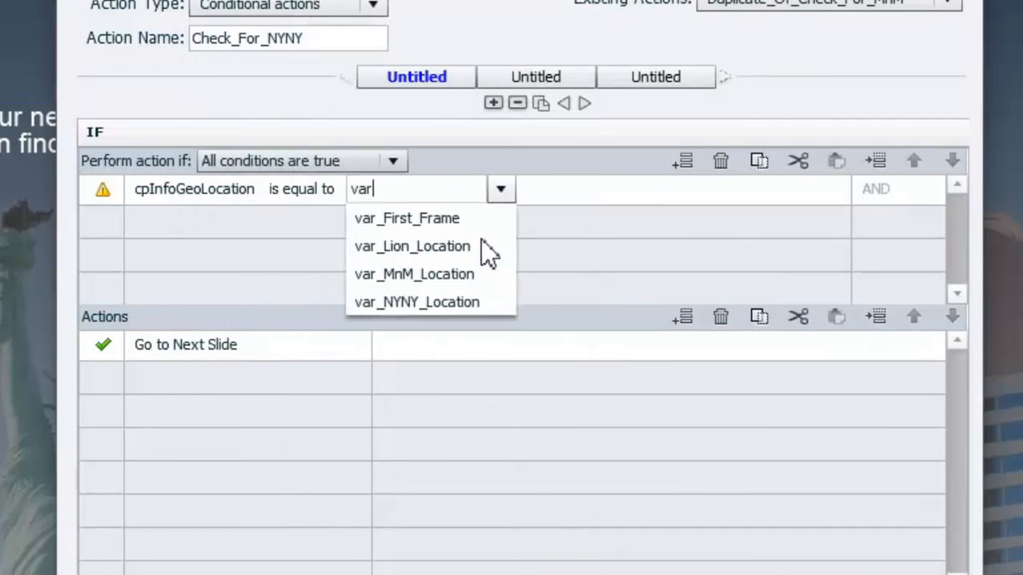
{"action": "left_click", "coordinate": [415, 302]}
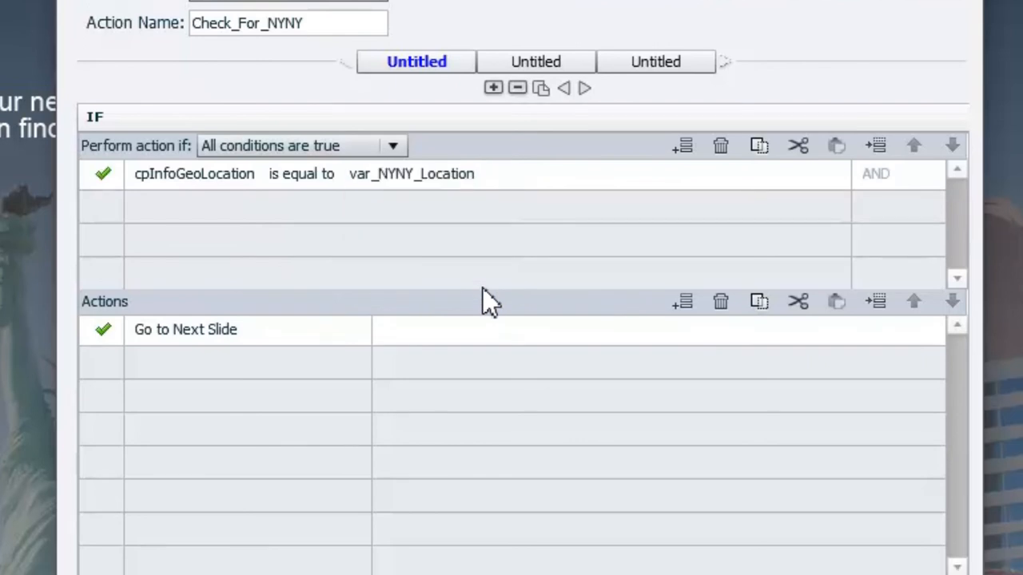
{"action": "left_click", "coordinate": [748, 478]}
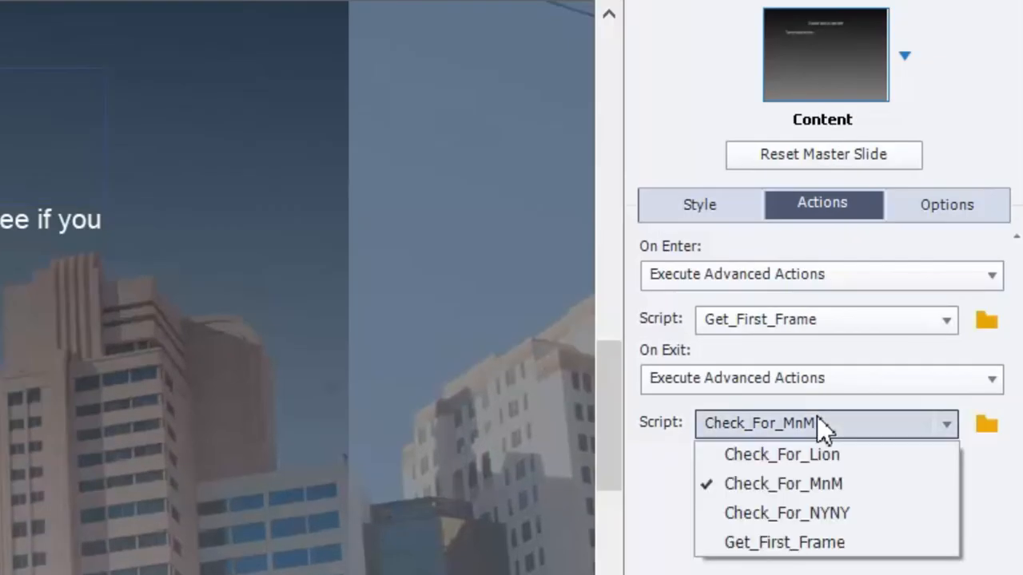
Assign Check_For_NYNY to the slide's On Exit and return to the Scavenger Hunt title slide
{"action": "left_click", "coordinate": [786, 511]}
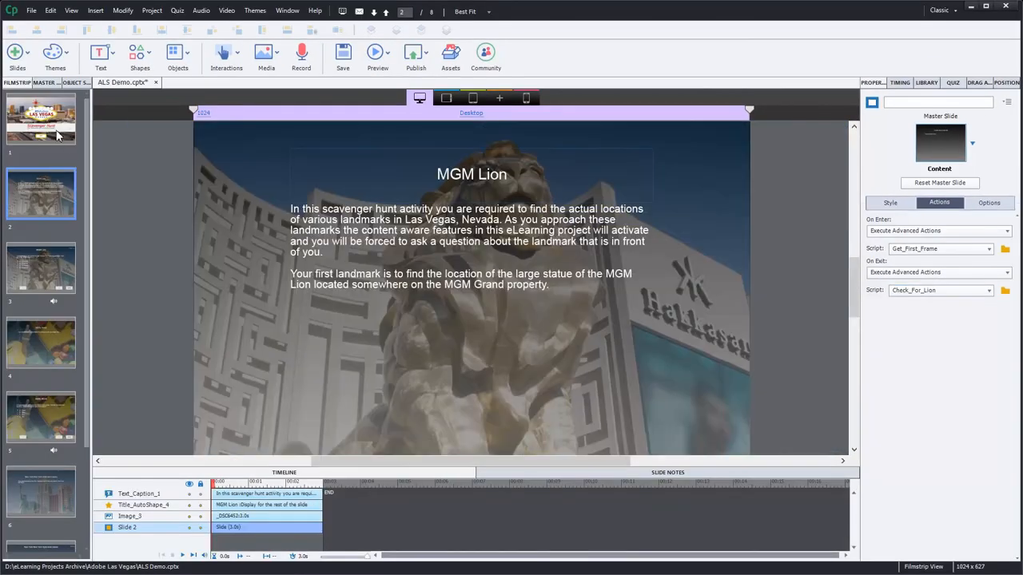
{"action": "left_click", "coordinate": [41, 118]}
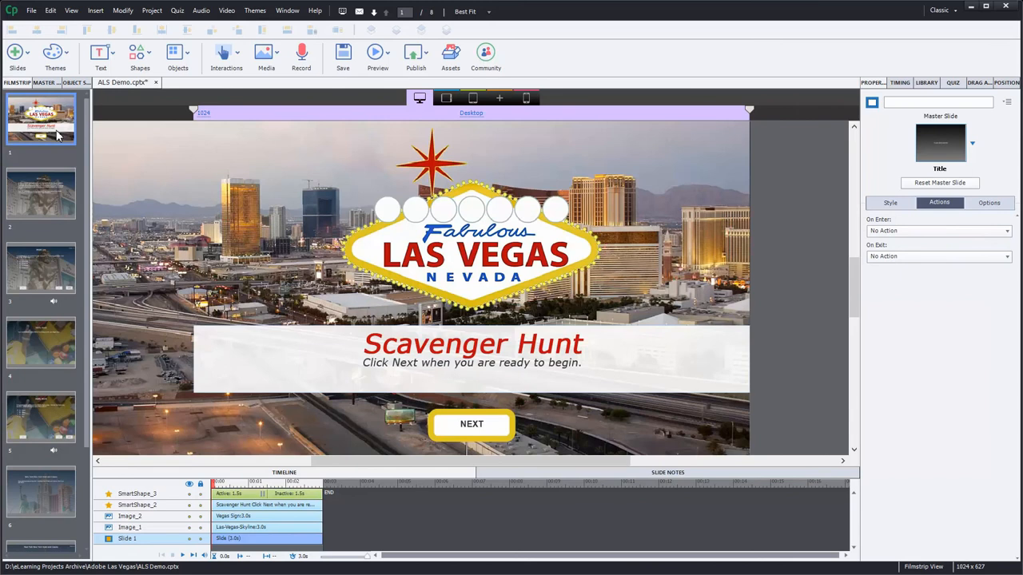
{"action": "mouse_move", "coordinate": [32, 270]}
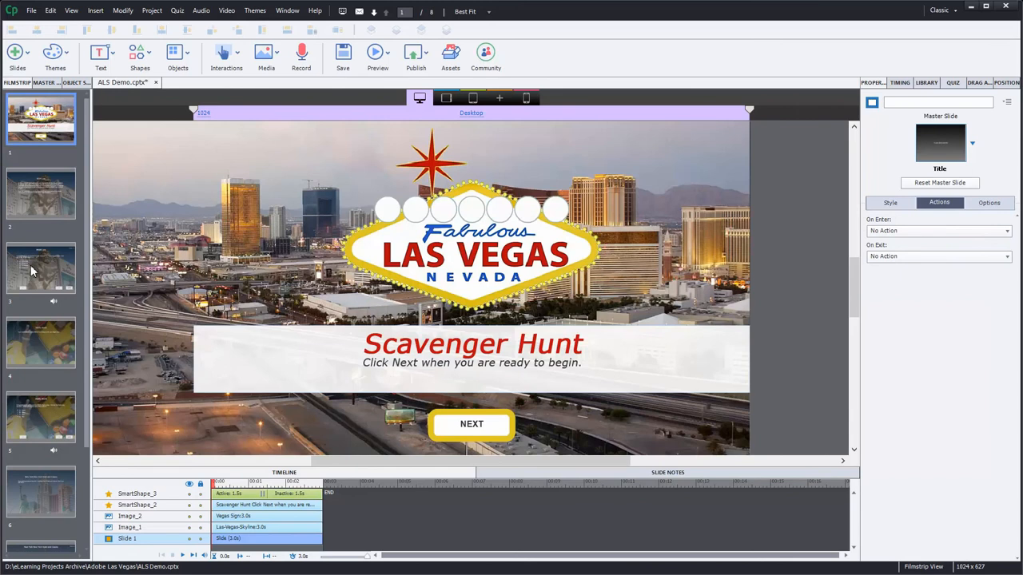
{"action": "left_click", "coordinate": [40, 268]}
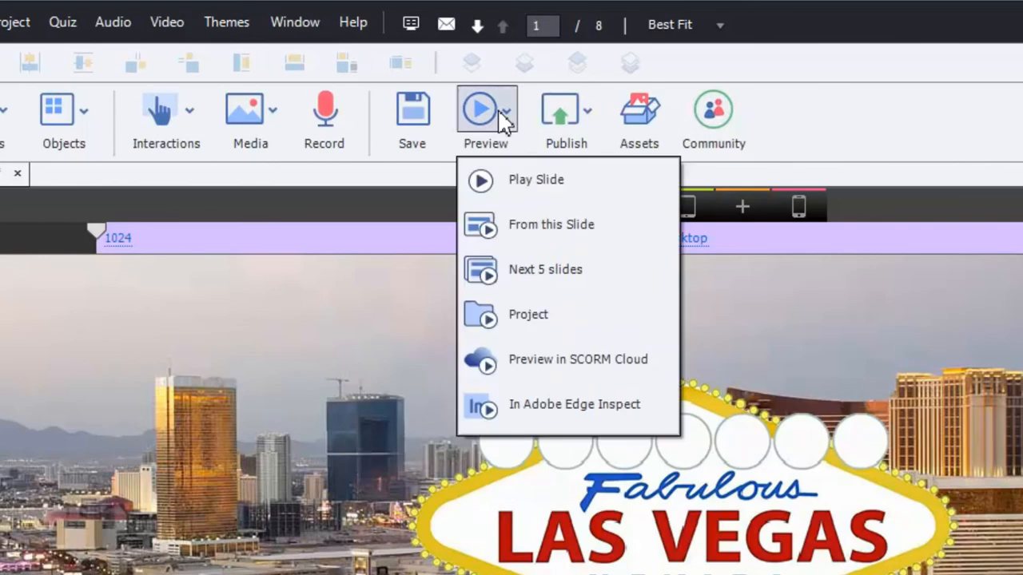
{"action": "mouse_move", "coordinate": [528, 313]}
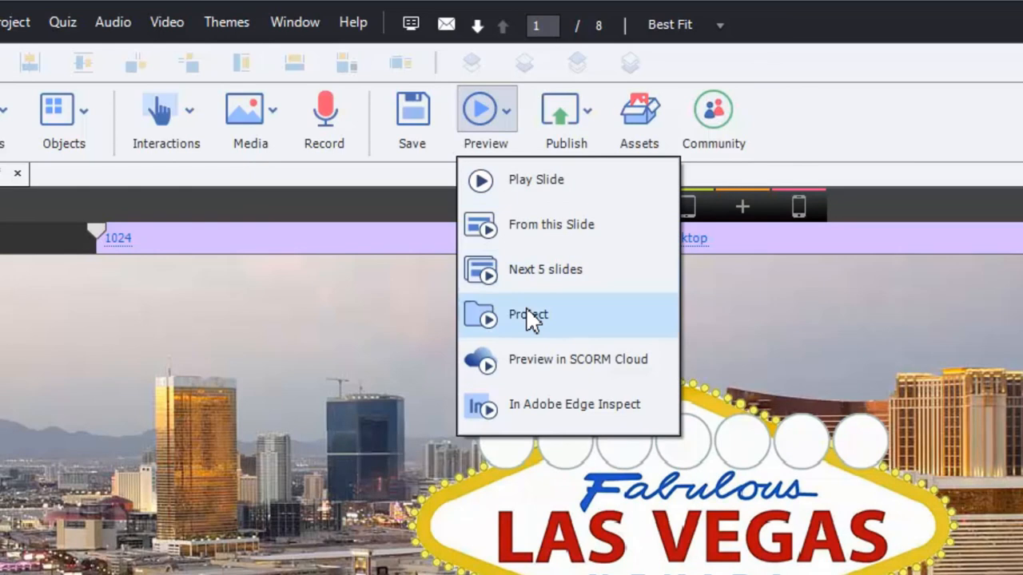
Preview the whole project in the browser and view the title screen at 896 px and phone width
{"action": "left_click", "coordinate": [527, 313]}
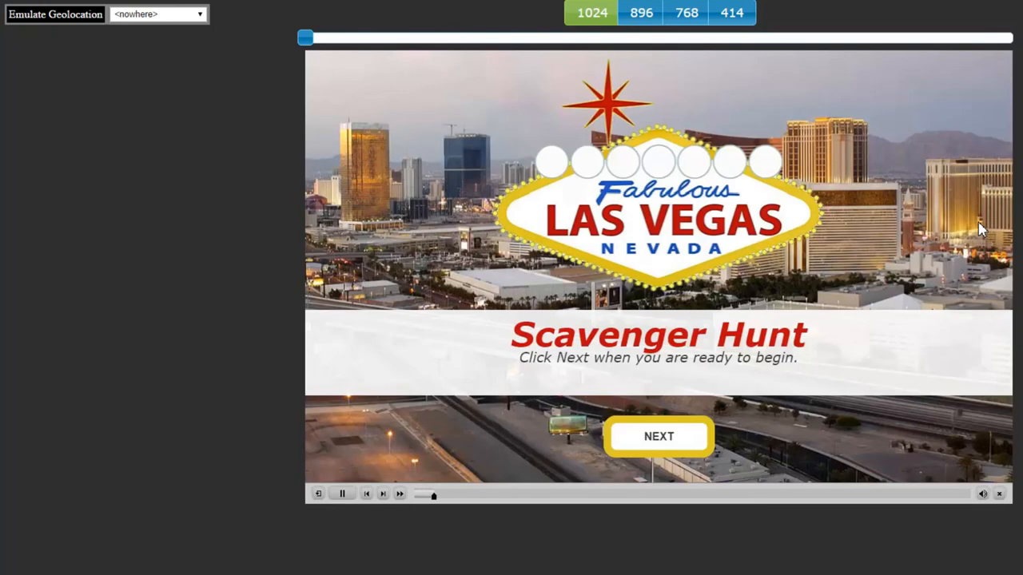
{"action": "left_click", "coordinate": [342, 492]}
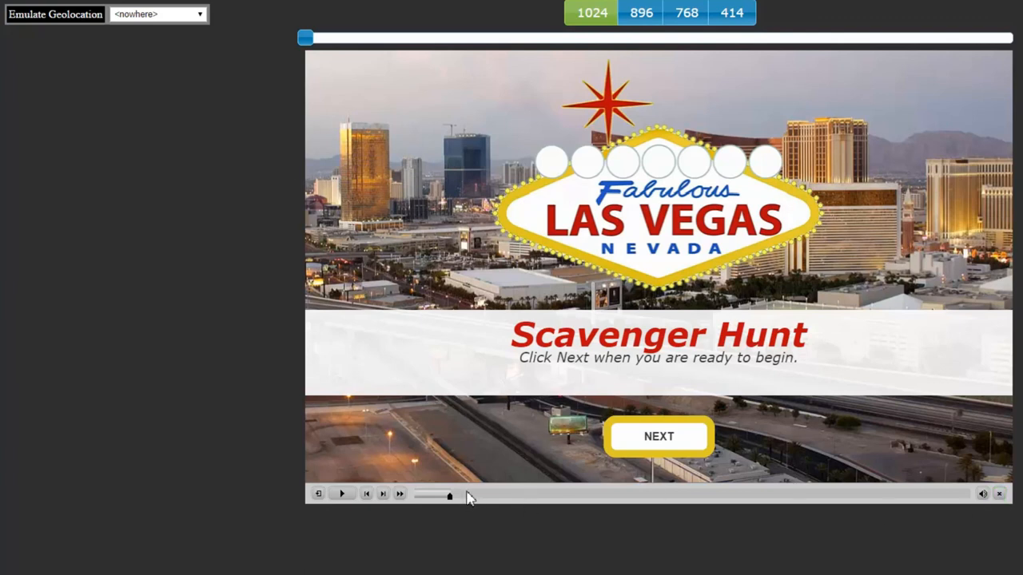
{"action": "mouse_move", "coordinate": [610, 493]}
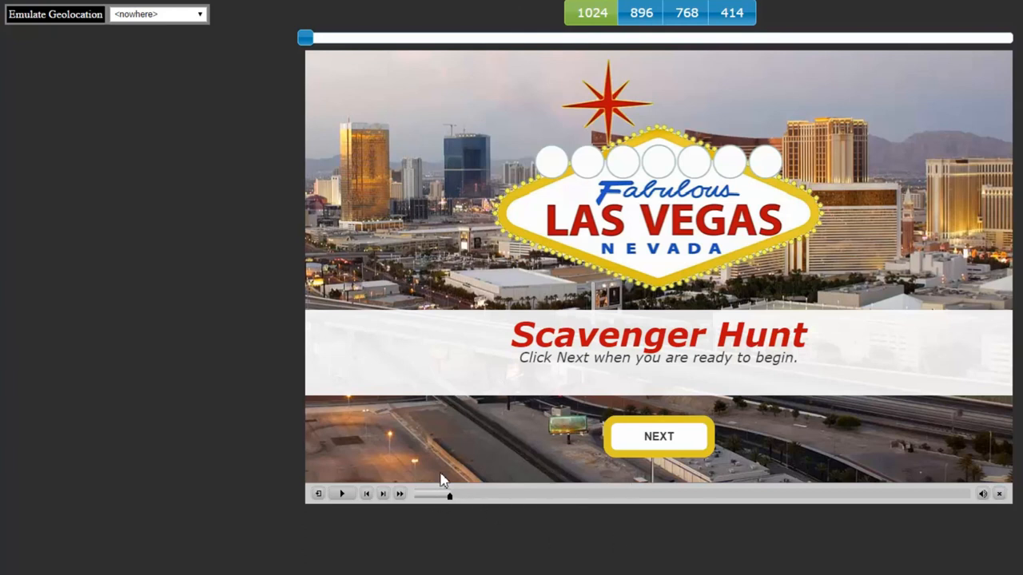
{"action": "mouse_move", "coordinate": [512, 524]}
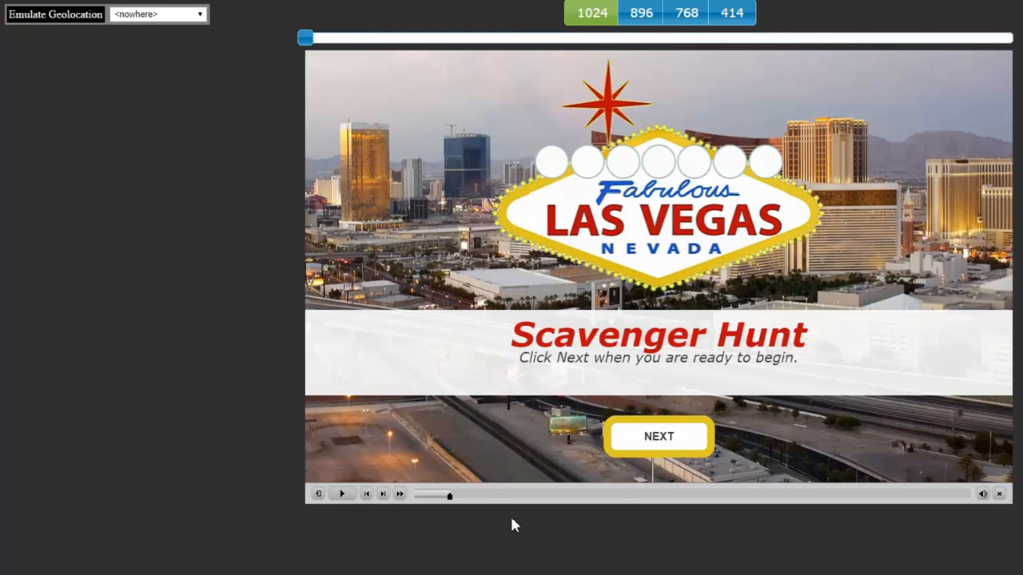
{"action": "mouse_move", "coordinate": [298, 307]}
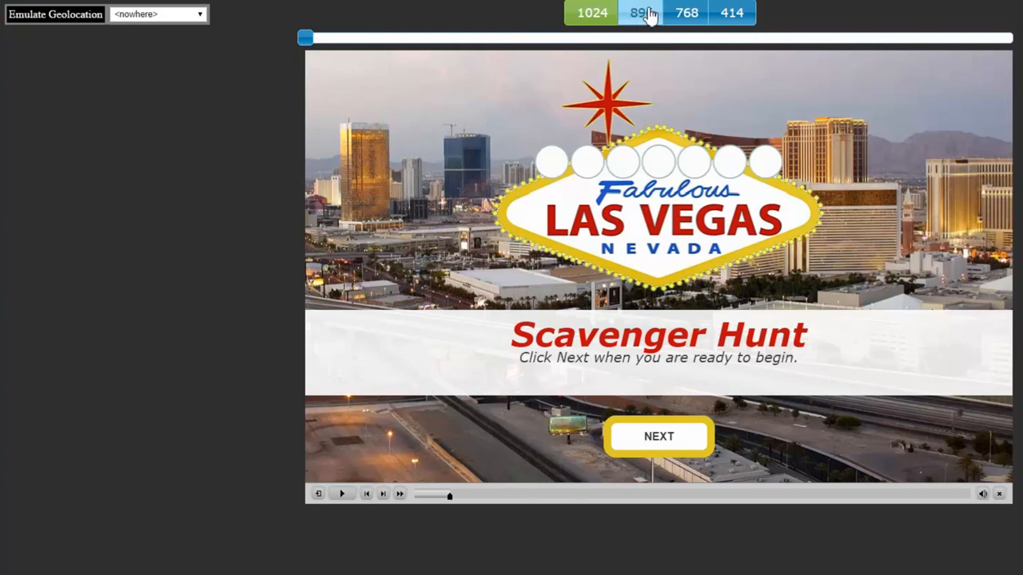
{"action": "left_click", "coordinate": [685, 13]}
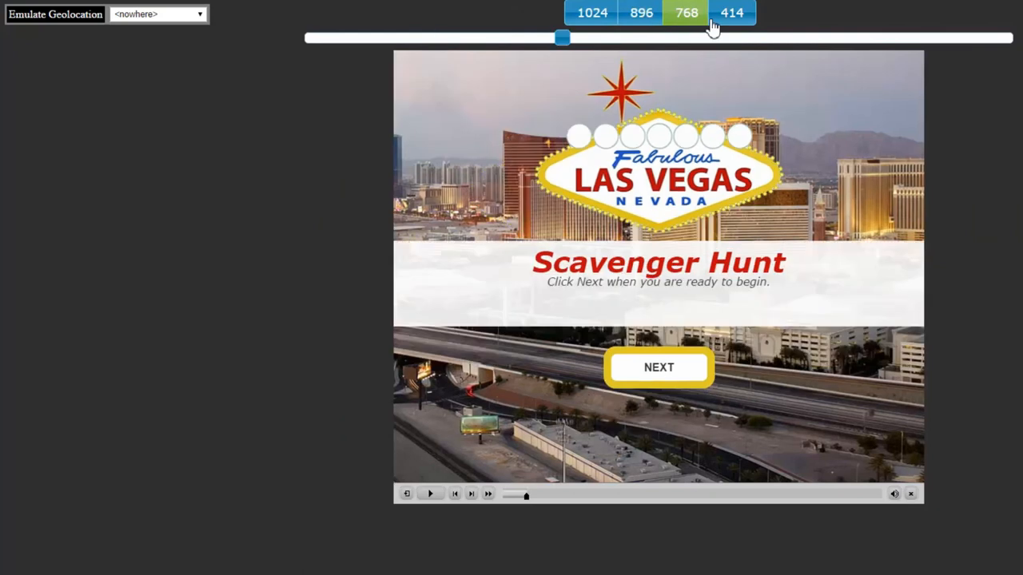
{"action": "left_click", "coordinate": [732, 12]}
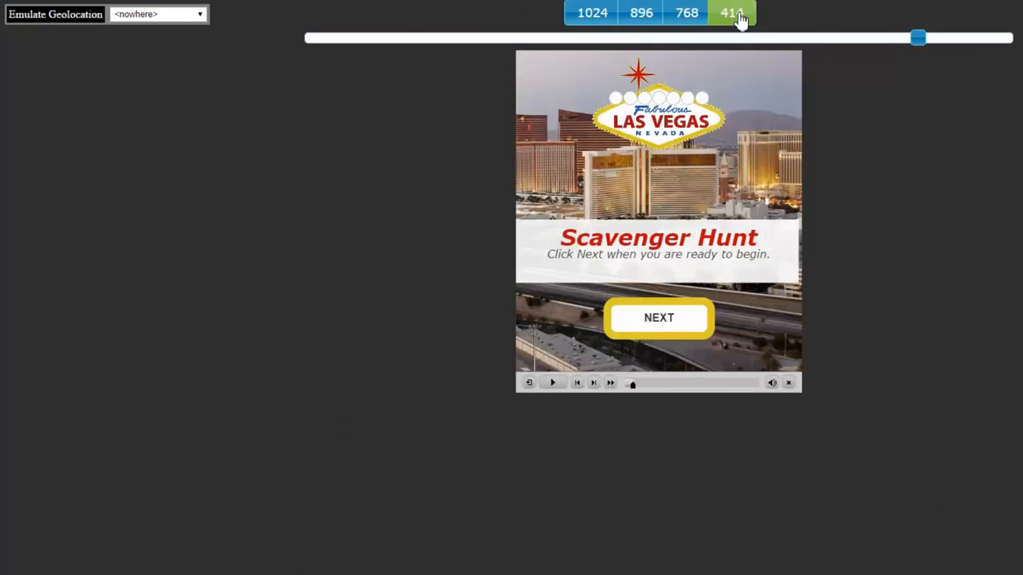
{"action": "mouse_move", "coordinate": [686, 13]}
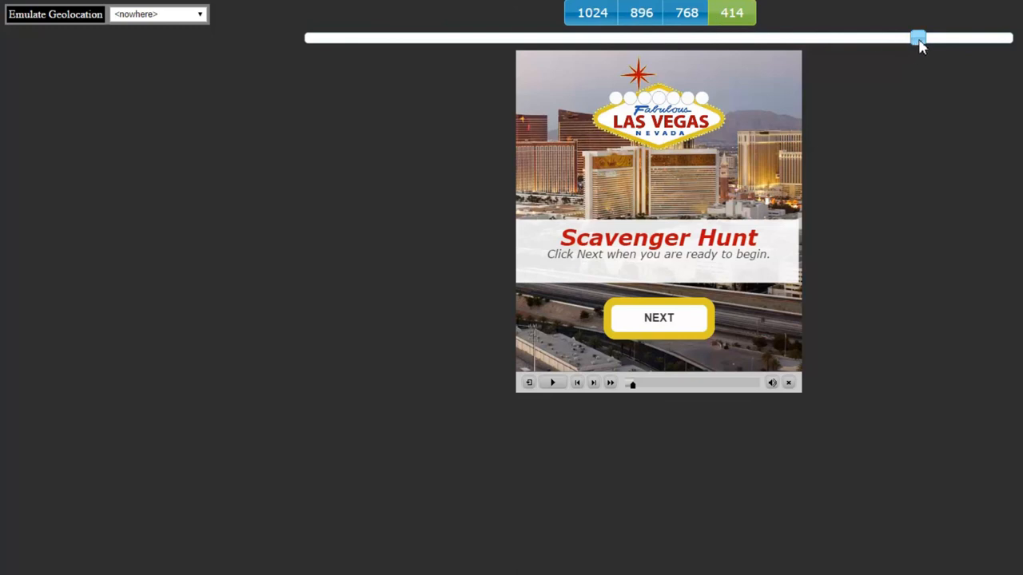
Drag the width slider to in-between widths of about 472 and 424 pixels
{"action": "left_click_drag", "start_coordinate": [917, 38], "coordinate": [893, 38]}
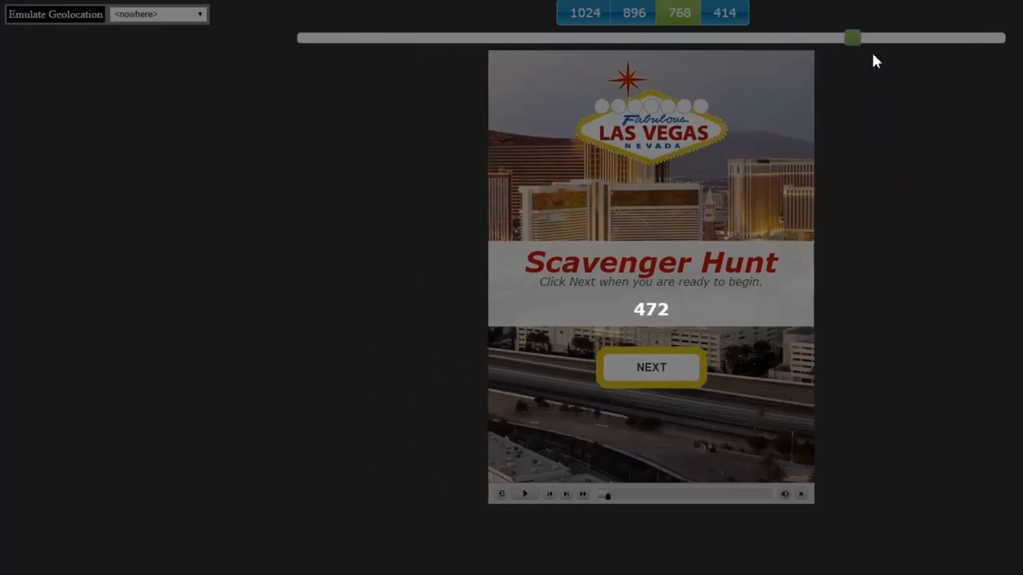
{"action": "left_click_drag", "start_coordinate": [853, 38], "coordinate": [901, 38]}
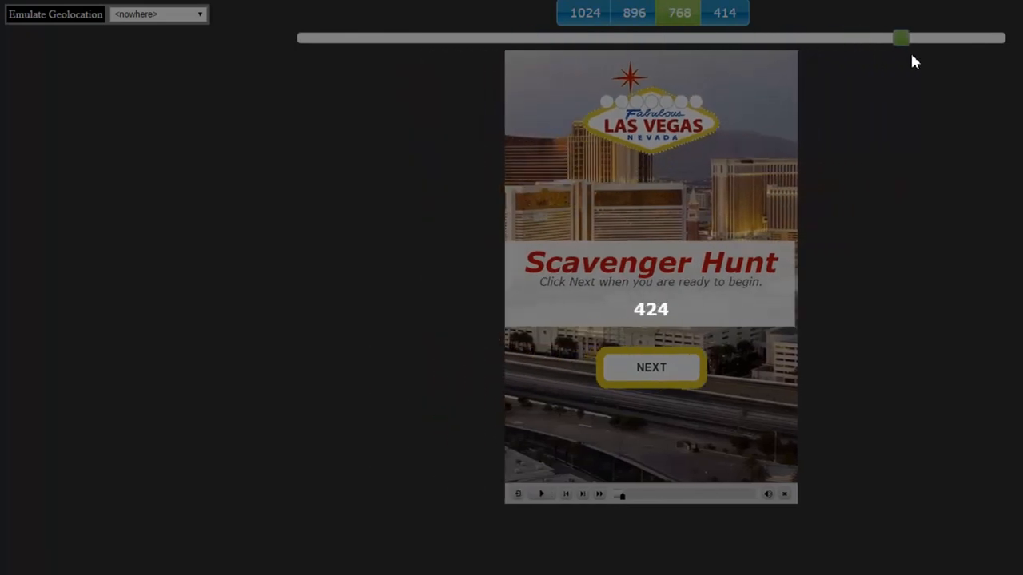
{"action": "left_click_drag", "start_coordinate": [901, 38], "coordinate": [892, 38]}
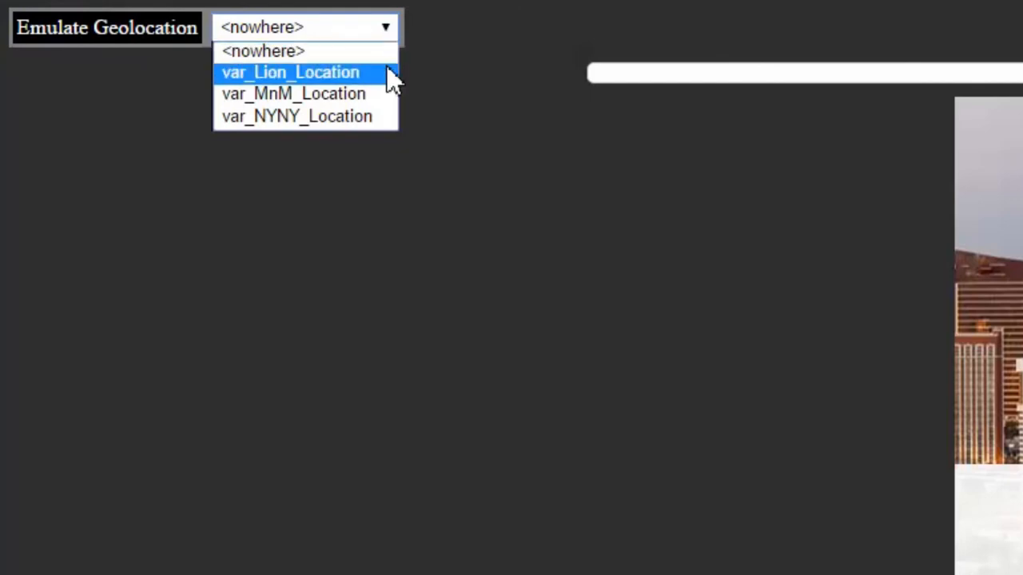
{"action": "mouse_move", "coordinate": [446, 30]}
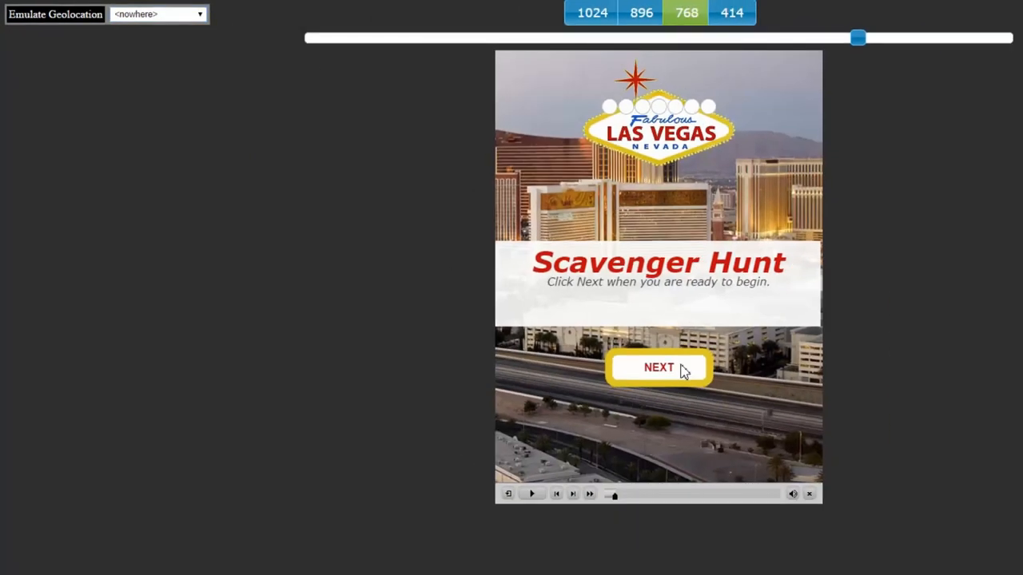
Advance to the MGM Lion instructions and expand the Emulate Geolocation choices
{"action": "left_click", "coordinate": [658, 366]}
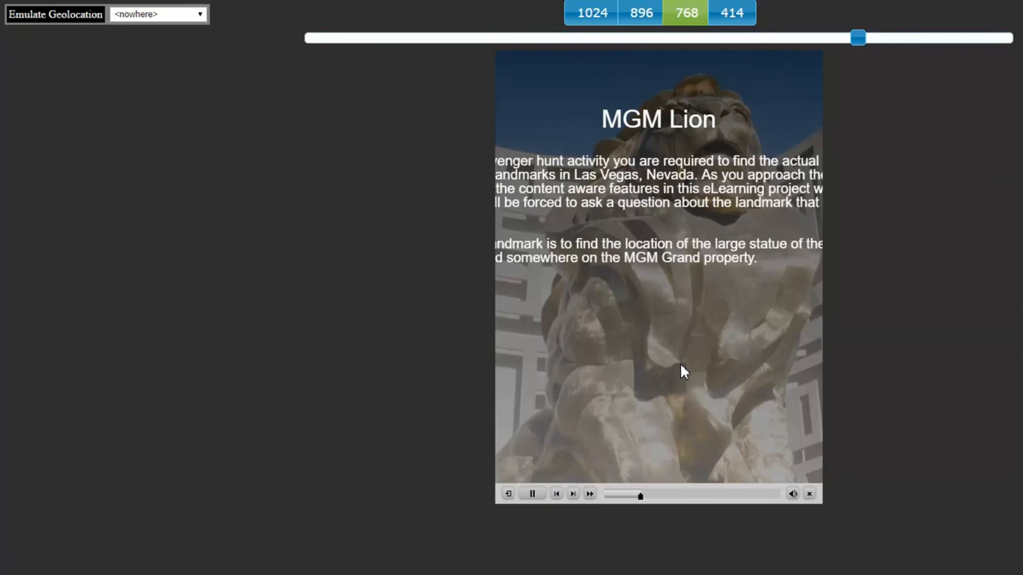
{"action": "left_click_drag", "start_coordinate": [856, 38], "coordinate": [840, 39]}
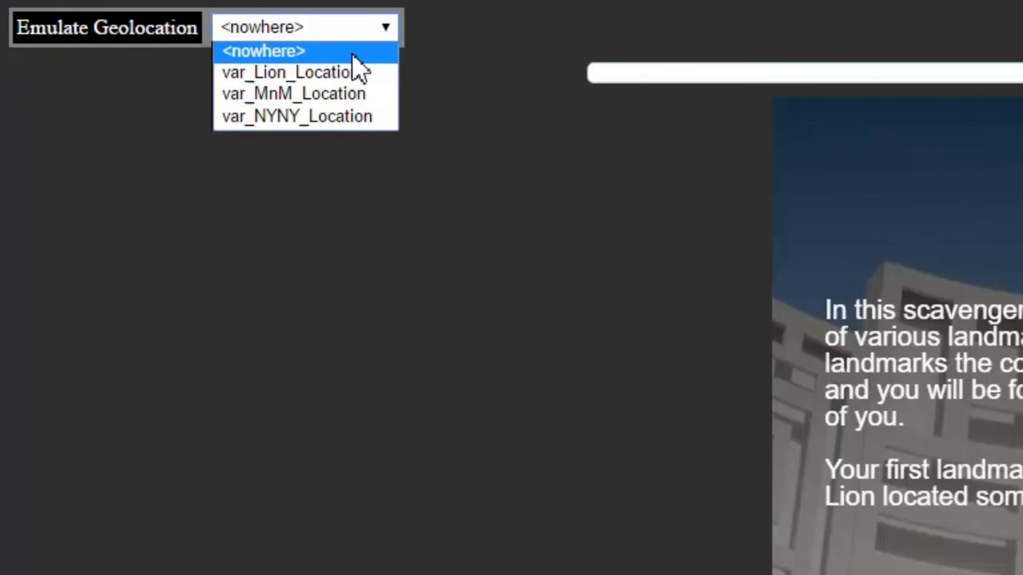
{"action": "mouse_move", "coordinate": [289, 72]}
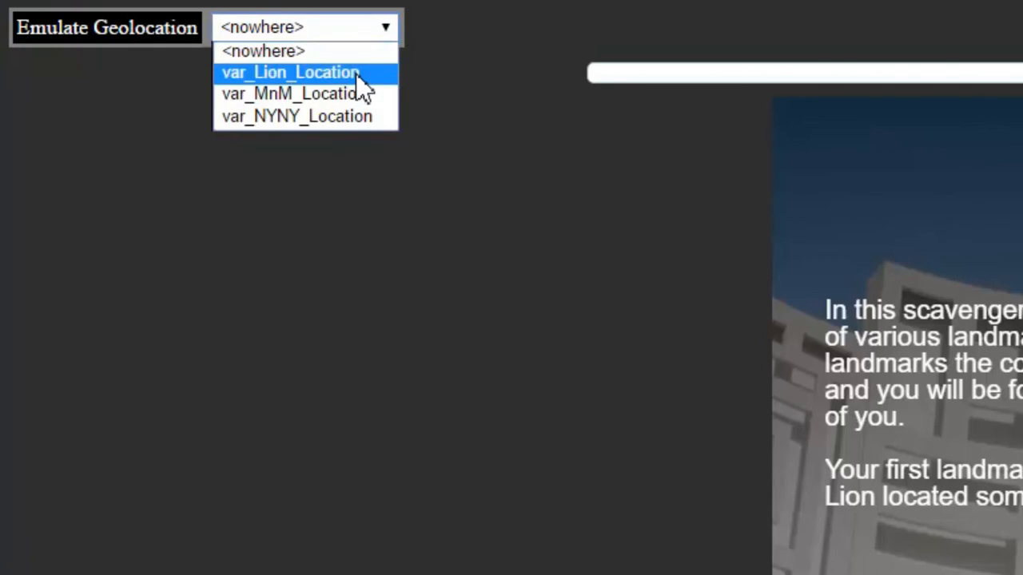
Emulate var_Lion_Location, answer B) 45 feet tall and submit to reach M&Ms World
{"action": "left_click", "coordinate": [289, 72]}
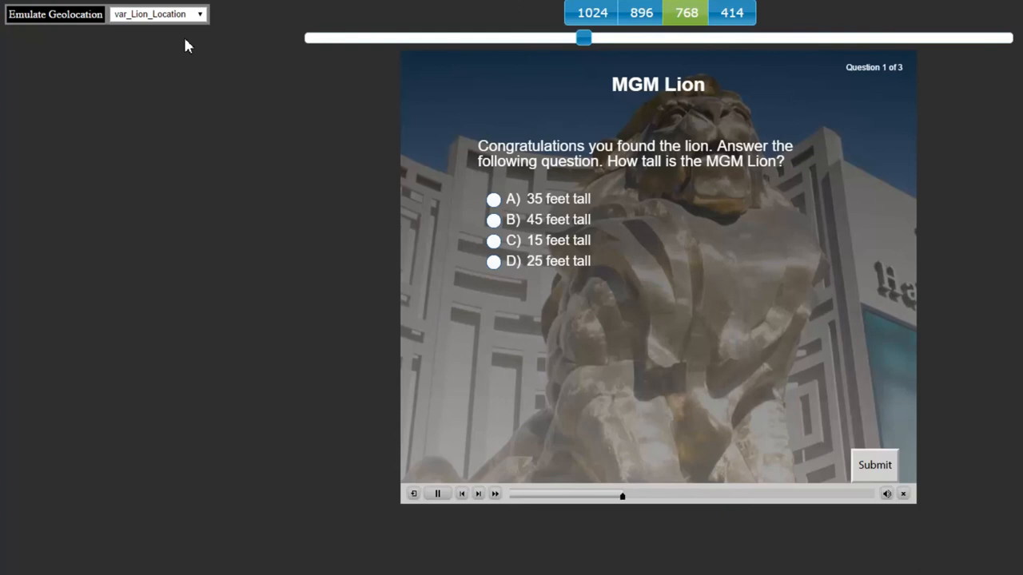
{"action": "left_click", "coordinate": [438, 492]}
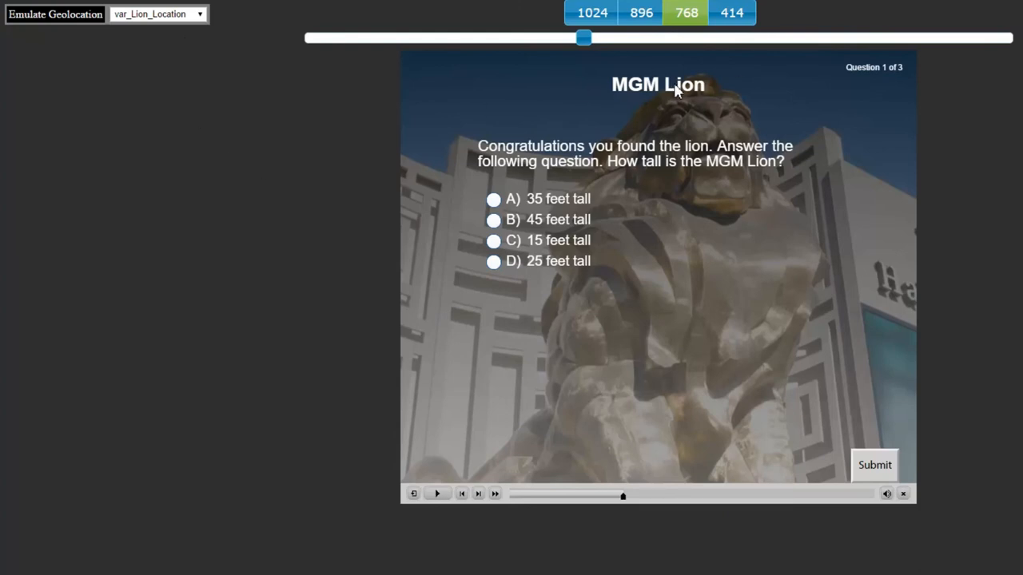
{"action": "mouse_move", "coordinate": [681, 161]}
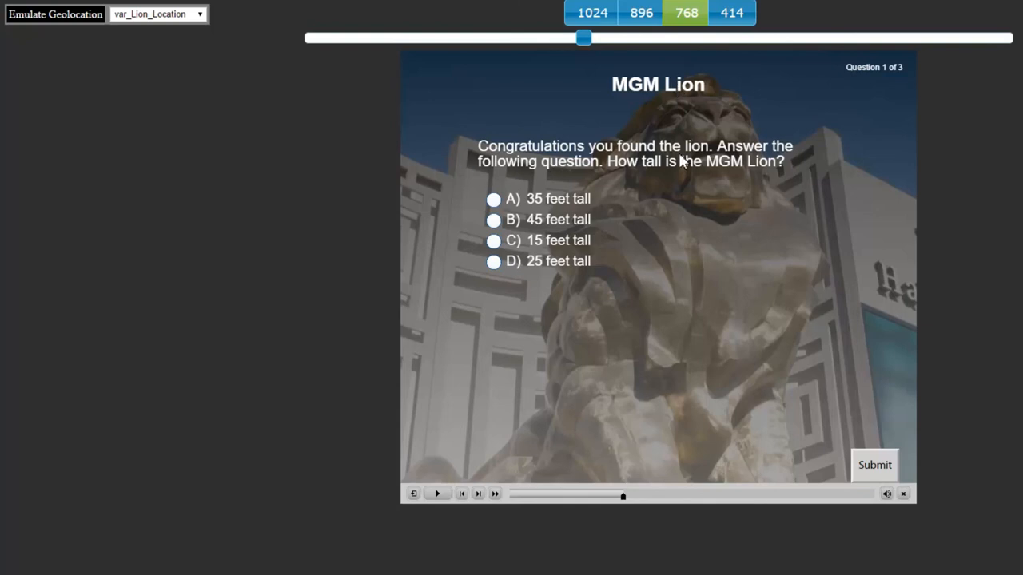
{"action": "mouse_move", "coordinate": [574, 169]}
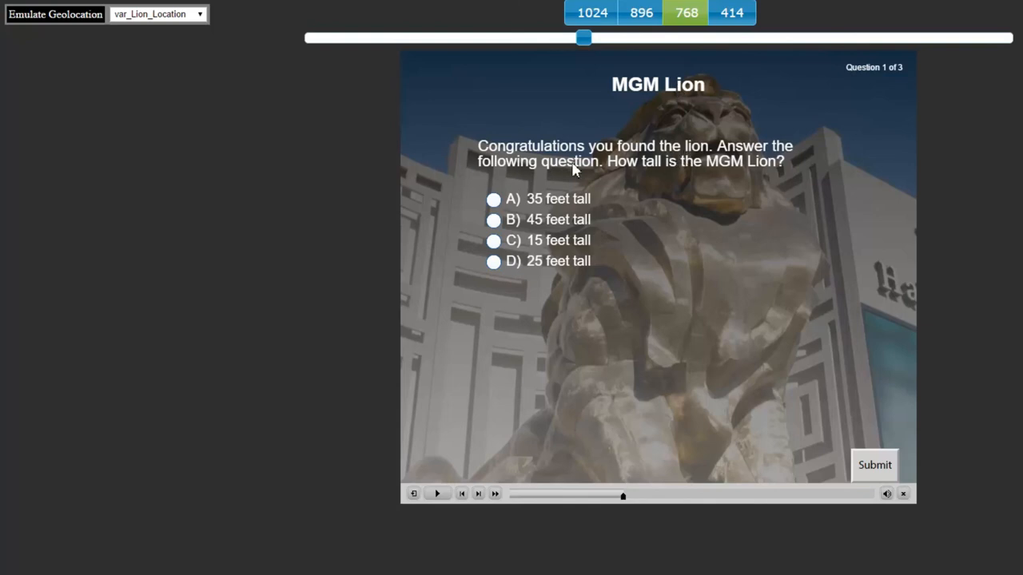
{"action": "mouse_move", "coordinate": [559, 172]}
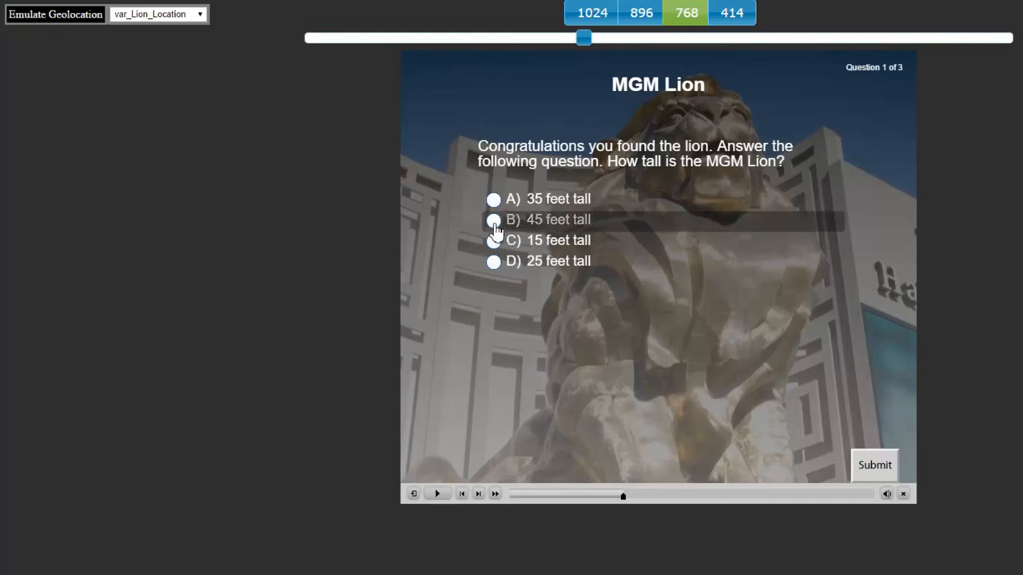
{"action": "left_click", "coordinate": [493, 221]}
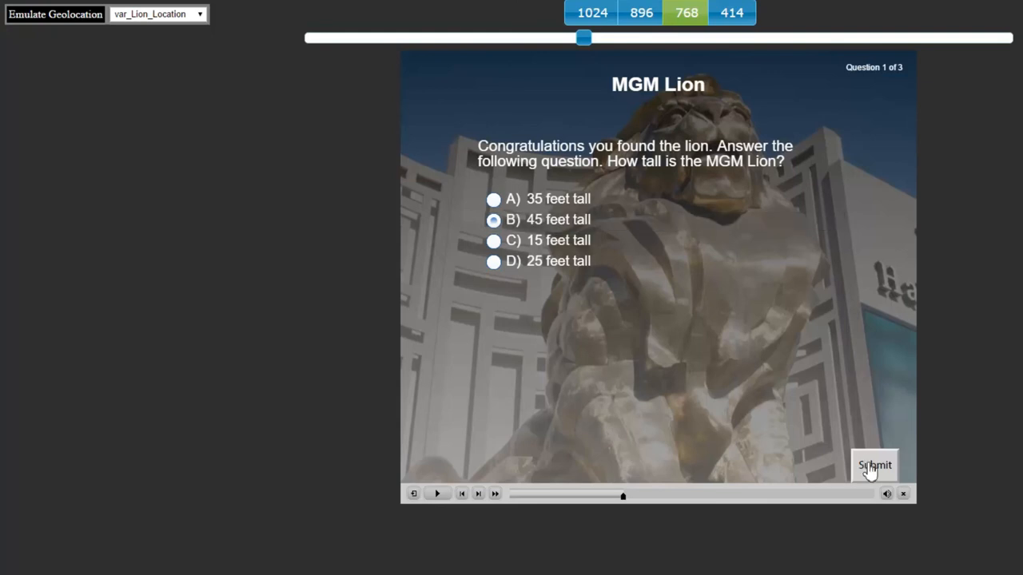
{"action": "left_click", "coordinate": [874, 465]}
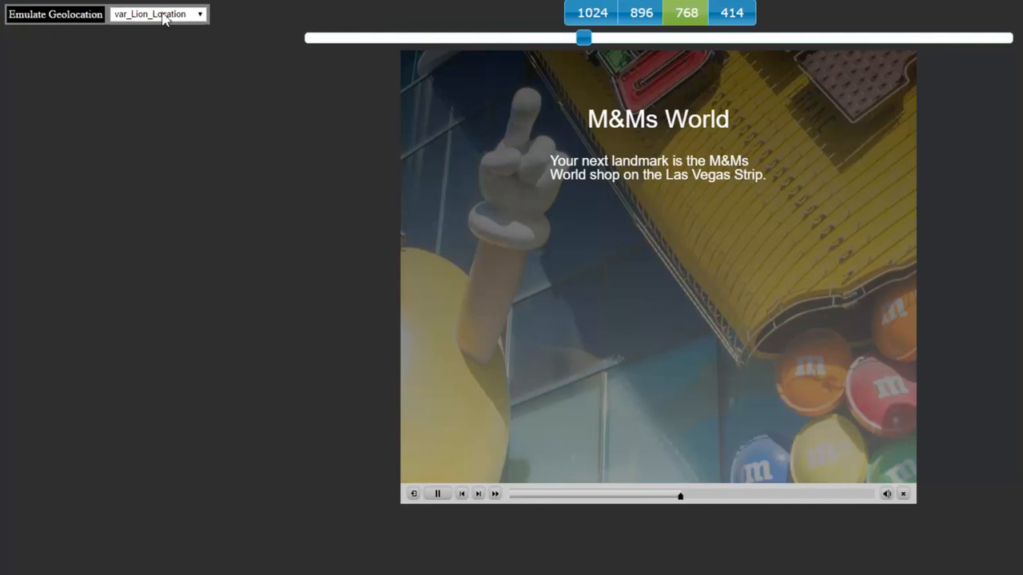
Emulate var_MnM_Location and answer D) Green for the lady M&M's colour
{"action": "left_click", "coordinate": [157, 13]}
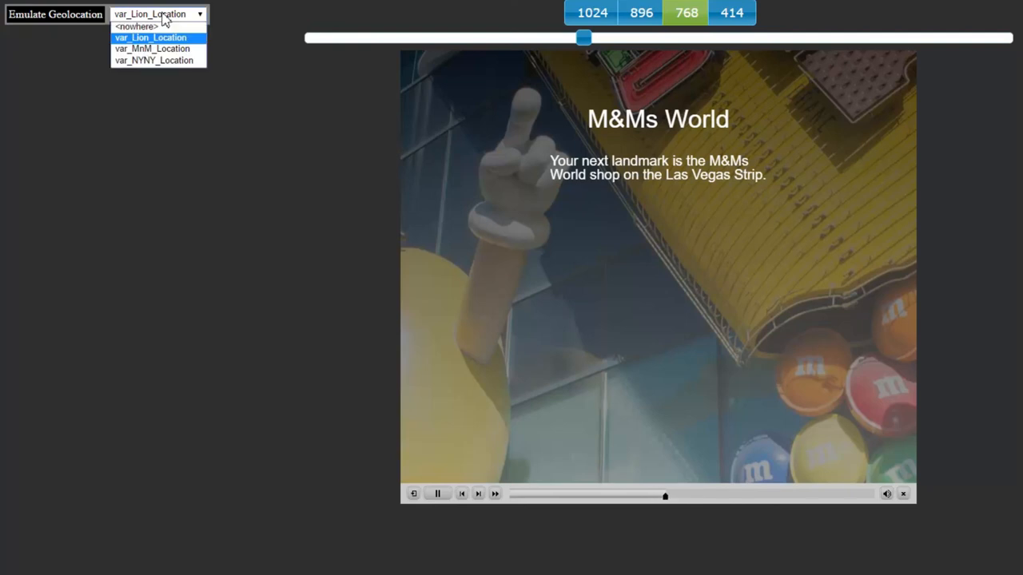
{"action": "left_click", "coordinate": [150, 48]}
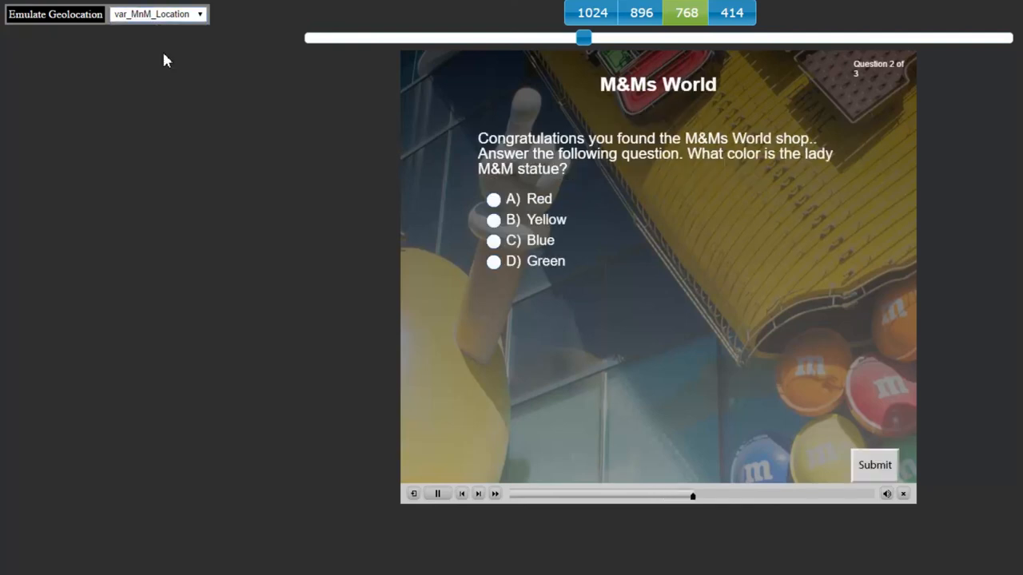
{"action": "left_click", "coordinate": [438, 492]}
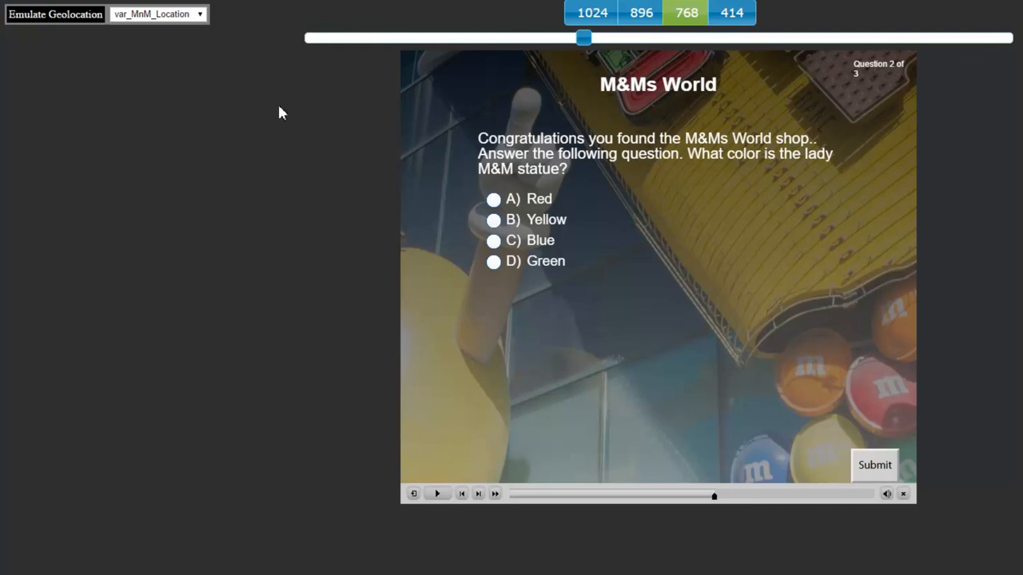
{"action": "mouse_move", "coordinate": [547, 262]}
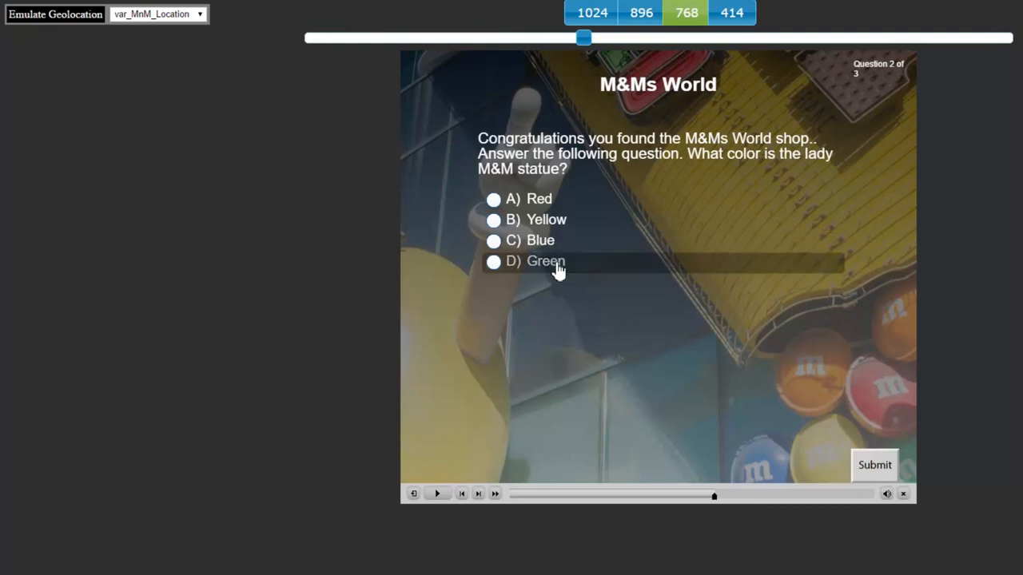
{"action": "left_click", "coordinate": [492, 262]}
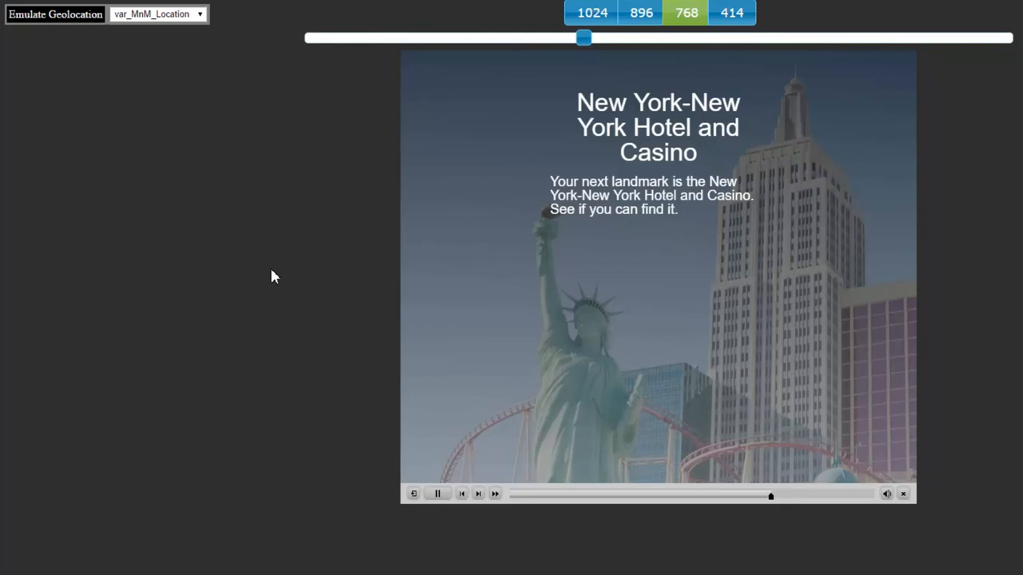
Emulate var_NYNY_Location, answer A) Roller coaster, submit and reach Quiz Results at 100%
{"action": "left_click", "coordinate": [157, 13]}
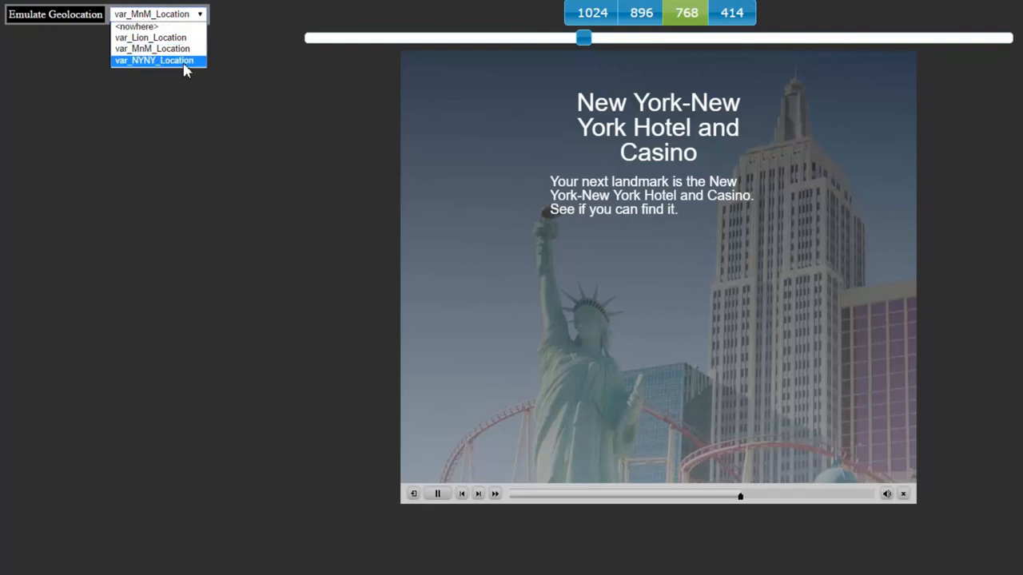
{"action": "left_click", "coordinate": [153, 61]}
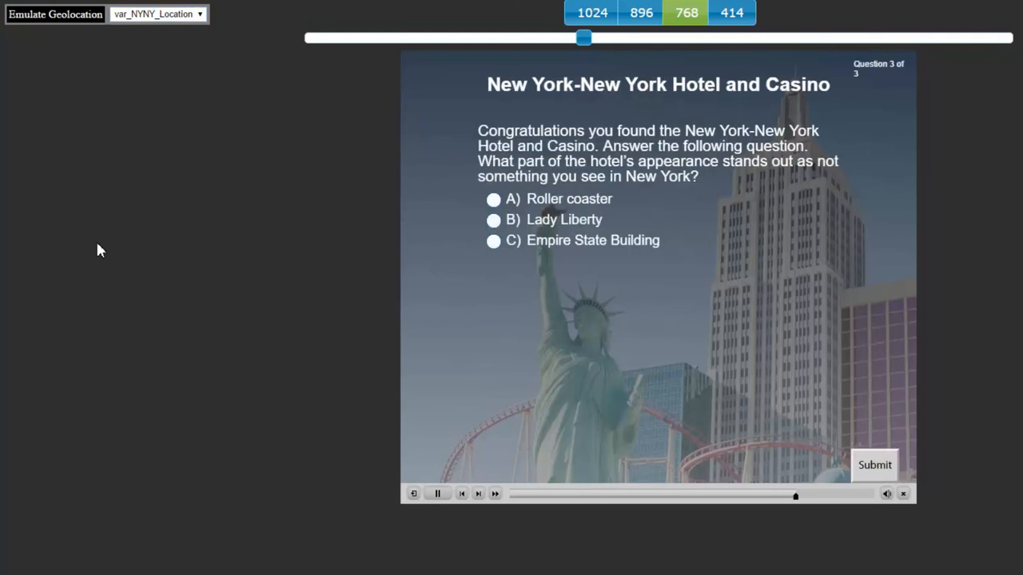
{"action": "left_click", "coordinate": [437, 492]}
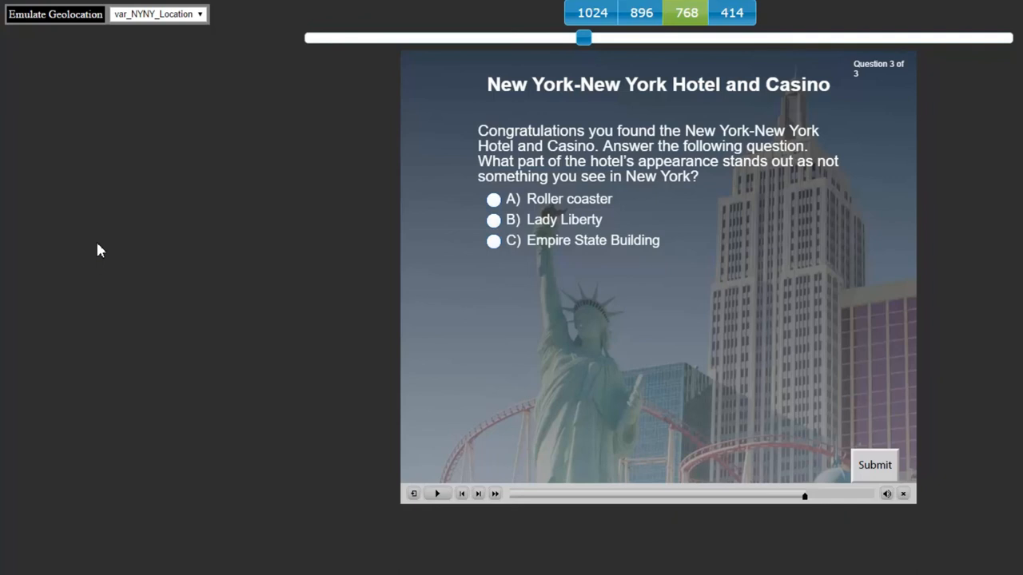
{"action": "mouse_move", "coordinate": [227, 310]}
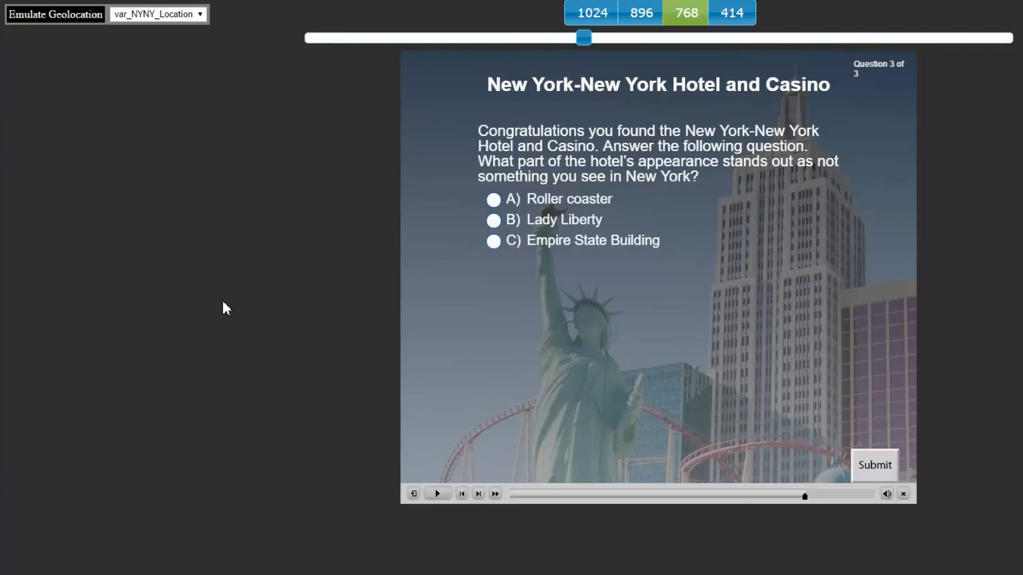
{"action": "mouse_move", "coordinate": [556, 214]}
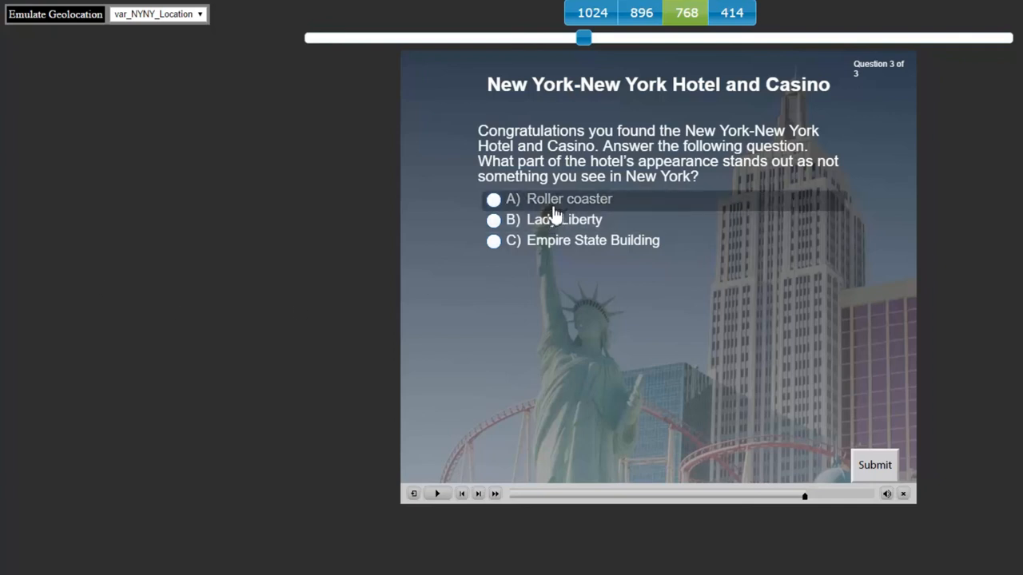
{"action": "mouse_move", "coordinate": [322, 403]}
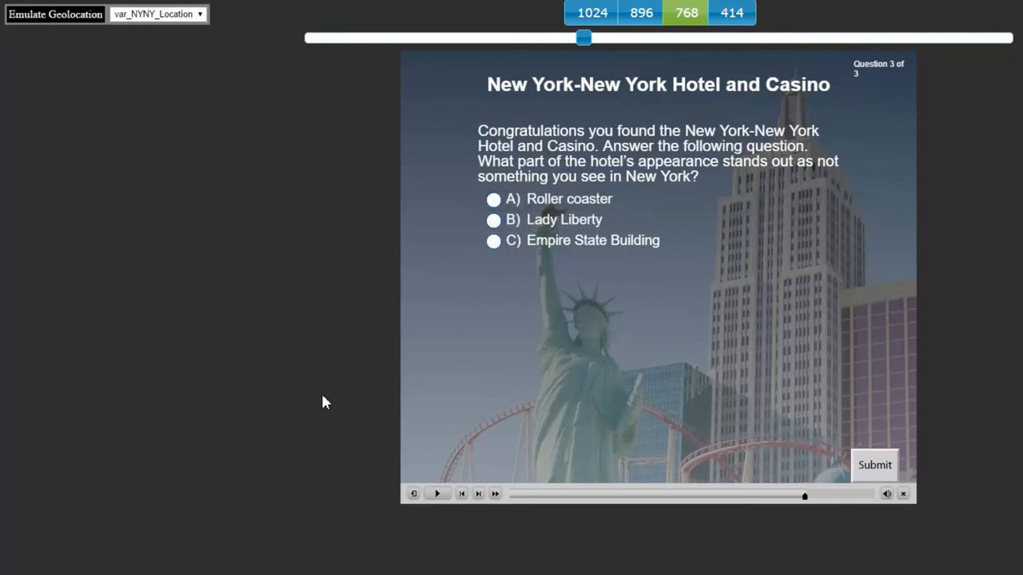
{"action": "left_click", "coordinate": [492, 198]}
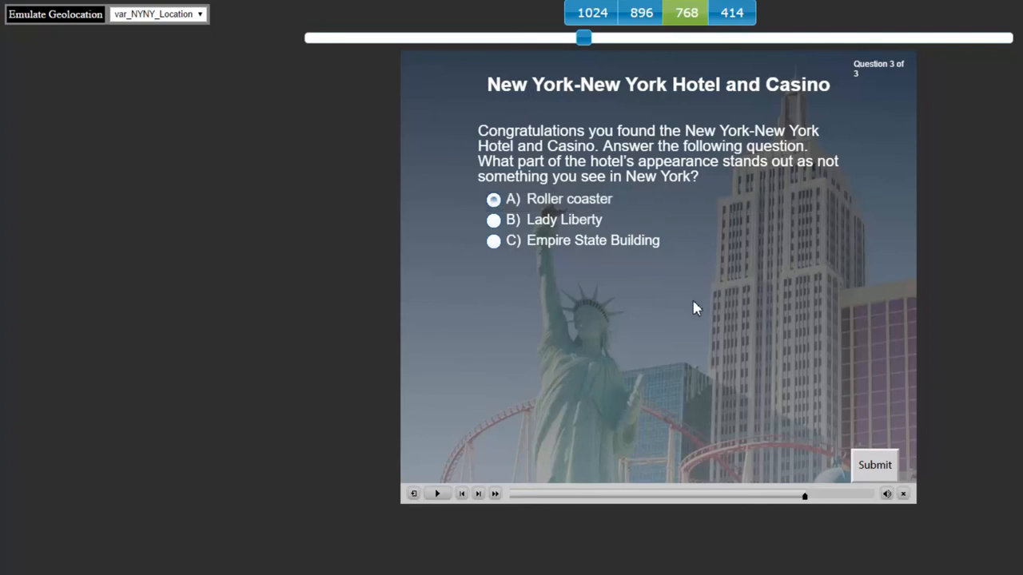
{"action": "mouse_move", "coordinate": [874, 470]}
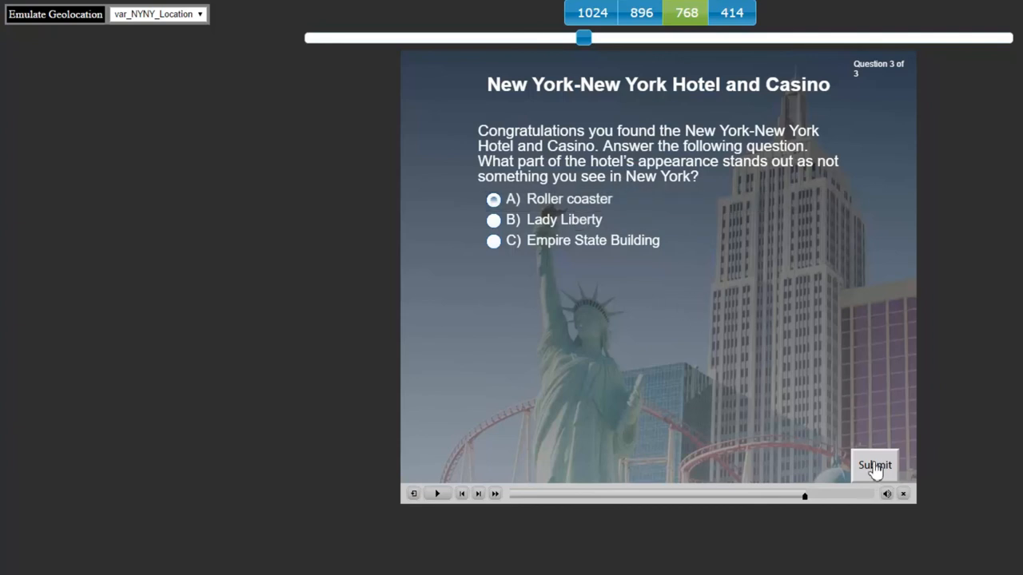
{"action": "left_click", "coordinate": [874, 465]}
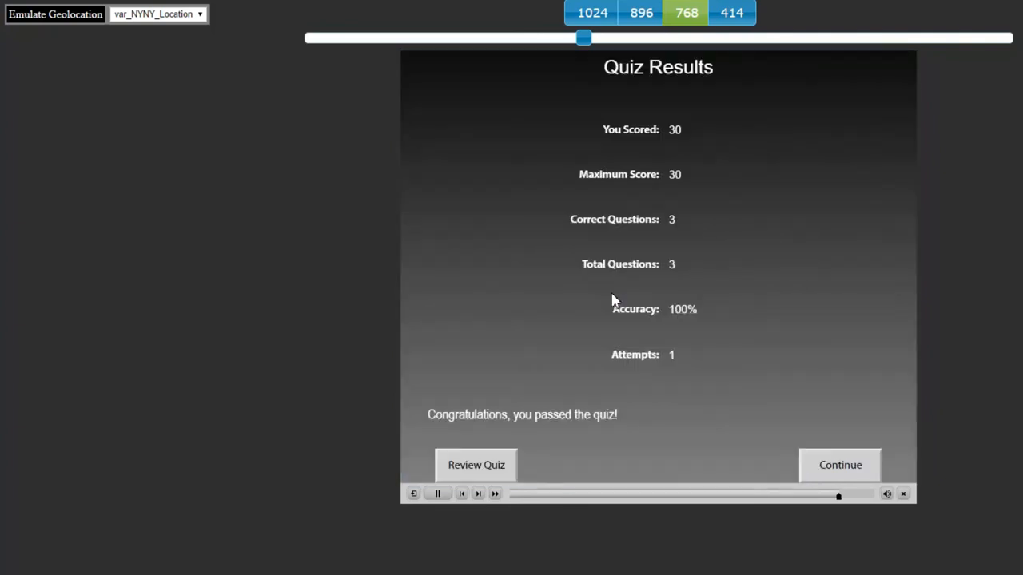
{"action": "left_click", "coordinate": [438, 492]}
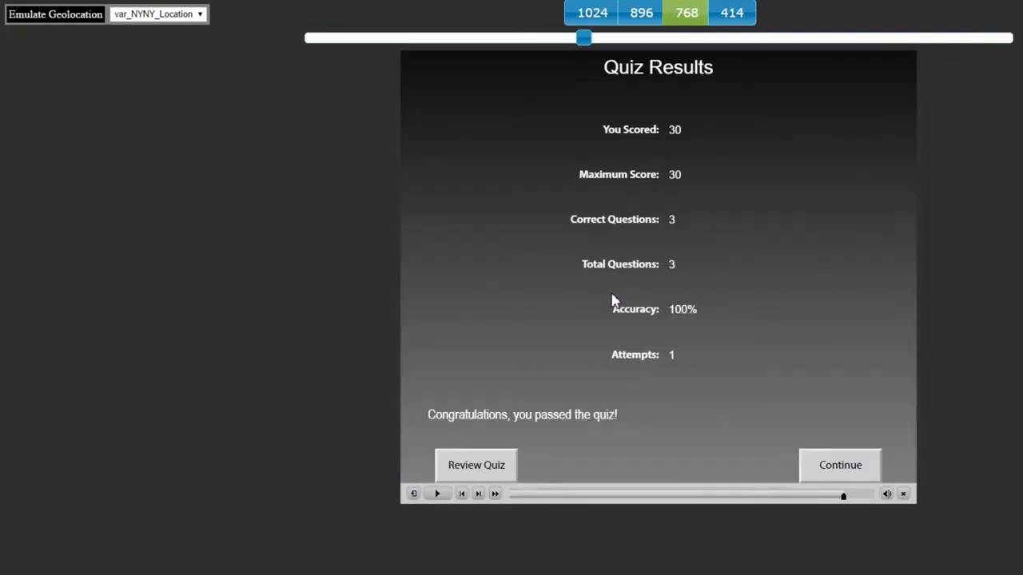